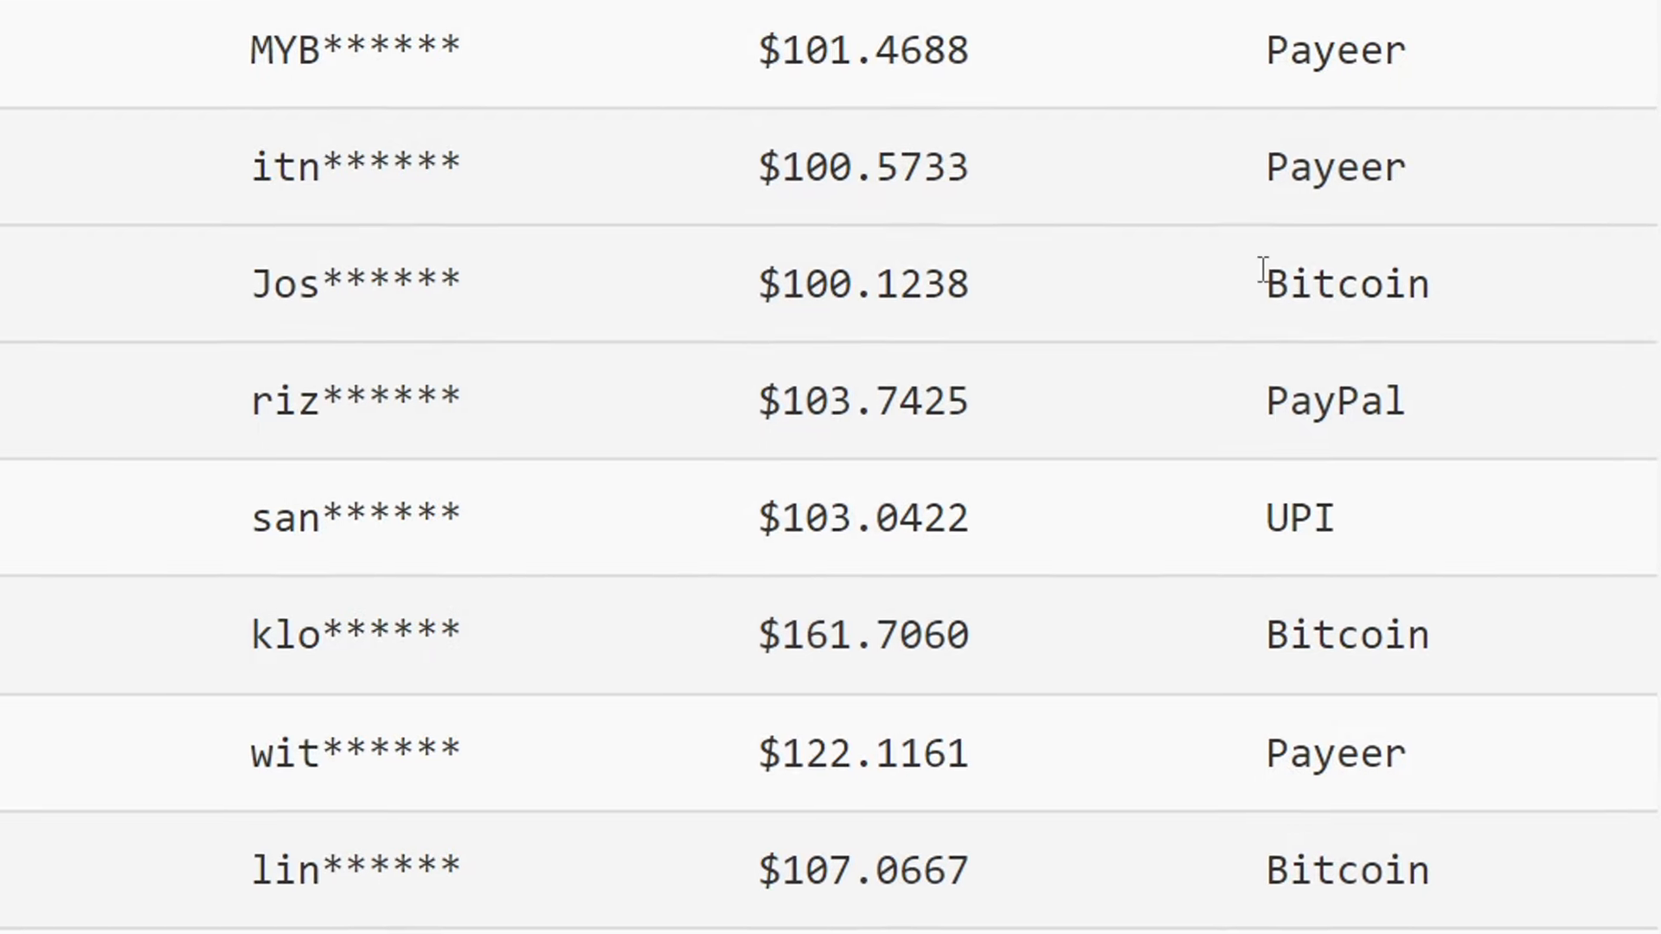
- Browse the Google News top stories, then switch to the Health section and scroll its stories
{"action": "scroll", "scroll_direction": "down", "scroll_amount": 3}
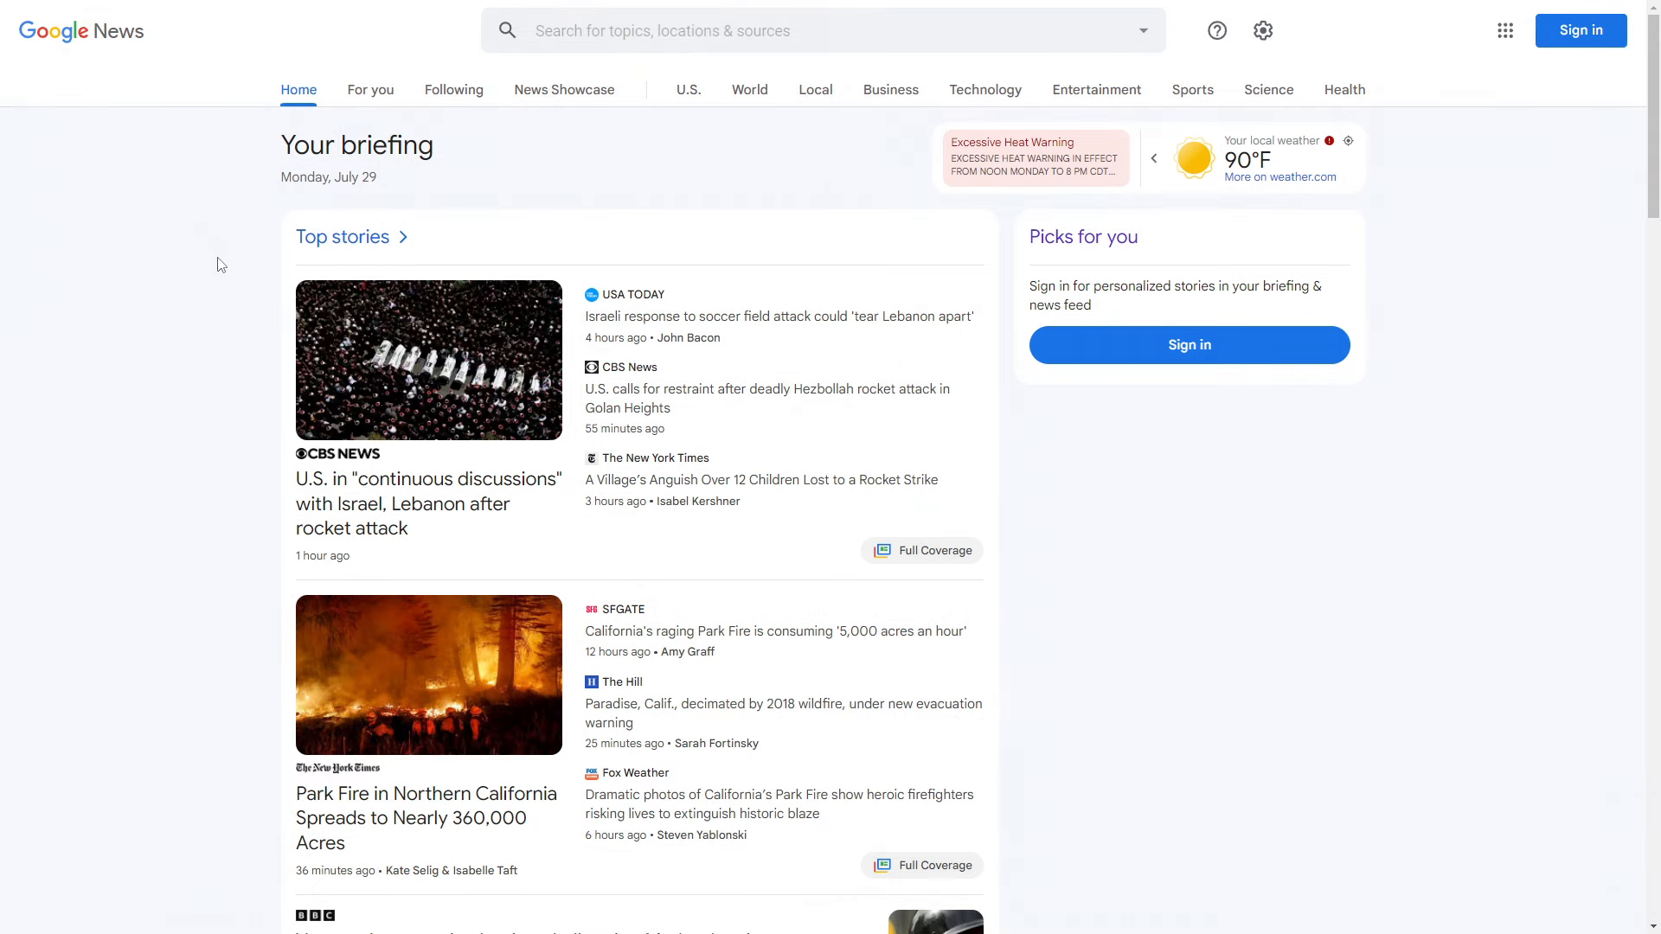
{"action": "scroll", "scroll_direction": "down", "scroll_amount": 3}
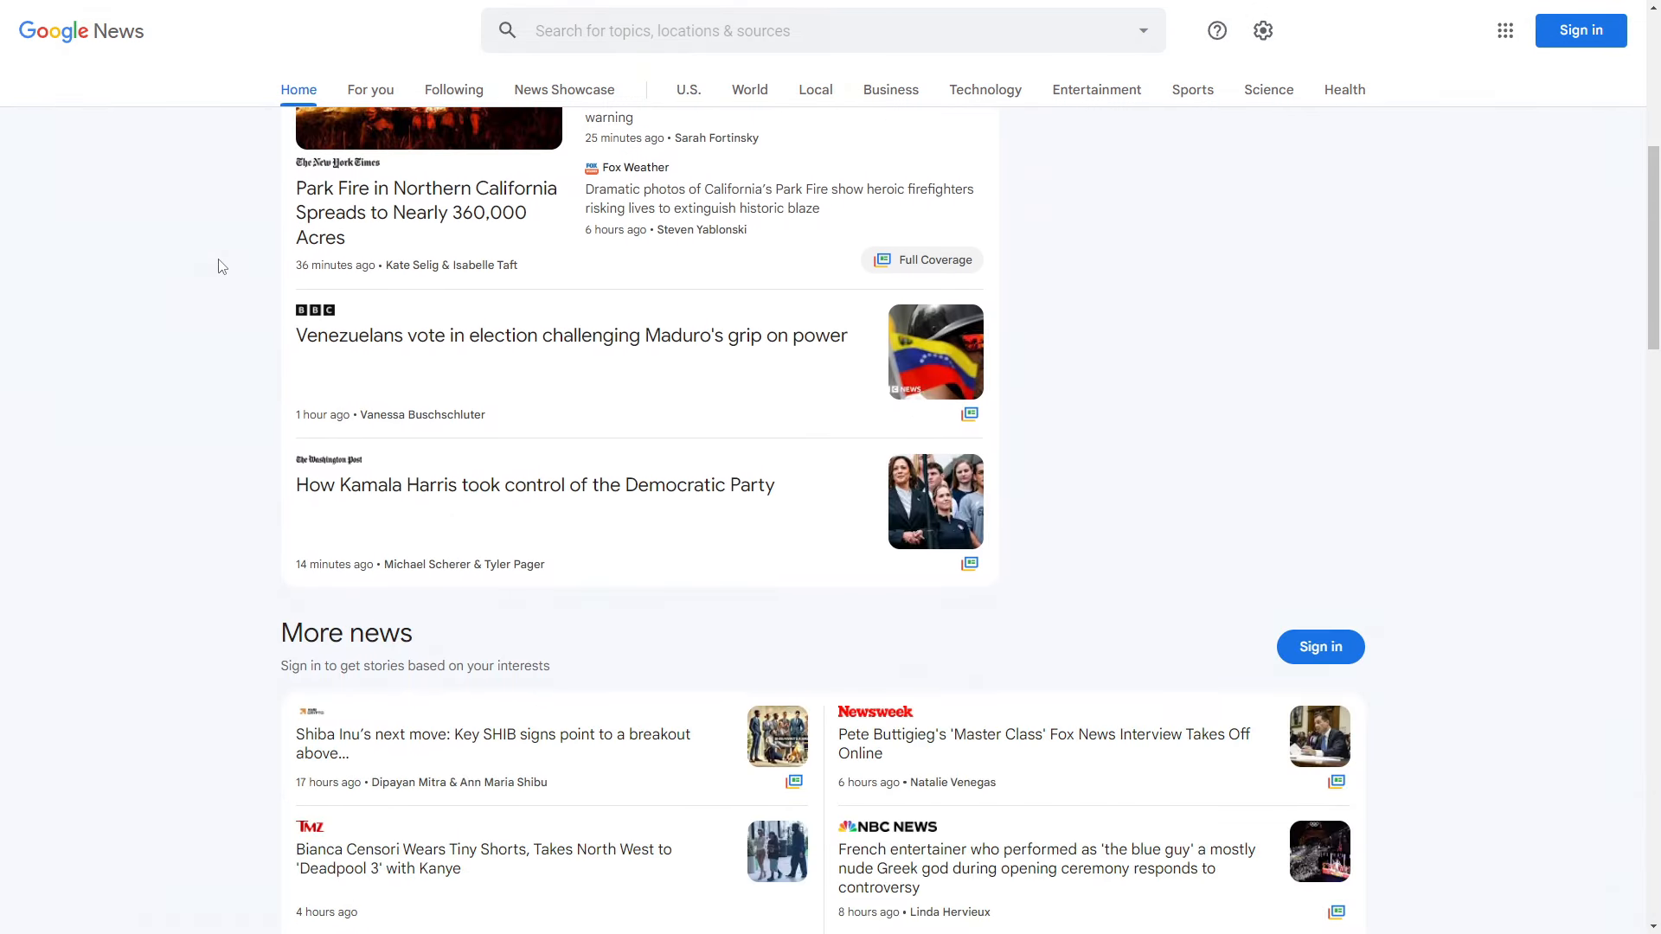
{"action": "scroll", "scroll_direction": "down", "scroll_amount": 3}
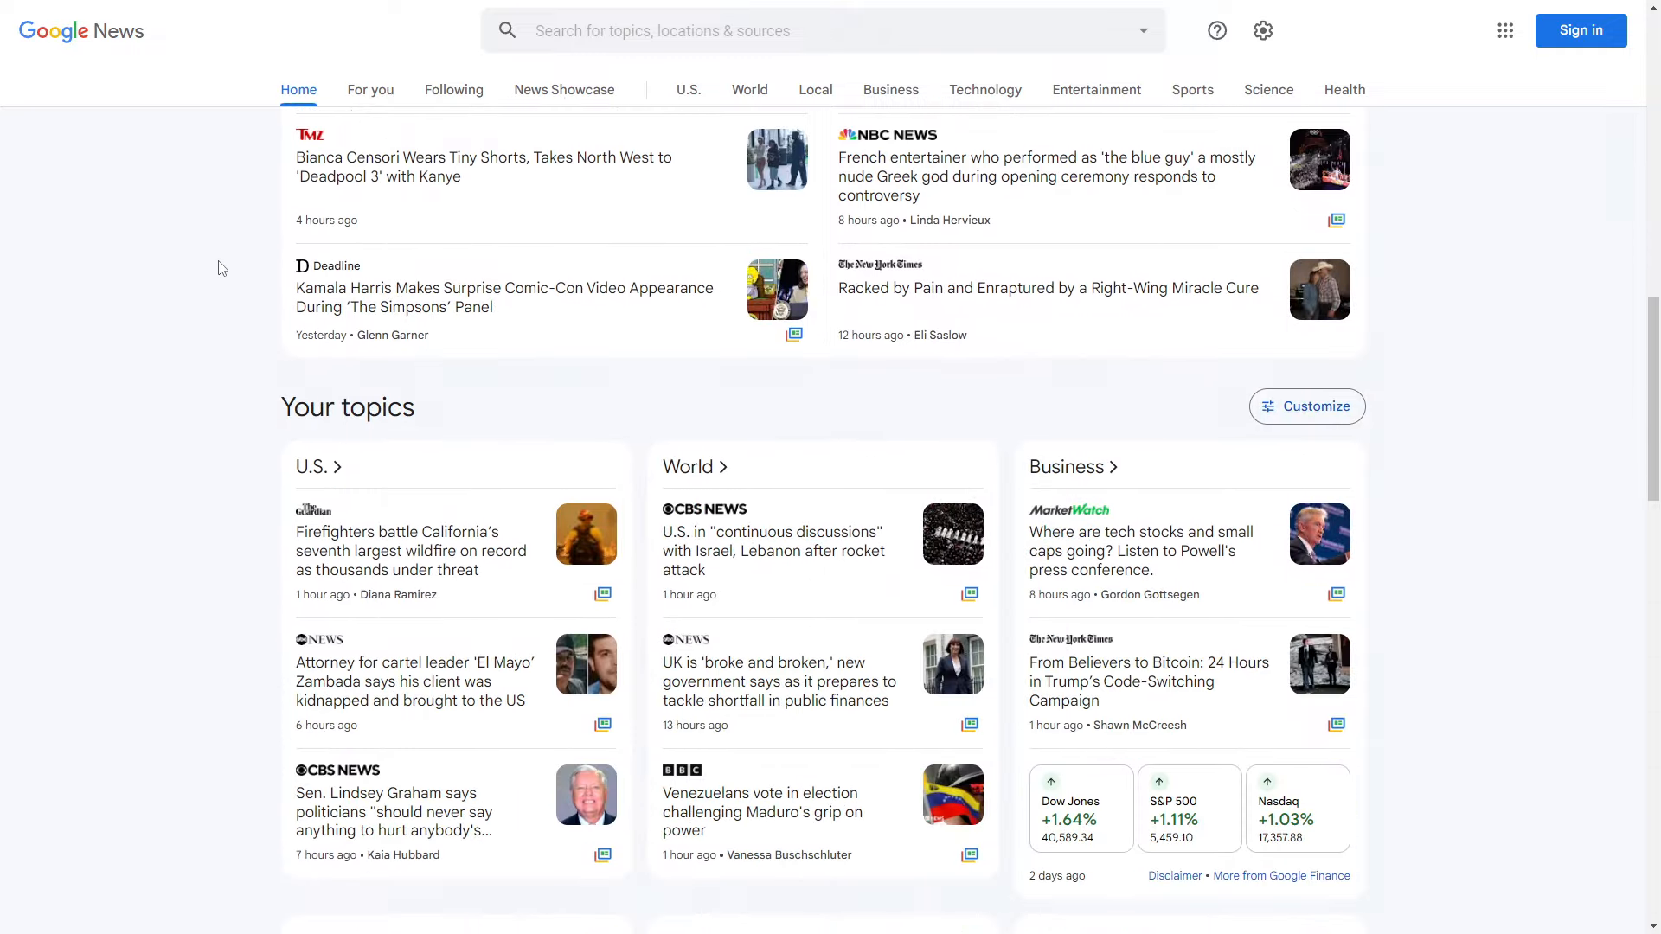
{"action": "scroll", "scroll_direction": "down", "scroll_amount": 3}
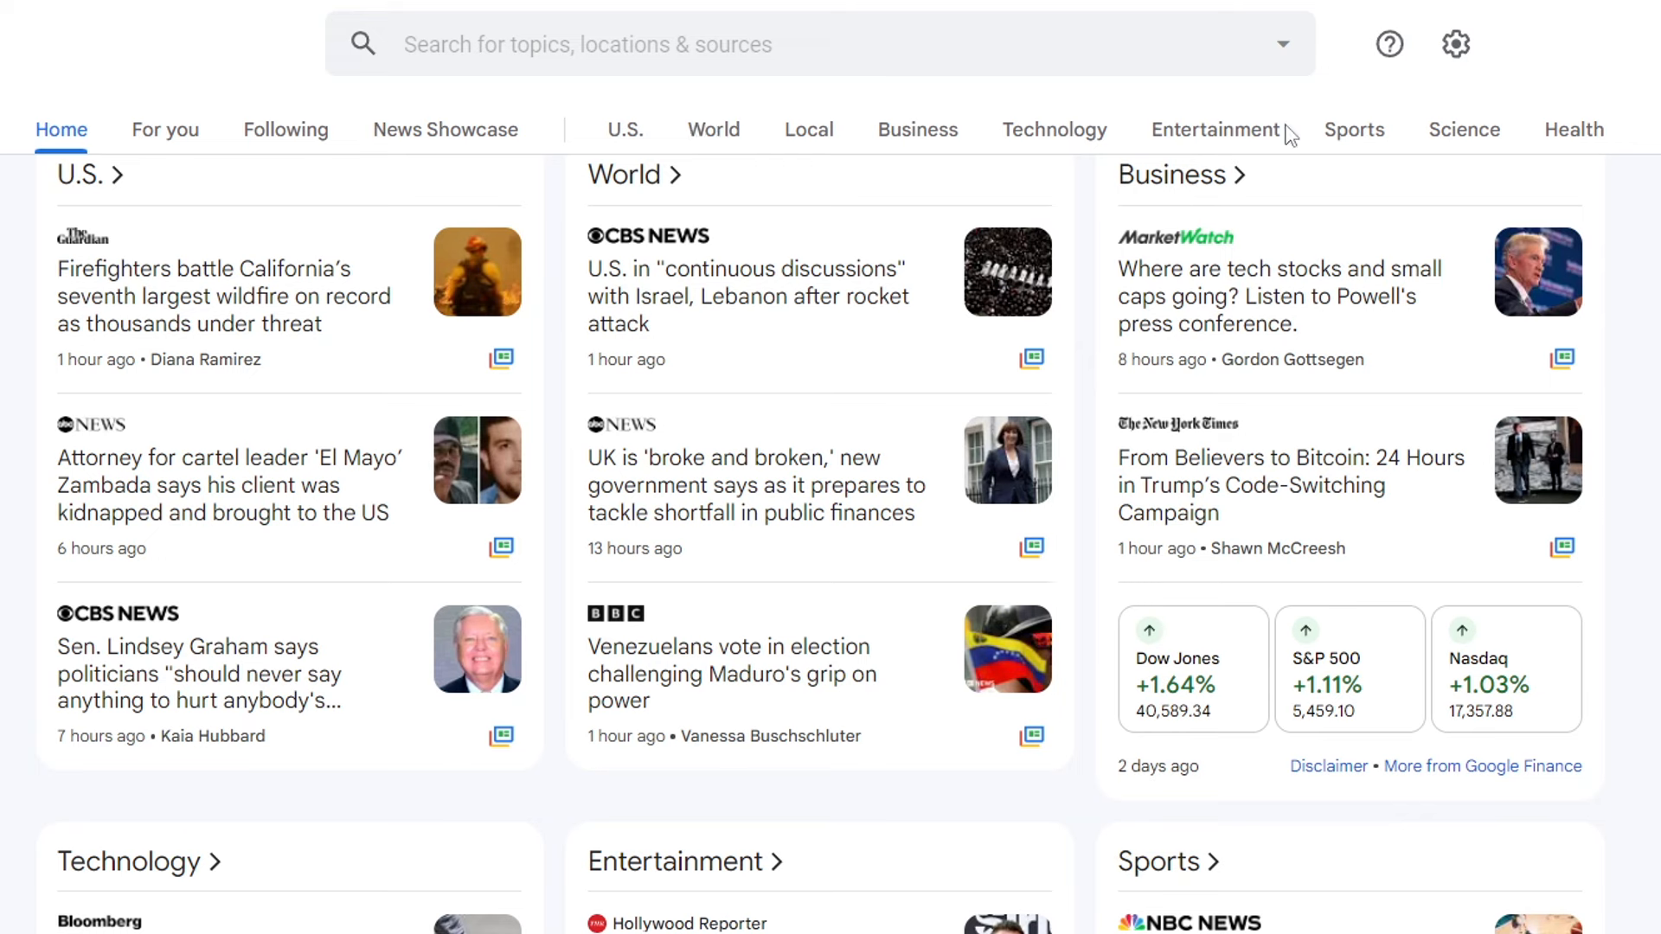
{"action": "mouse_move", "coordinate": [1495, 134]}
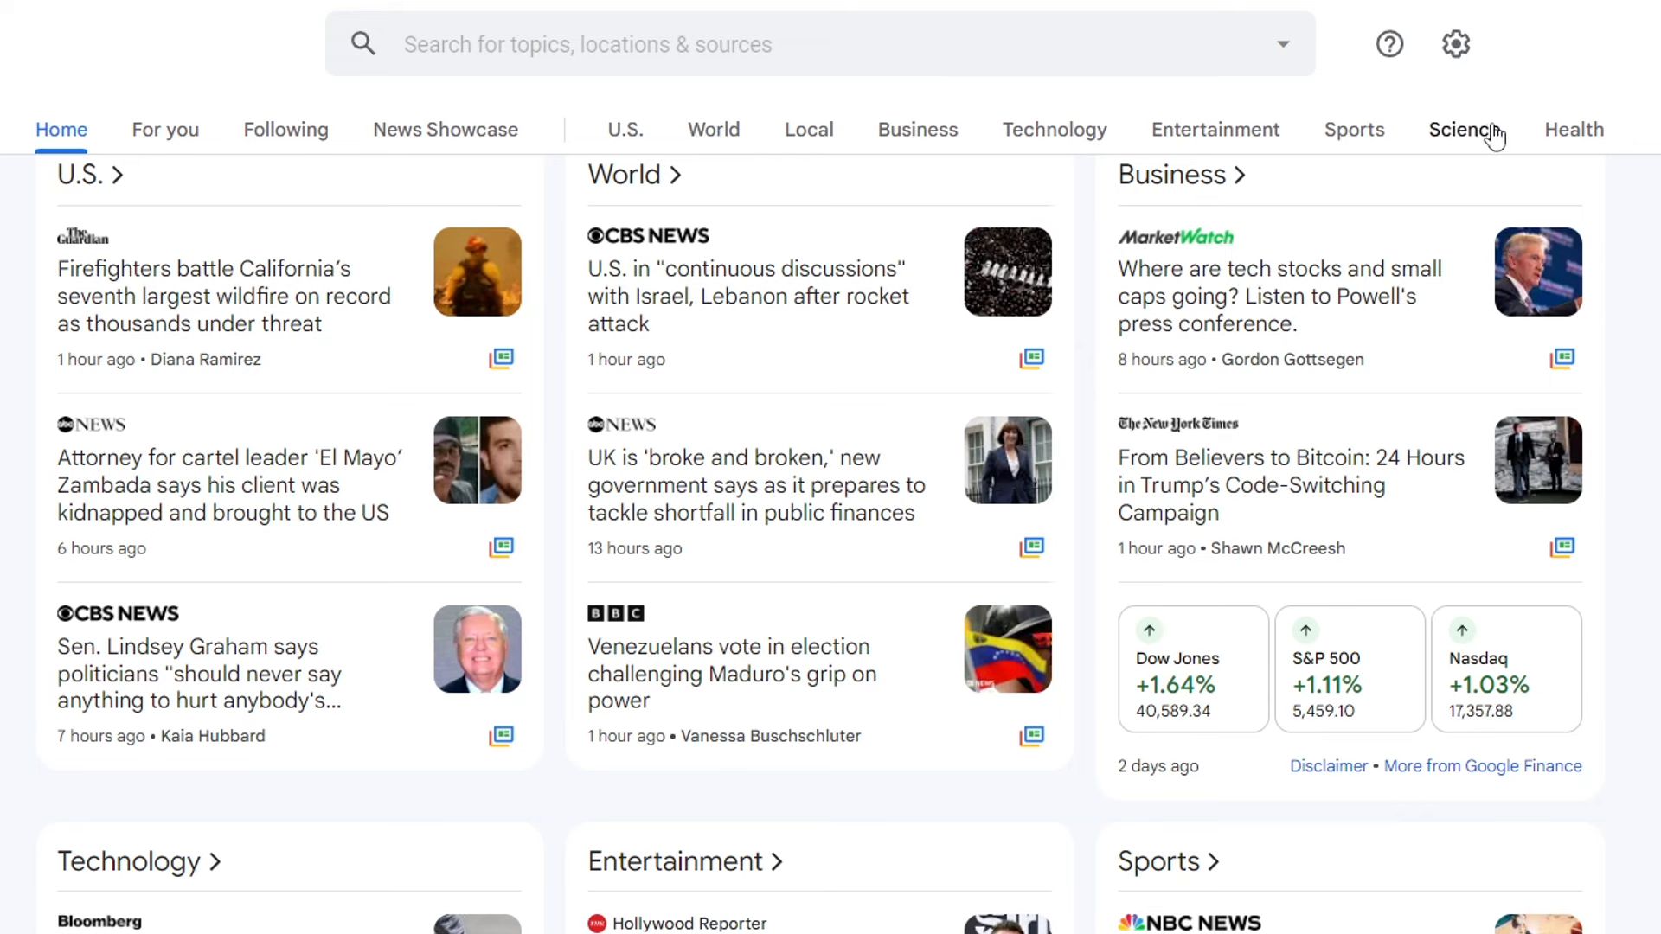
{"action": "mouse_move", "coordinate": [1617, 148]}
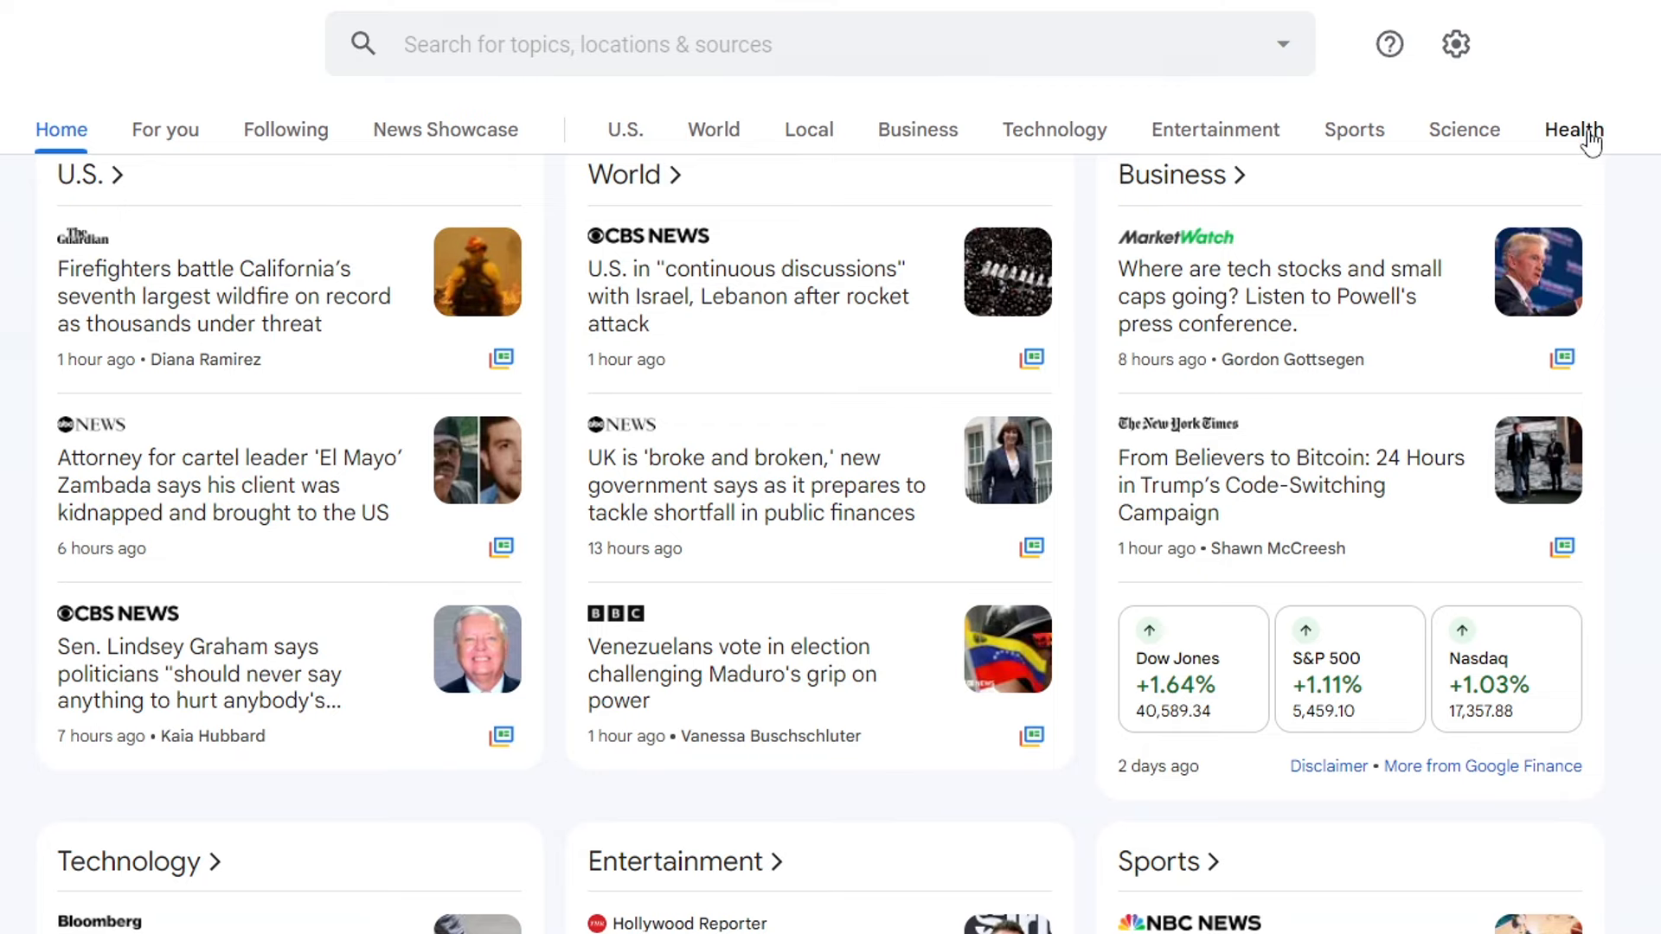
{"action": "left_click", "coordinate": [1572, 130]}
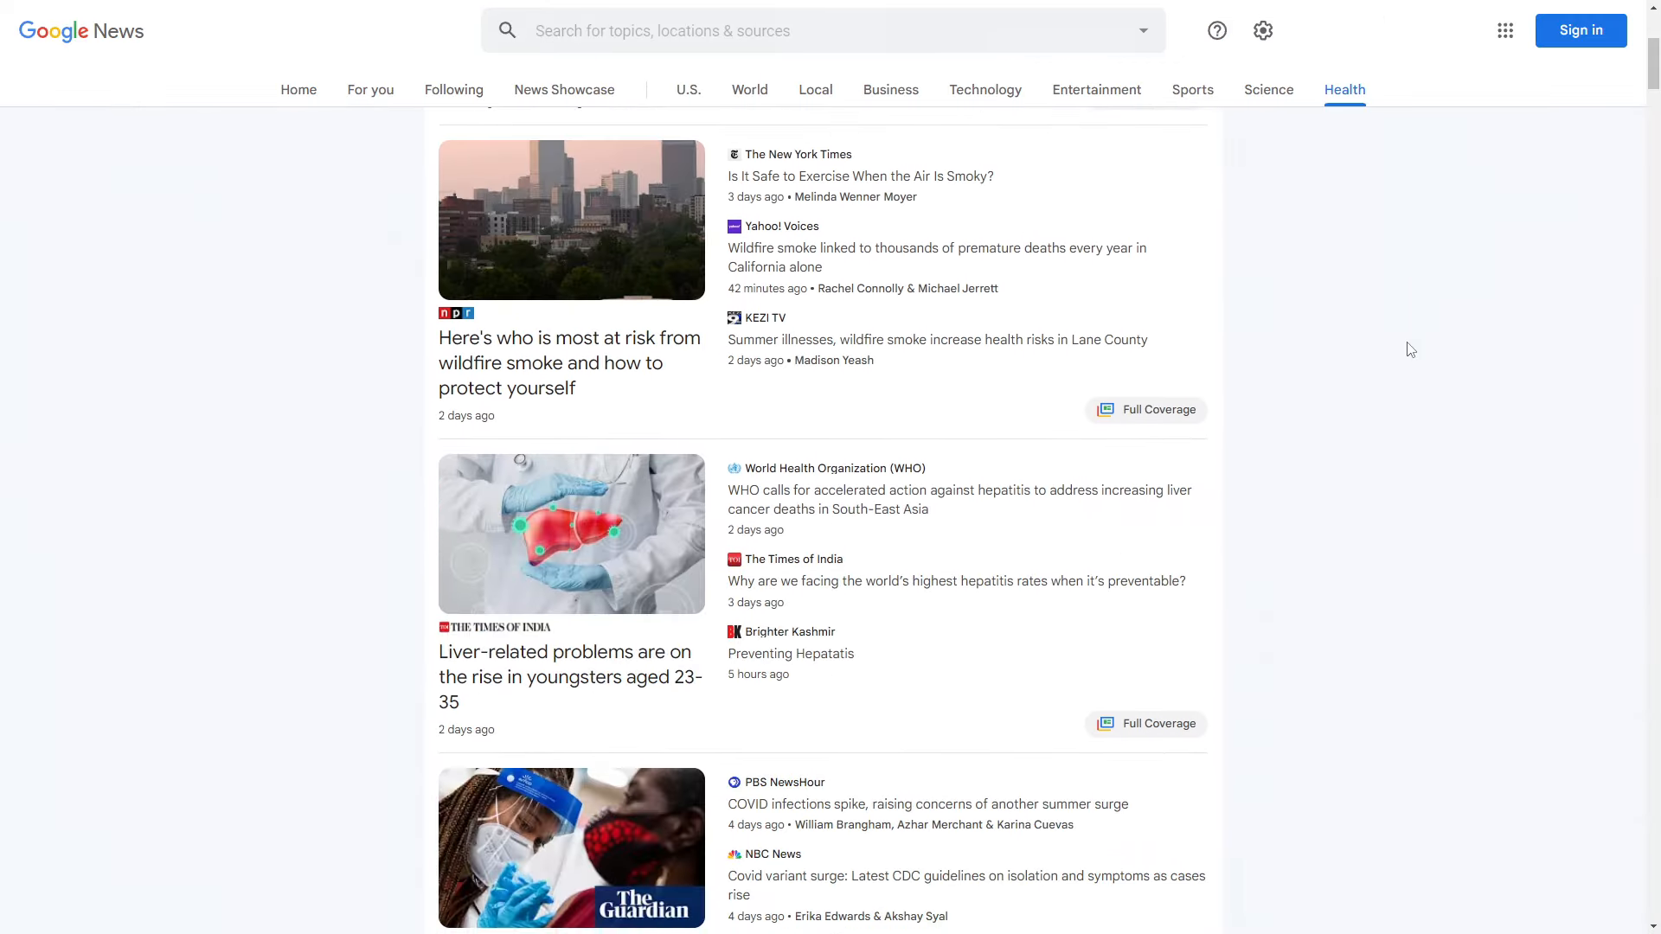
{"action": "scroll", "scroll_direction": "down", "scroll_amount": 3}
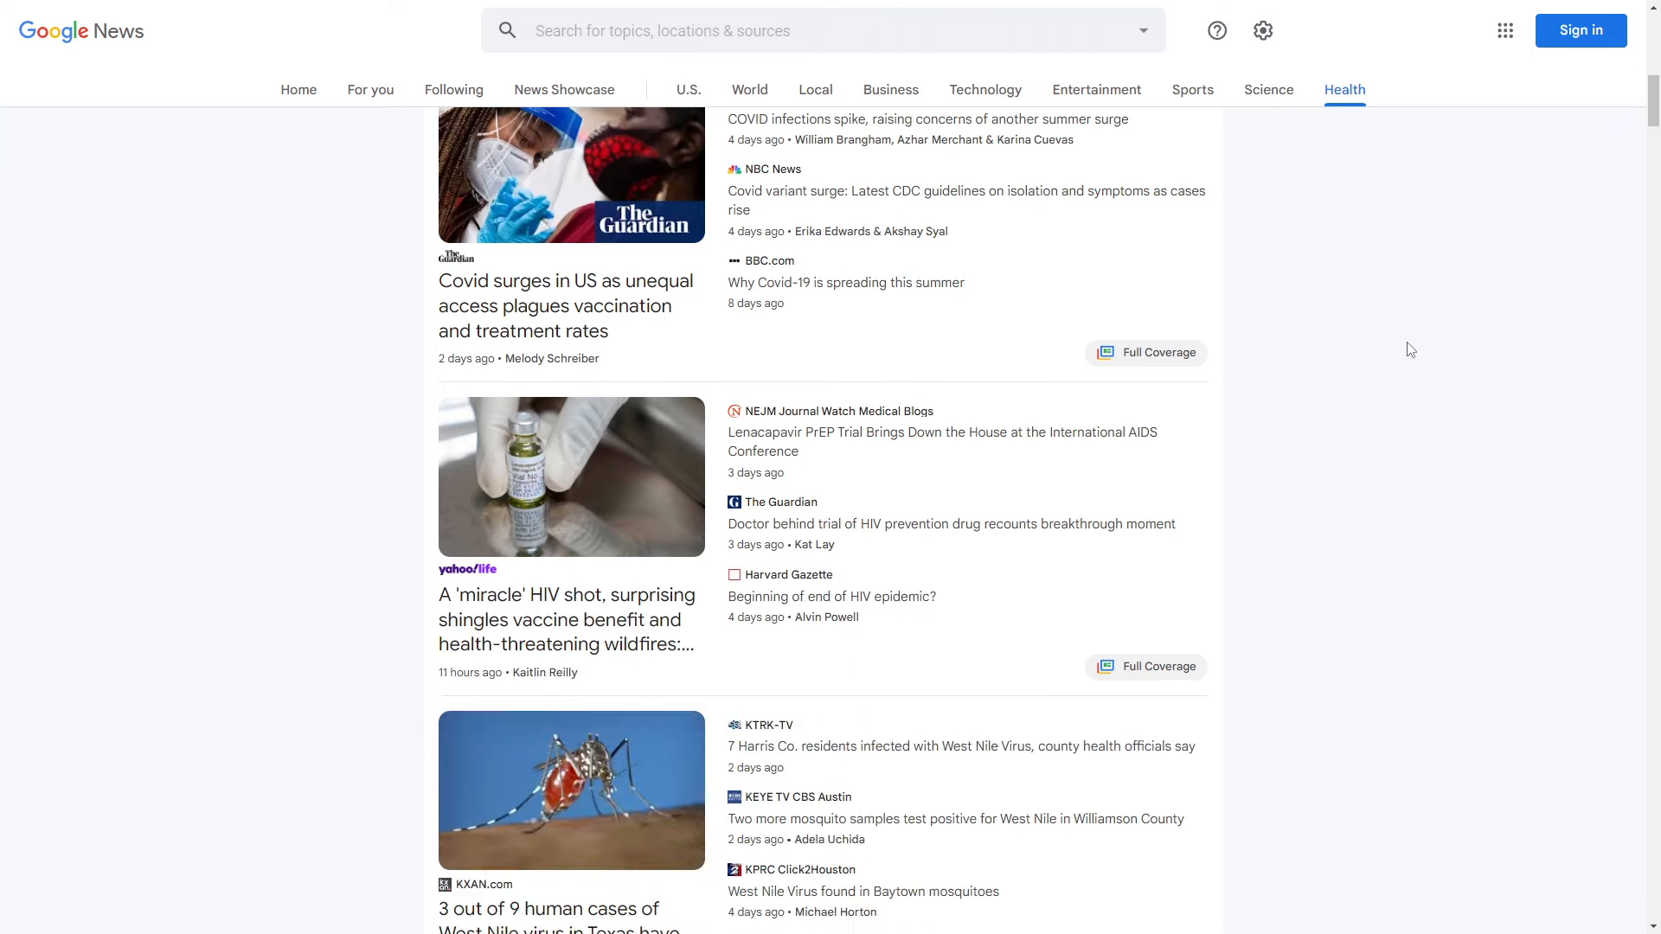
{"action": "scroll", "scroll_direction": "down", "scroll_amount": 3}
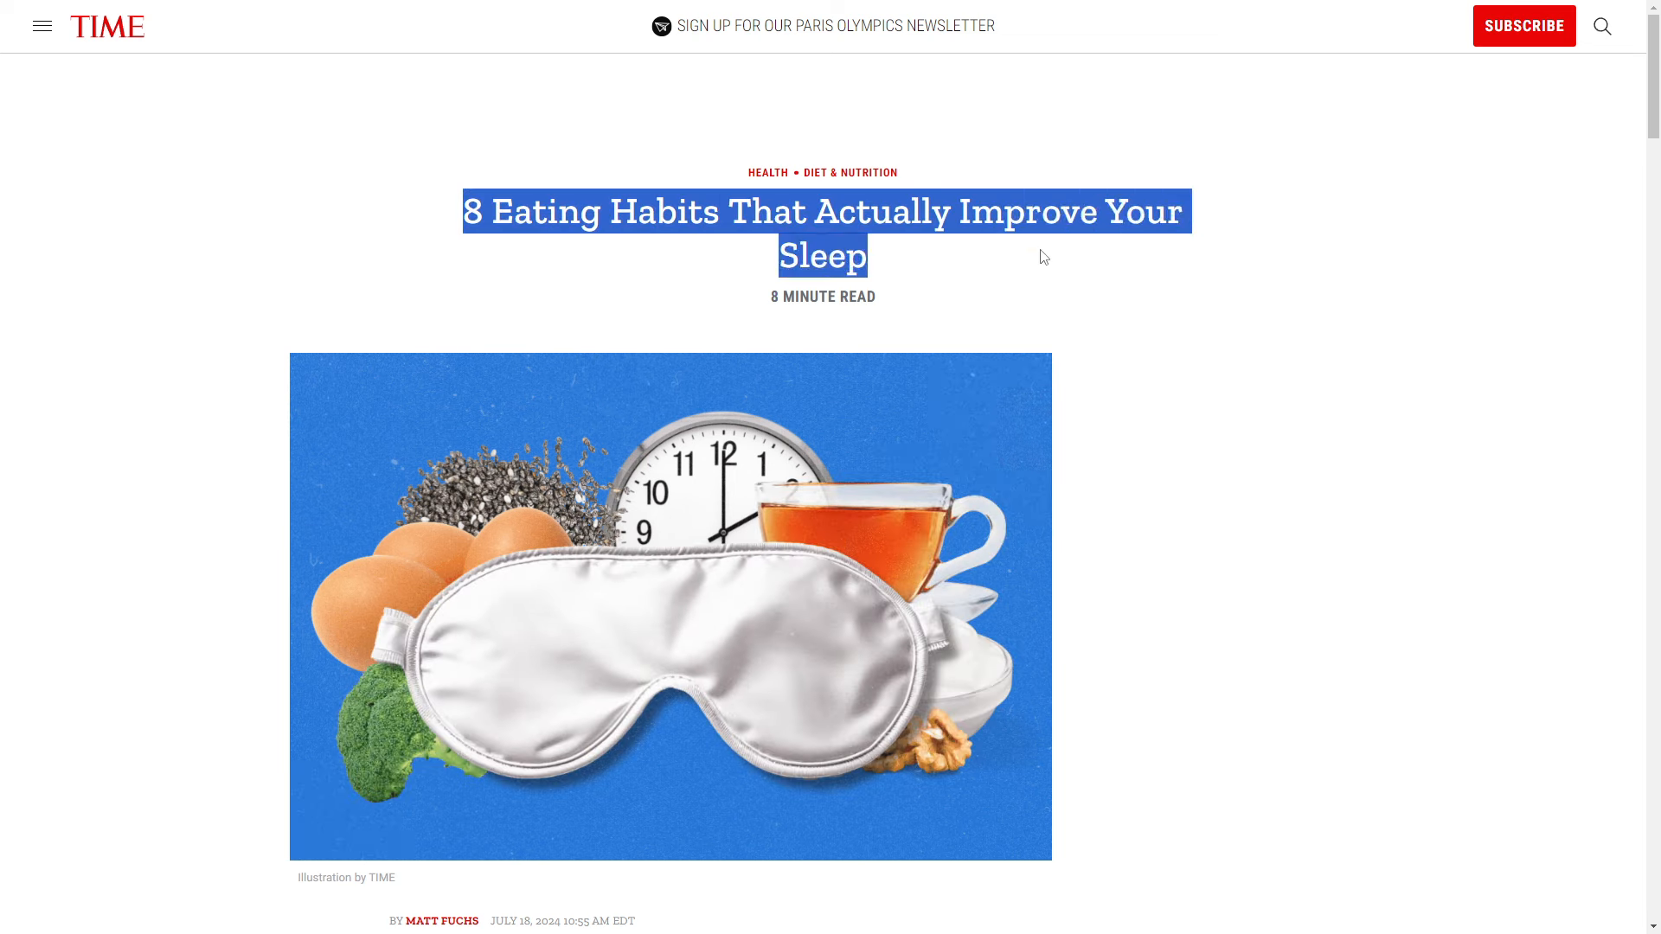
{"action": "mouse_move", "coordinate": [888, 319]}
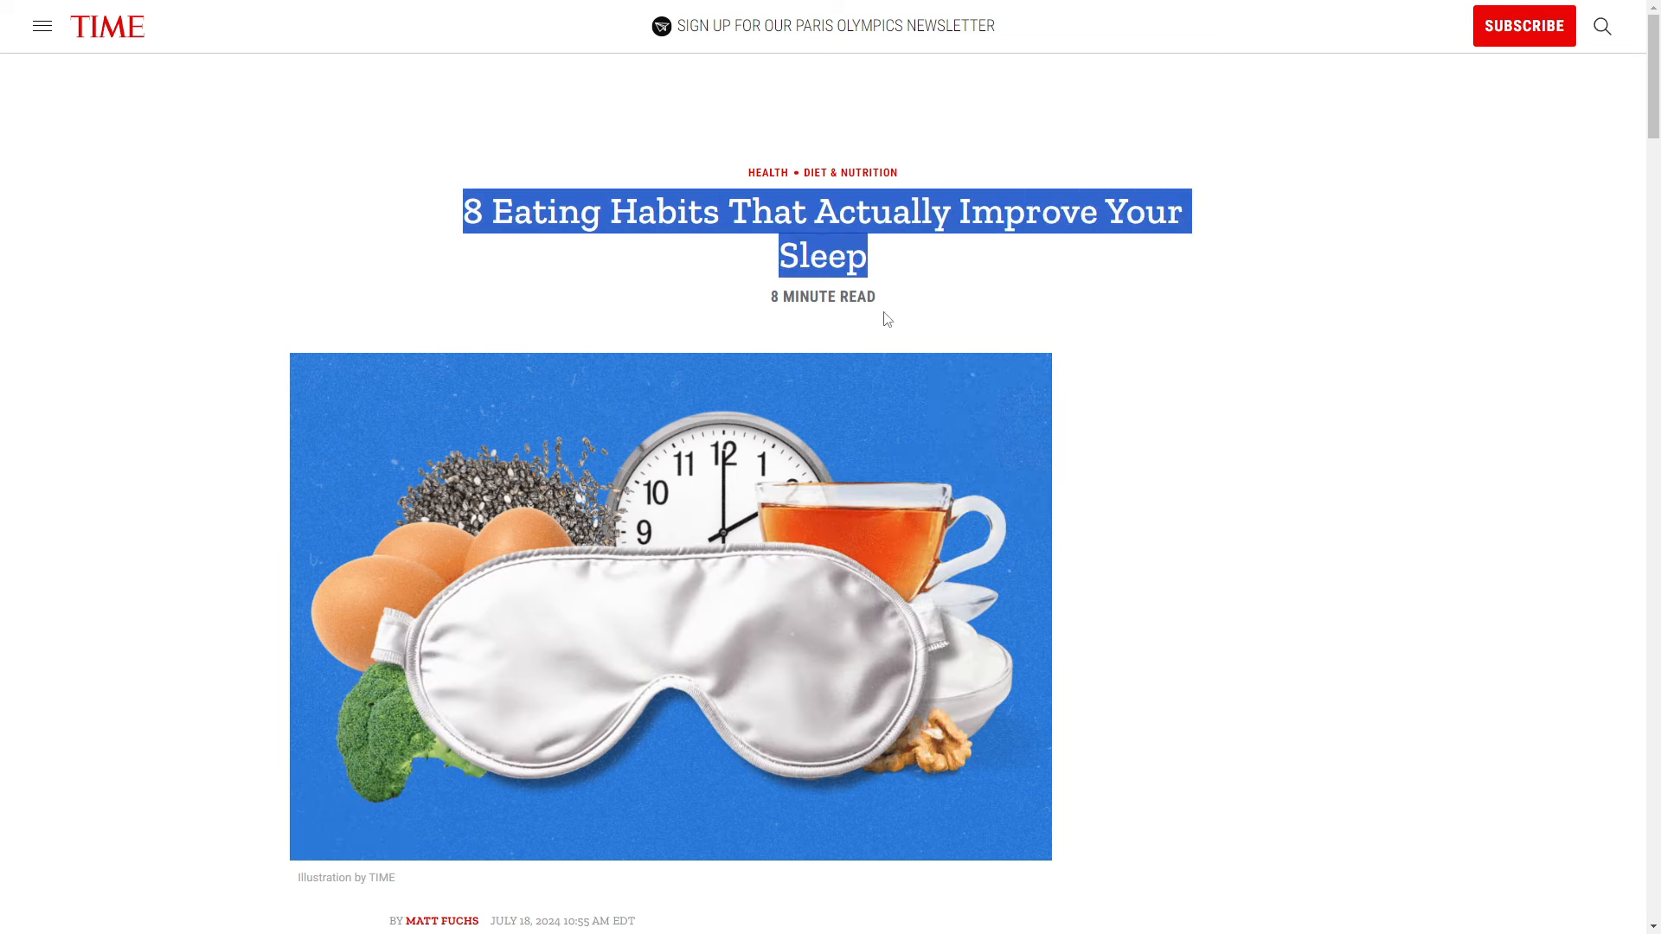
{"action": "mouse_move", "coordinate": [1204, 331]}
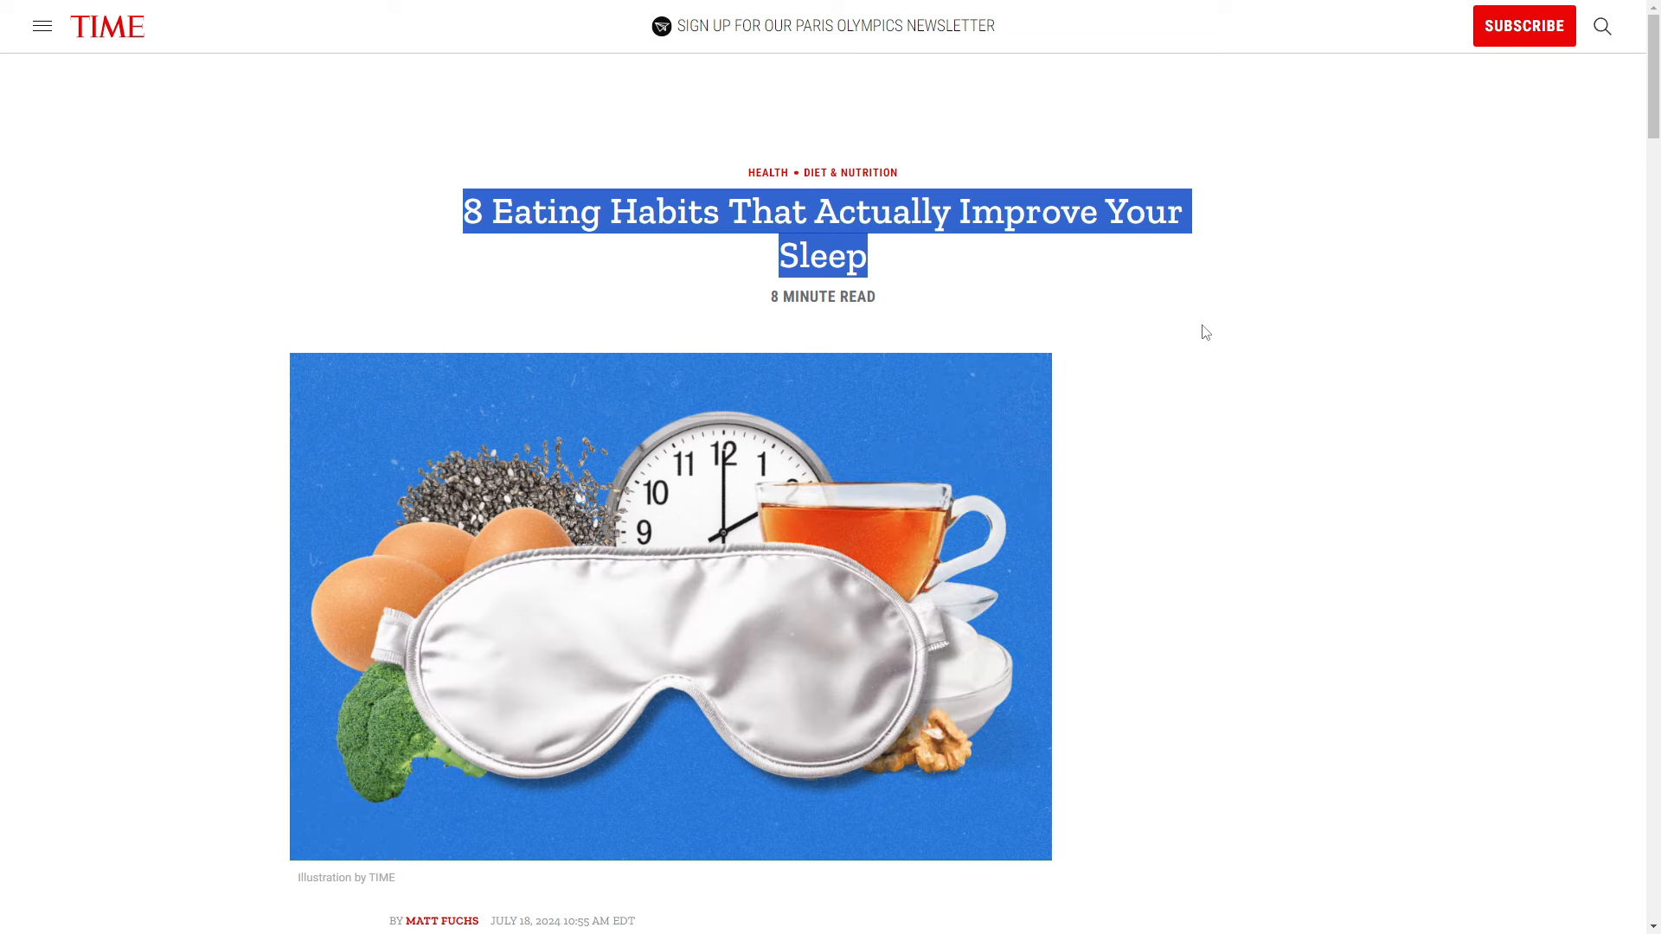
{"action": "mouse_move", "coordinate": [1326, 417]}
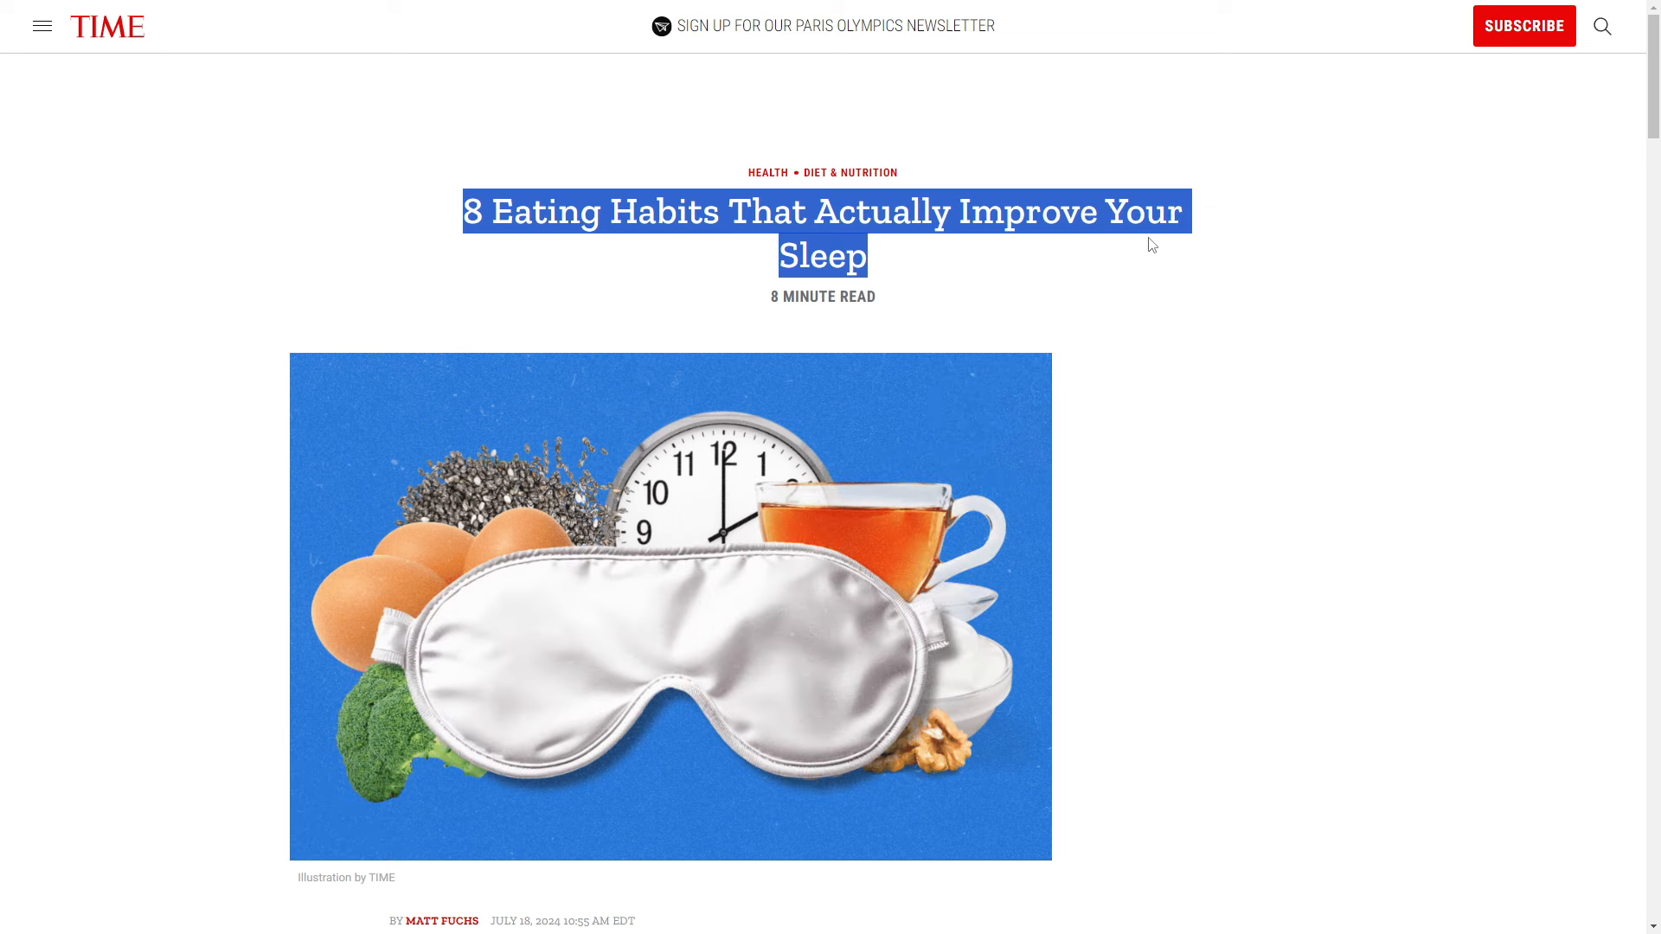
{"action": "mouse_move", "coordinate": [1346, 343]}
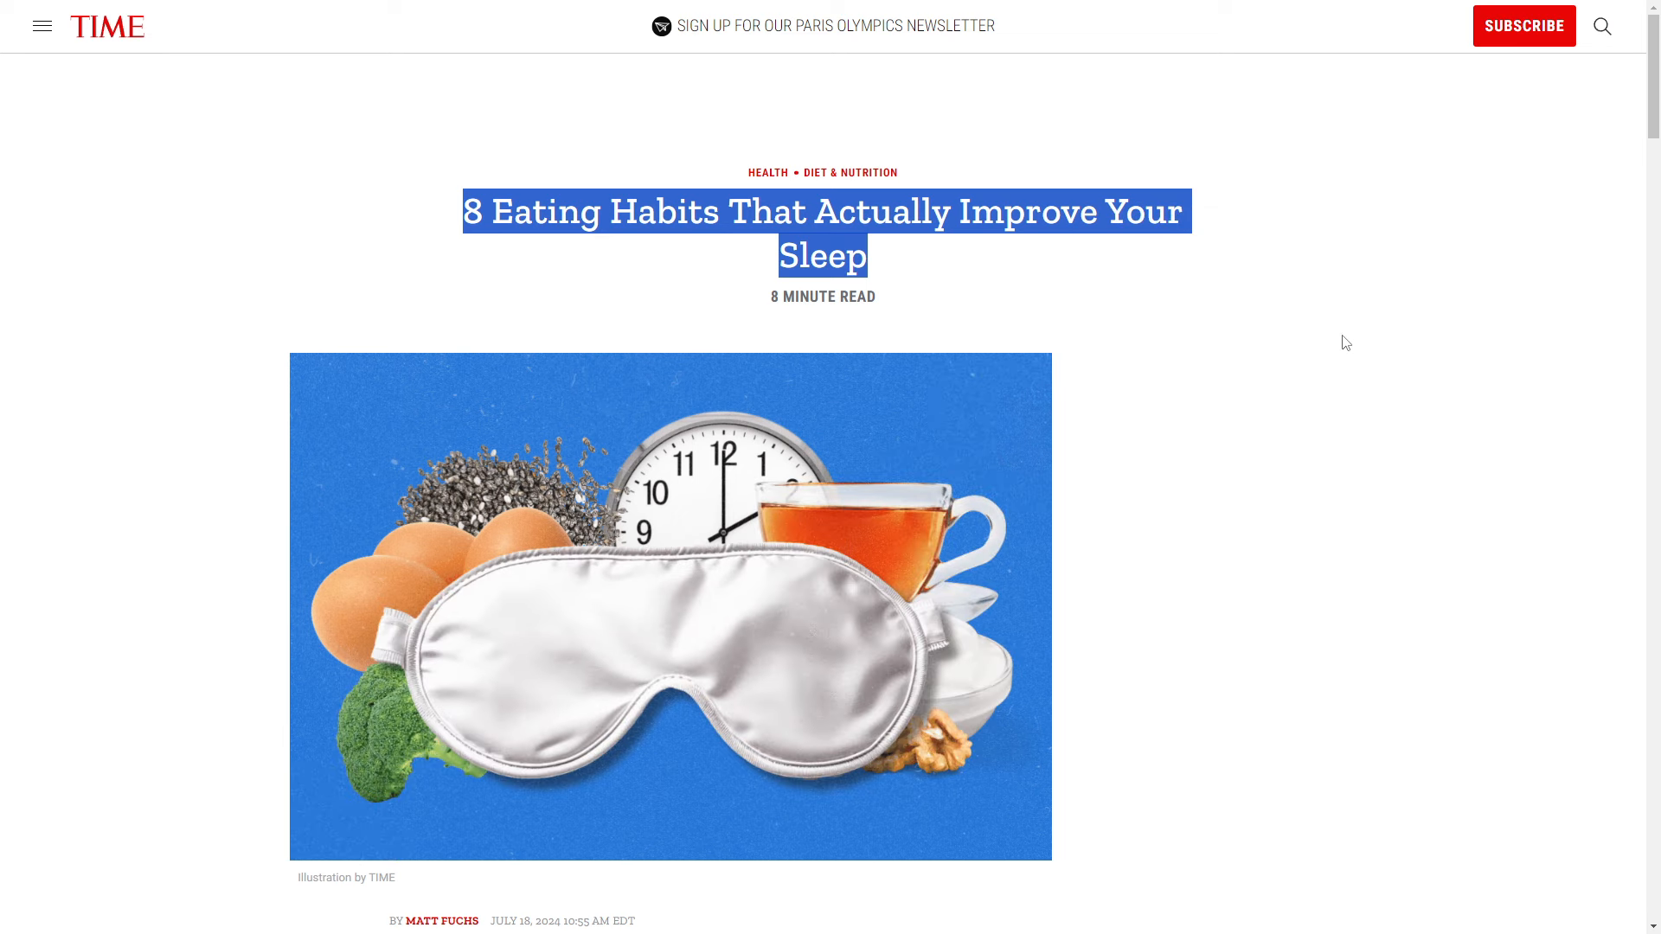
{"action": "mouse_move", "coordinate": [1291, 614]}
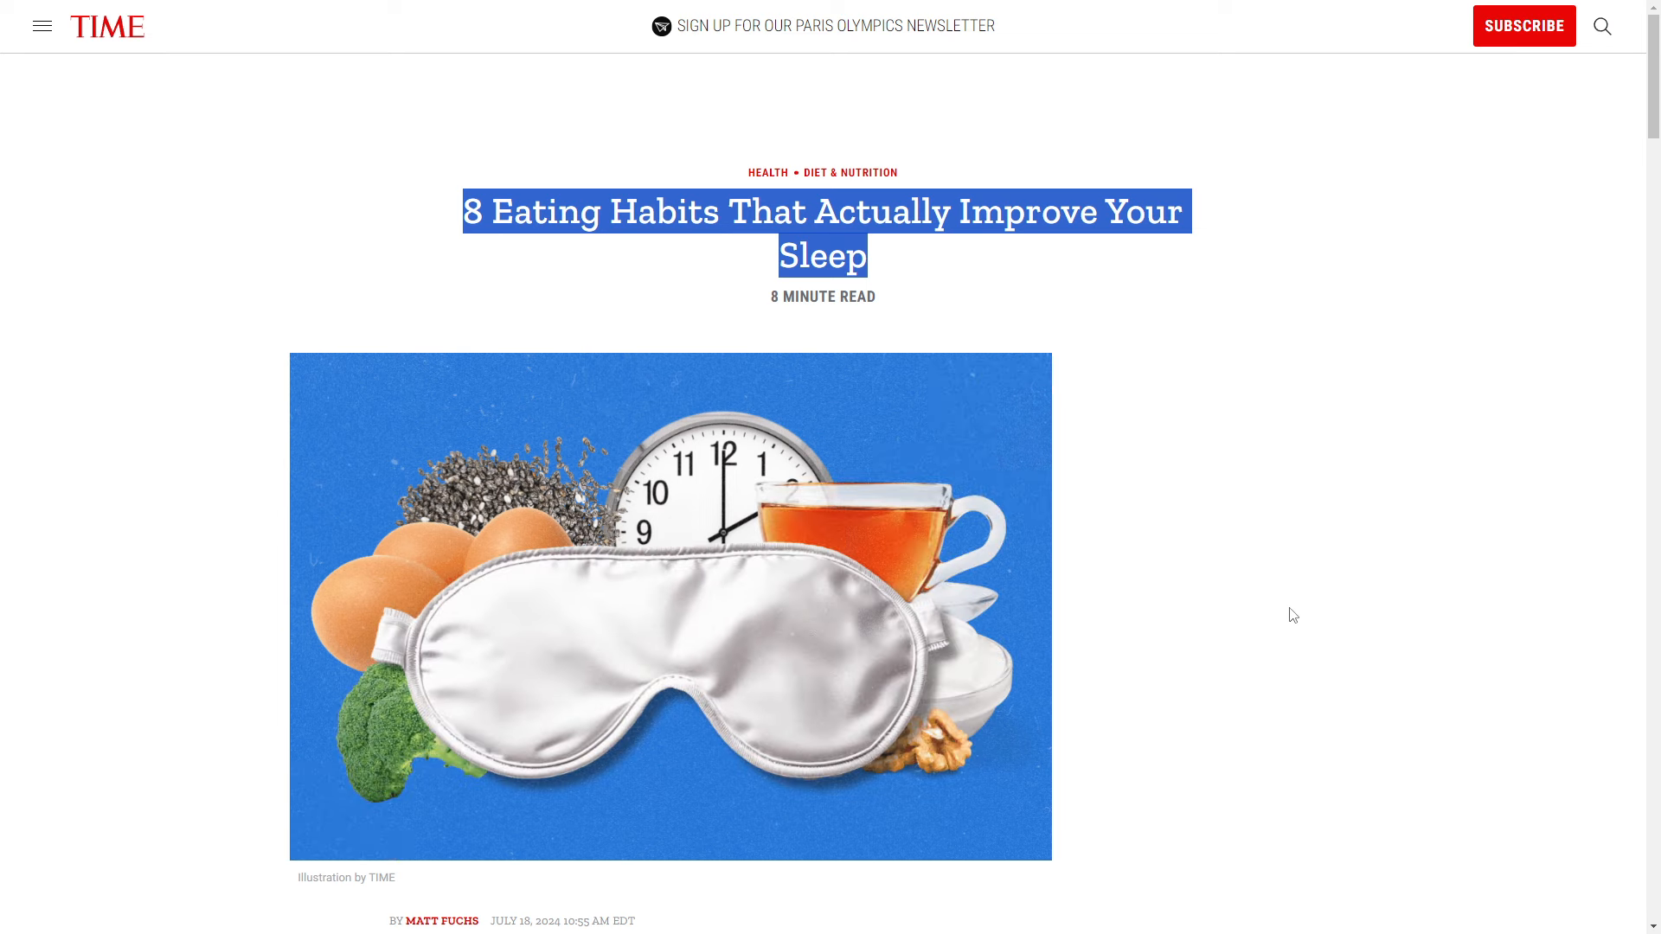
{"action": "mouse_move", "coordinate": [1376, 613]}
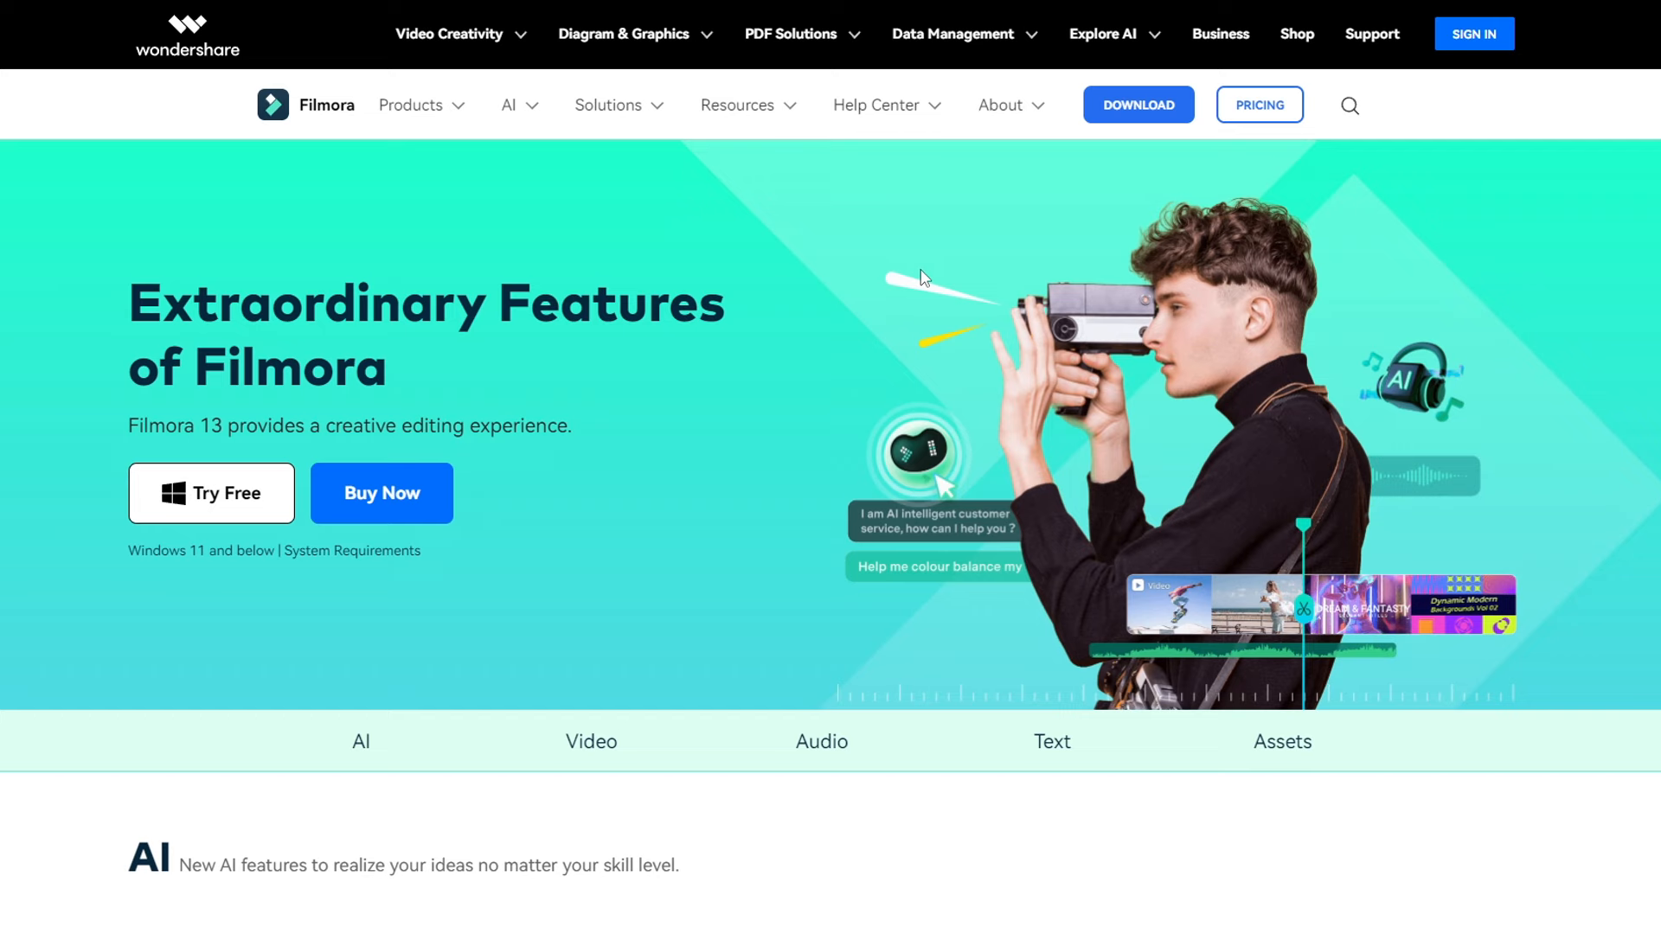
{"action": "mouse_move", "coordinate": [1166, 104]}
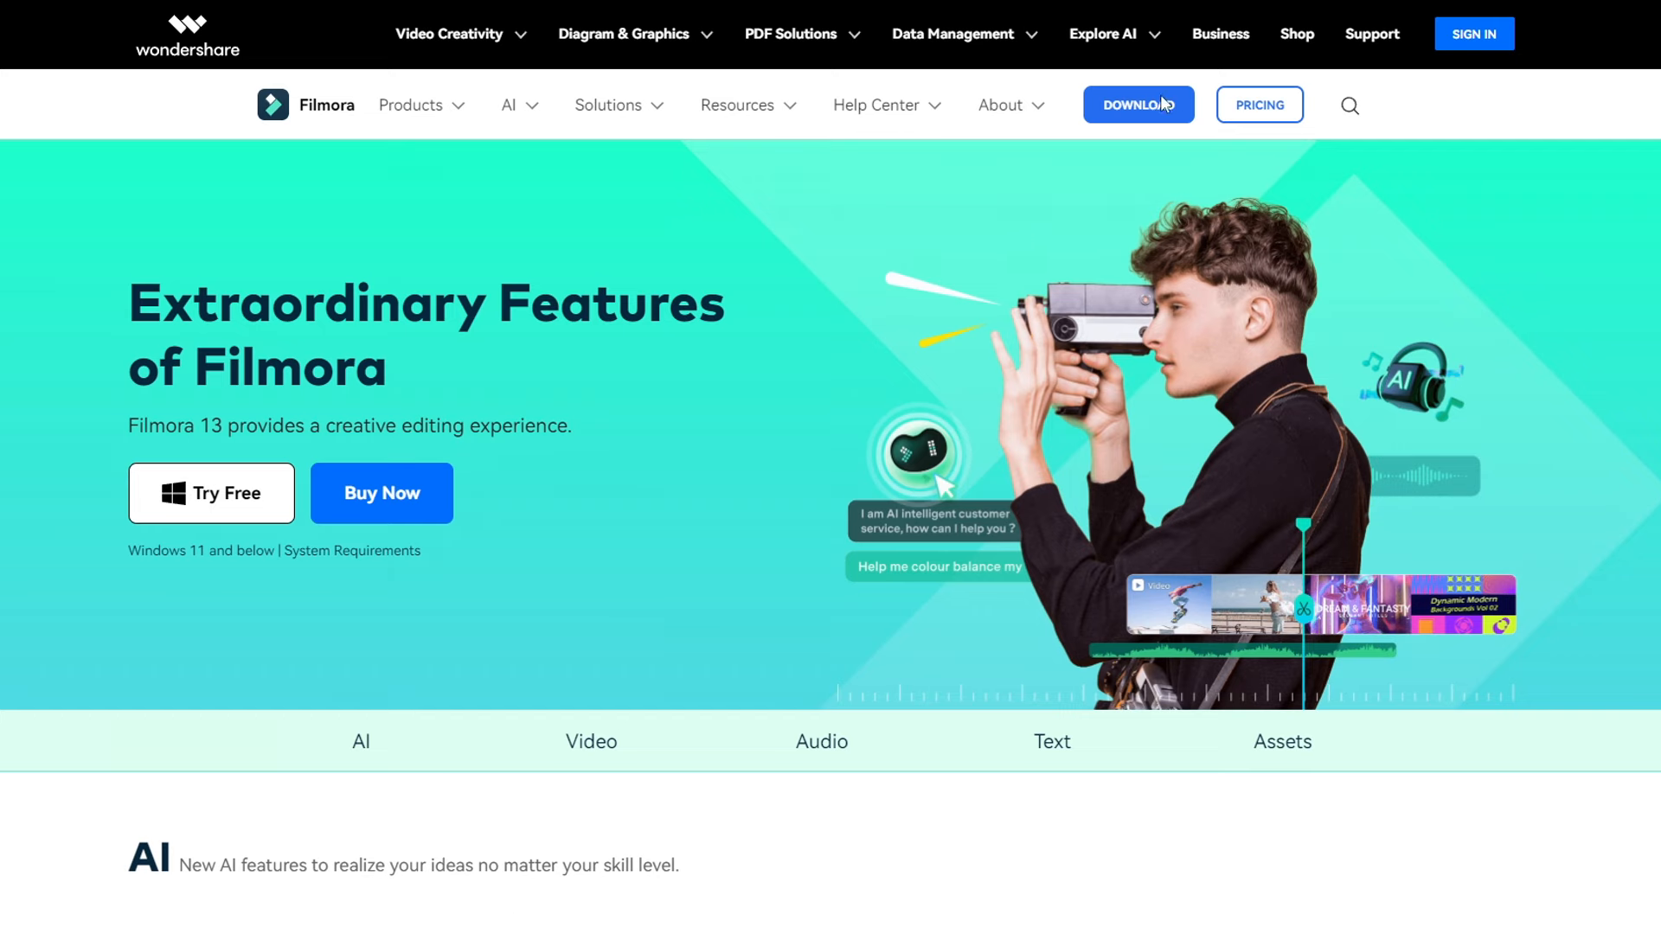
- Download the Filmora installer, accept its license terms, and browse the AI and Video features
{"action": "left_click", "coordinate": [1138, 104]}
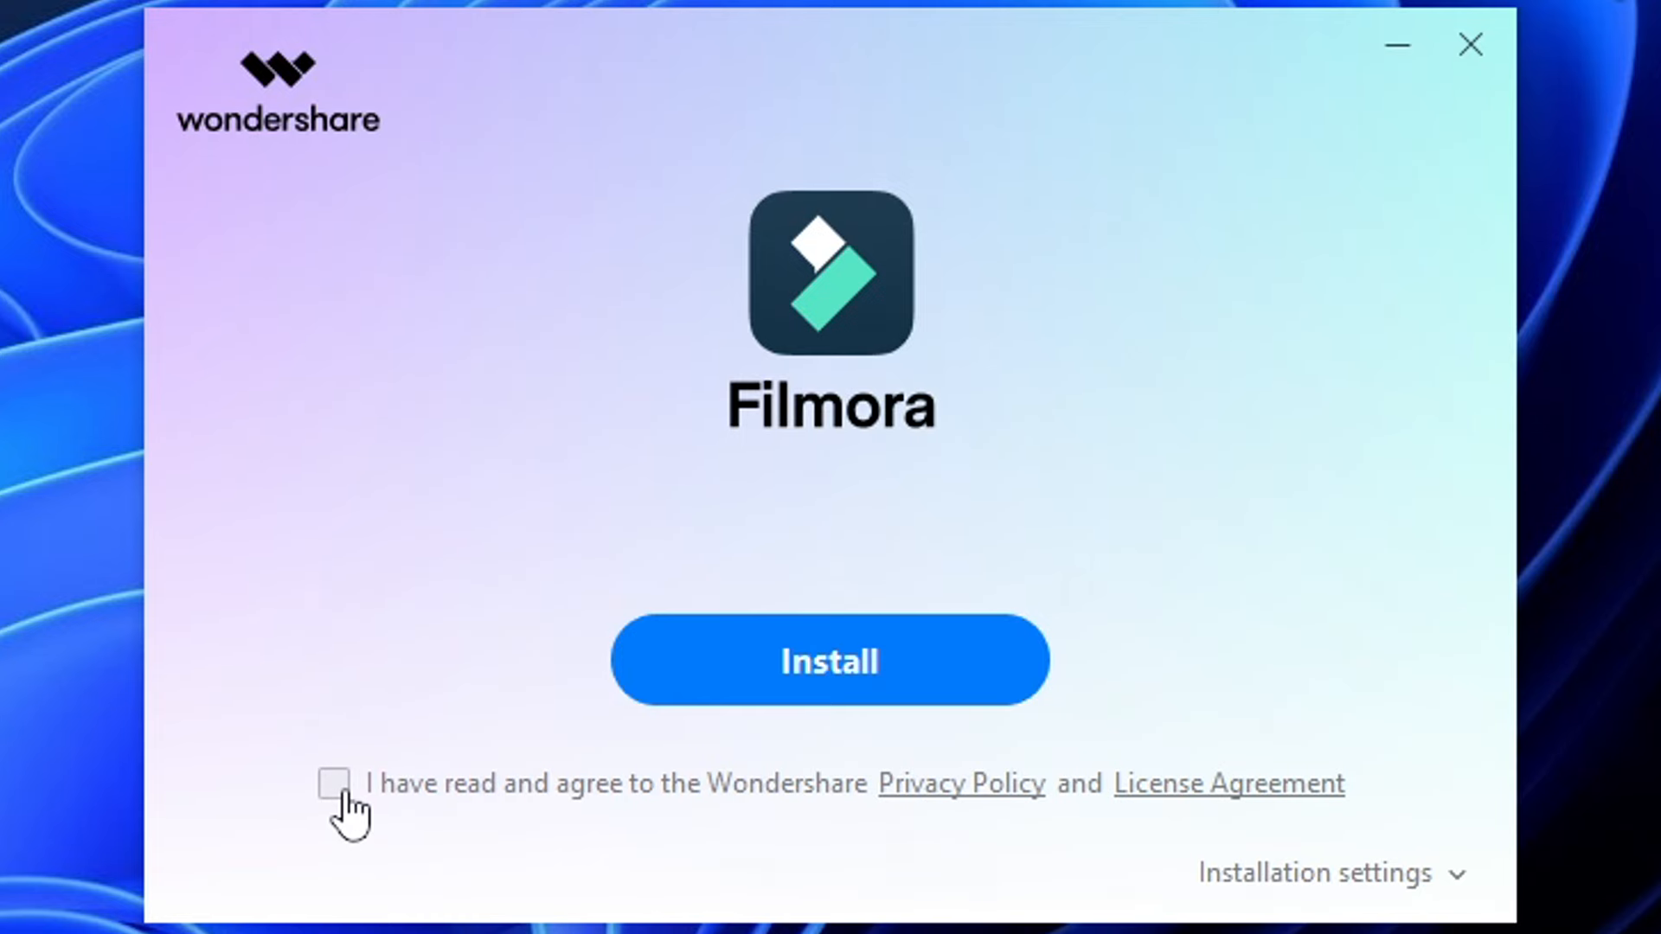
{"action": "left_click", "coordinate": [338, 786]}
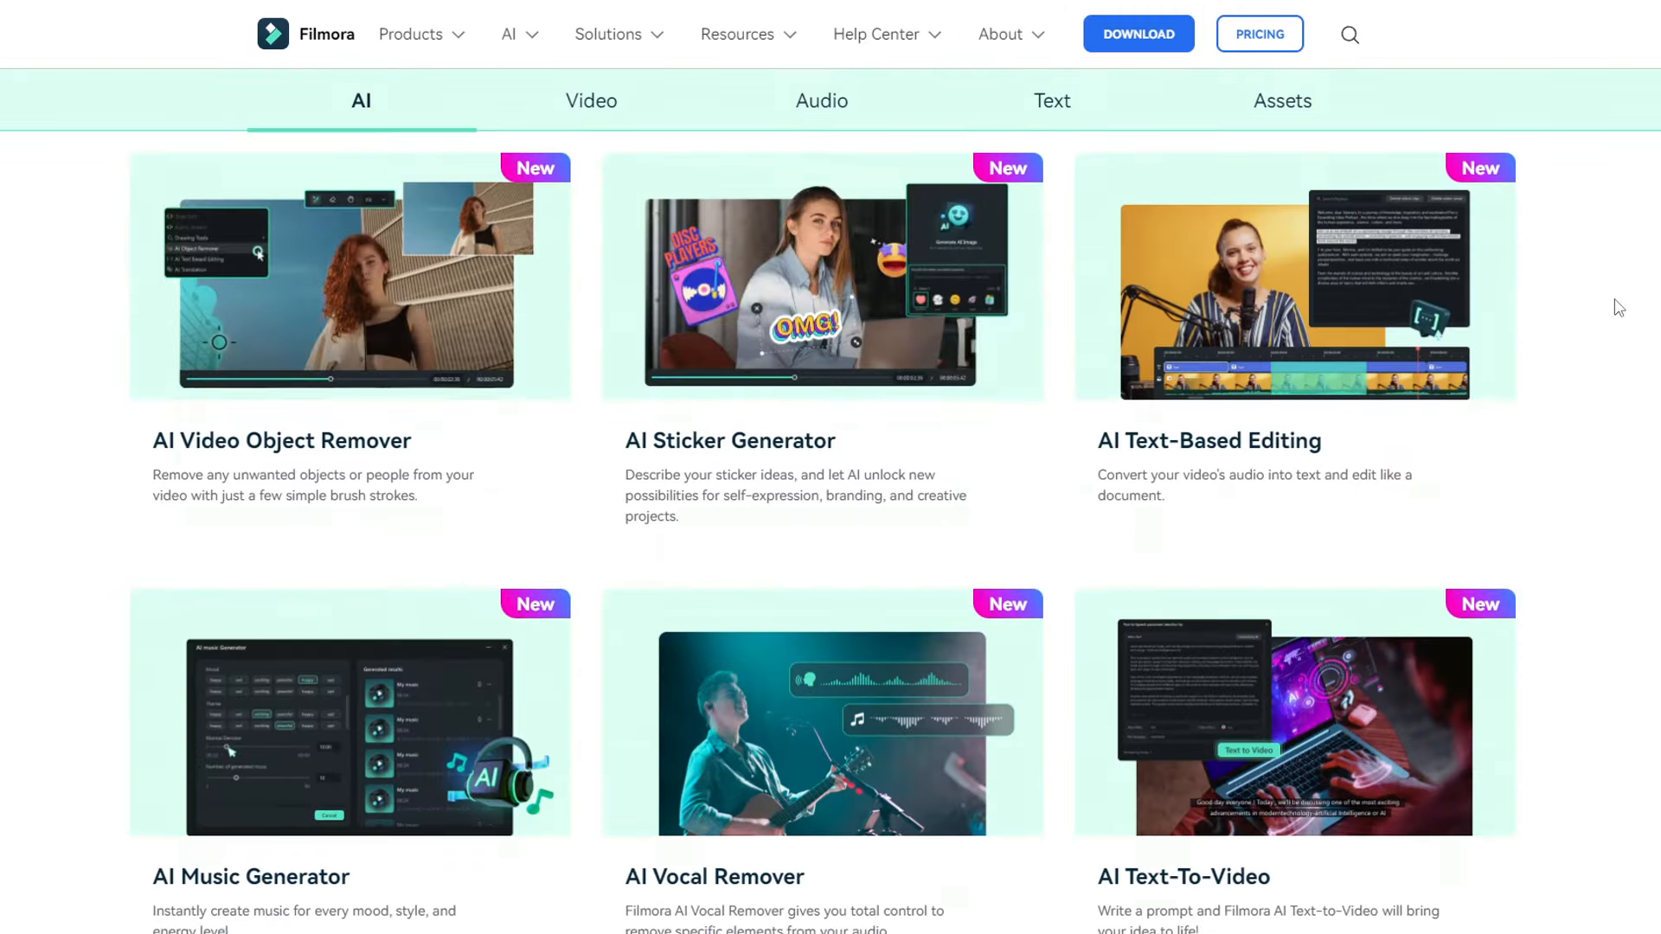
{"action": "scroll", "scroll_direction": "down", "scroll_amount": 3}
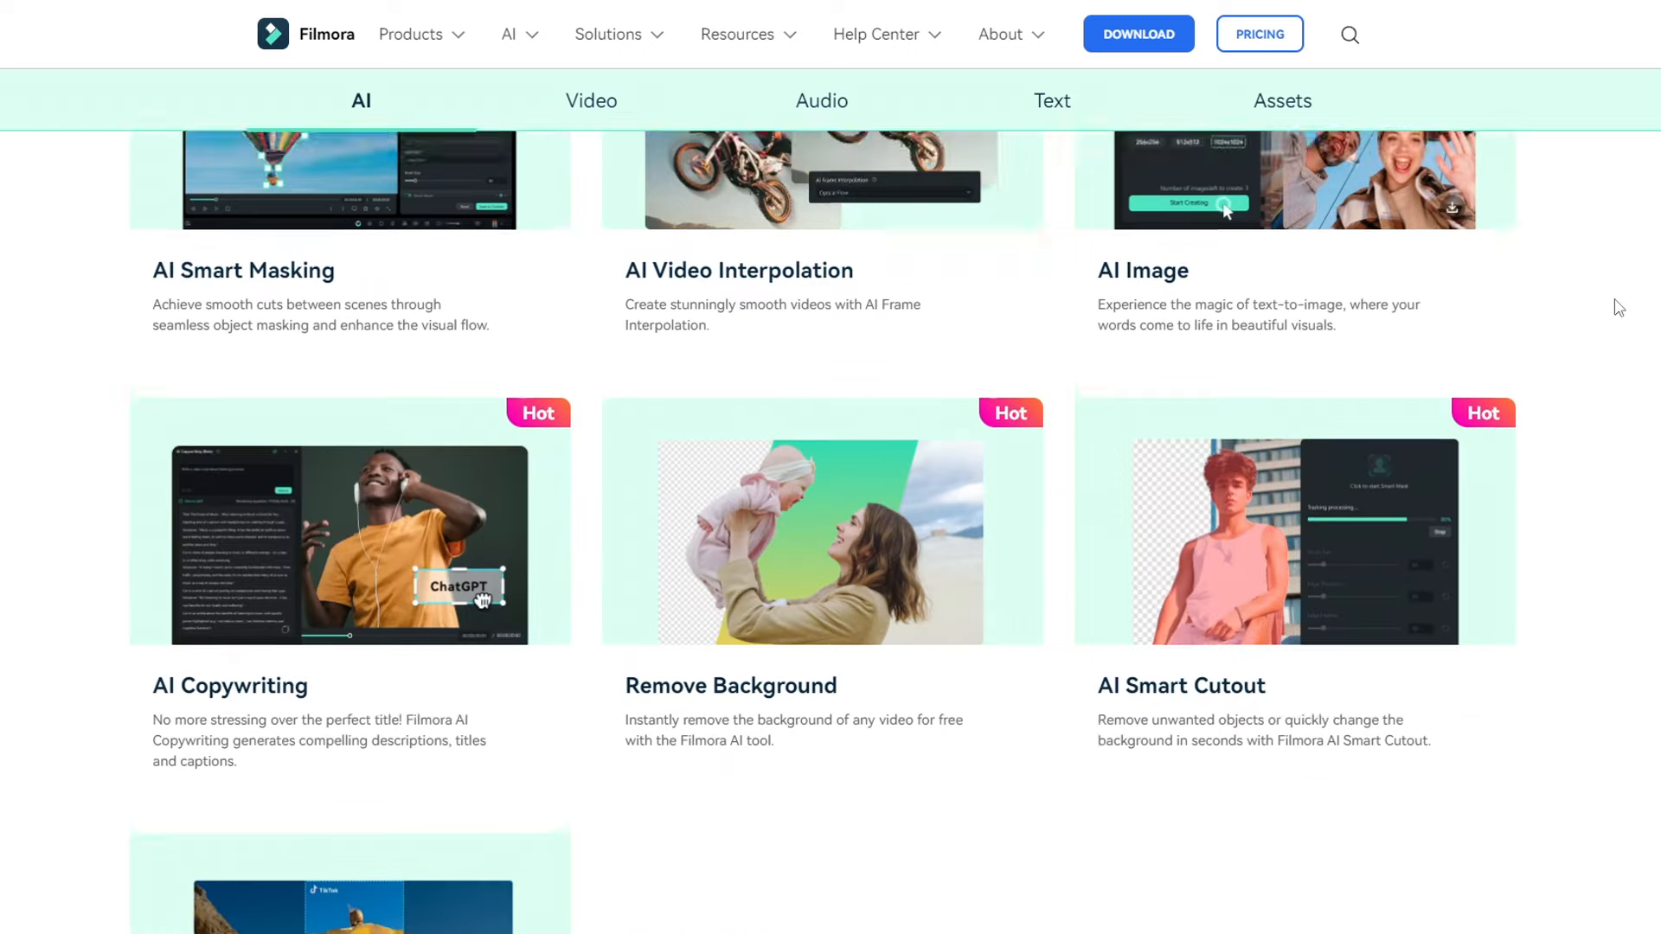
{"action": "scroll", "scroll_direction": "down", "scroll_amount": 3}
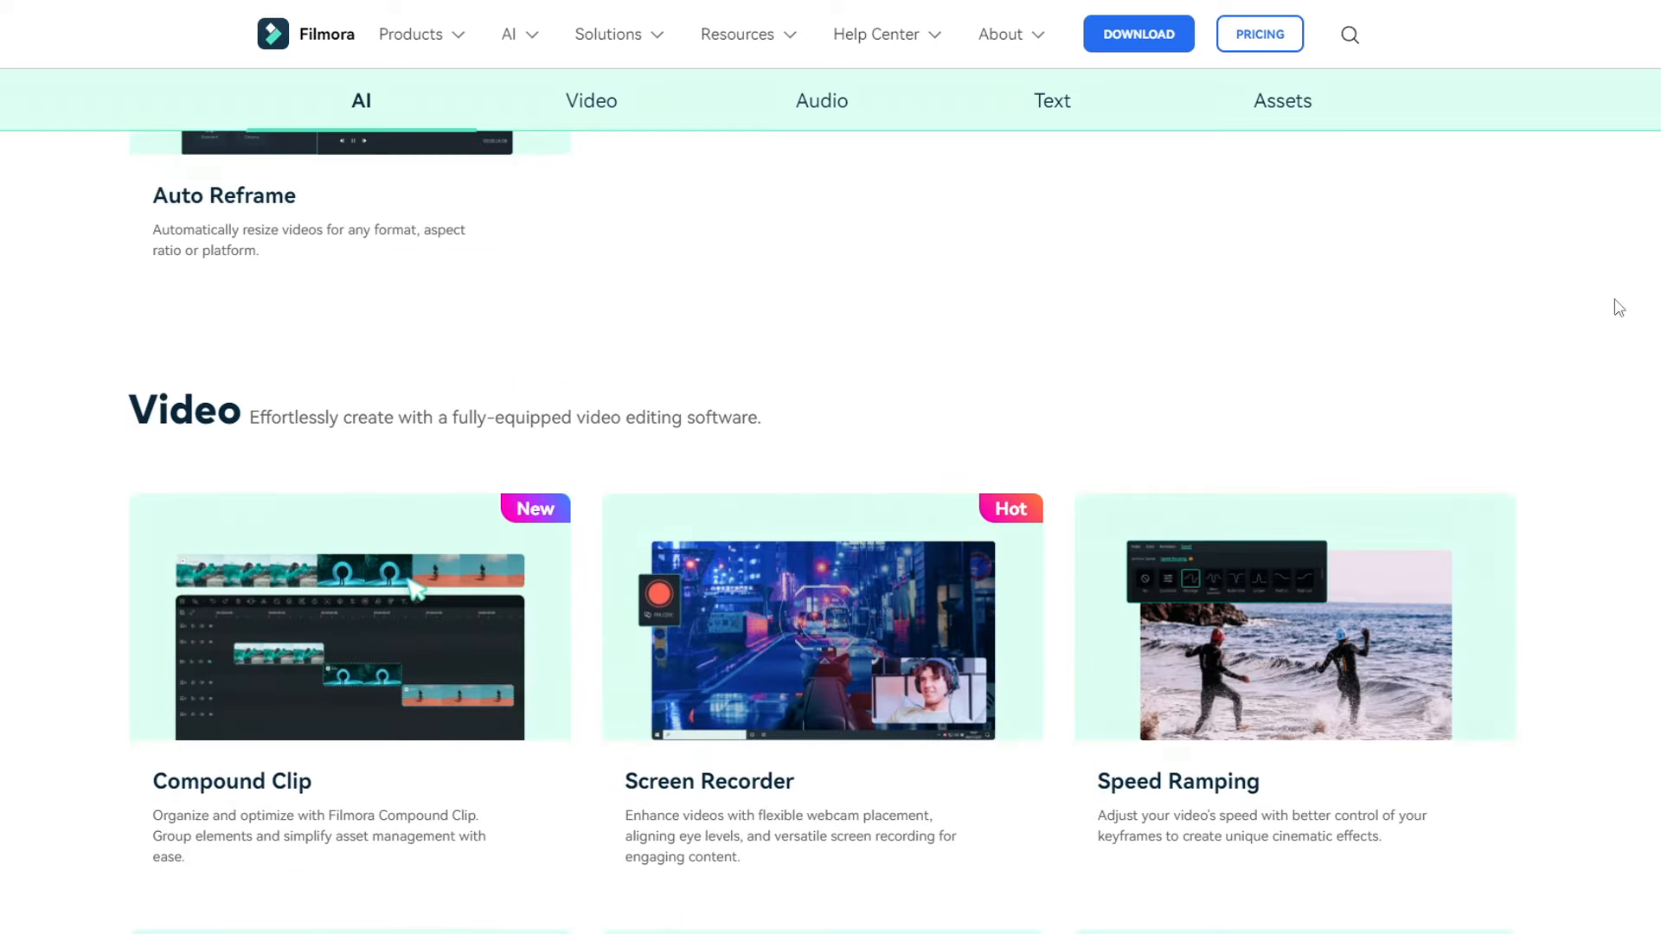
{"action": "left_click", "coordinate": [591, 100]}
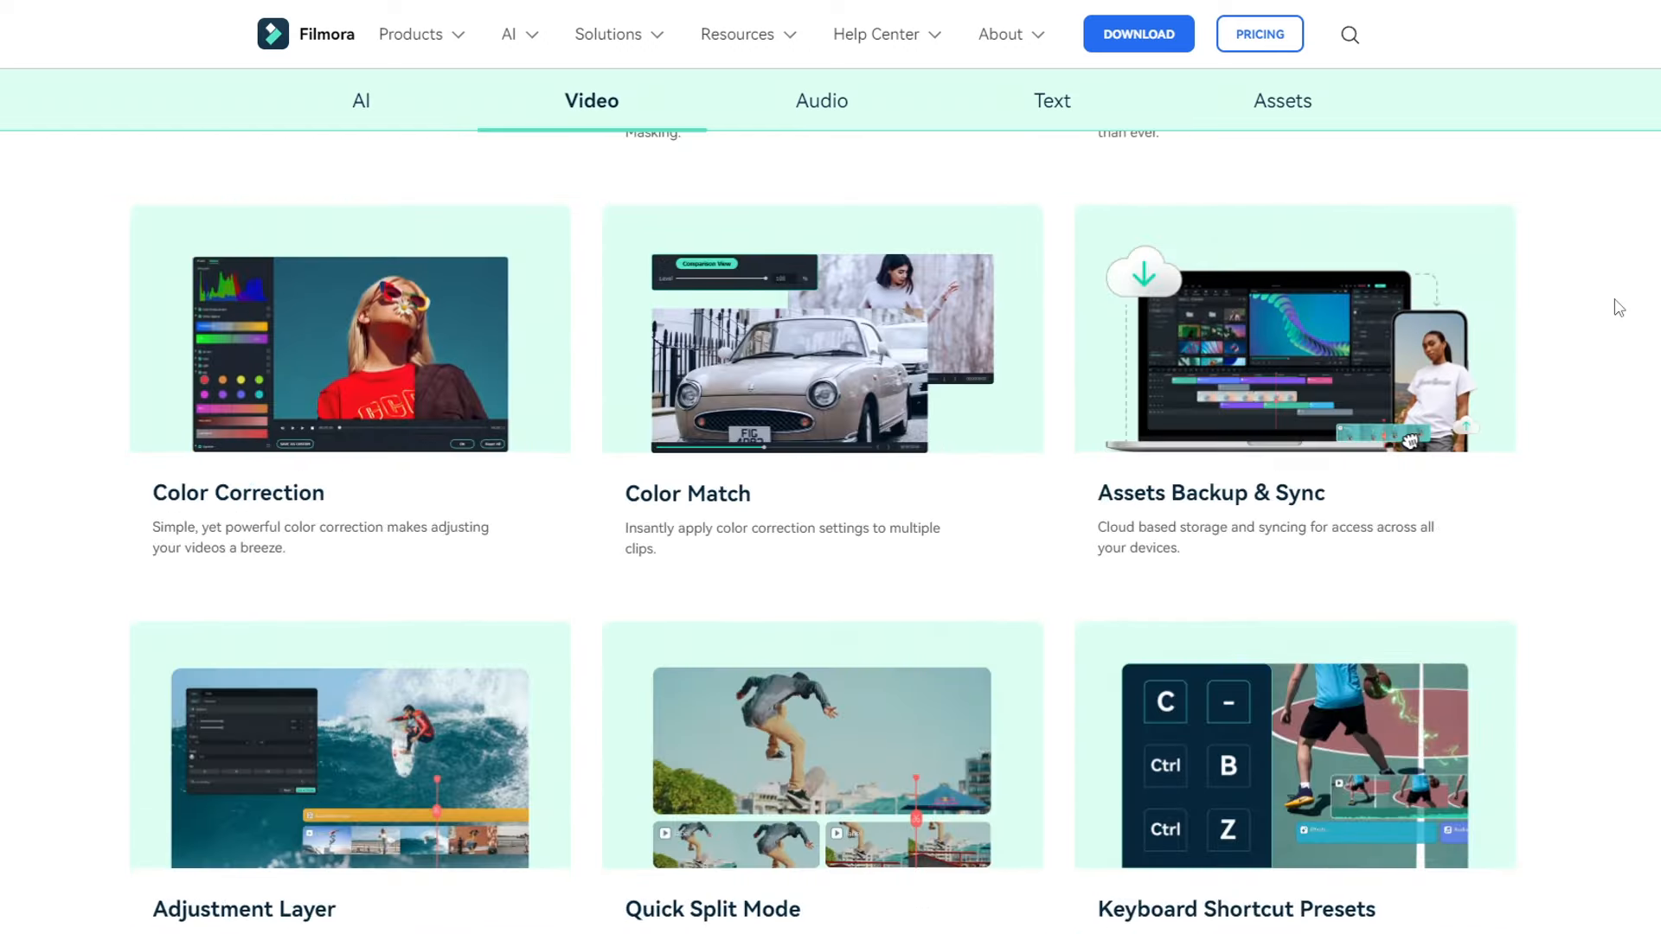
{"action": "left_click", "coordinate": [821, 100]}
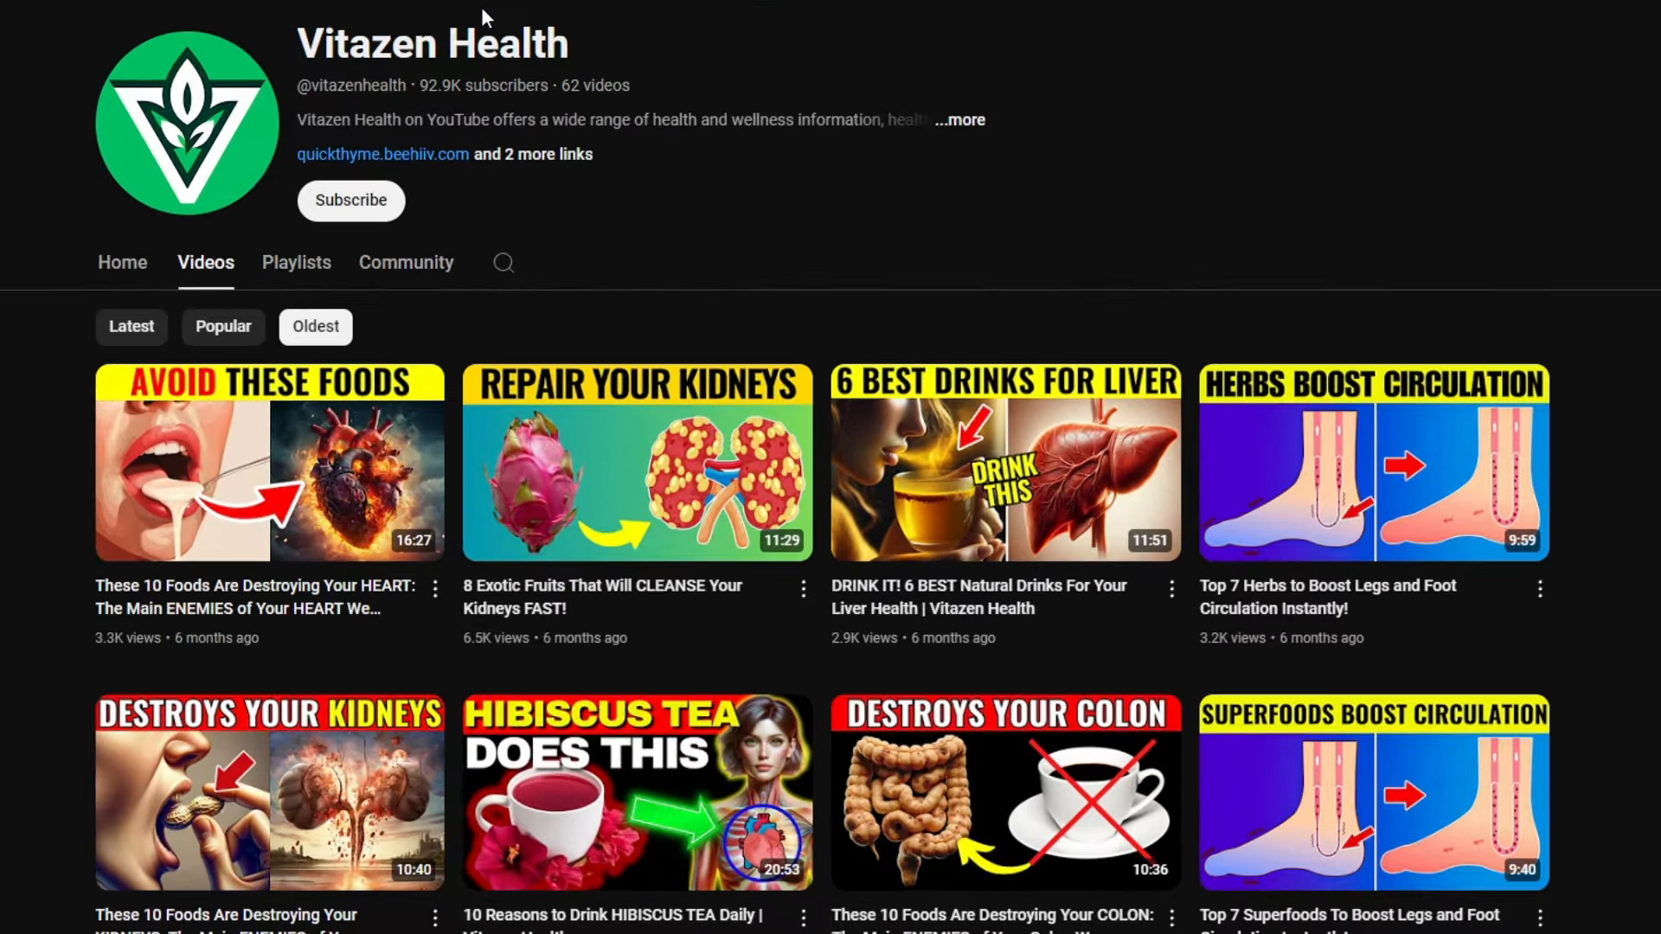
{"action": "mouse_move", "coordinate": [201, 647]}
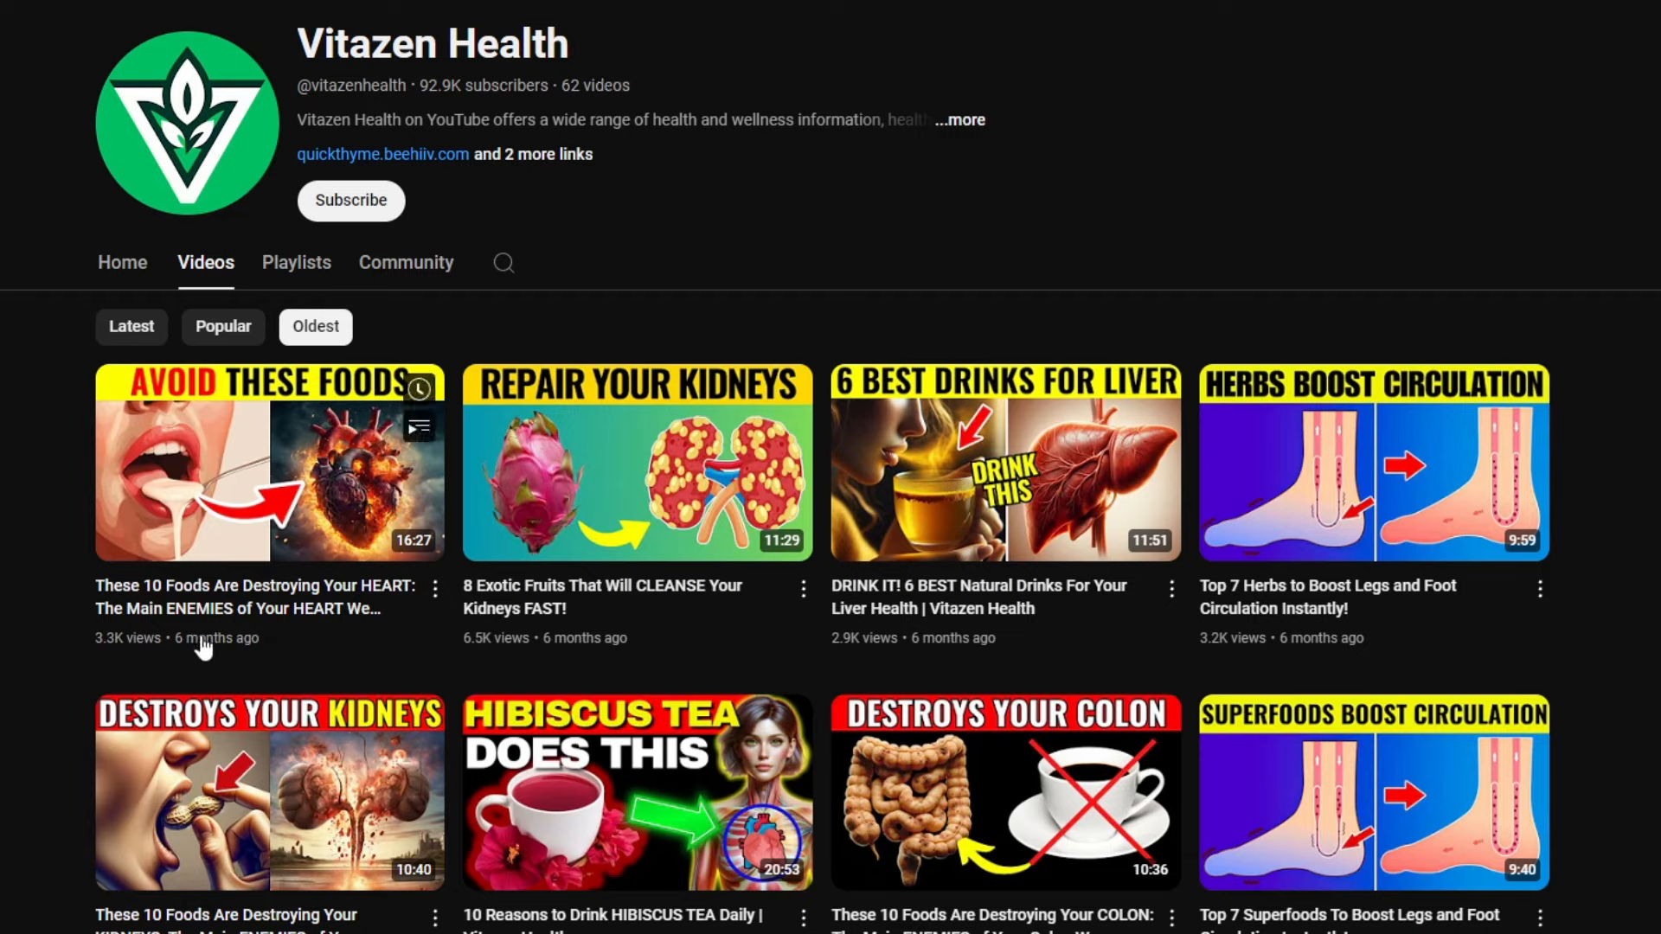
{"action": "mouse_move", "coordinate": [611, 279]}
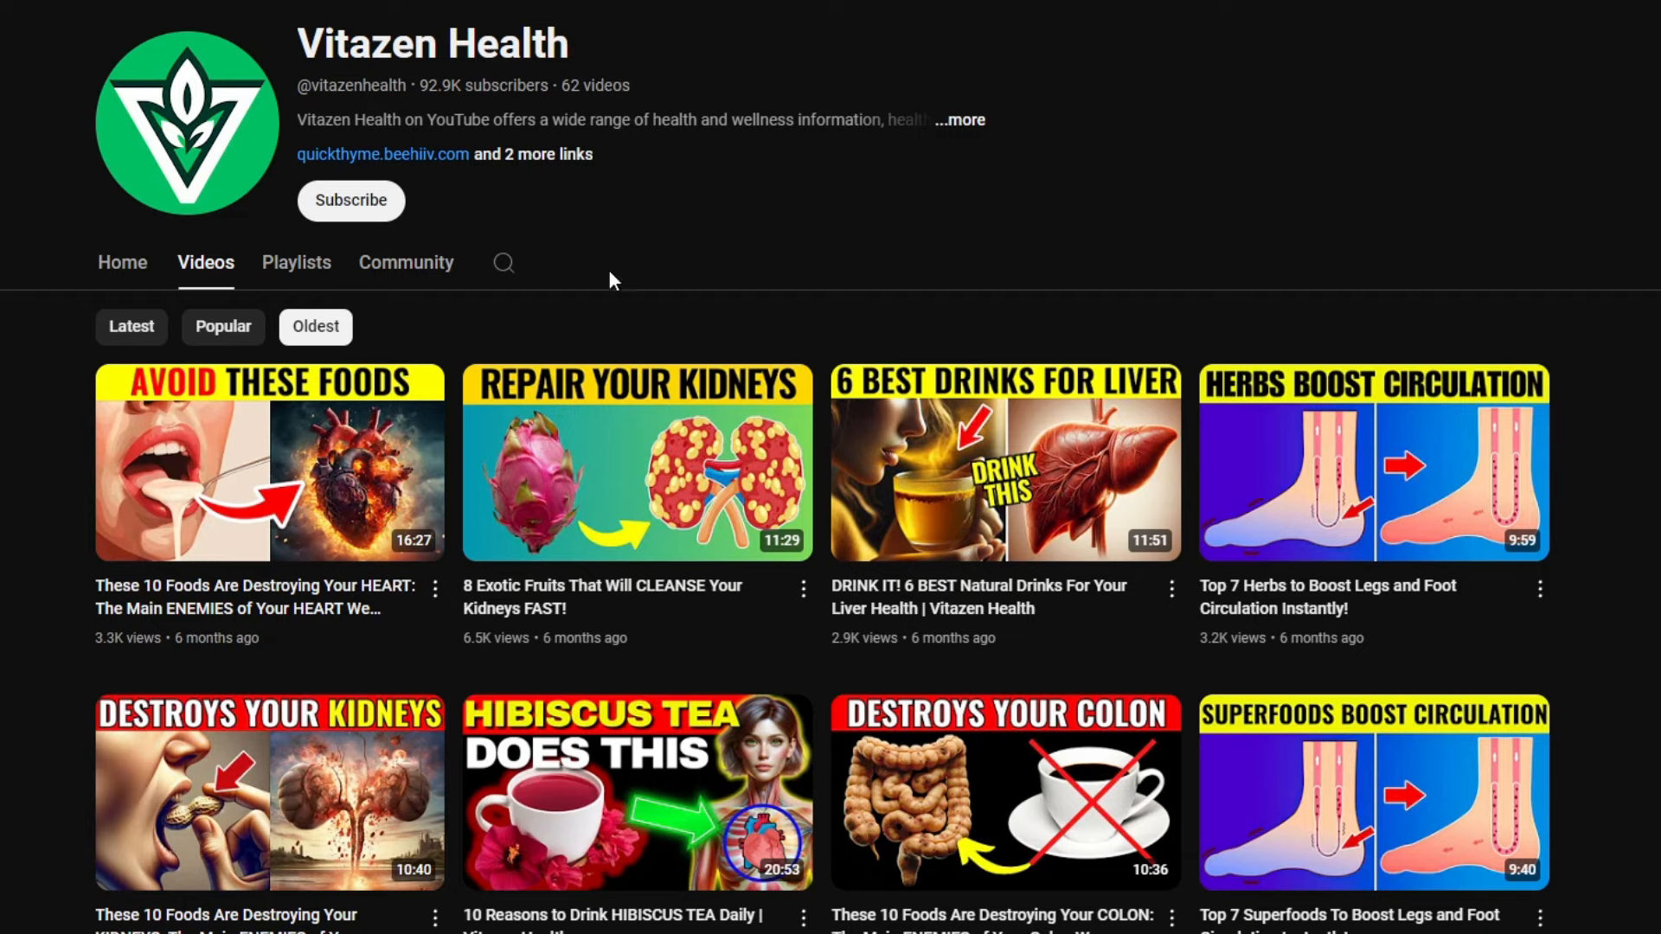
- Expand '...more' to show the Vitazen Health channel's About details
{"action": "left_click", "coordinate": [960, 119]}
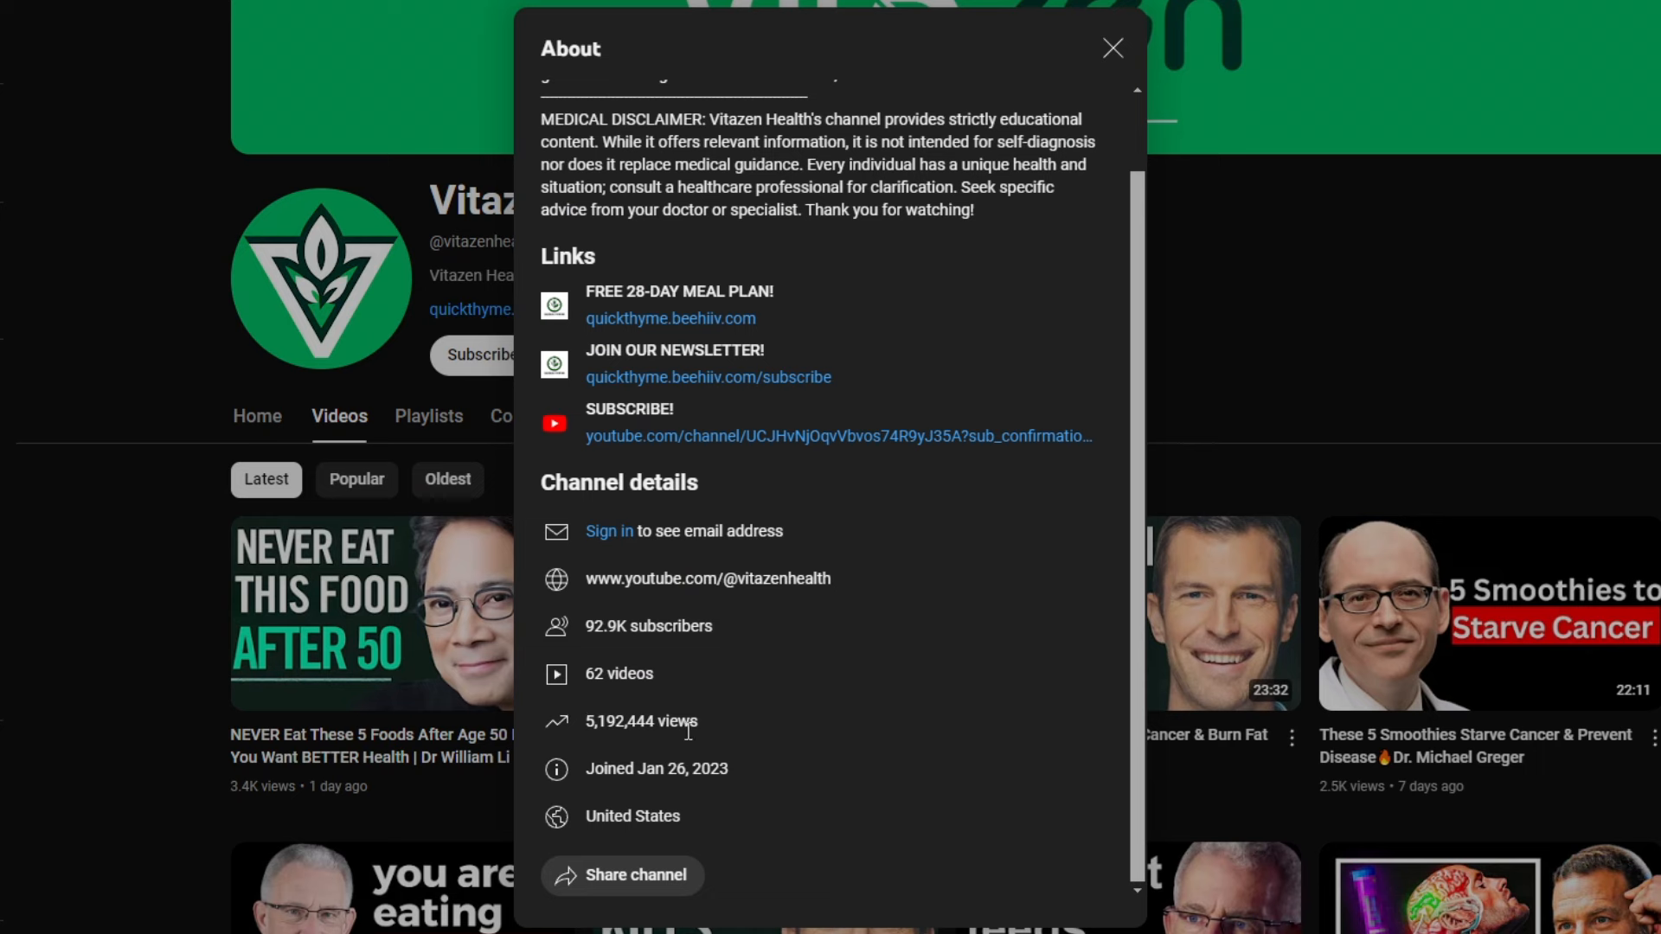
{"action": "mouse_move", "coordinate": [734, 616]}
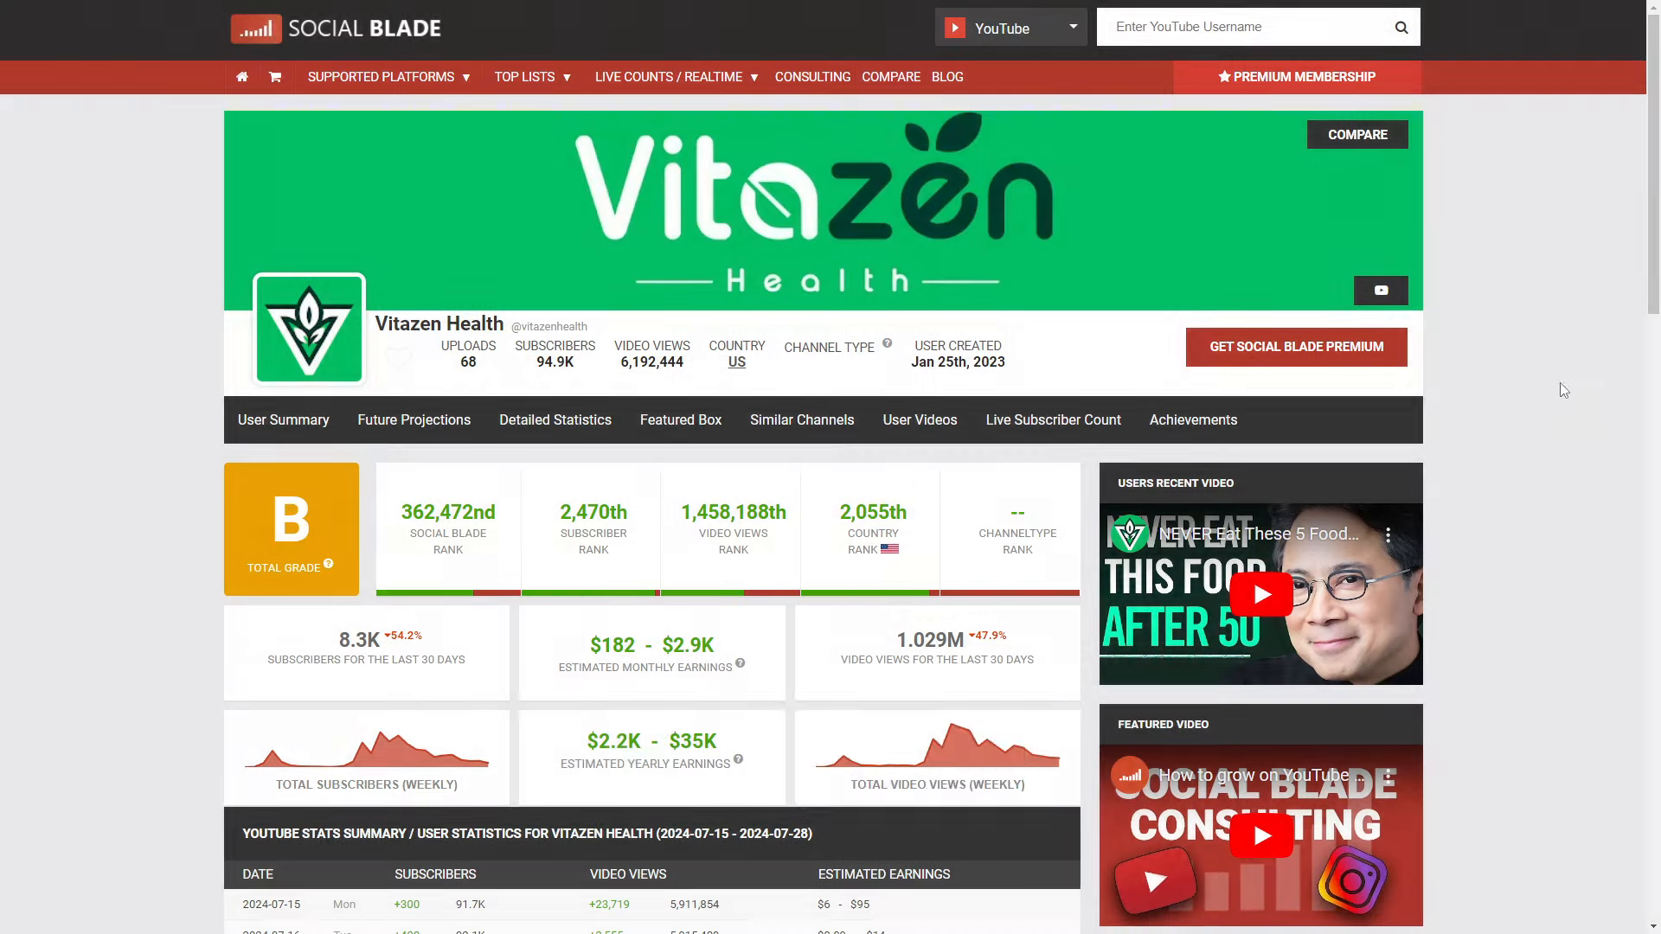
{"action": "mouse_move", "coordinate": [903, 536]}
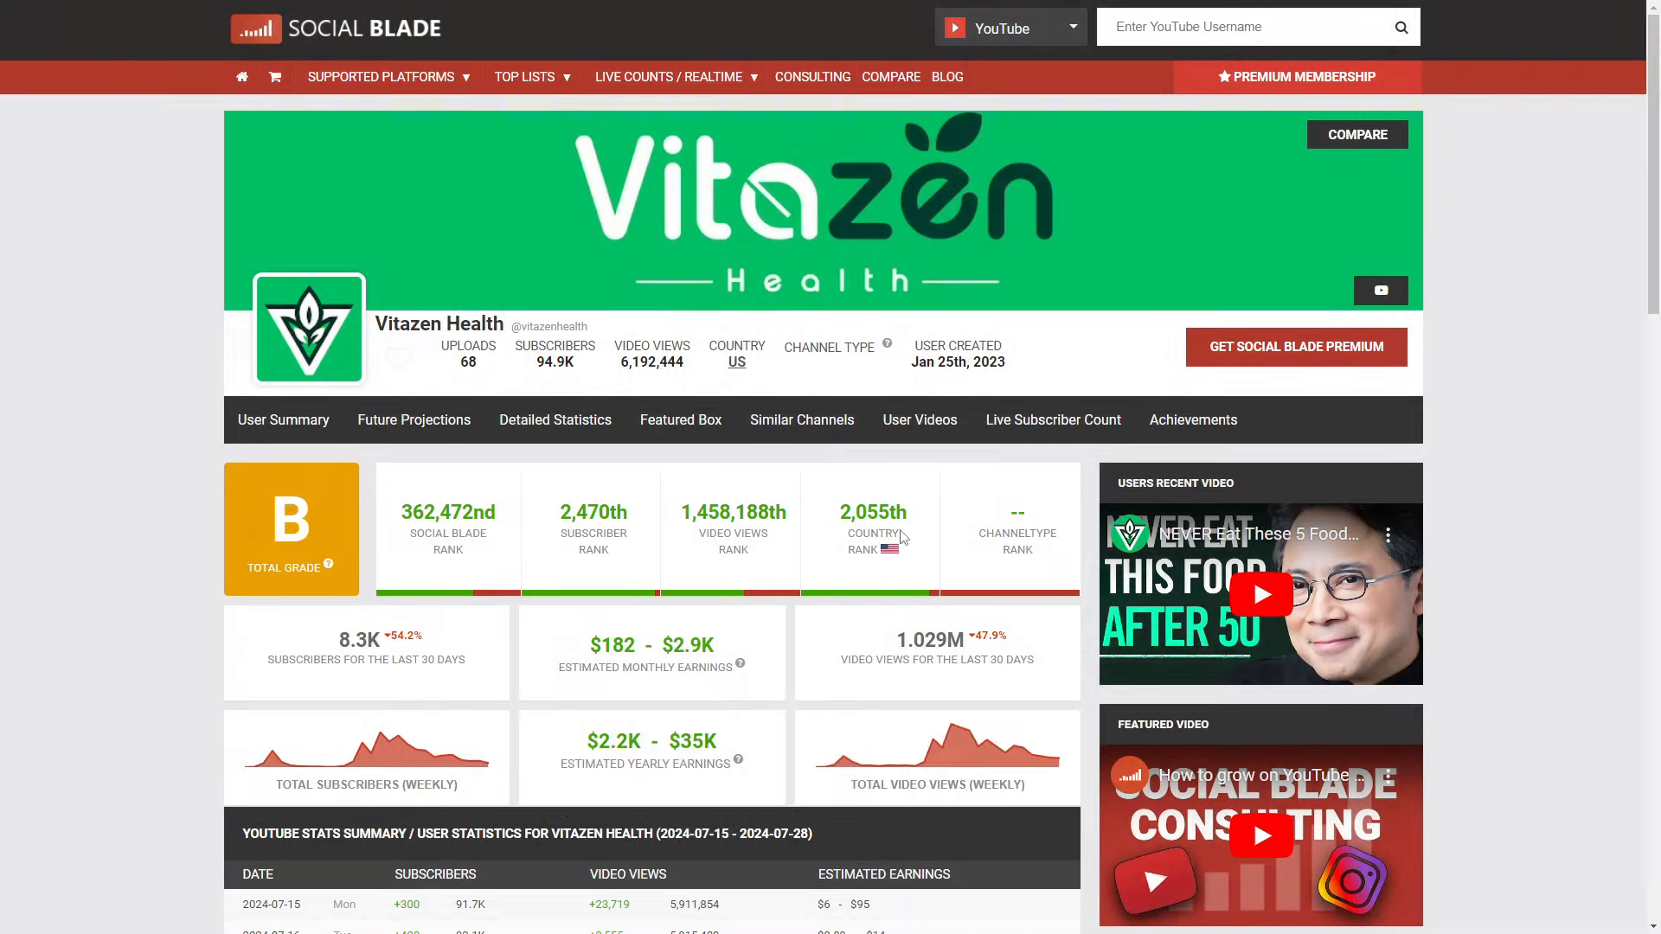
{"action": "mouse_move", "coordinate": [979, 680]}
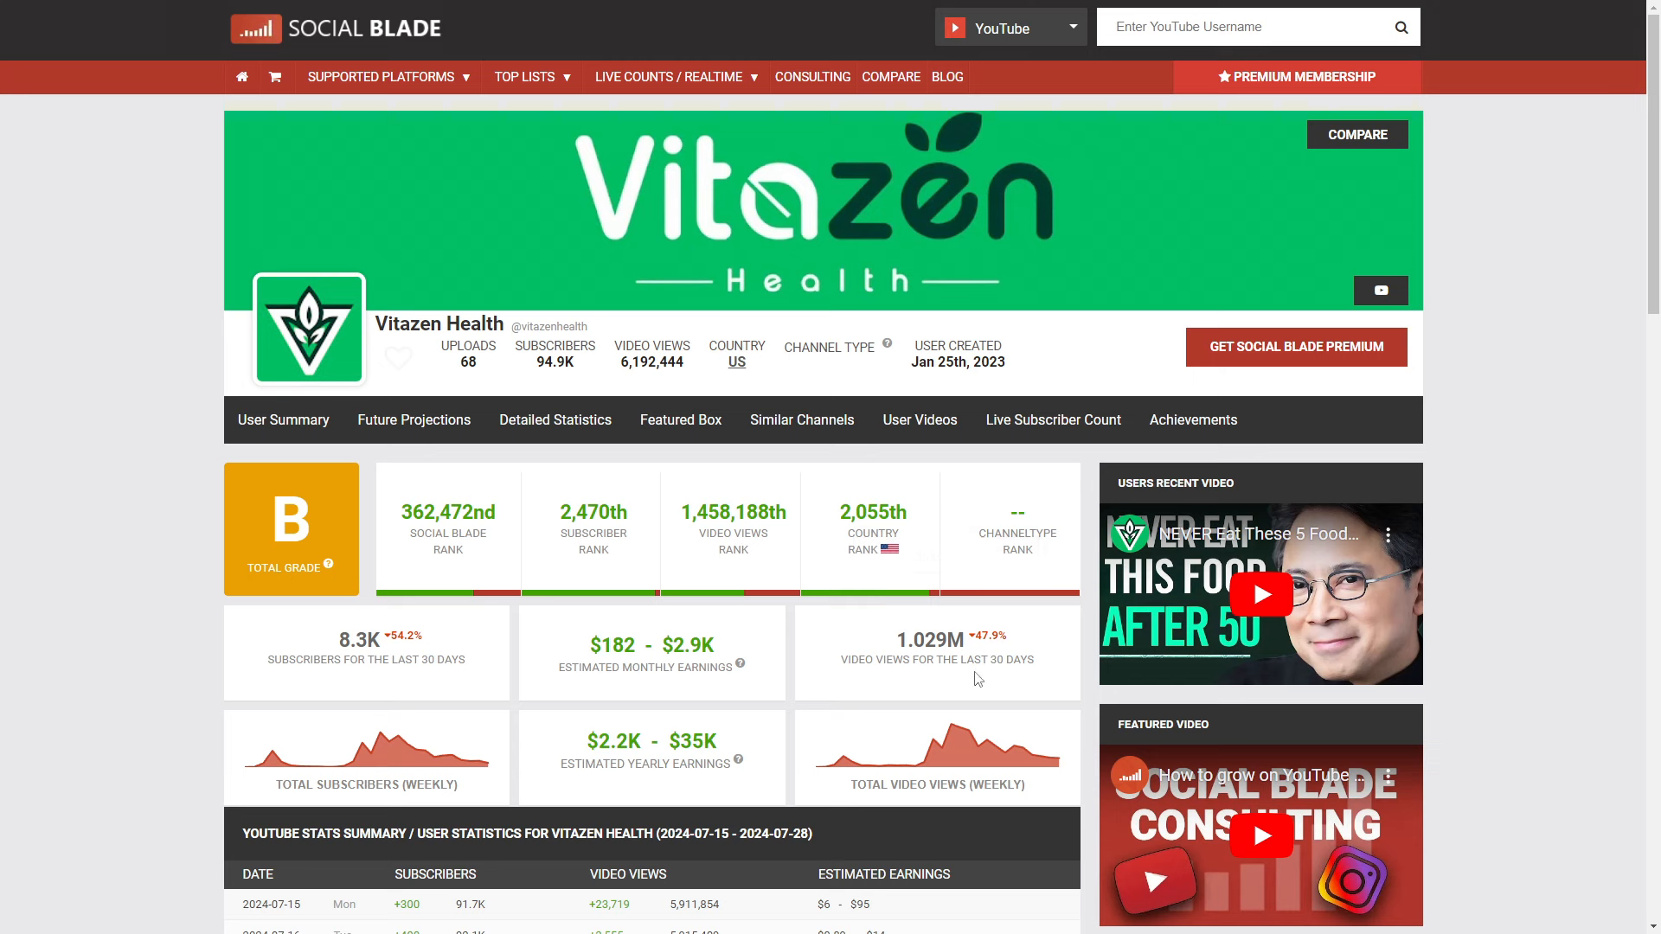
{"action": "mouse_move", "coordinate": [896, 688]}
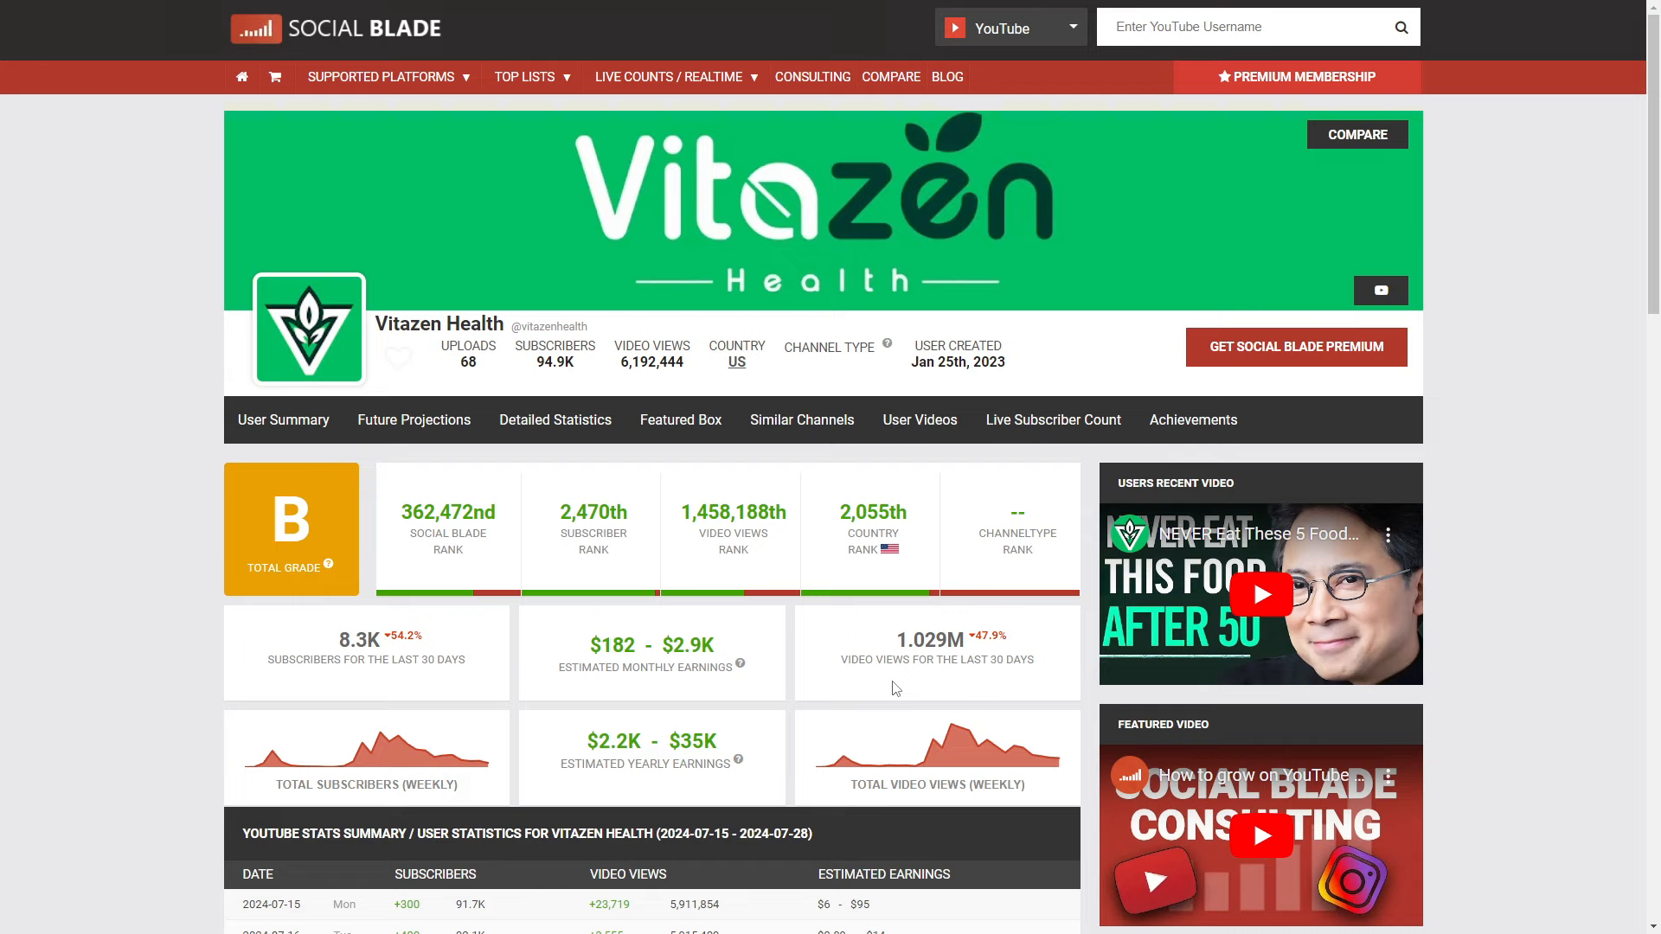
- Review Vitazen Health's Social Blade summary with grade, ranks and earnings estimates
{"action": "left_click", "coordinate": [1260, 594]}
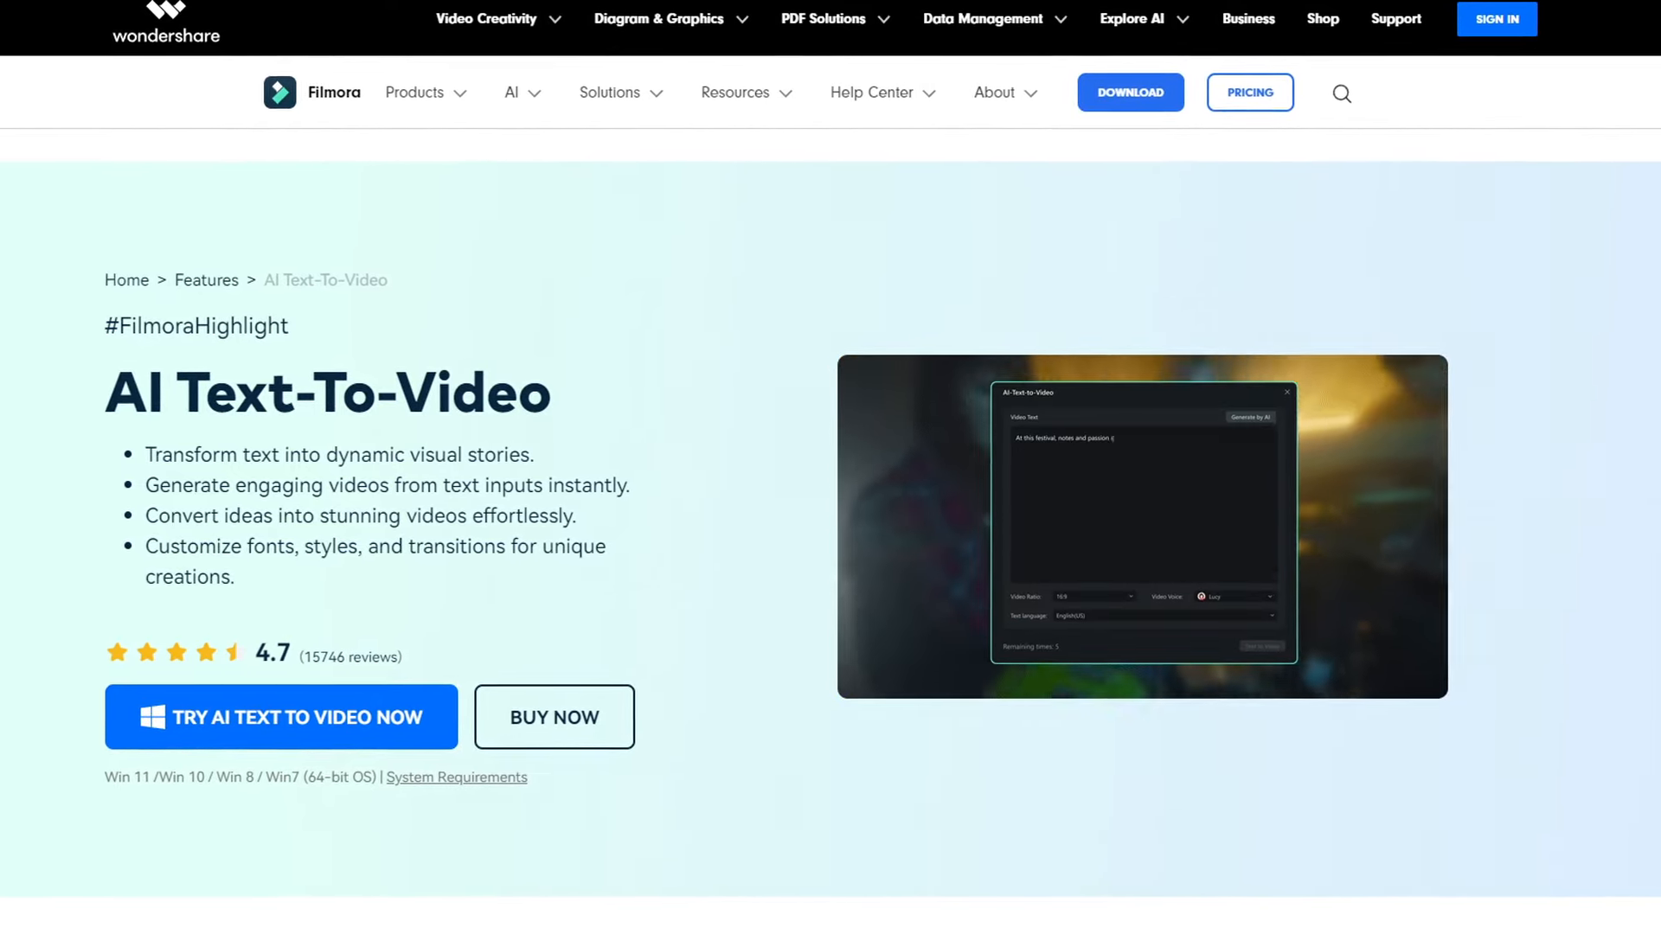
- Go to Filmora's AI Text-To-Video feature page from the website's Features menu
{"action": "left_click", "coordinate": [280, 717]}
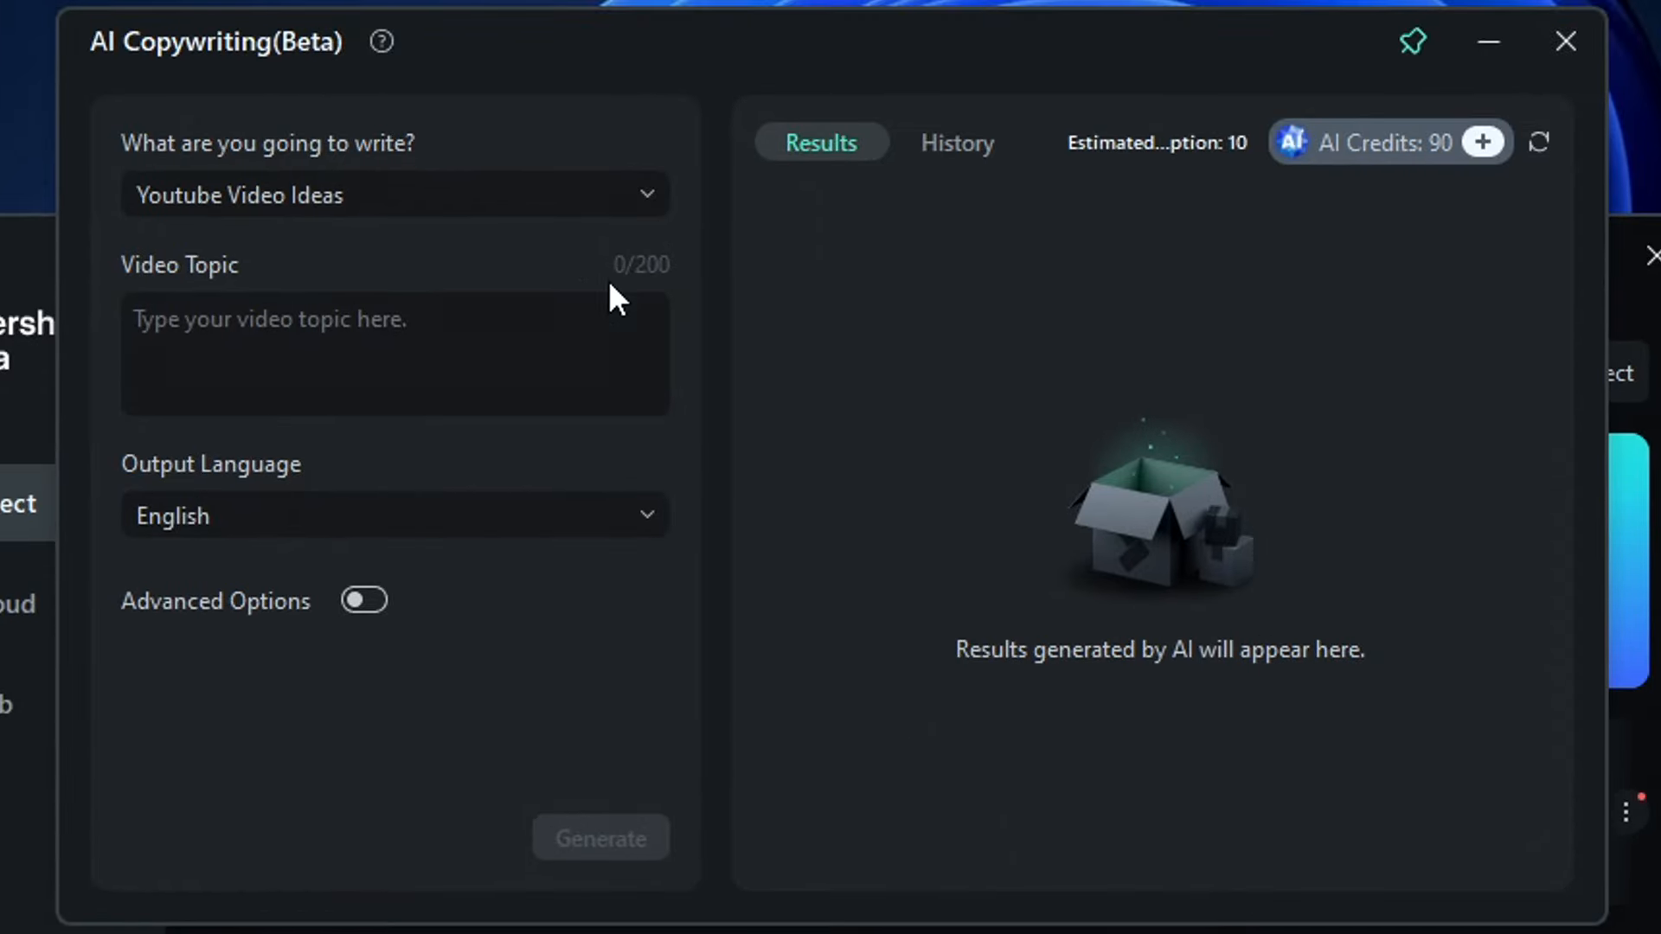
- Generate a Video Oral Script on '8 Eating Habits That Actually Improve Your Sleep' and copy it
{"action": "left_click", "coordinate": [395, 194]}
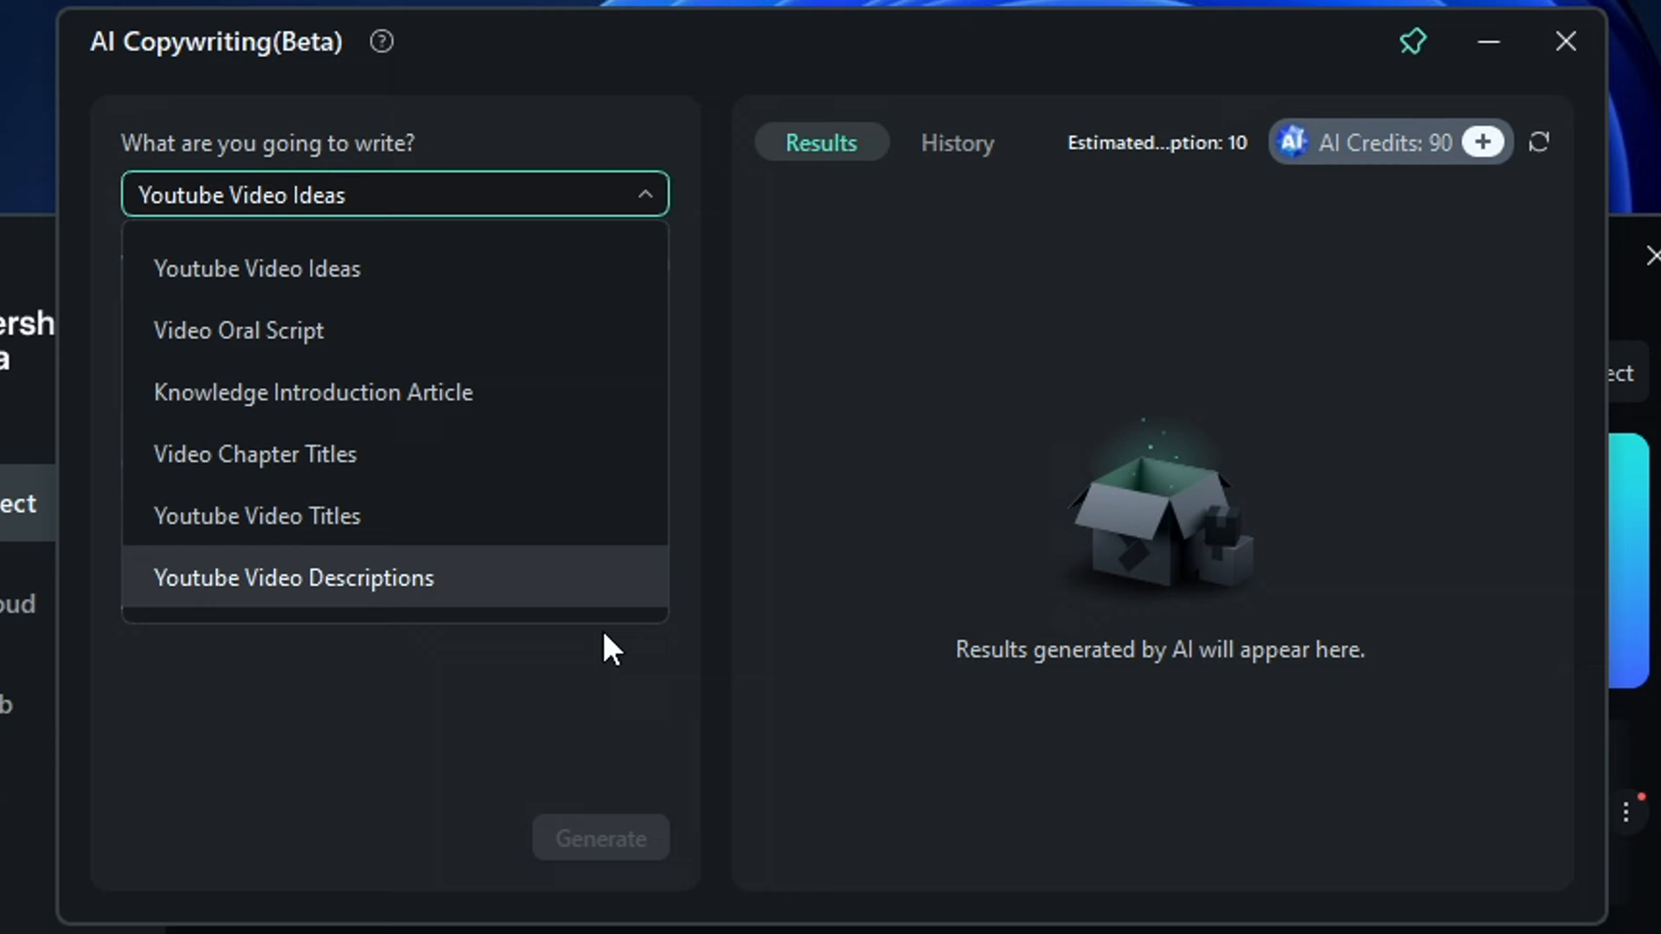
{"action": "left_click", "coordinate": [238, 331]}
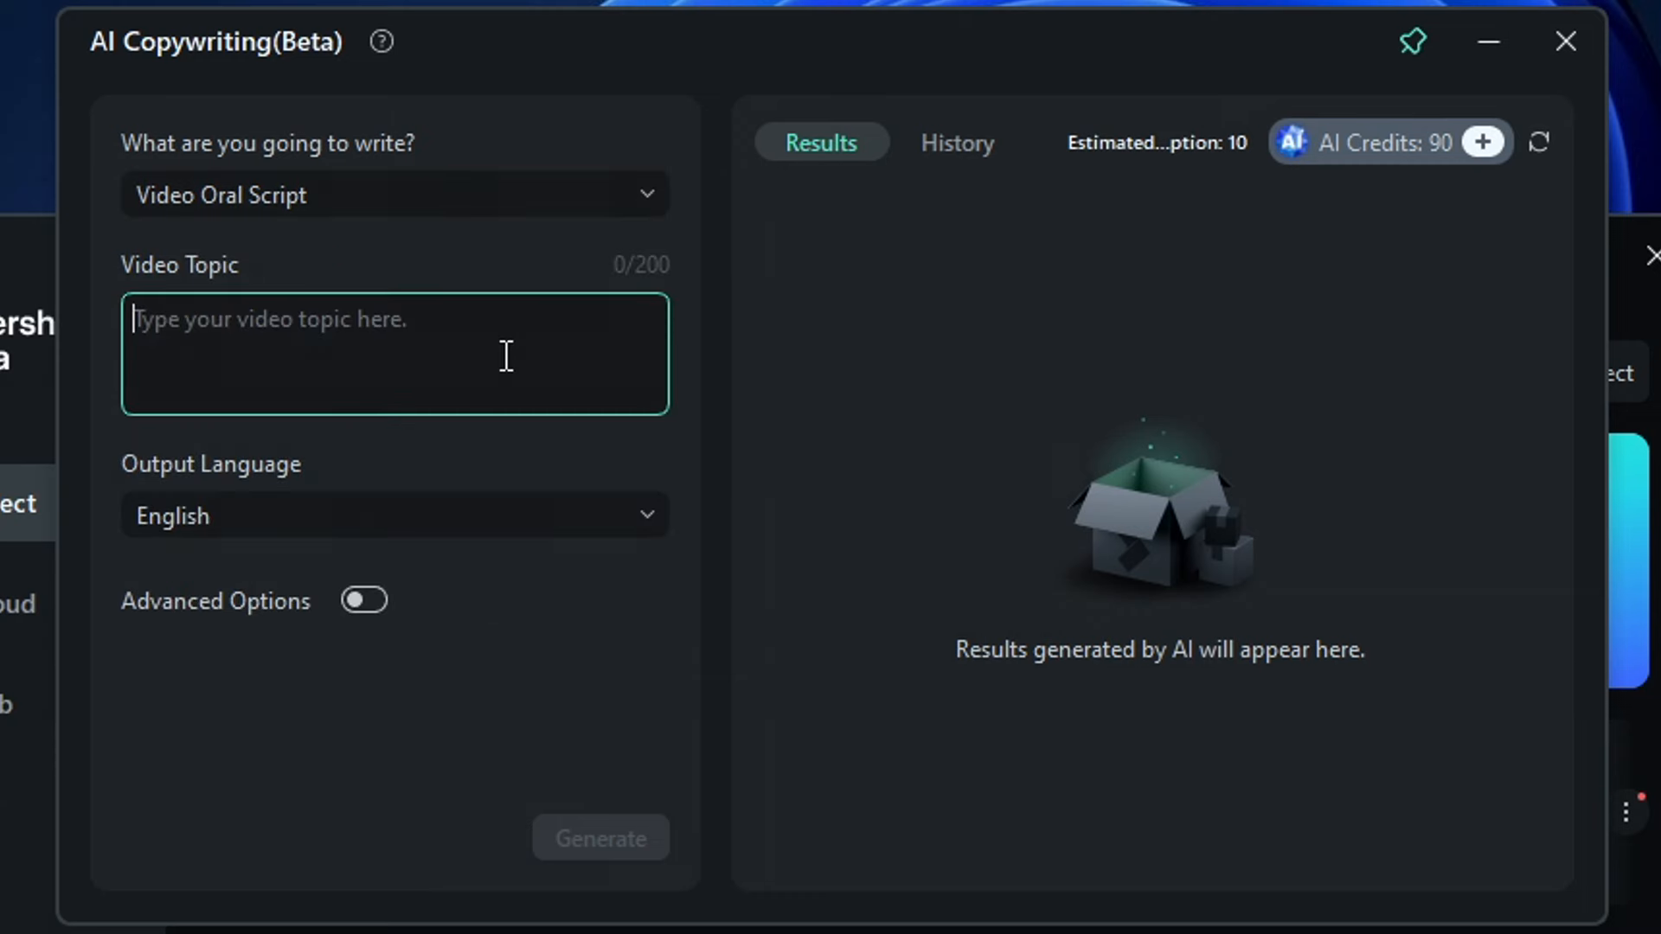
{"action": "type", "text": "8 Eating Habits That Actually Improve Your Sleep"}
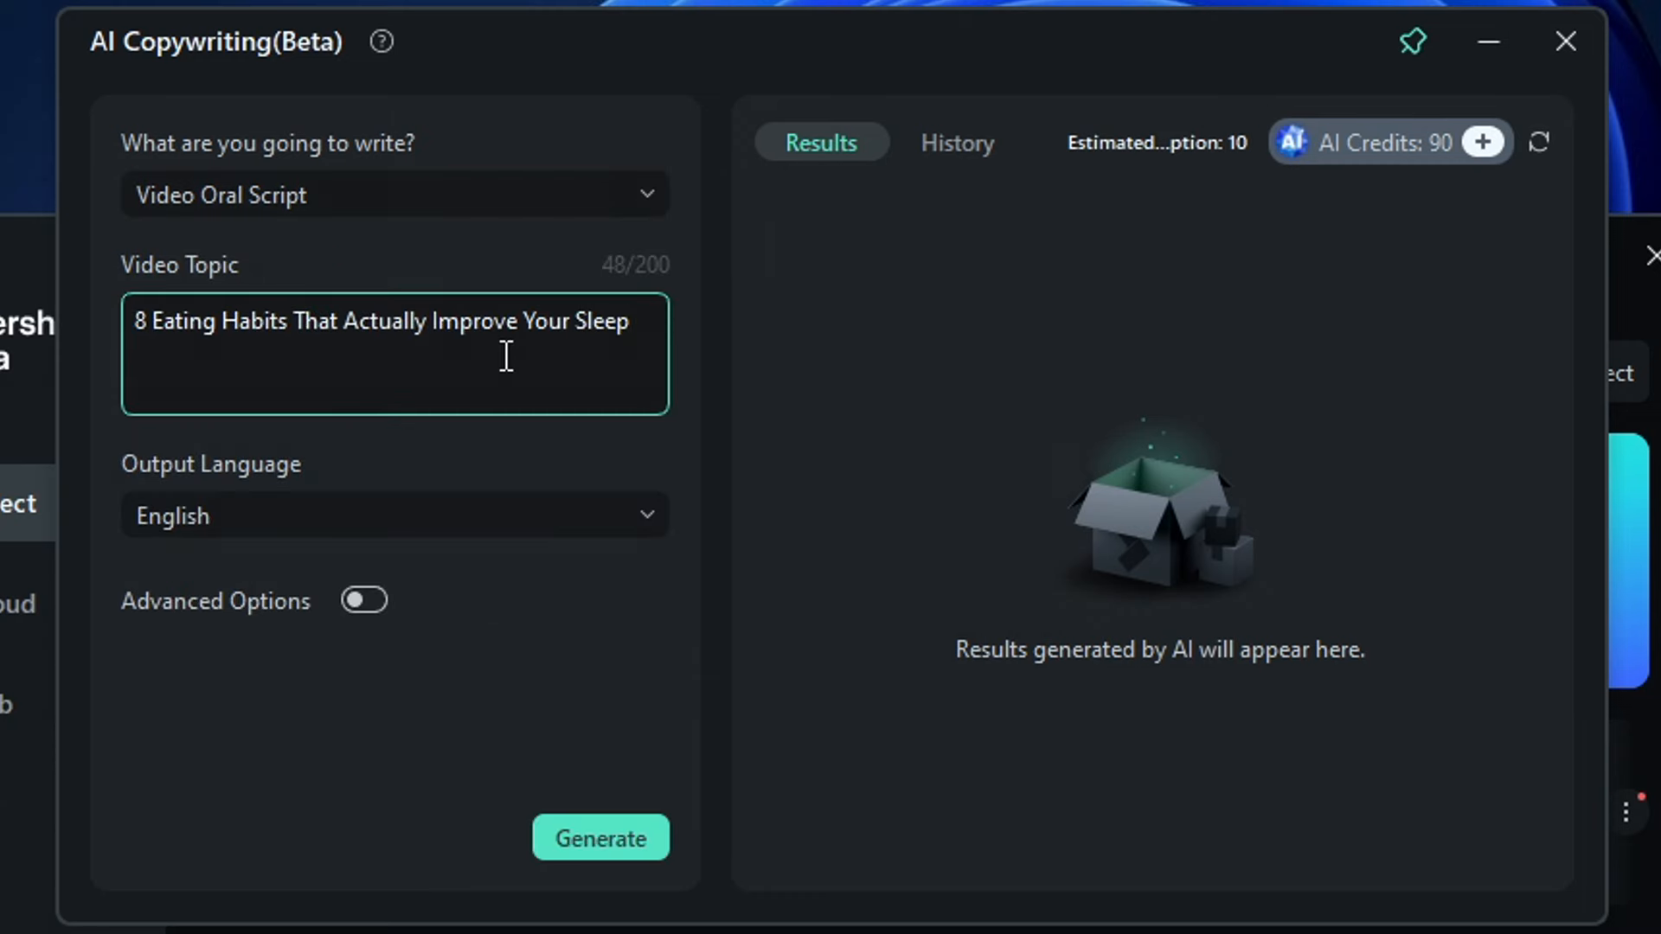
{"action": "left_click", "coordinate": [600, 838]}
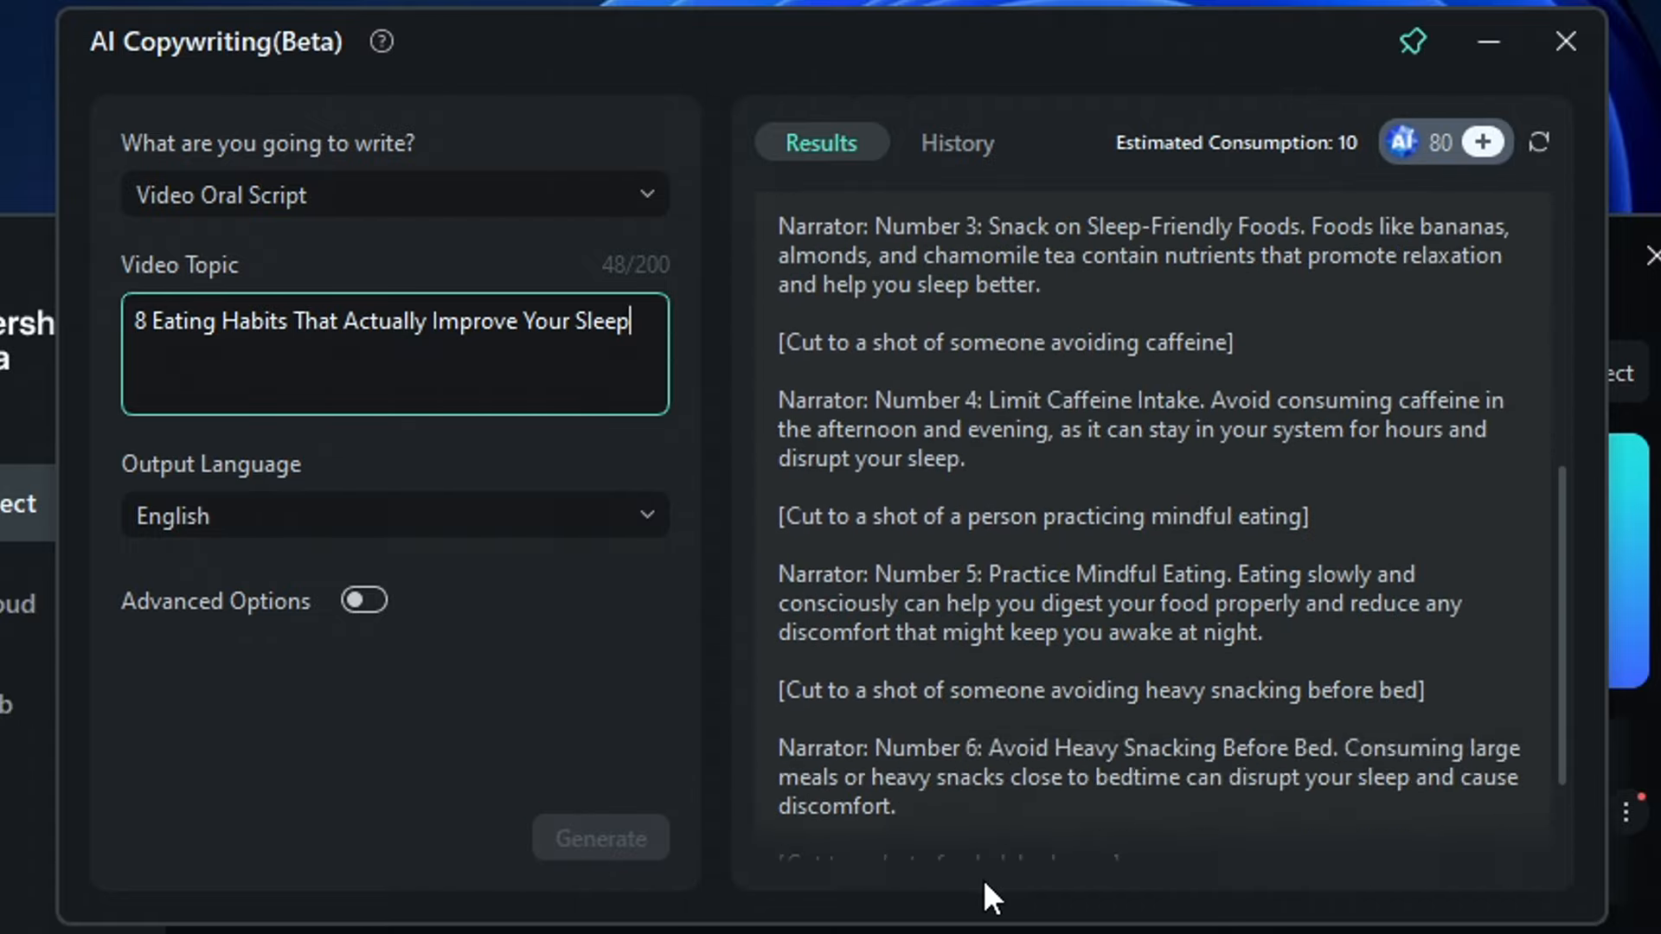
{"action": "scroll", "scroll_direction": "down", "scroll_amount": 3}
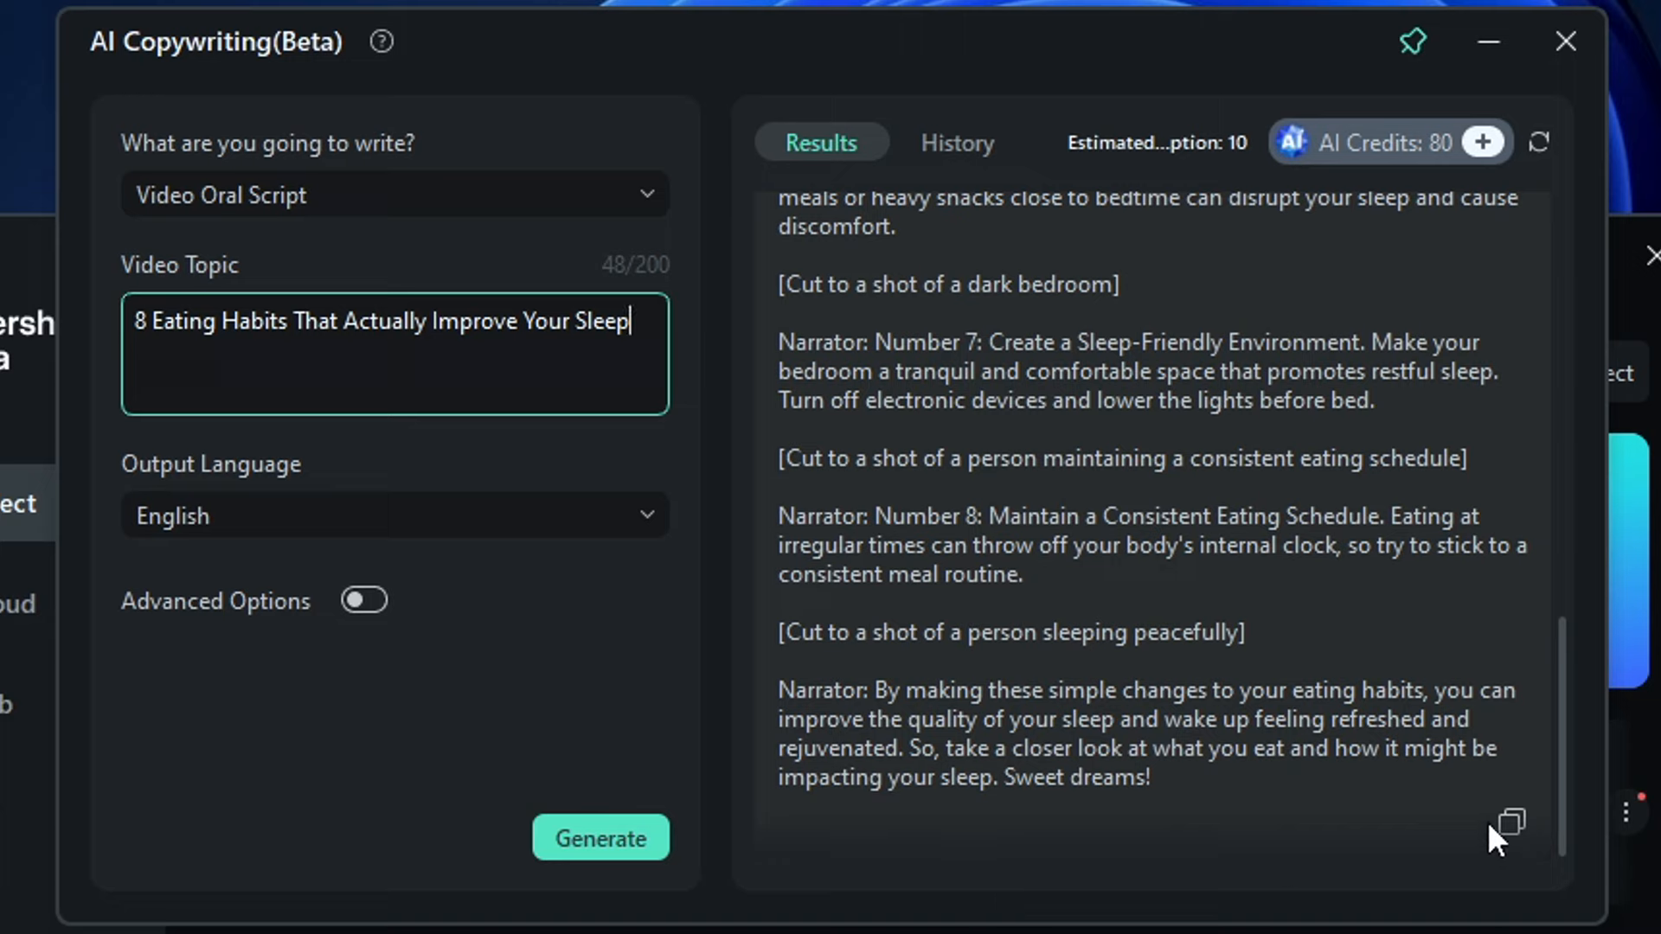
{"action": "left_click", "coordinate": [1562, 40]}
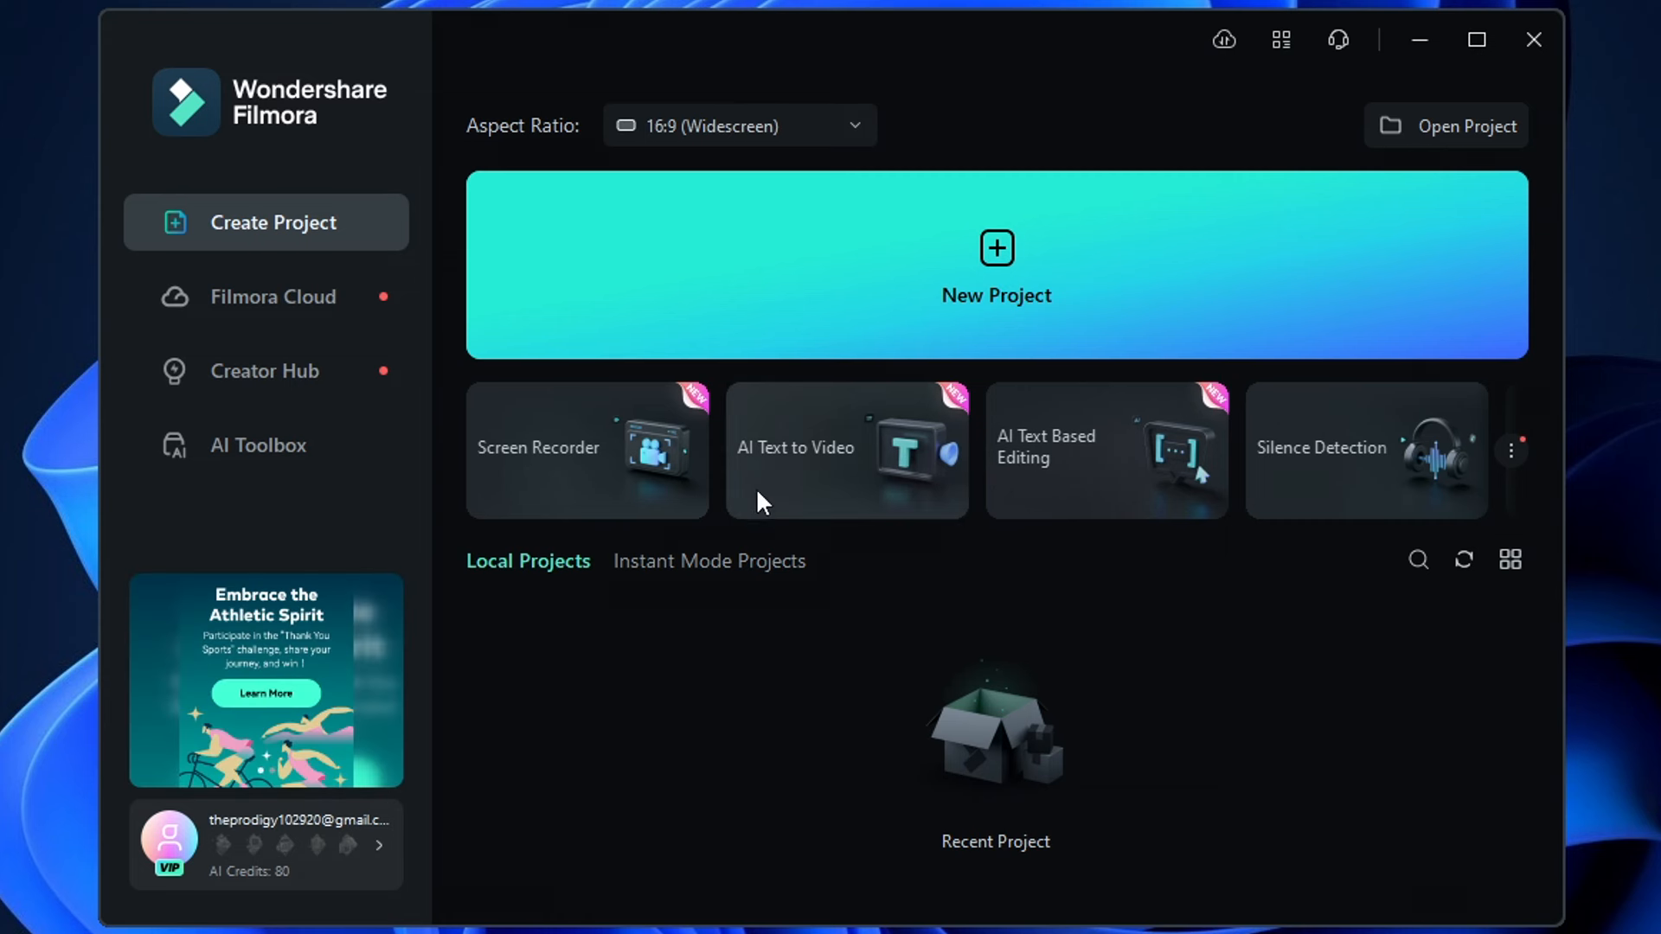
- Load the pasted sleep-habits script into AI Text to Video, keeping English (US) as voice language
{"action": "left_click", "coordinate": [846, 449]}
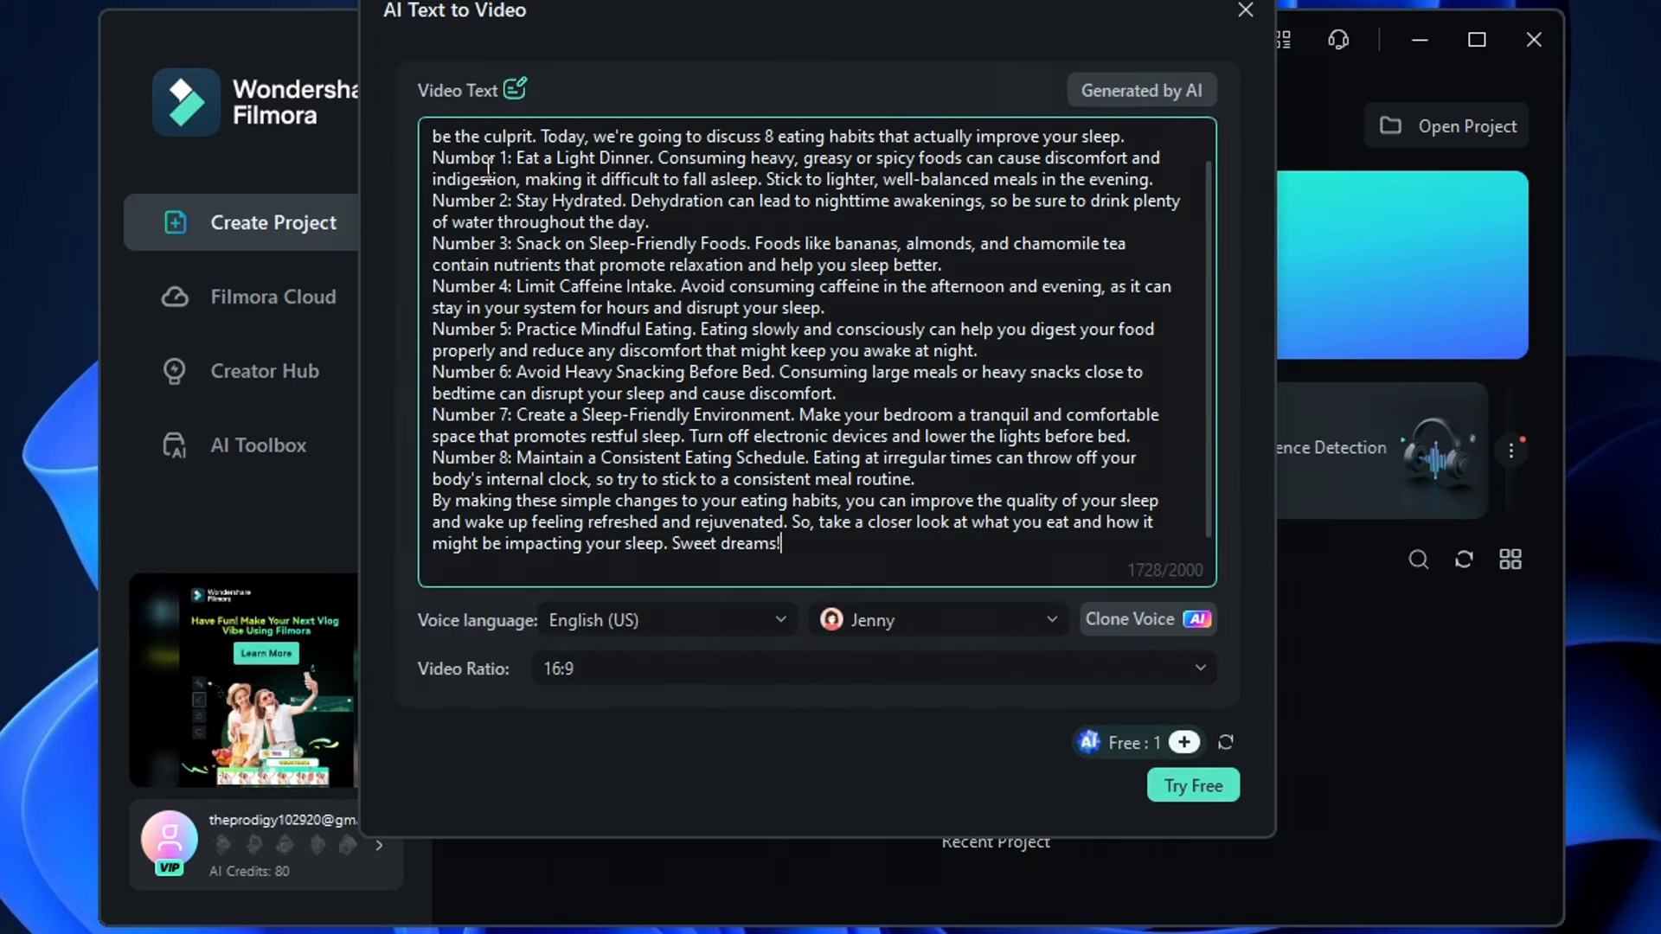
{"action": "left_click", "coordinate": [667, 620]}
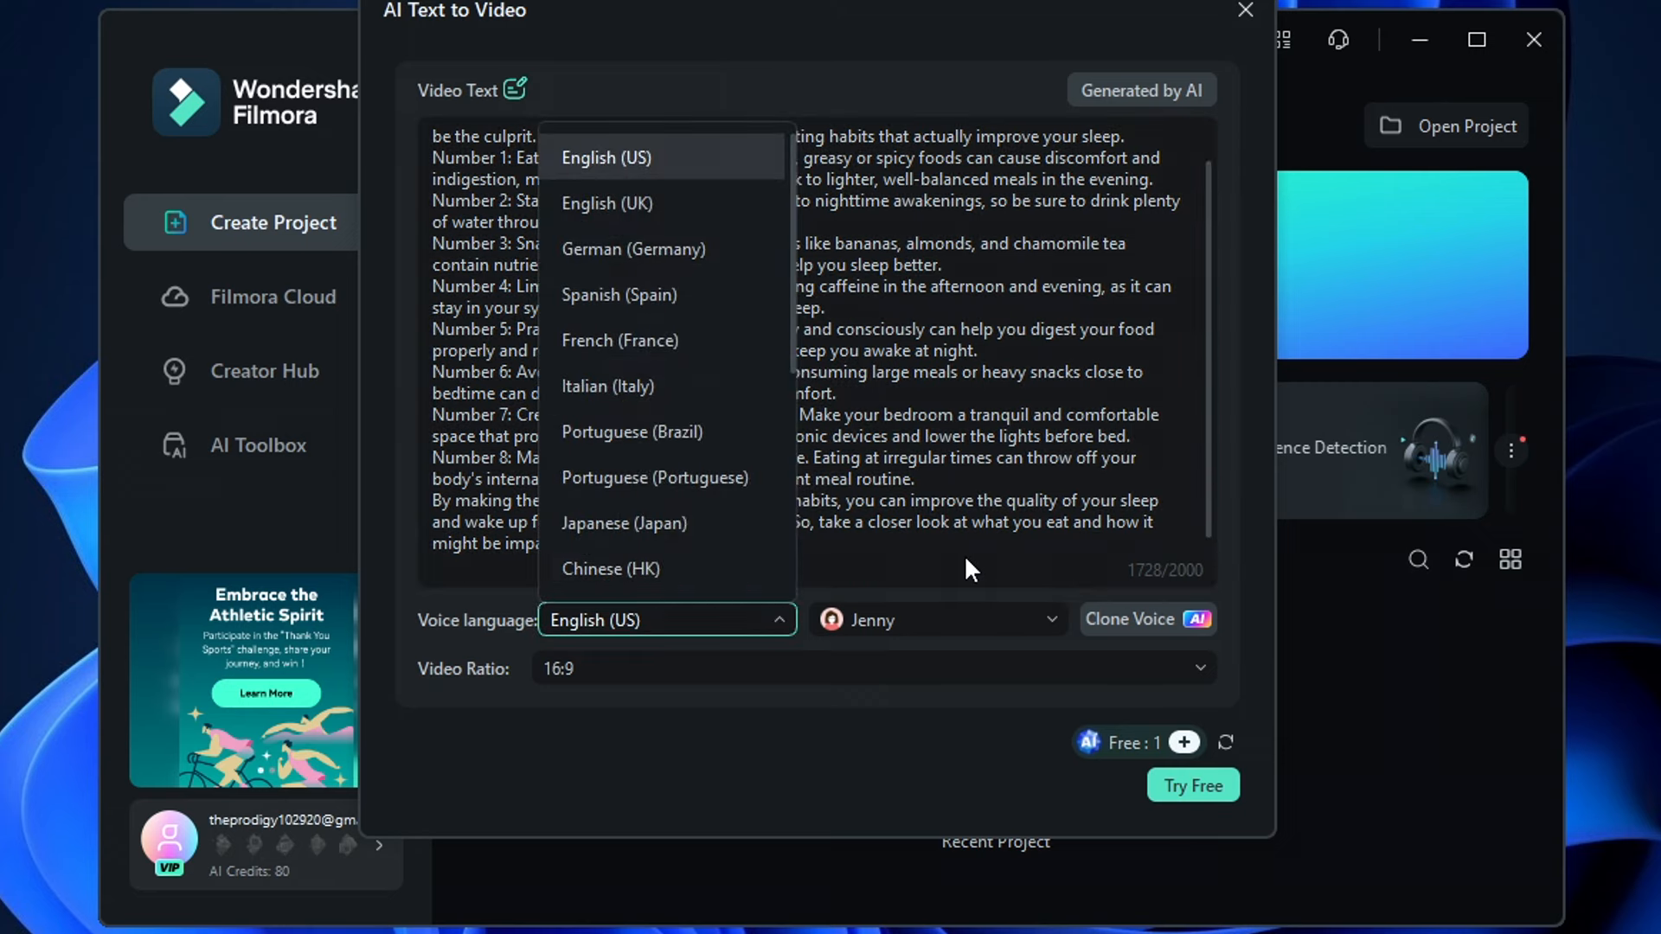
{"action": "scroll", "scroll_direction": "down", "scroll_amount": 3}
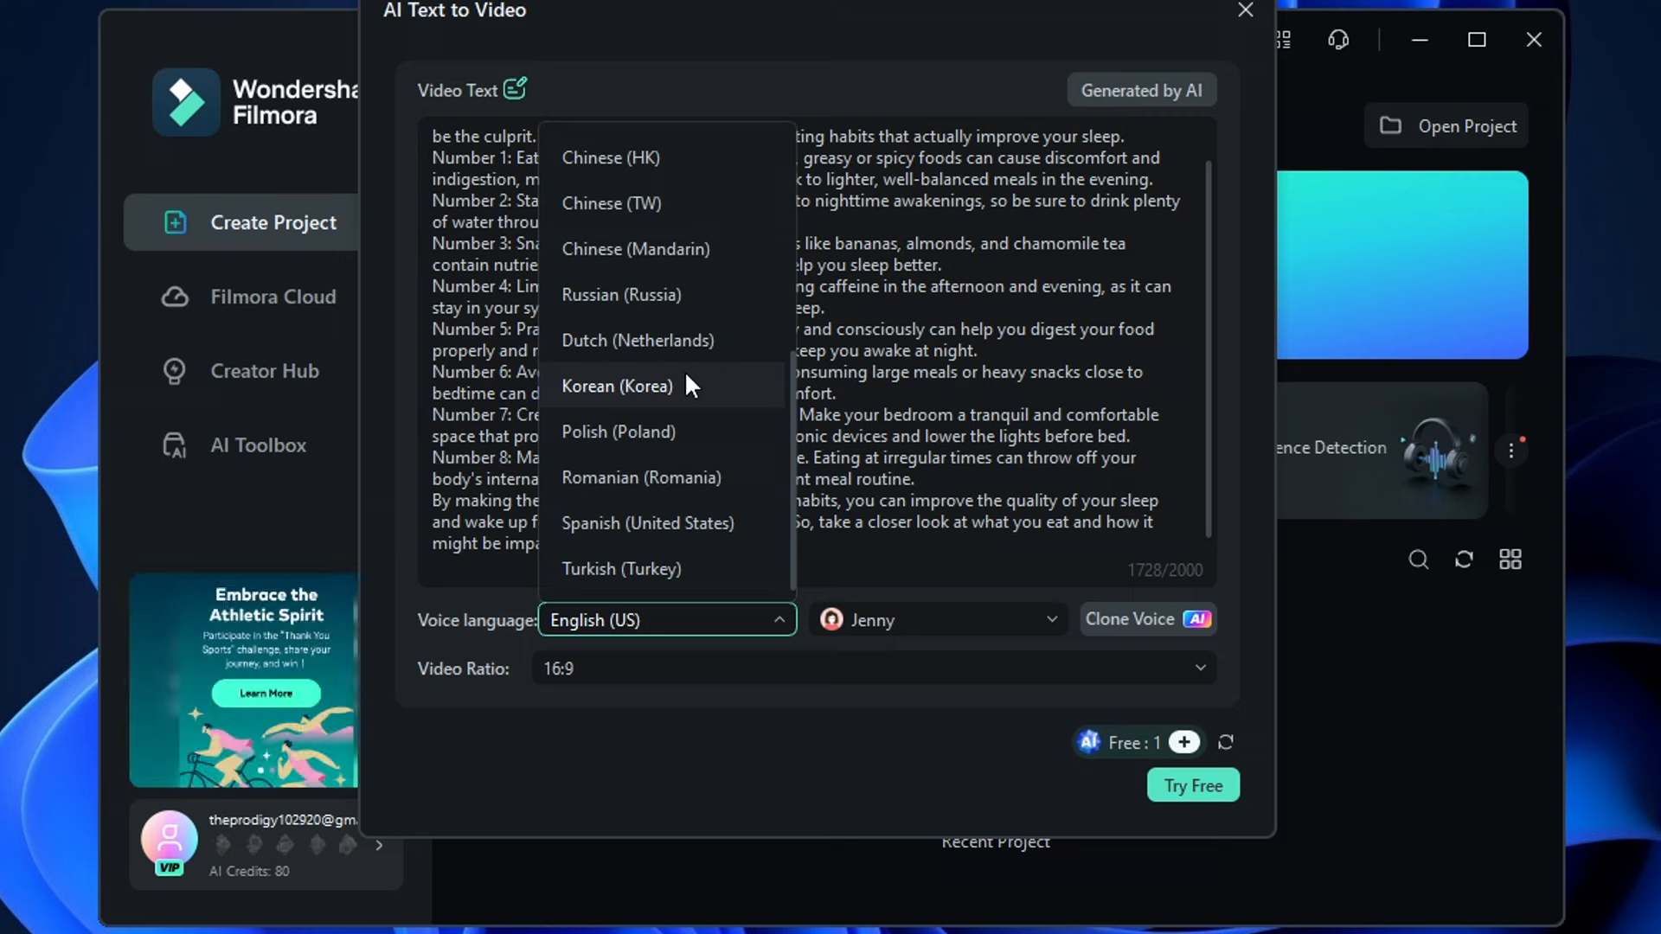
{"action": "left_click", "coordinate": [937, 620]}
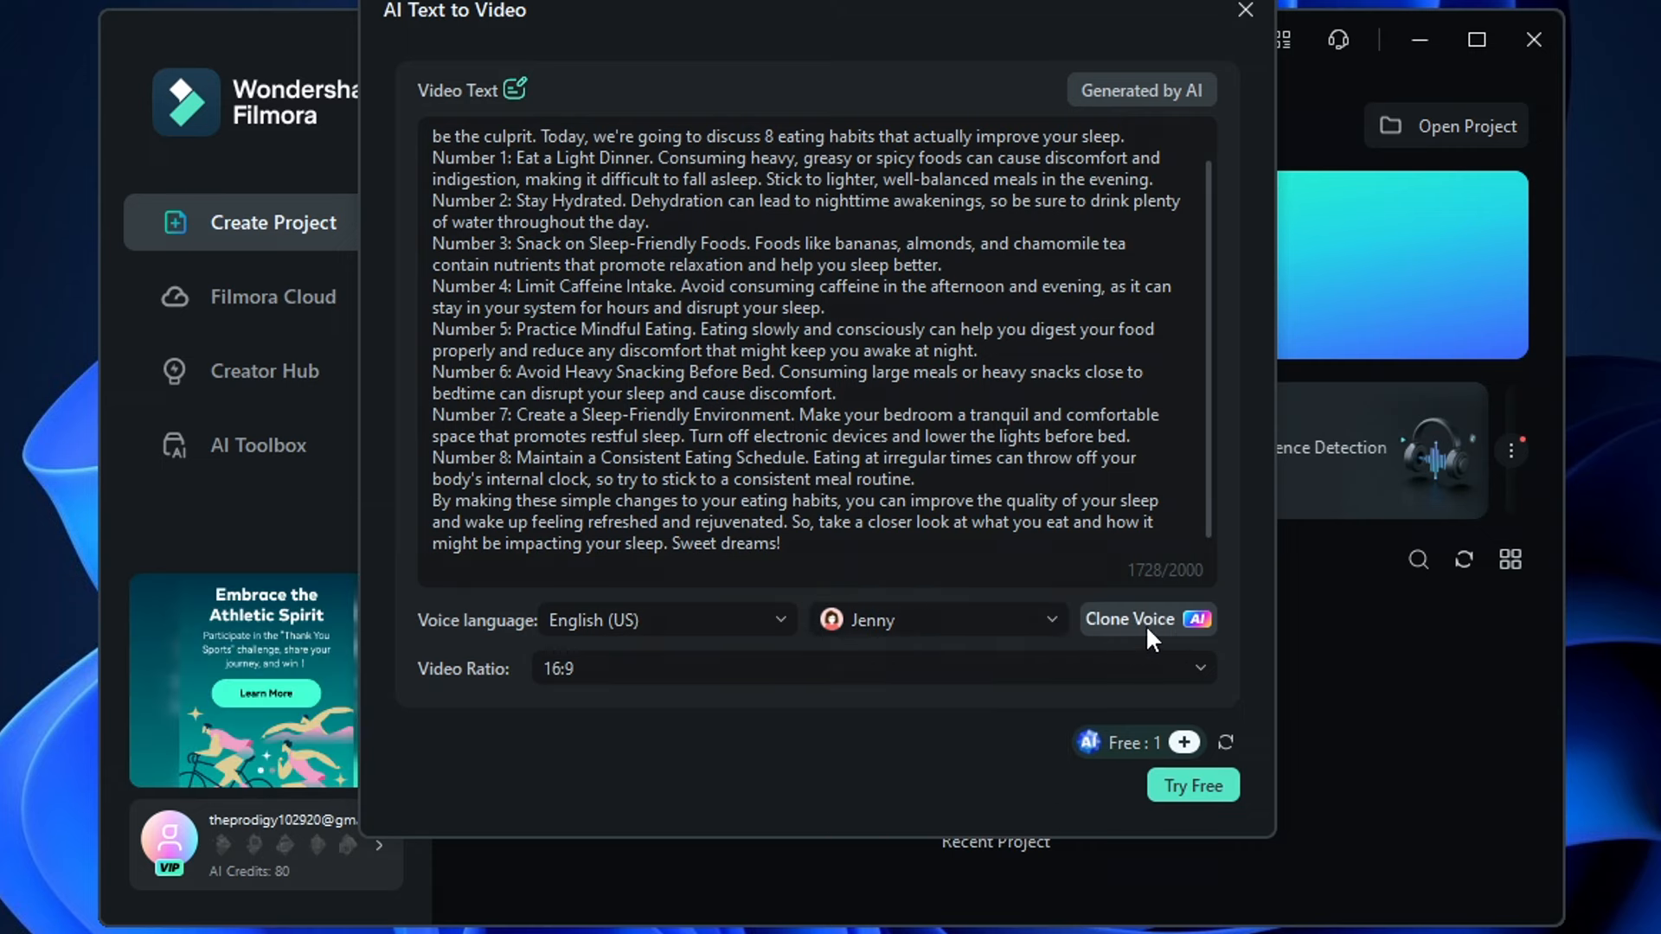
{"action": "mouse_move", "coordinate": [1241, 656]}
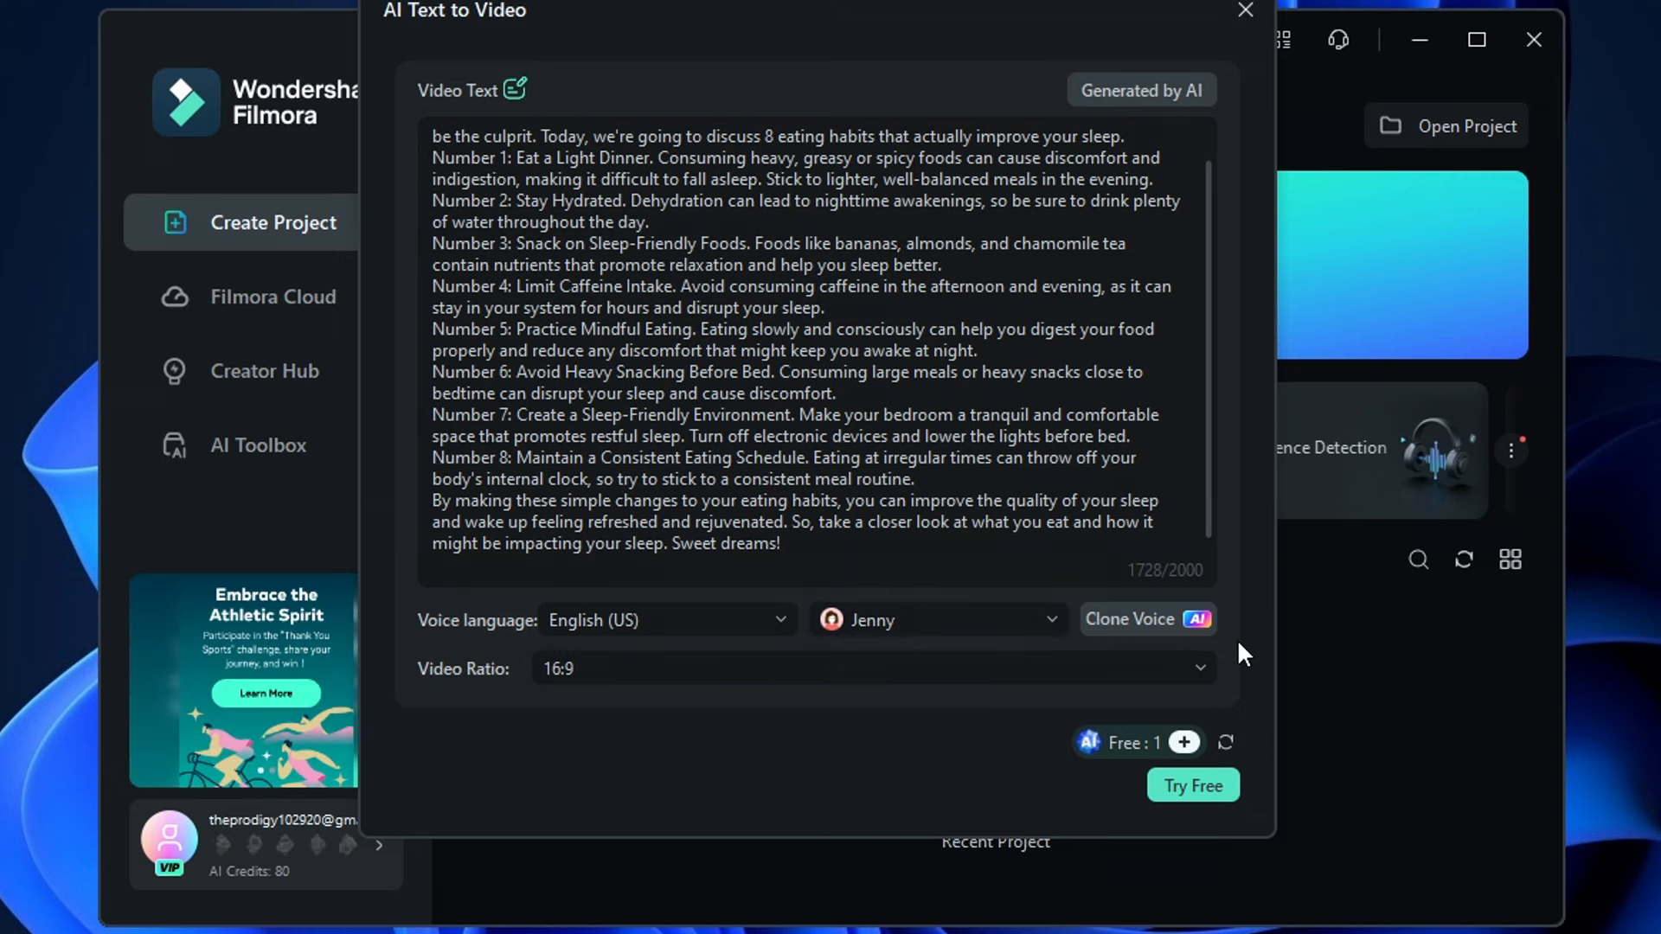
{"action": "left_click", "coordinate": [1147, 619]}
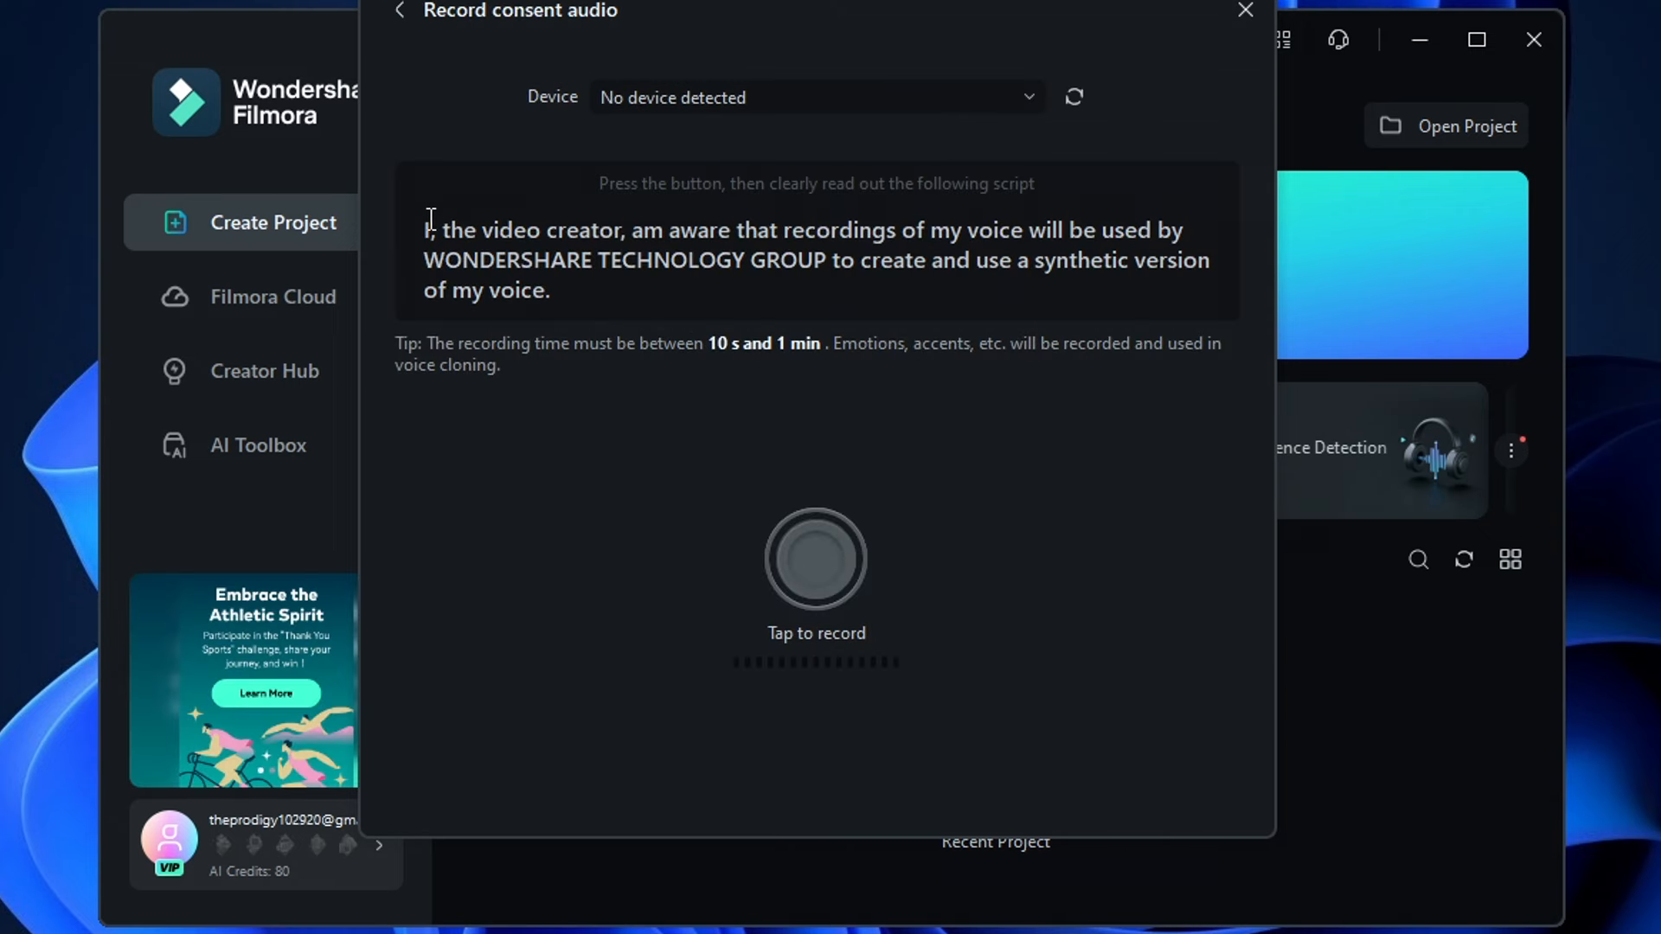
{"action": "mouse_move", "coordinate": [1086, 294]}
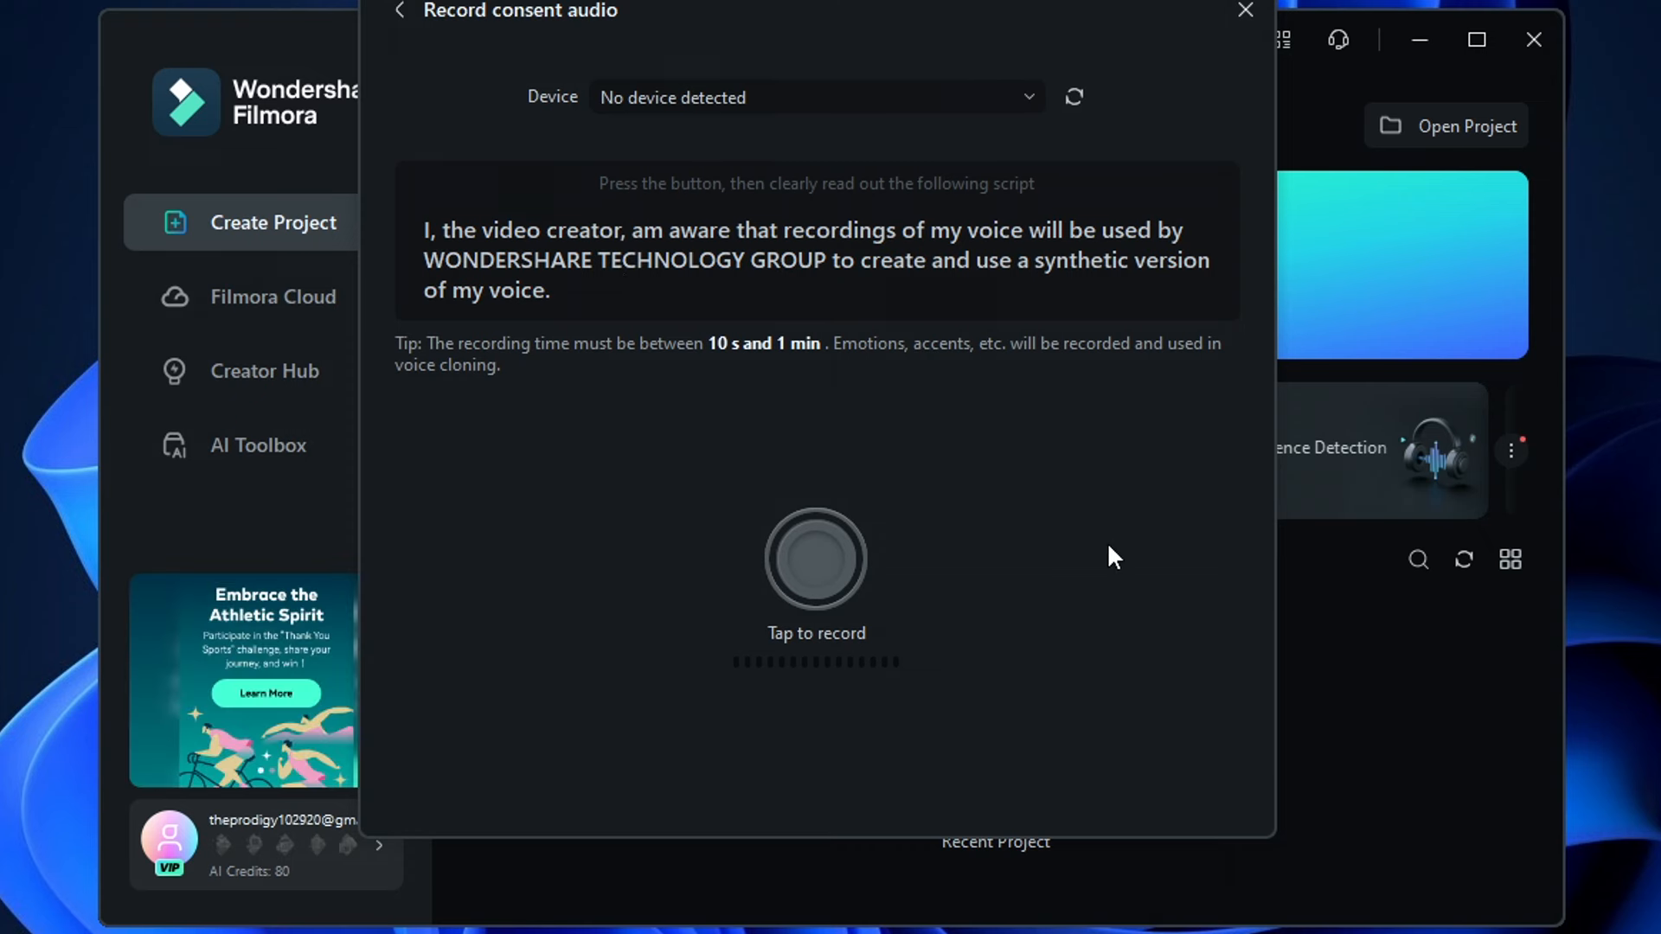
{"action": "mouse_move", "coordinate": [1093, 433]}
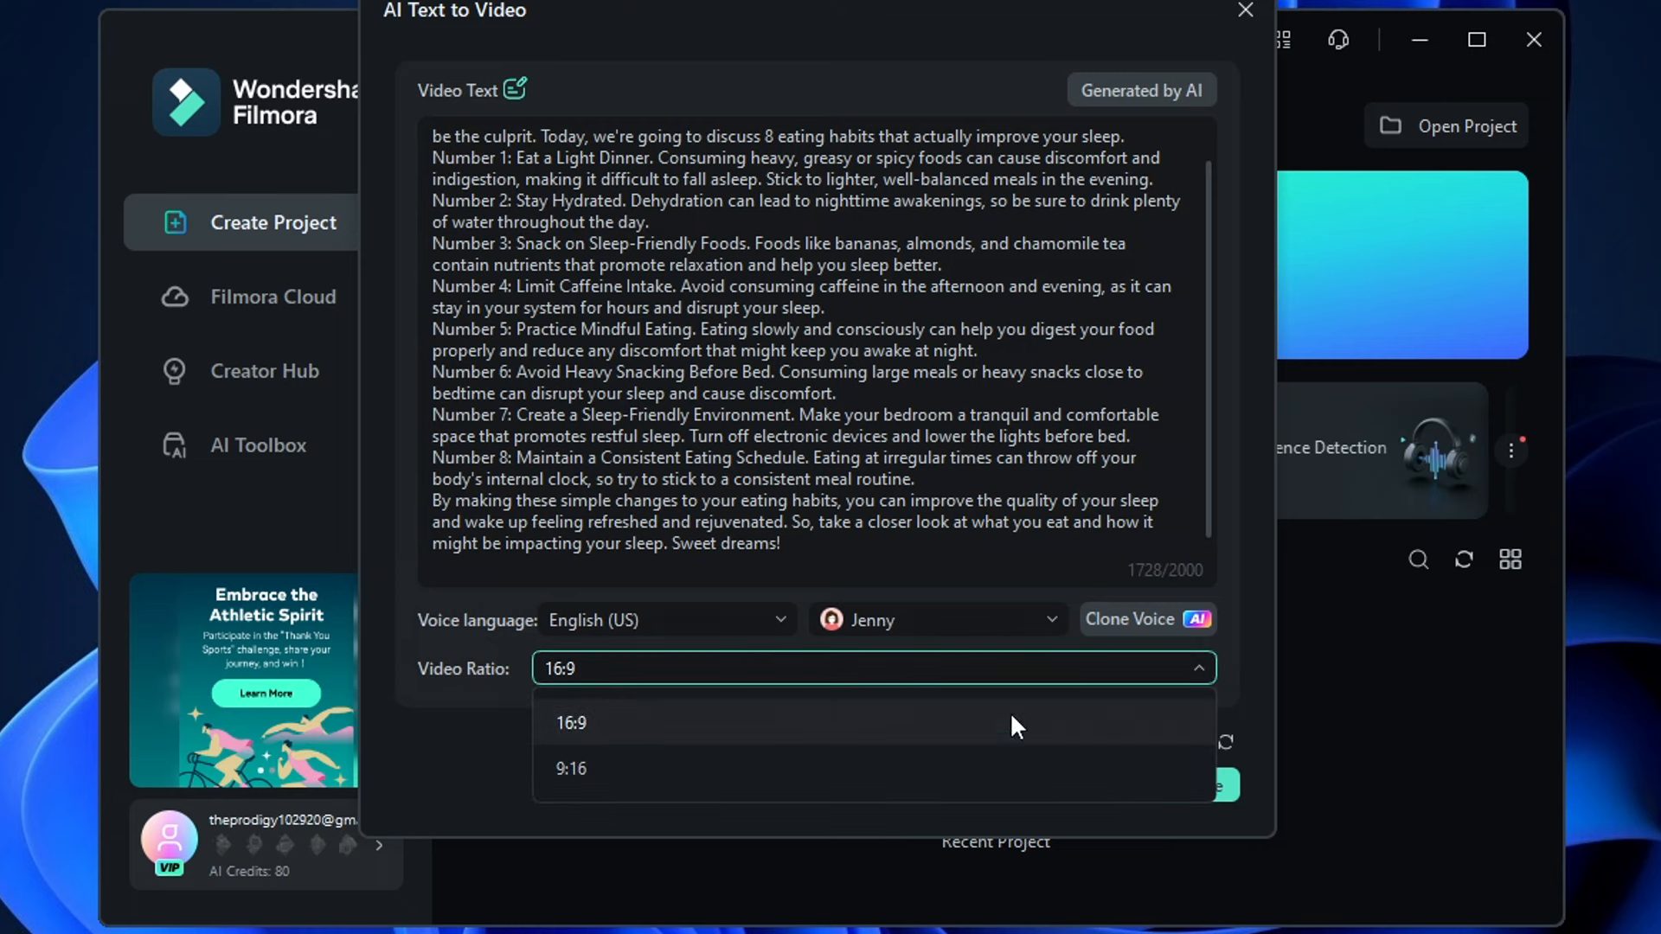
{"action": "mouse_move", "coordinate": [777, 766]}
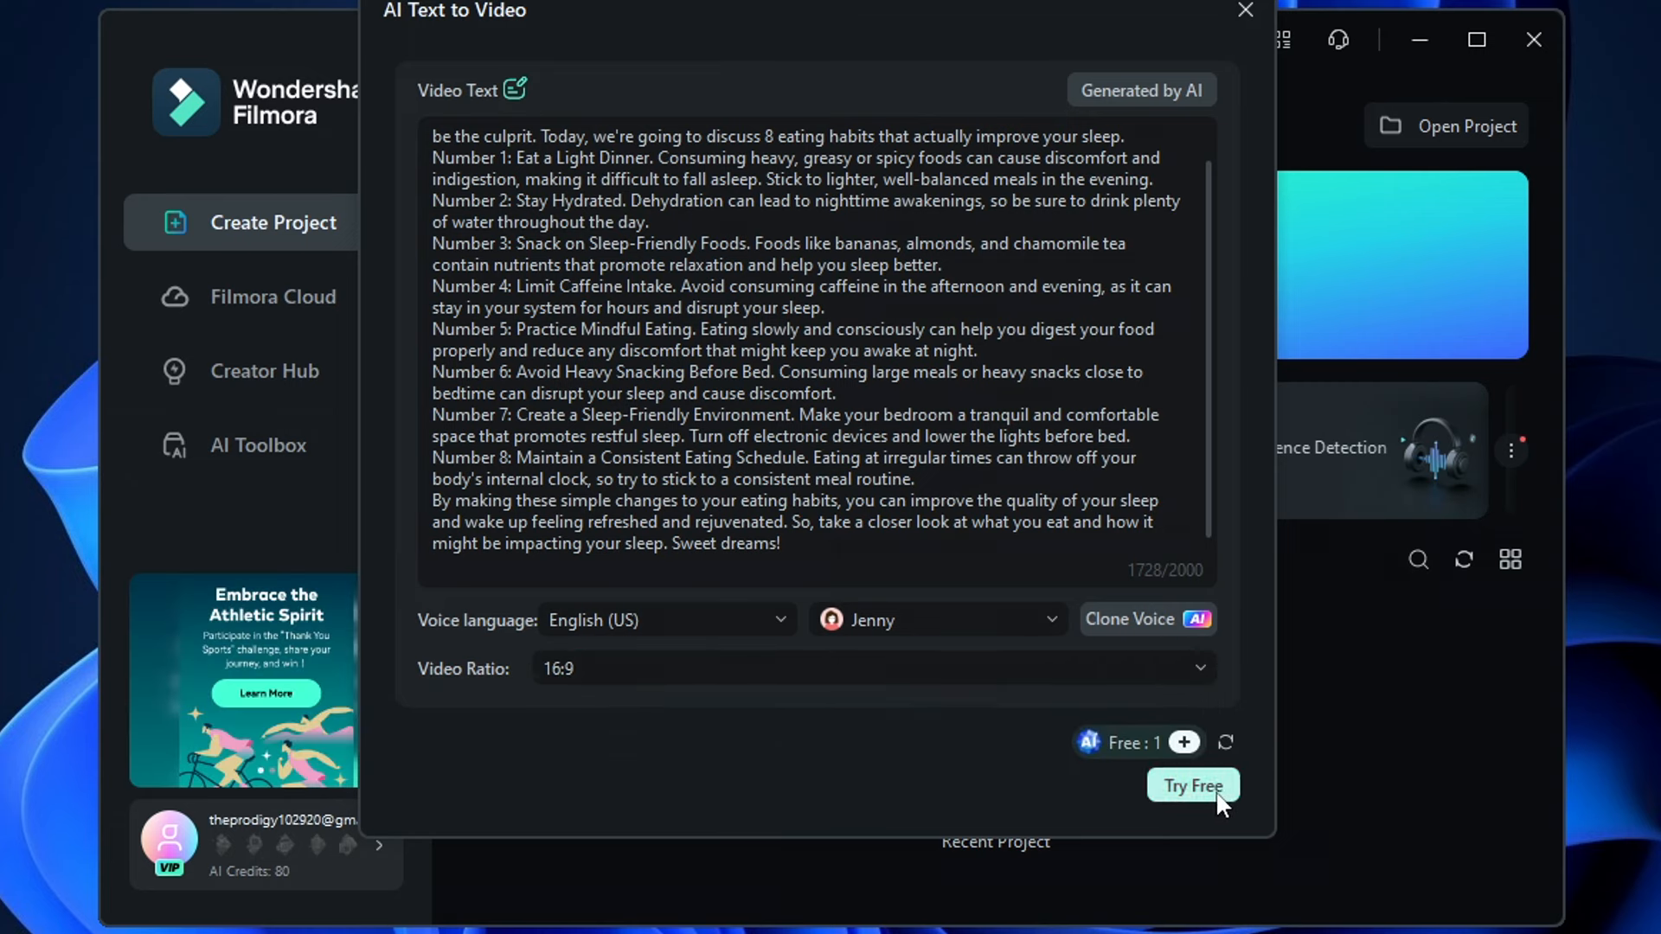
- Generate the 16:9 video project from the script with Try Free
{"action": "left_click", "coordinate": [1193, 785]}
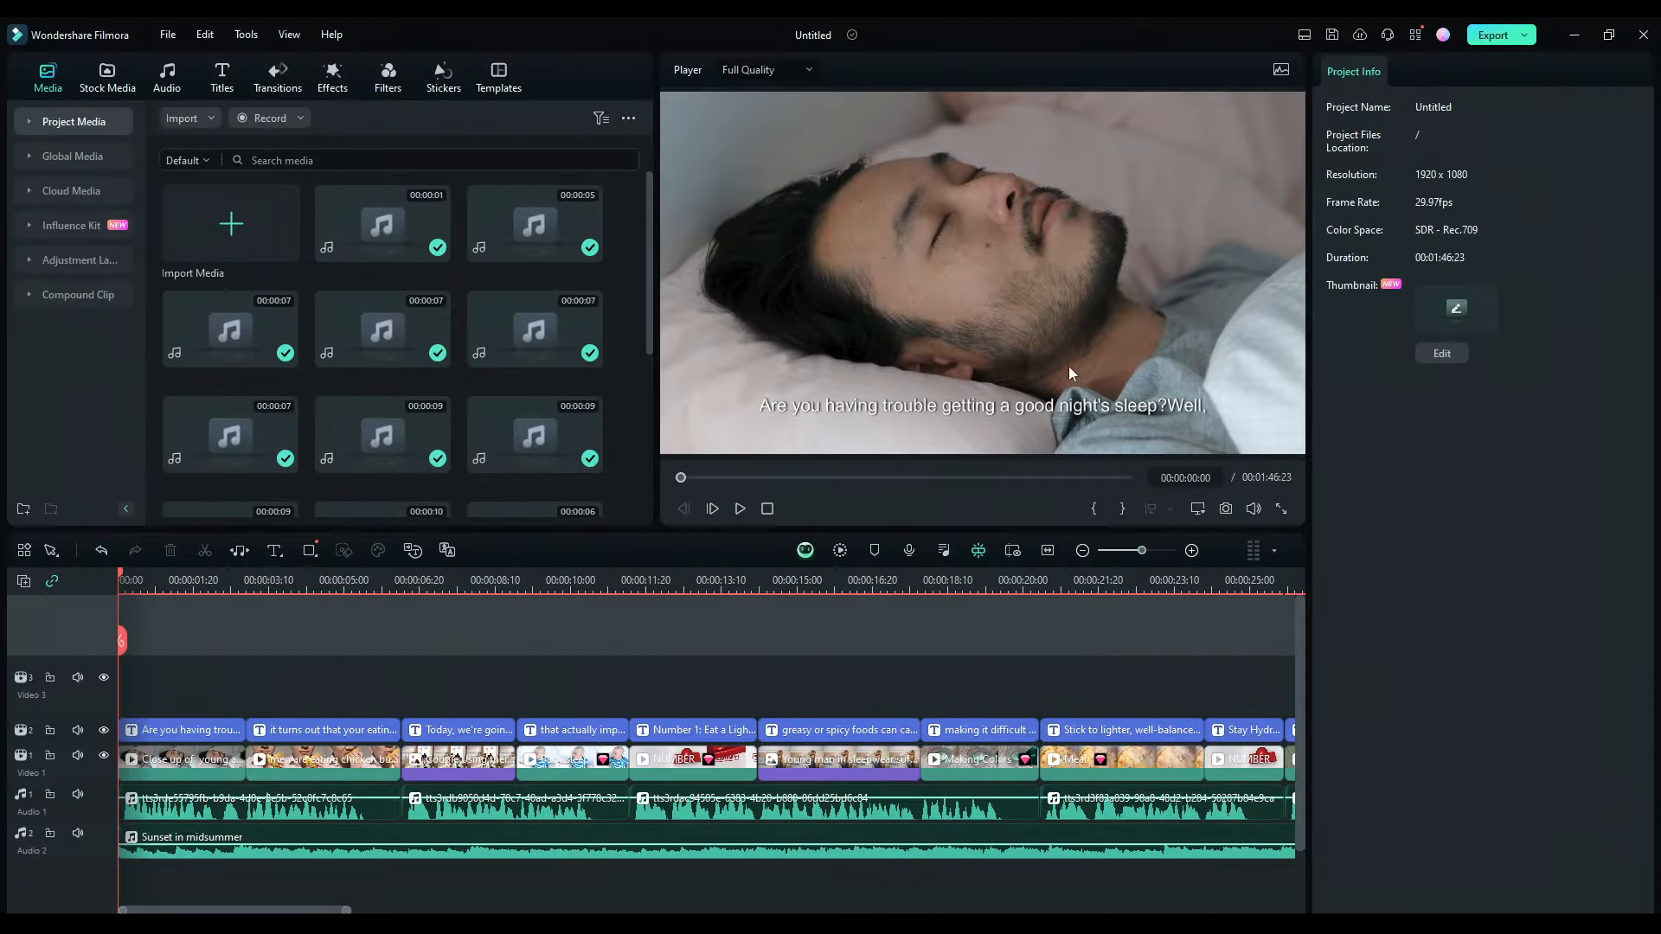
- Select the first narration clip around four seconds in and show its Voice Changer filters
{"action": "left_click", "coordinate": [740, 508]}
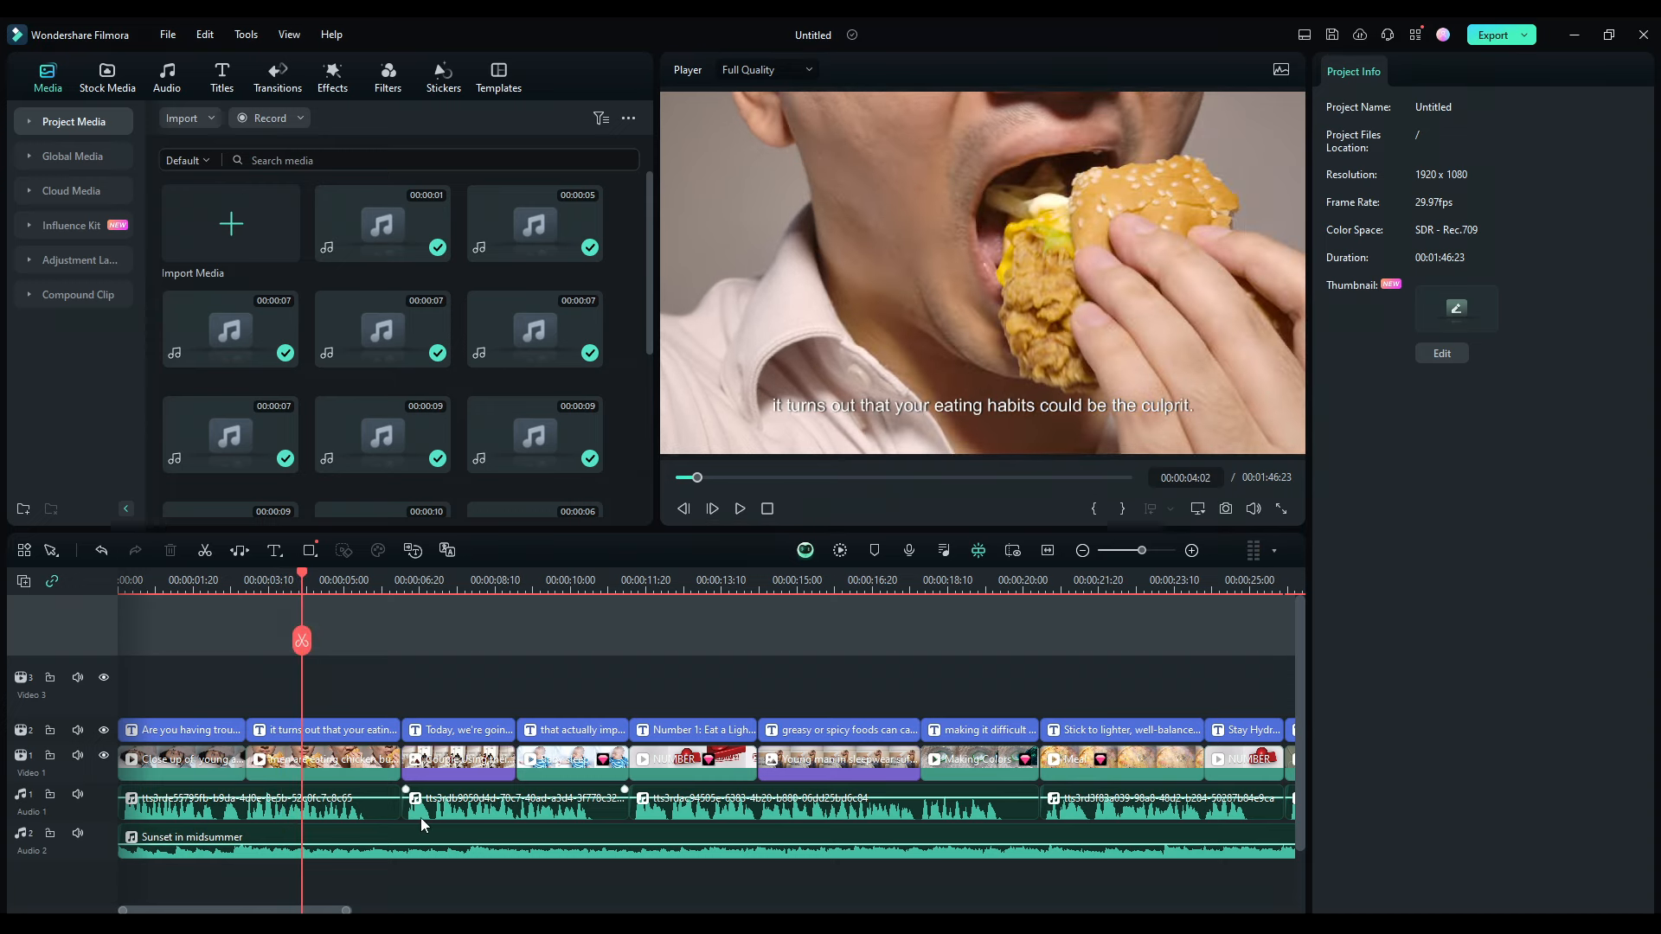
{"action": "left_click", "coordinate": [243, 803]}
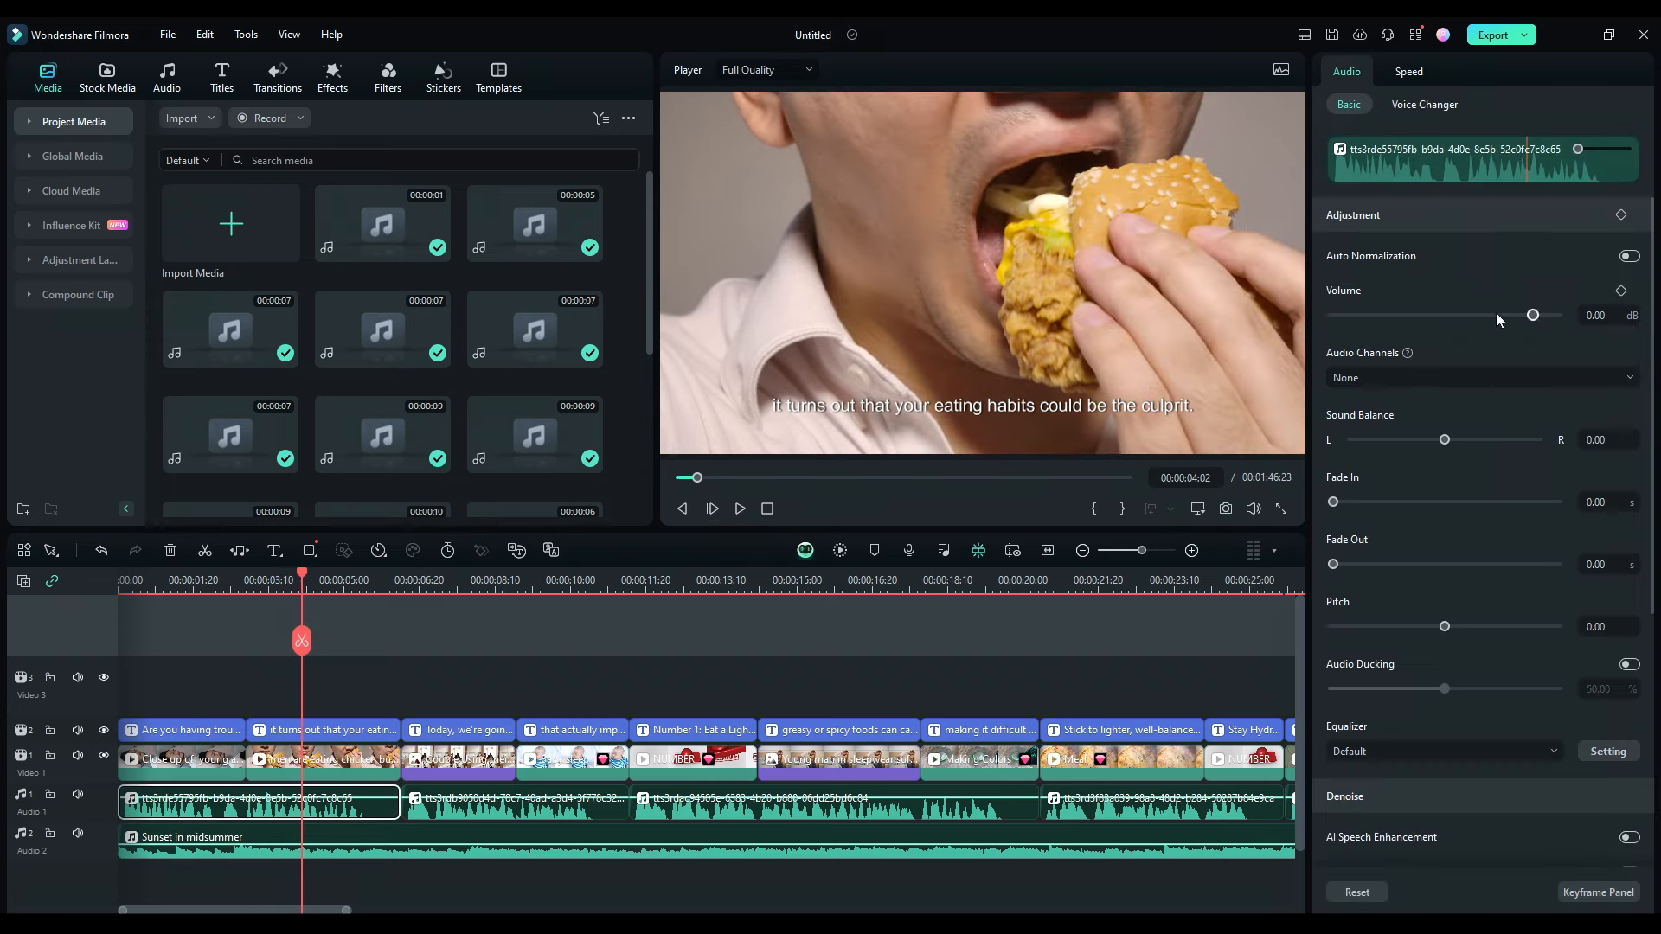
{"action": "scroll", "scroll_direction": "down", "scroll_amount": 3}
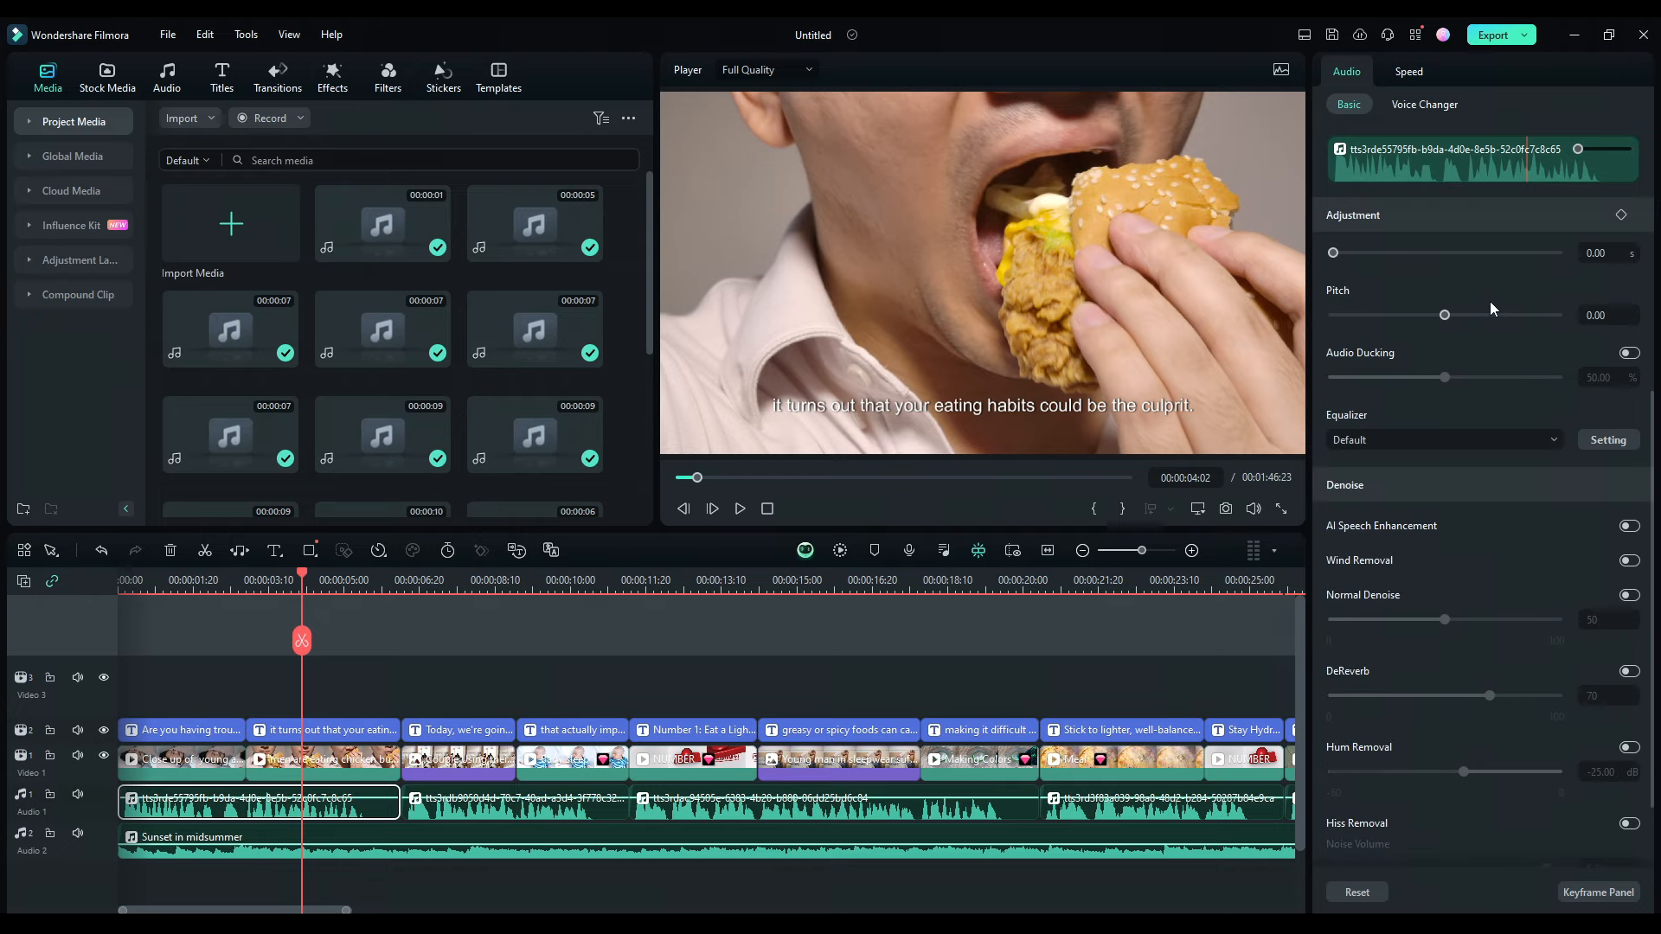
{"action": "left_click", "coordinate": [1424, 104]}
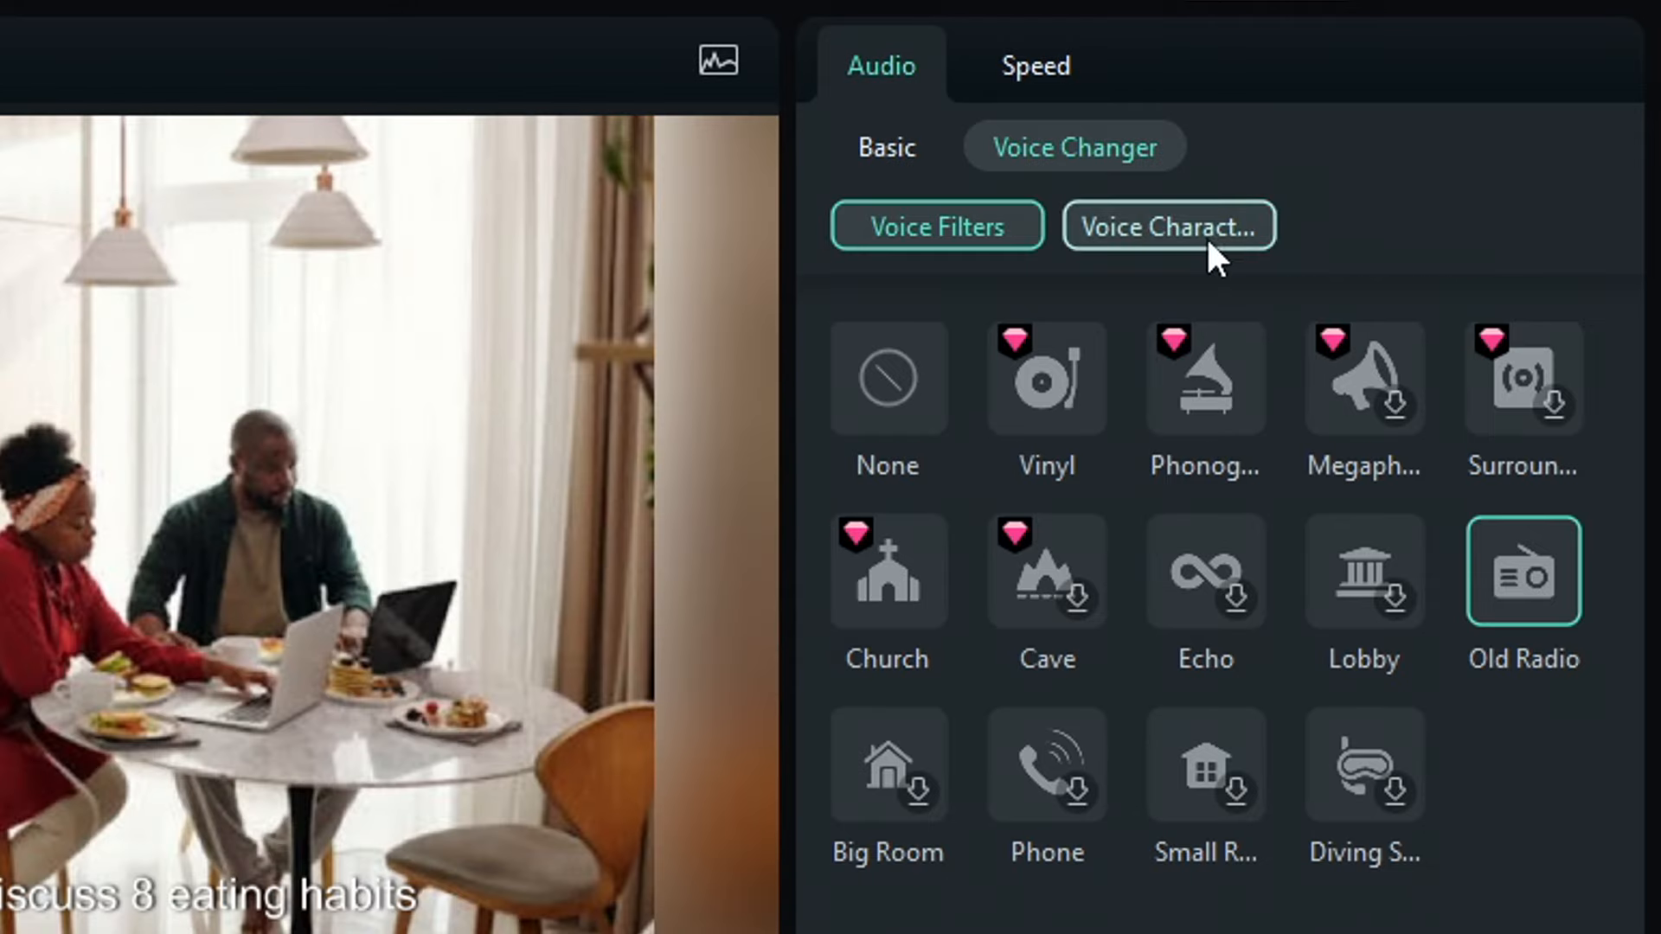
- Switch Voice Changer to voice character presets and try a premium character on the narration
{"action": "left_click", "coordinate": [1170, 227]}
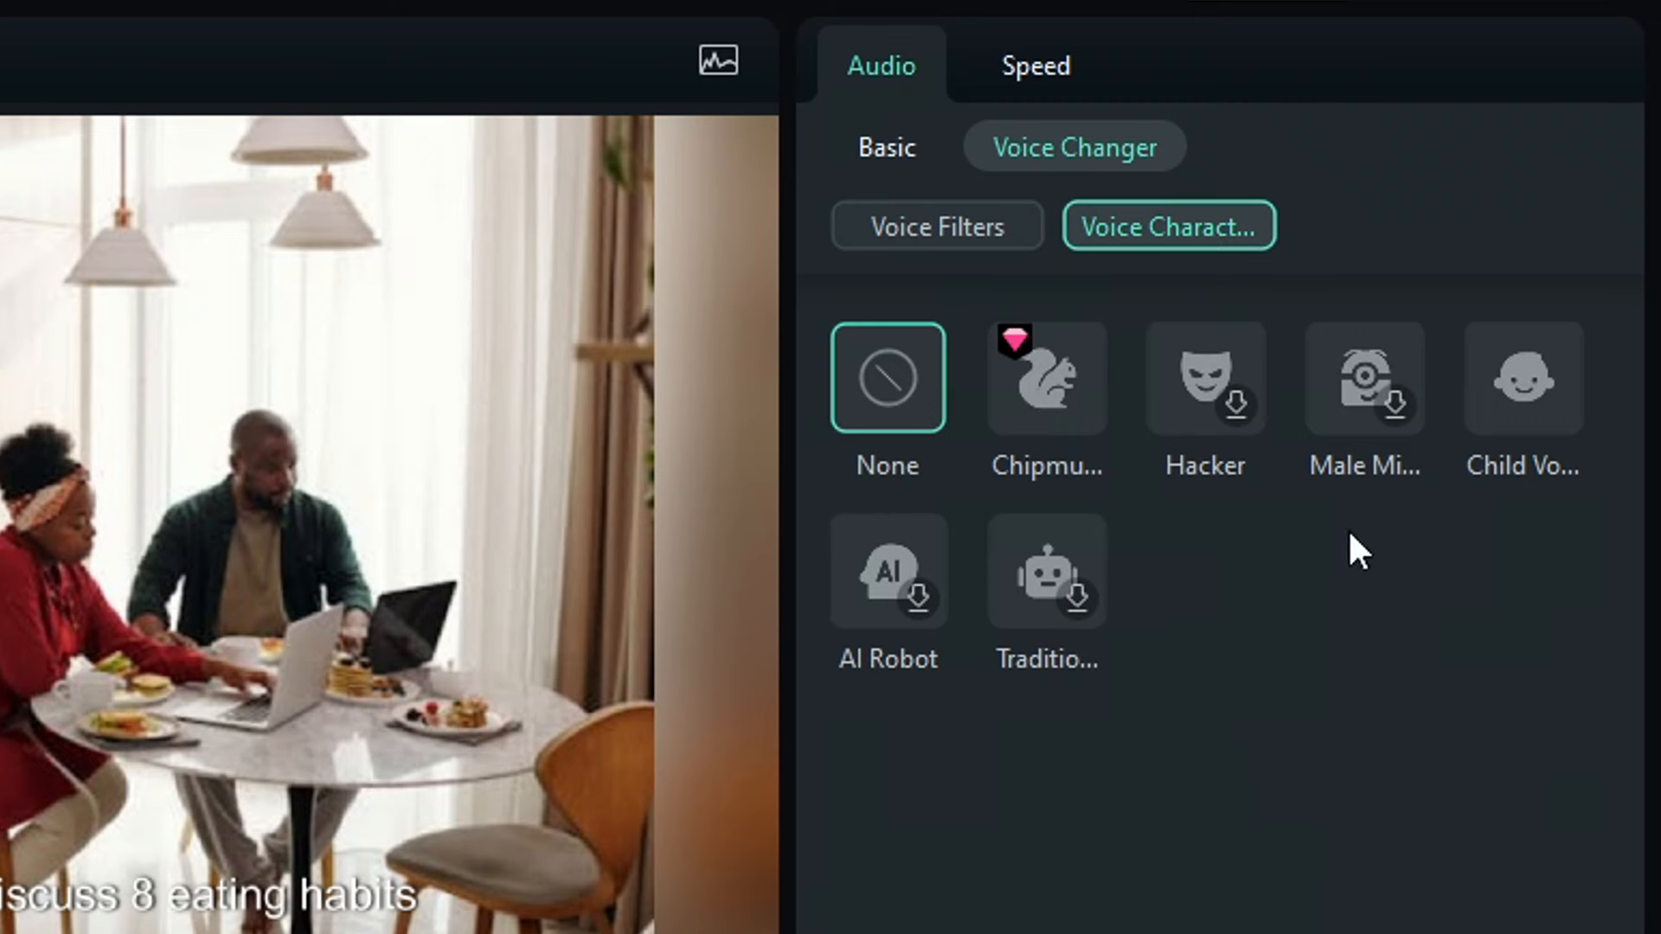
{"action": "left_click", "coordinate": [1047, 377]}
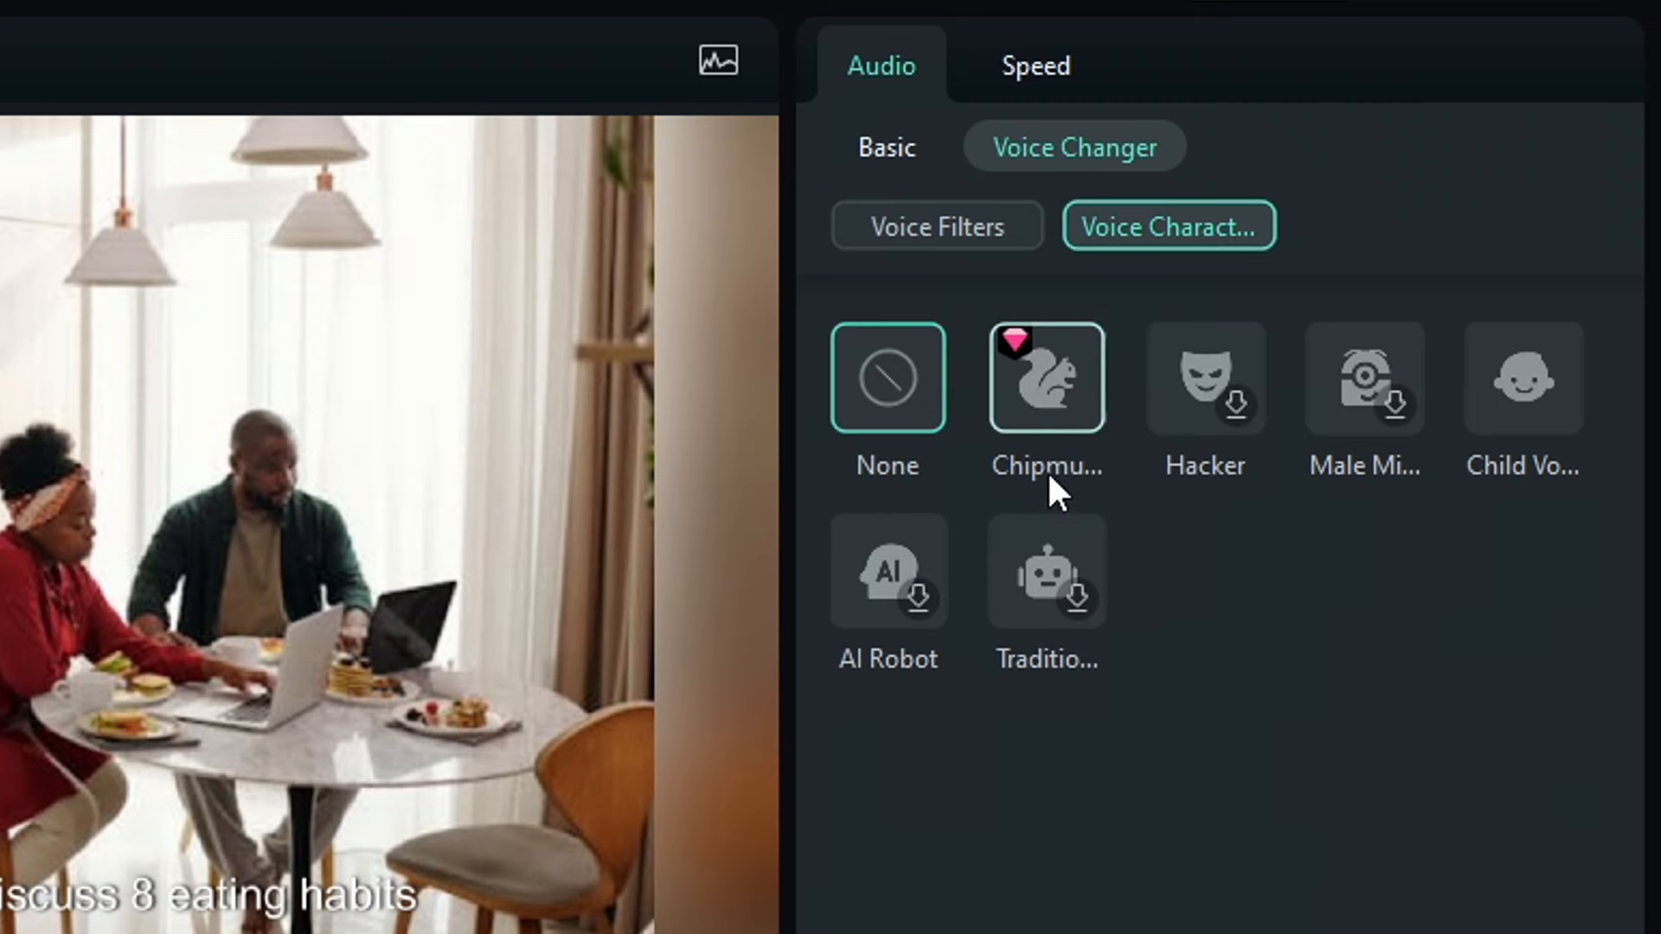
{"action": "mouse_move", "coordinate": [1057, 394]}
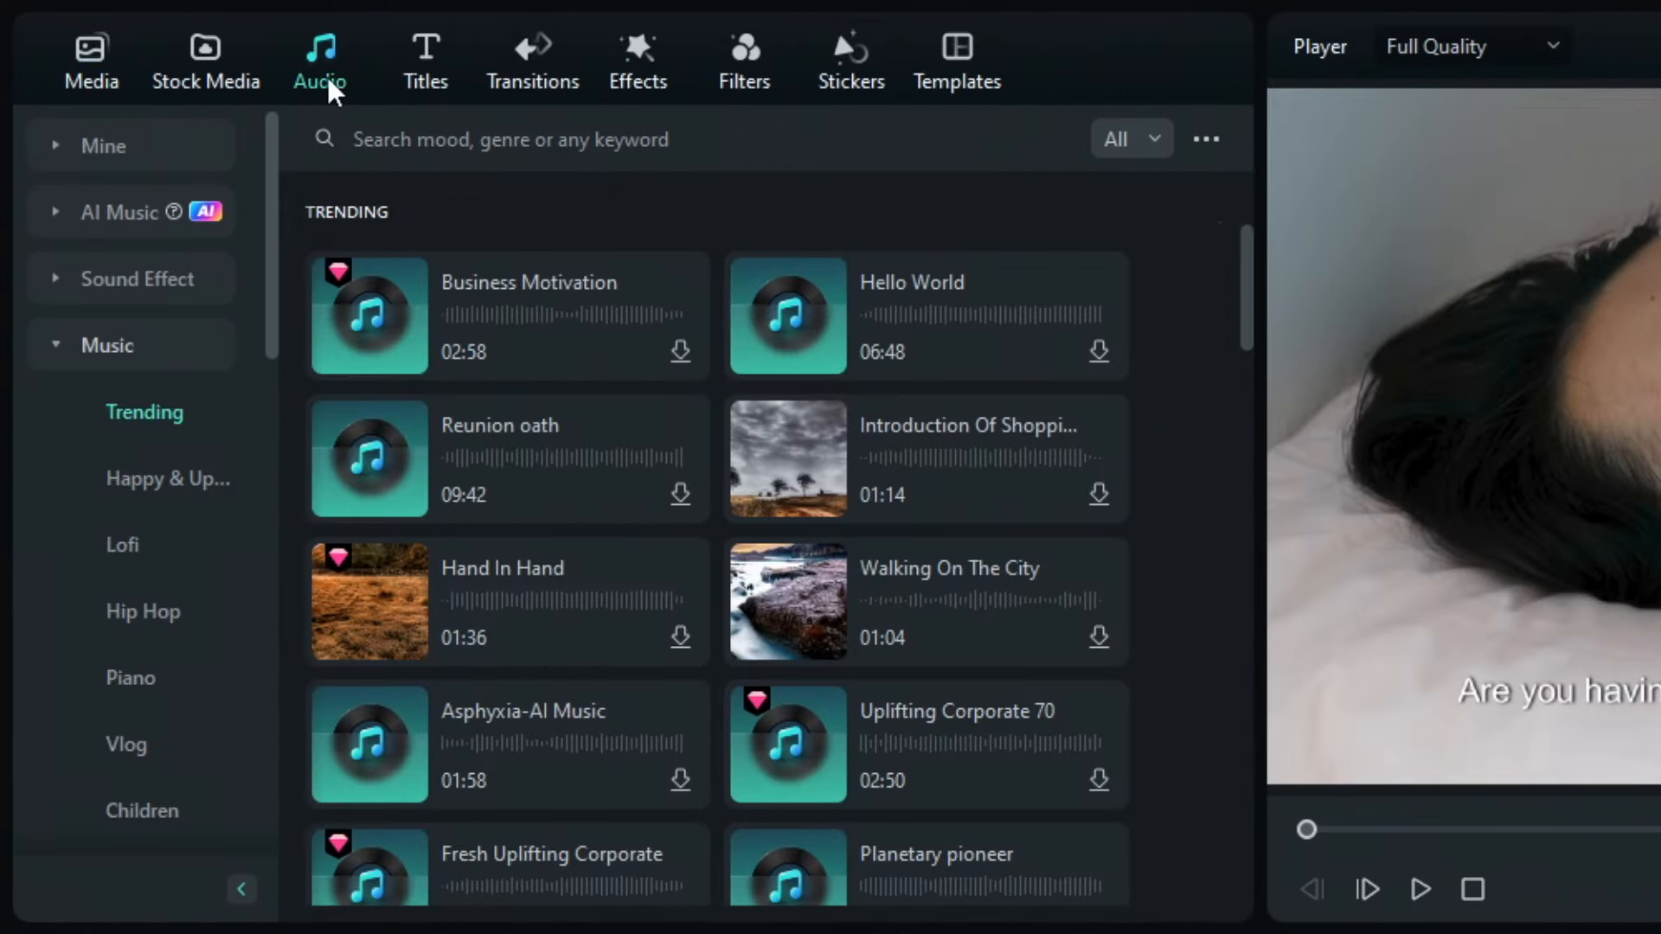
- In AI Music, keep the Happy mood tag and generate Happy_Tutorials_Pop tracks
{"action": "left_click", "coordinate": [106, 211]}
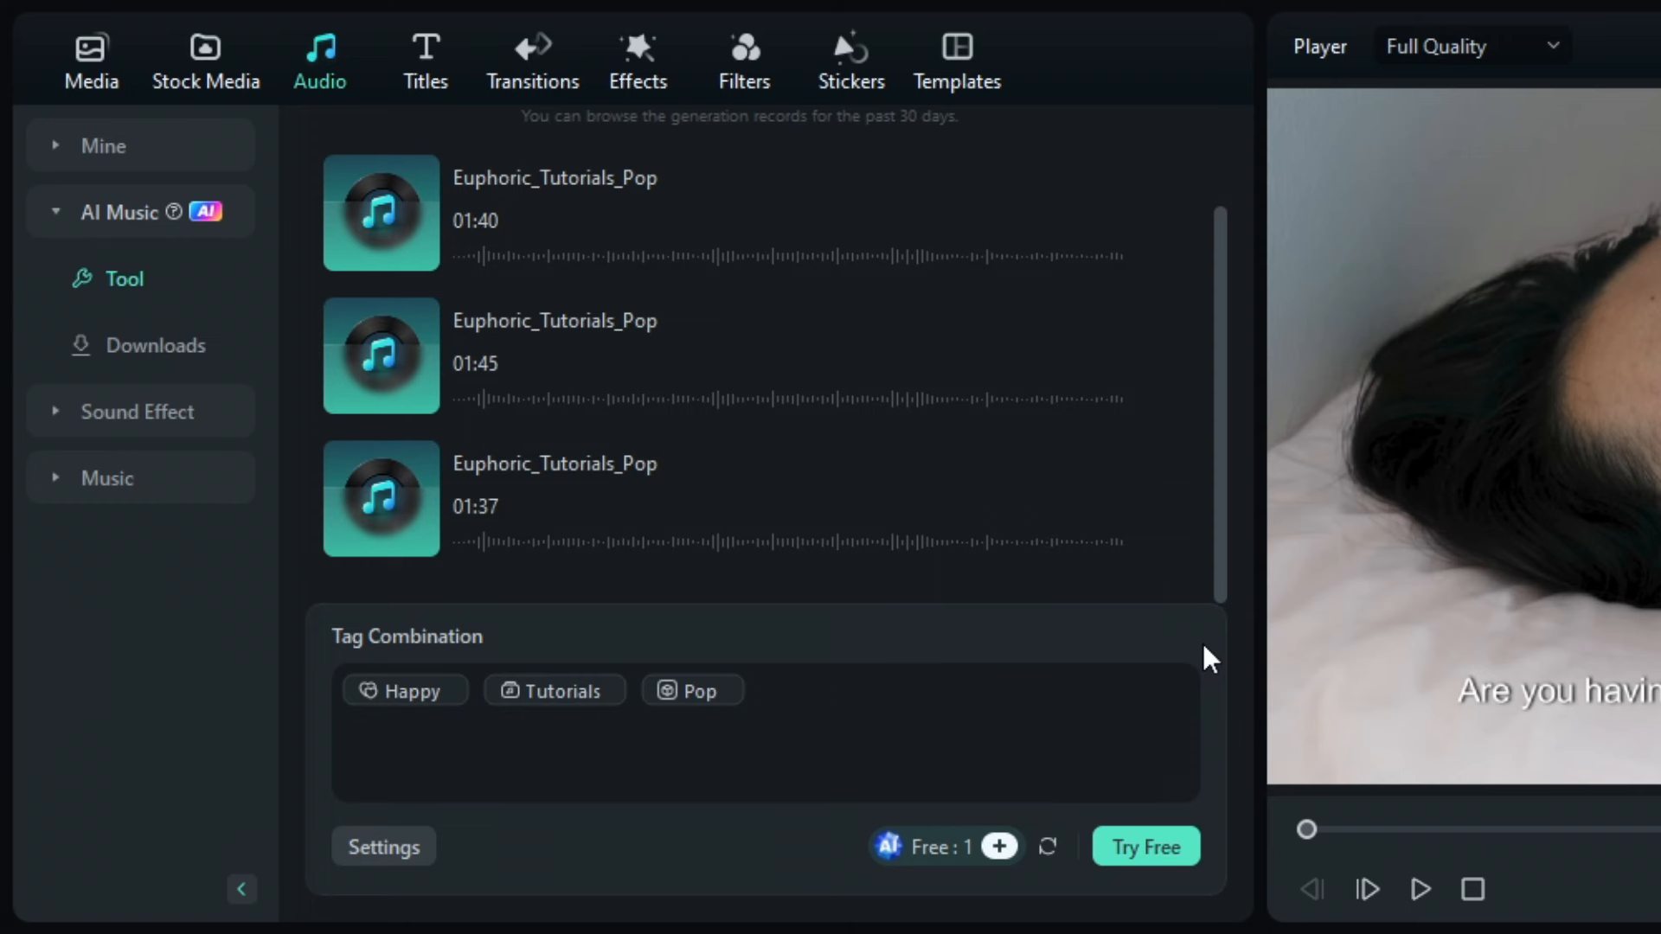
{"action": "mouse_move", "coordinate": [961, 732]}
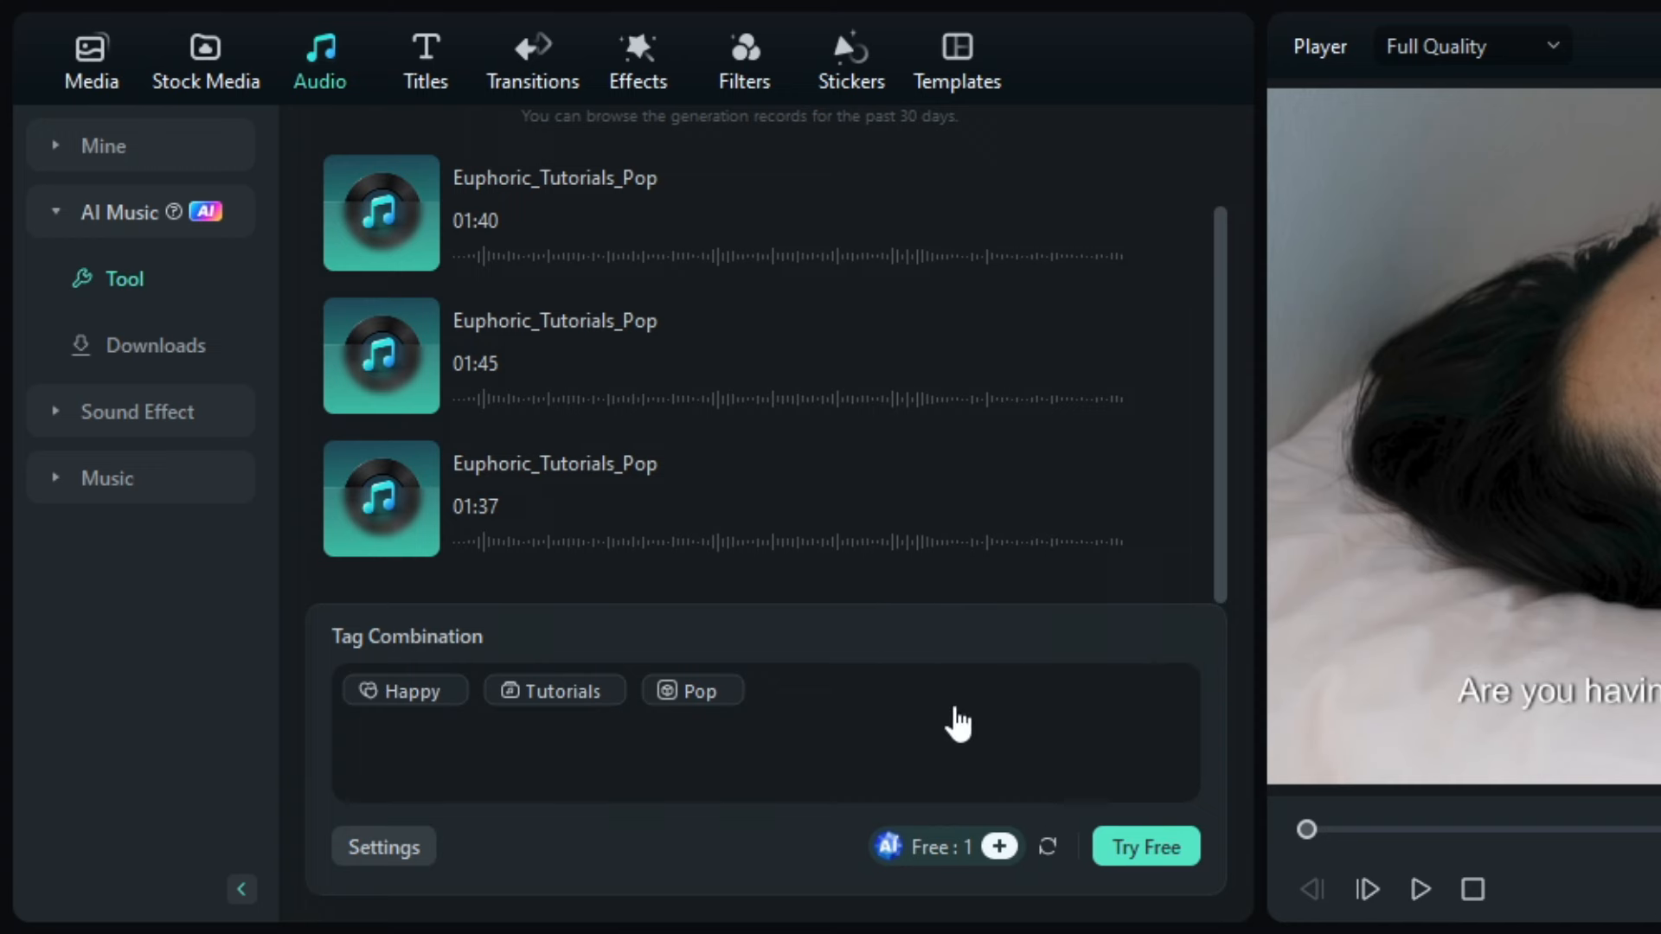
{"action": "left_click", "coordinate": [404, 689]}
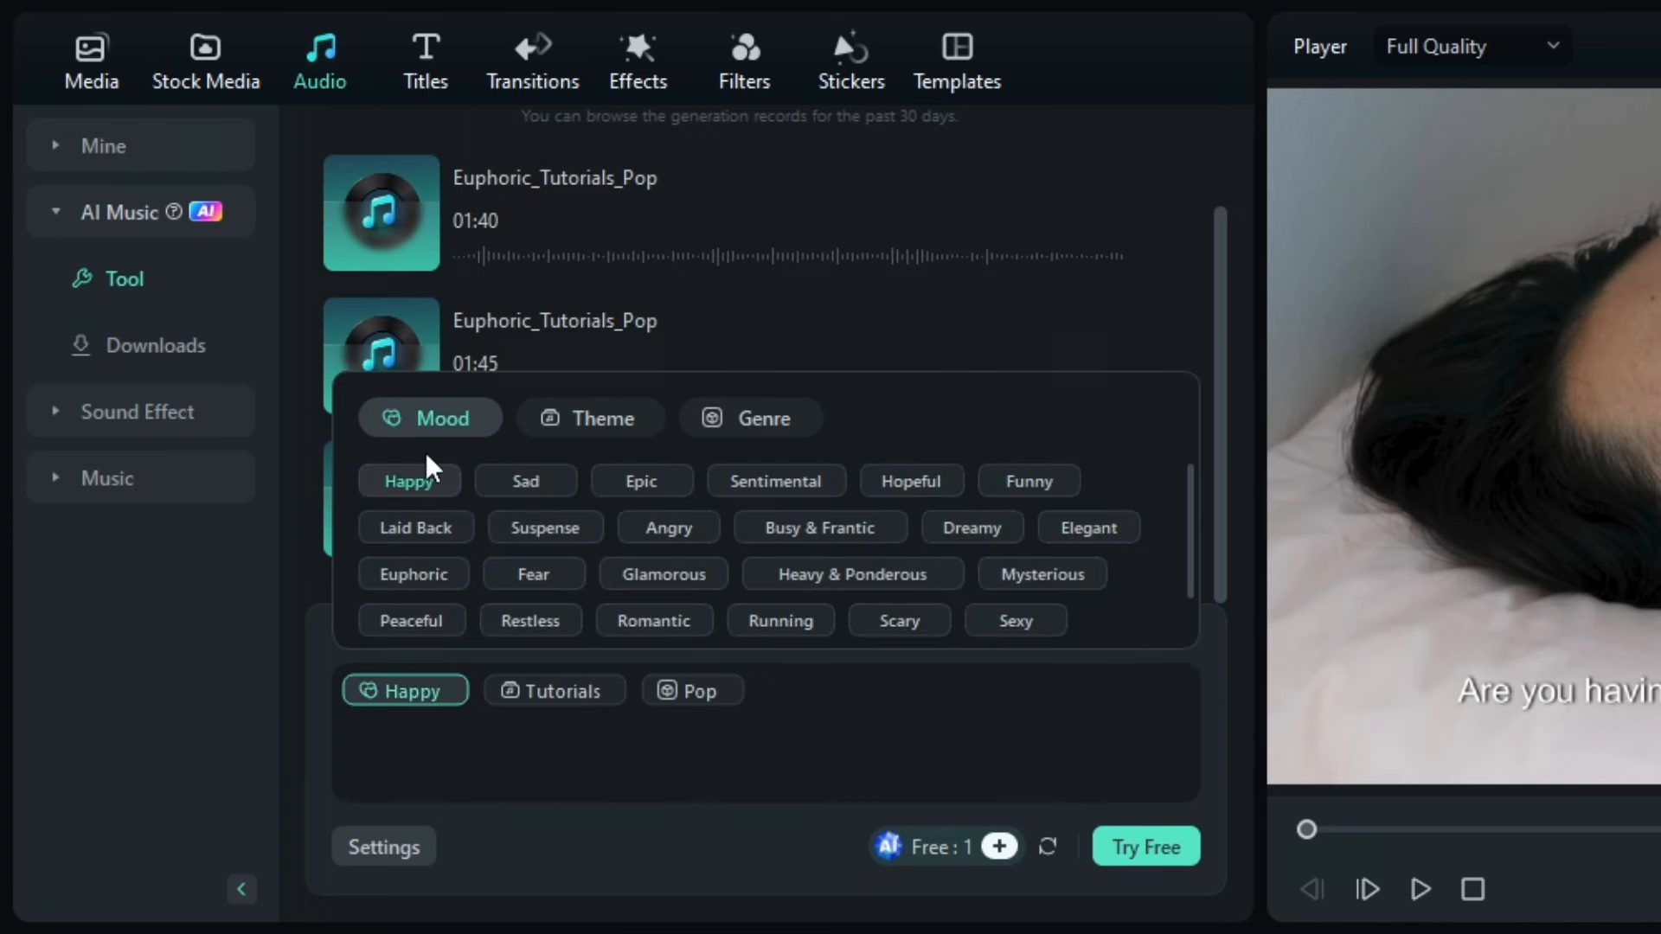
{"action": "left_click", "coordinate": [750, 418]}
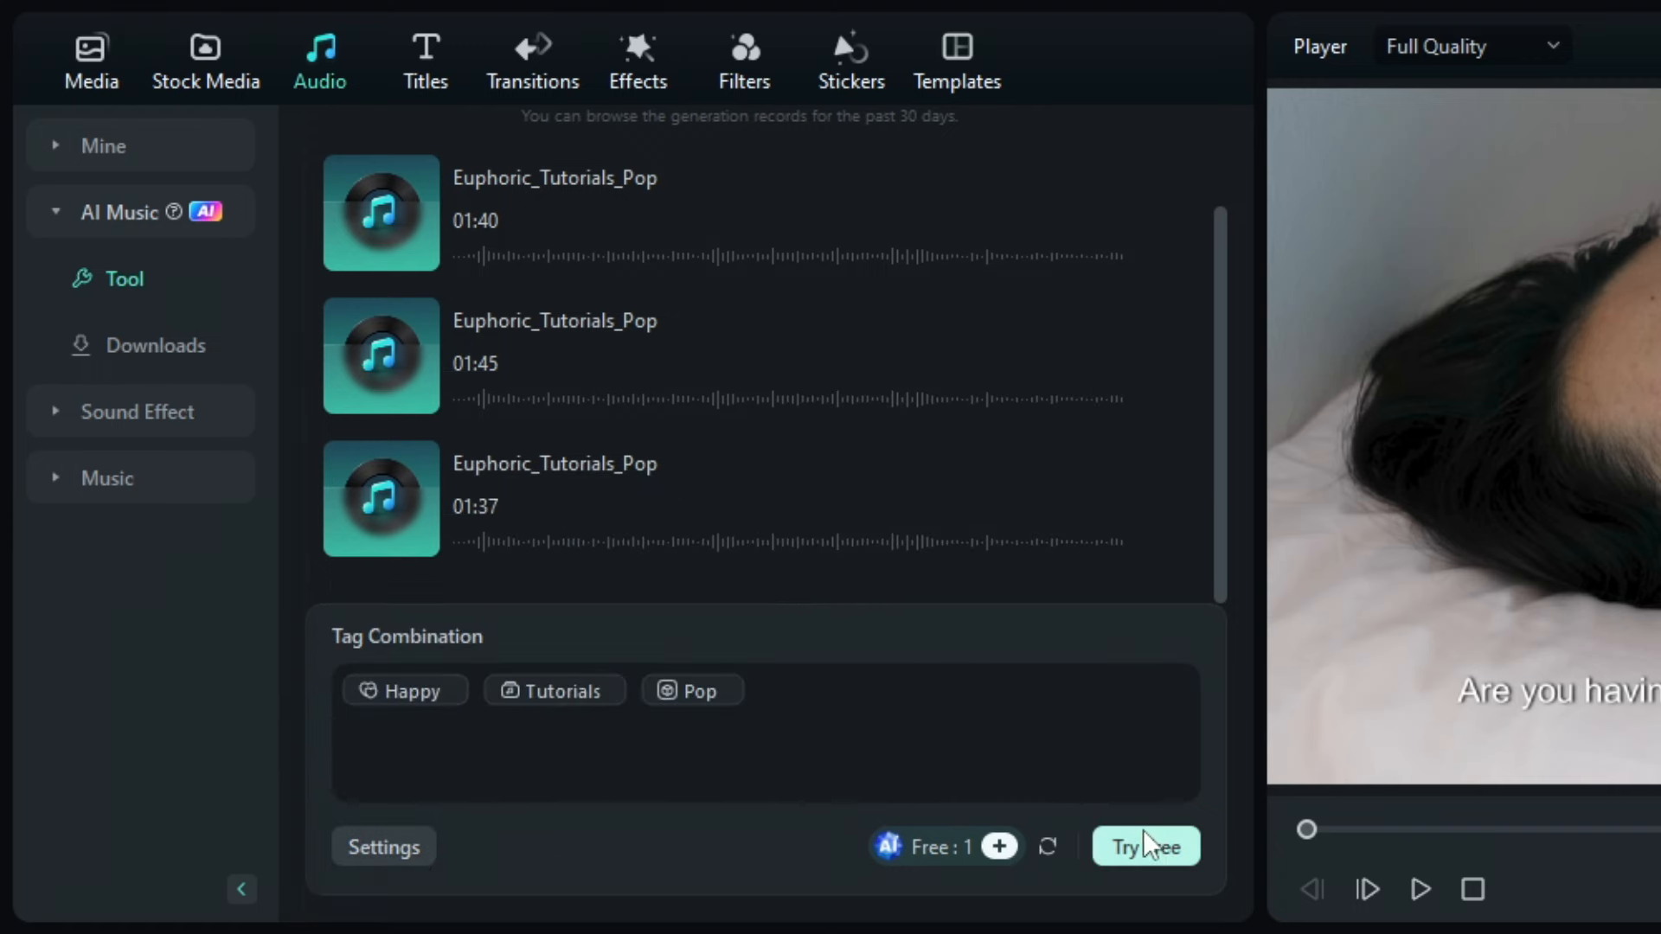
{"action": "left_click", "coordinate": [1146, 846]}
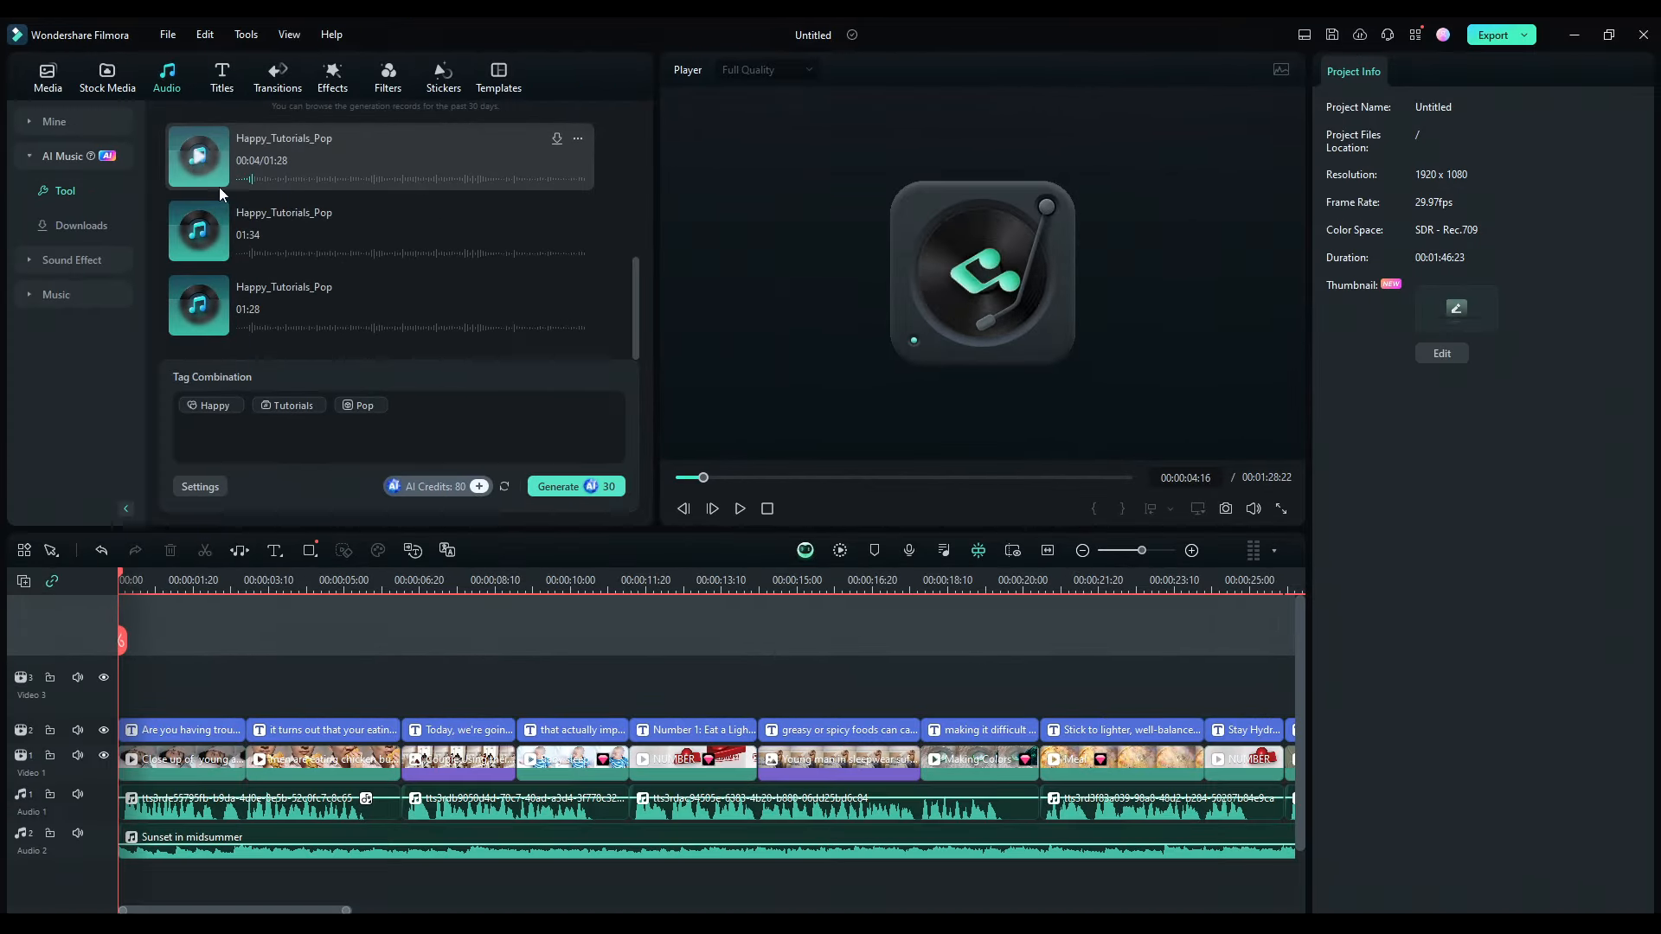
- Add the Happy_Tutorials_Pop track, replacing Sunset in midsummer on Audio track 2
{"action": "left_click", "coordinate": [557, 138]}
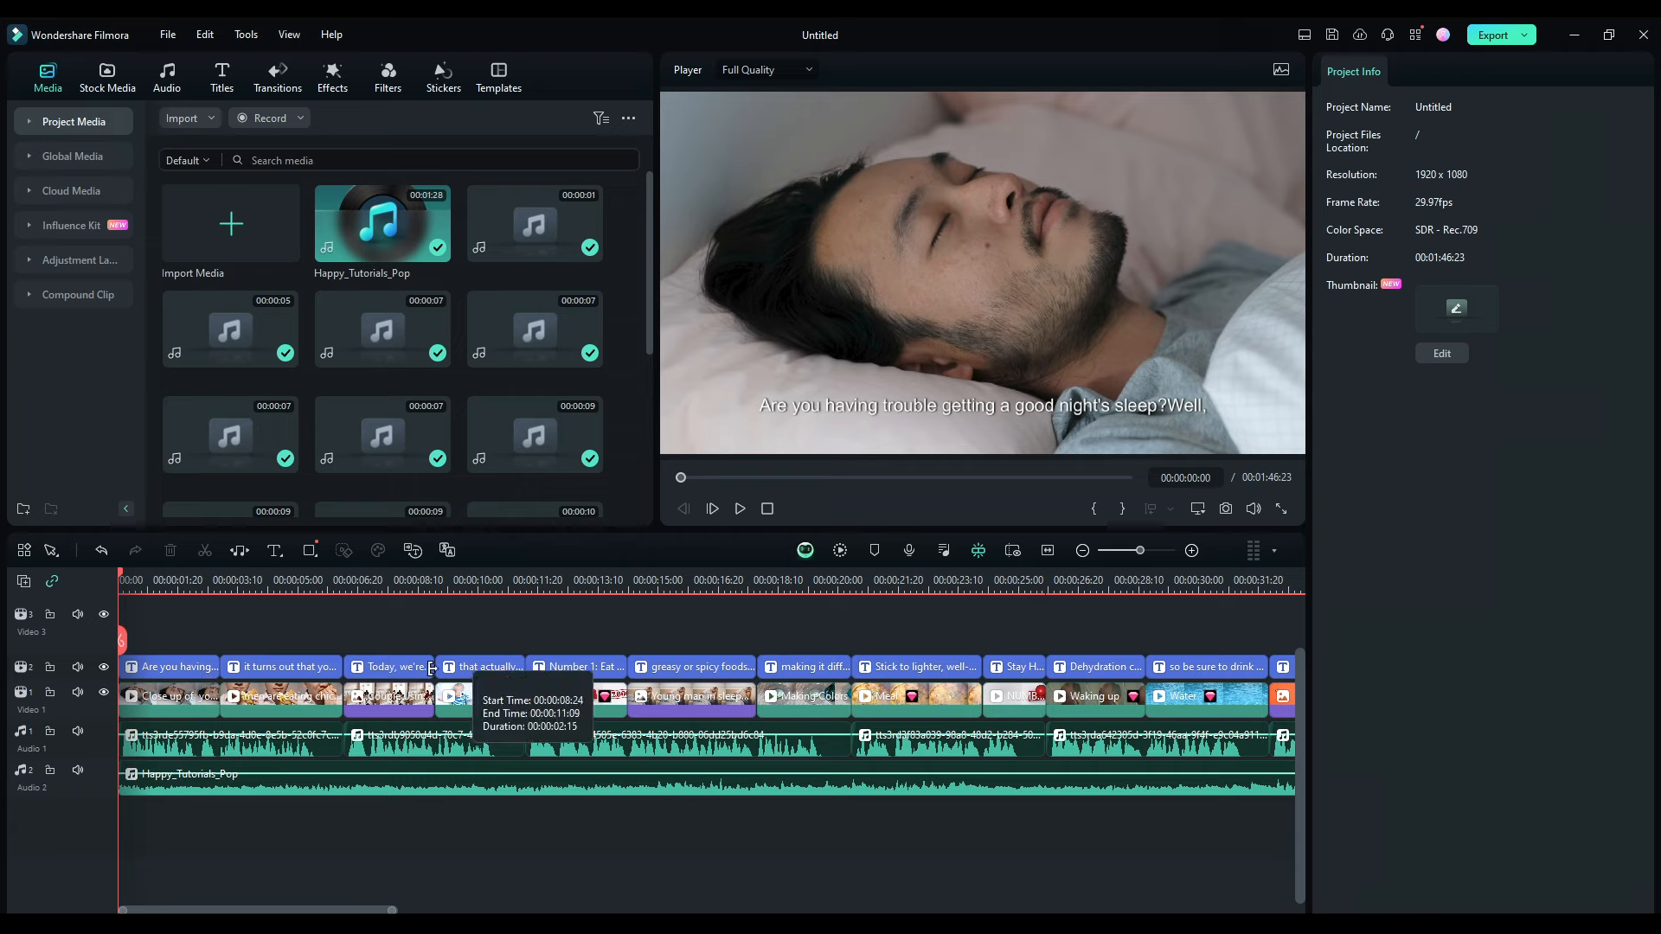
{"action": "mouse_move", "coordinate": [586, 621]}
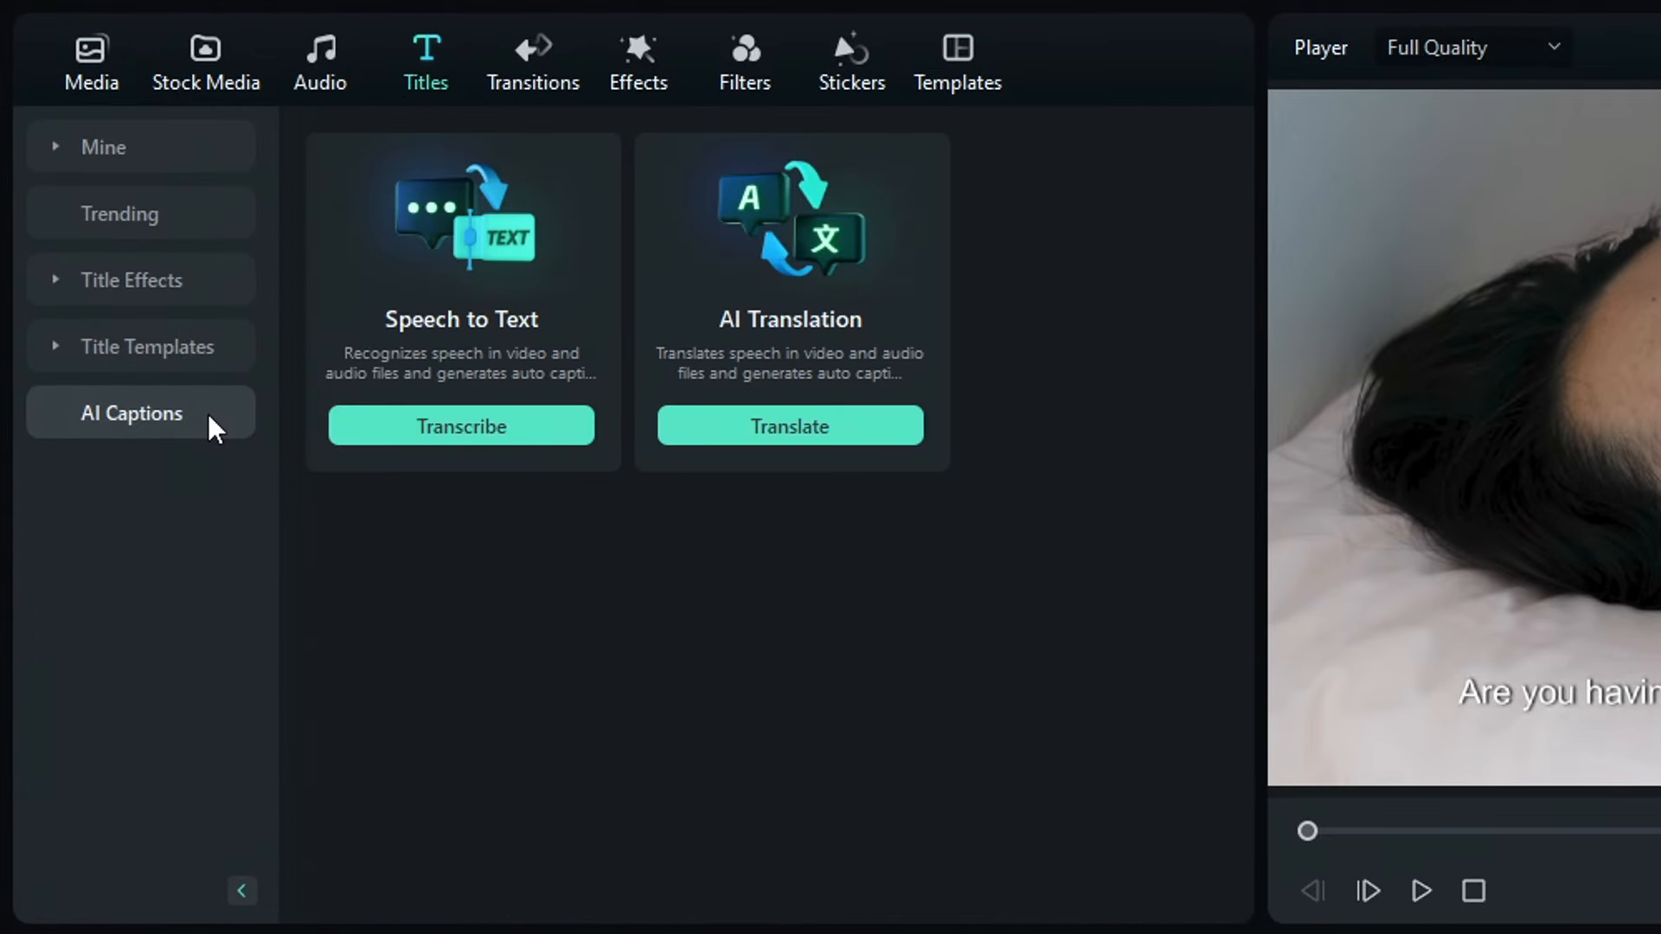
{"action": "mouse_move", "coordinate": [413, 394]}
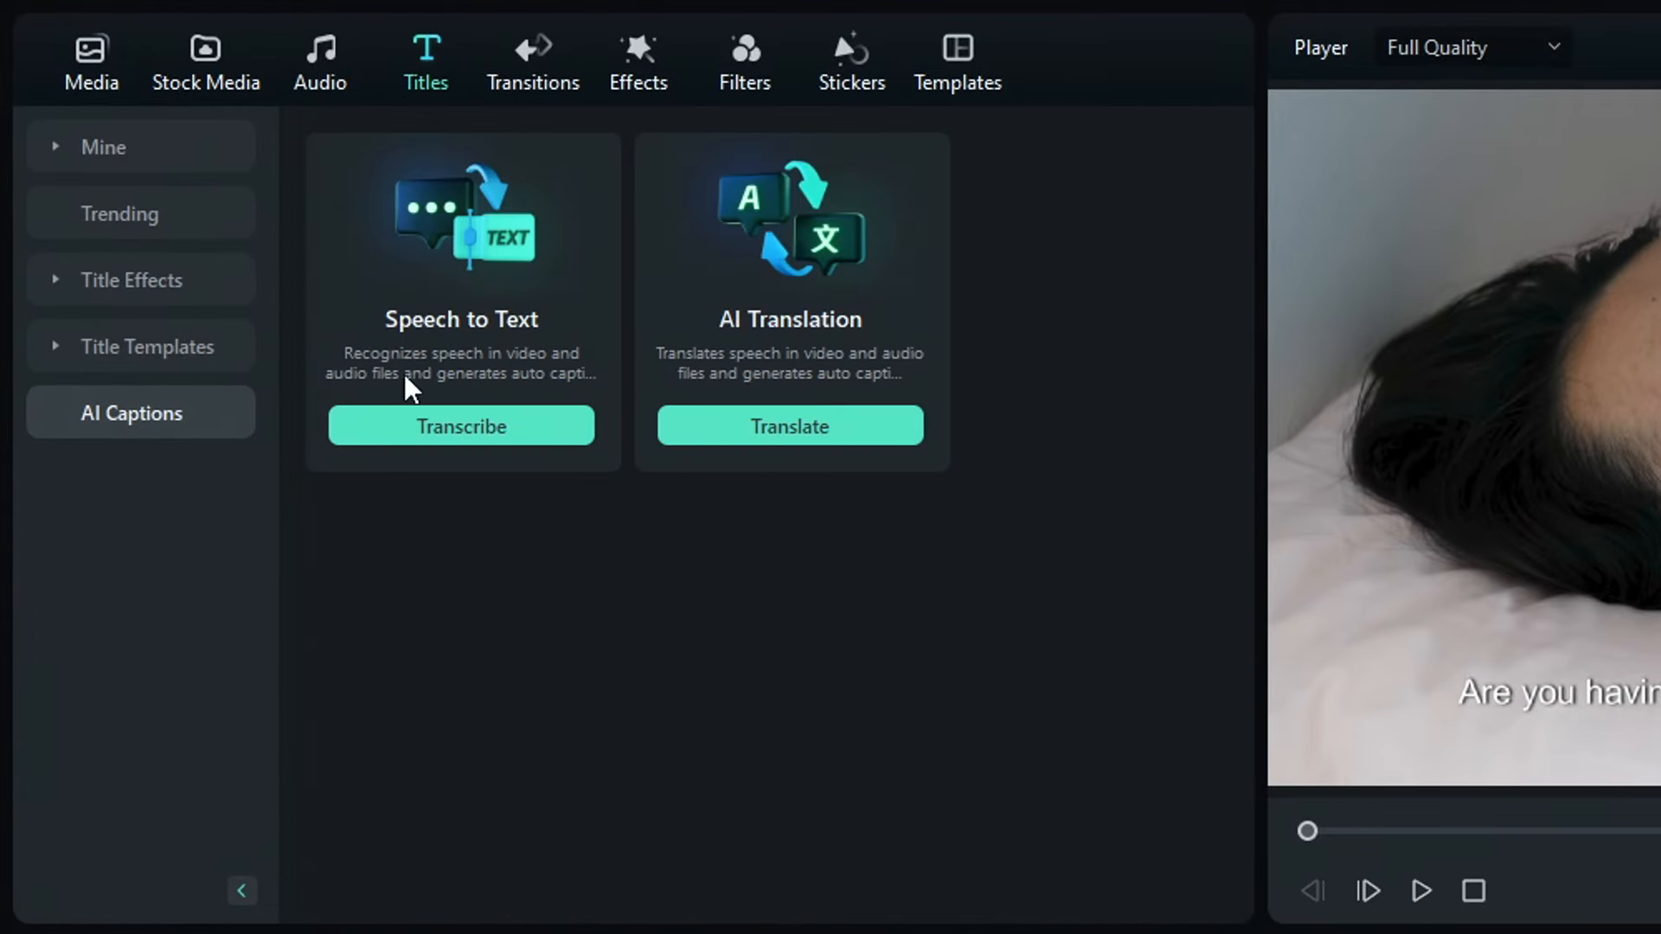
{"action": "mouse_move", "coordinate": [704, 510]}
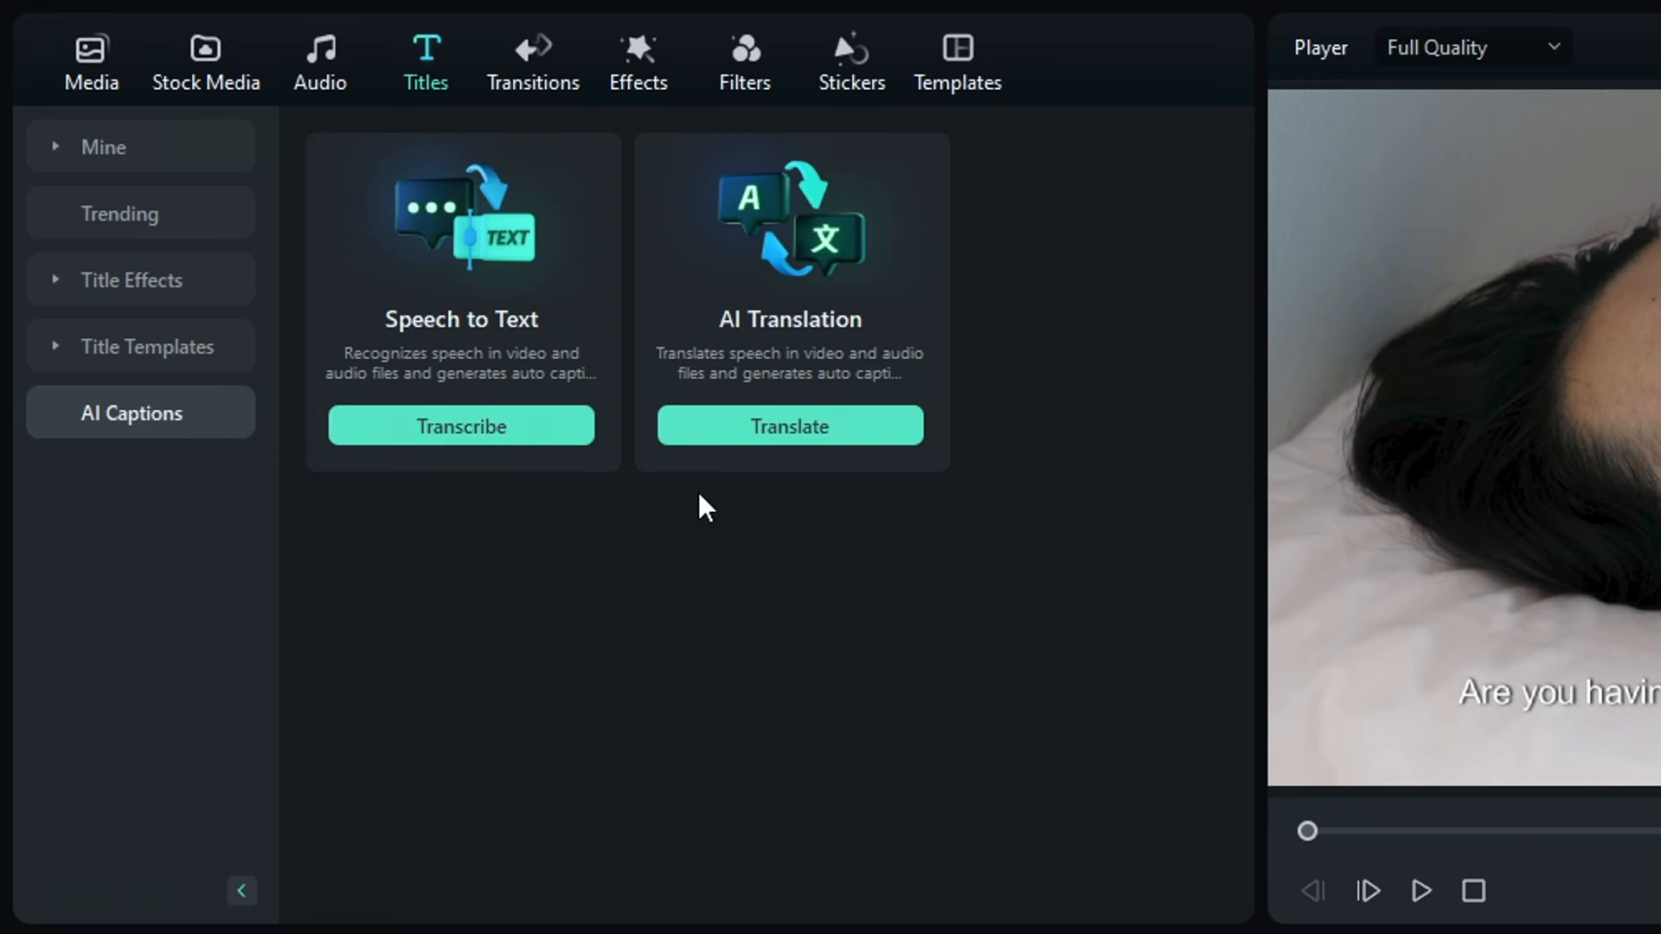
{"action": "mouse_move", "coordinate": [730, 427]}
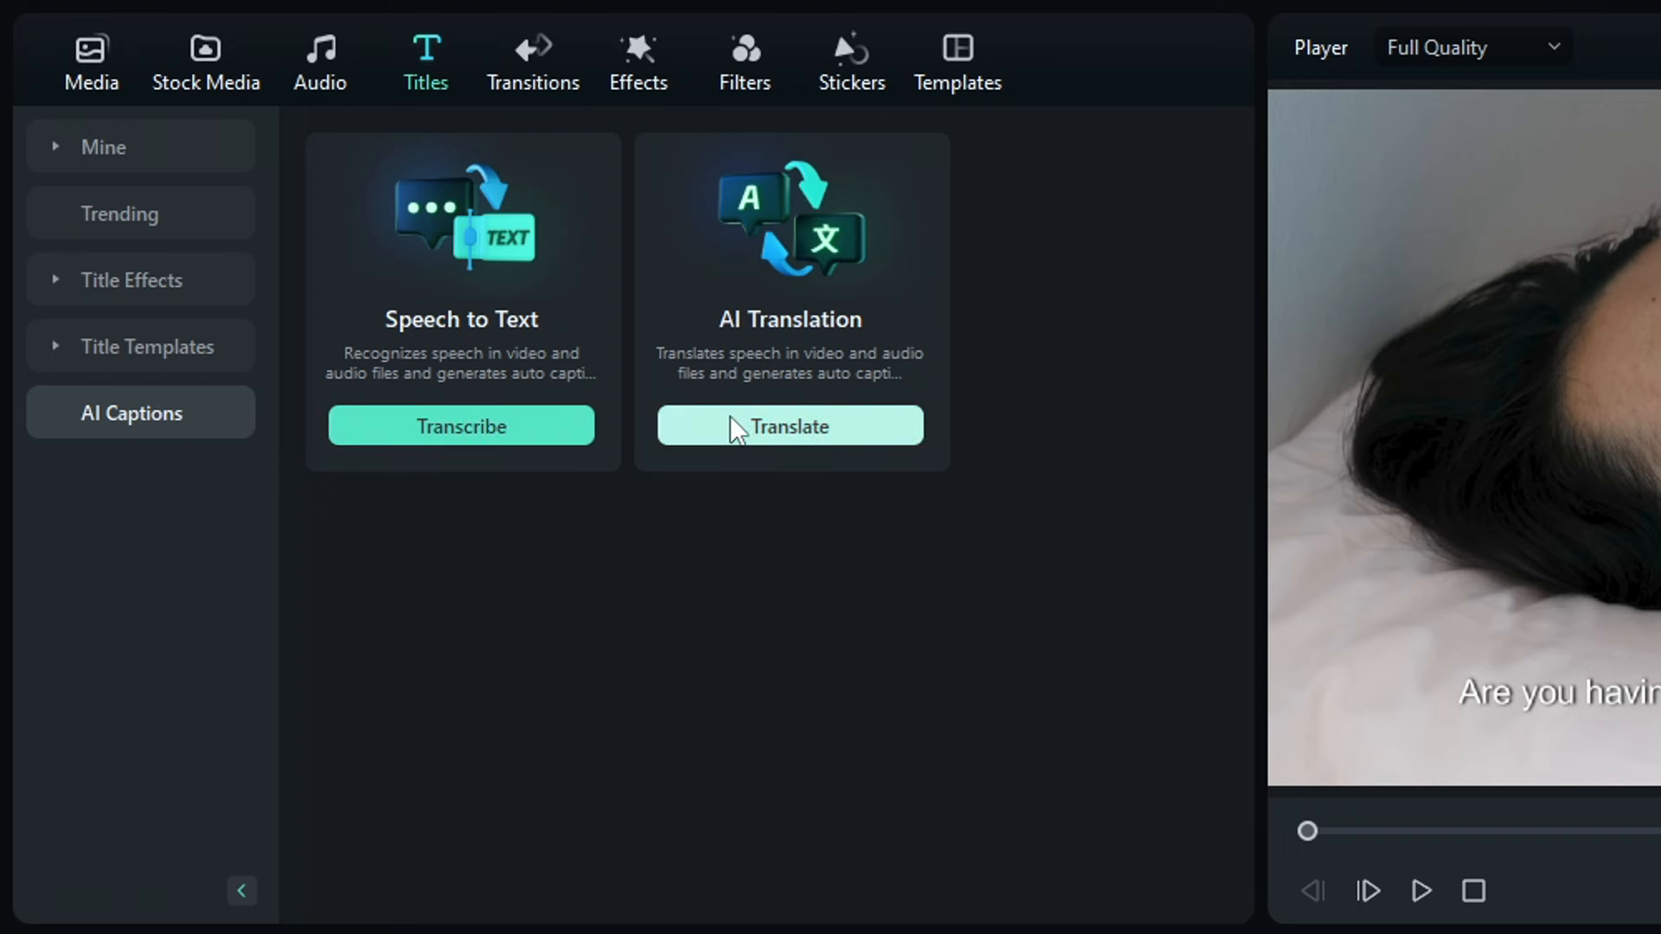
- Open the AI Translation dialog from Titles > AI Captions
{"action": "left_click", "coordinate": [790, 426]}
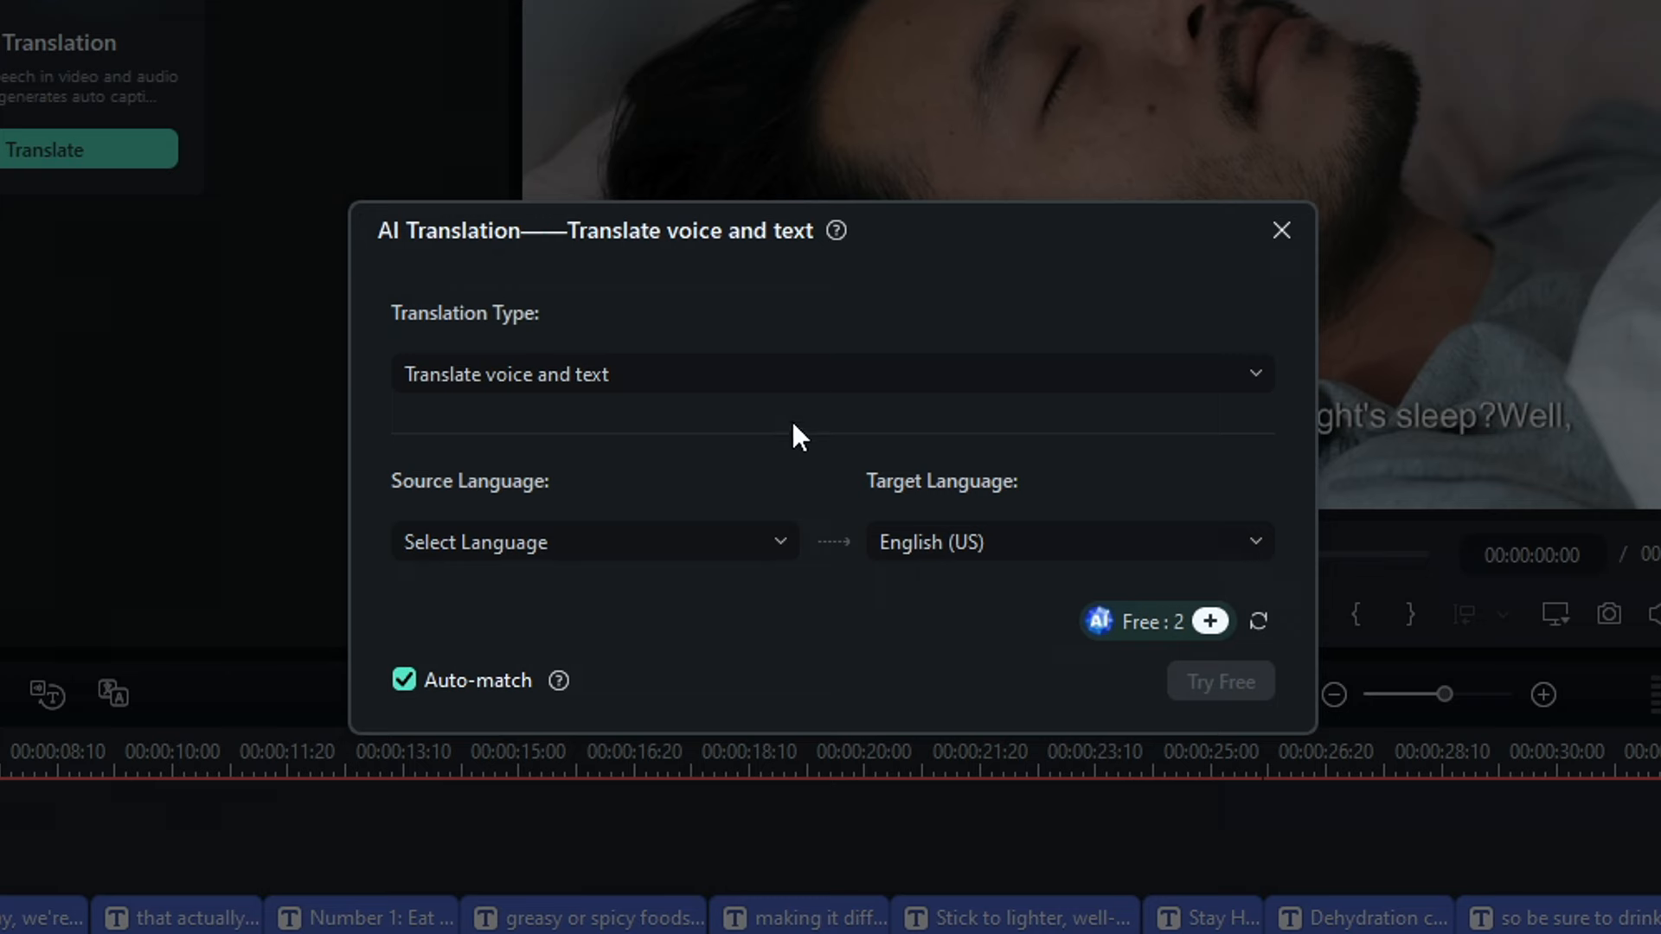
{"action": "mouse_move", "coordinate": [650, 469]}
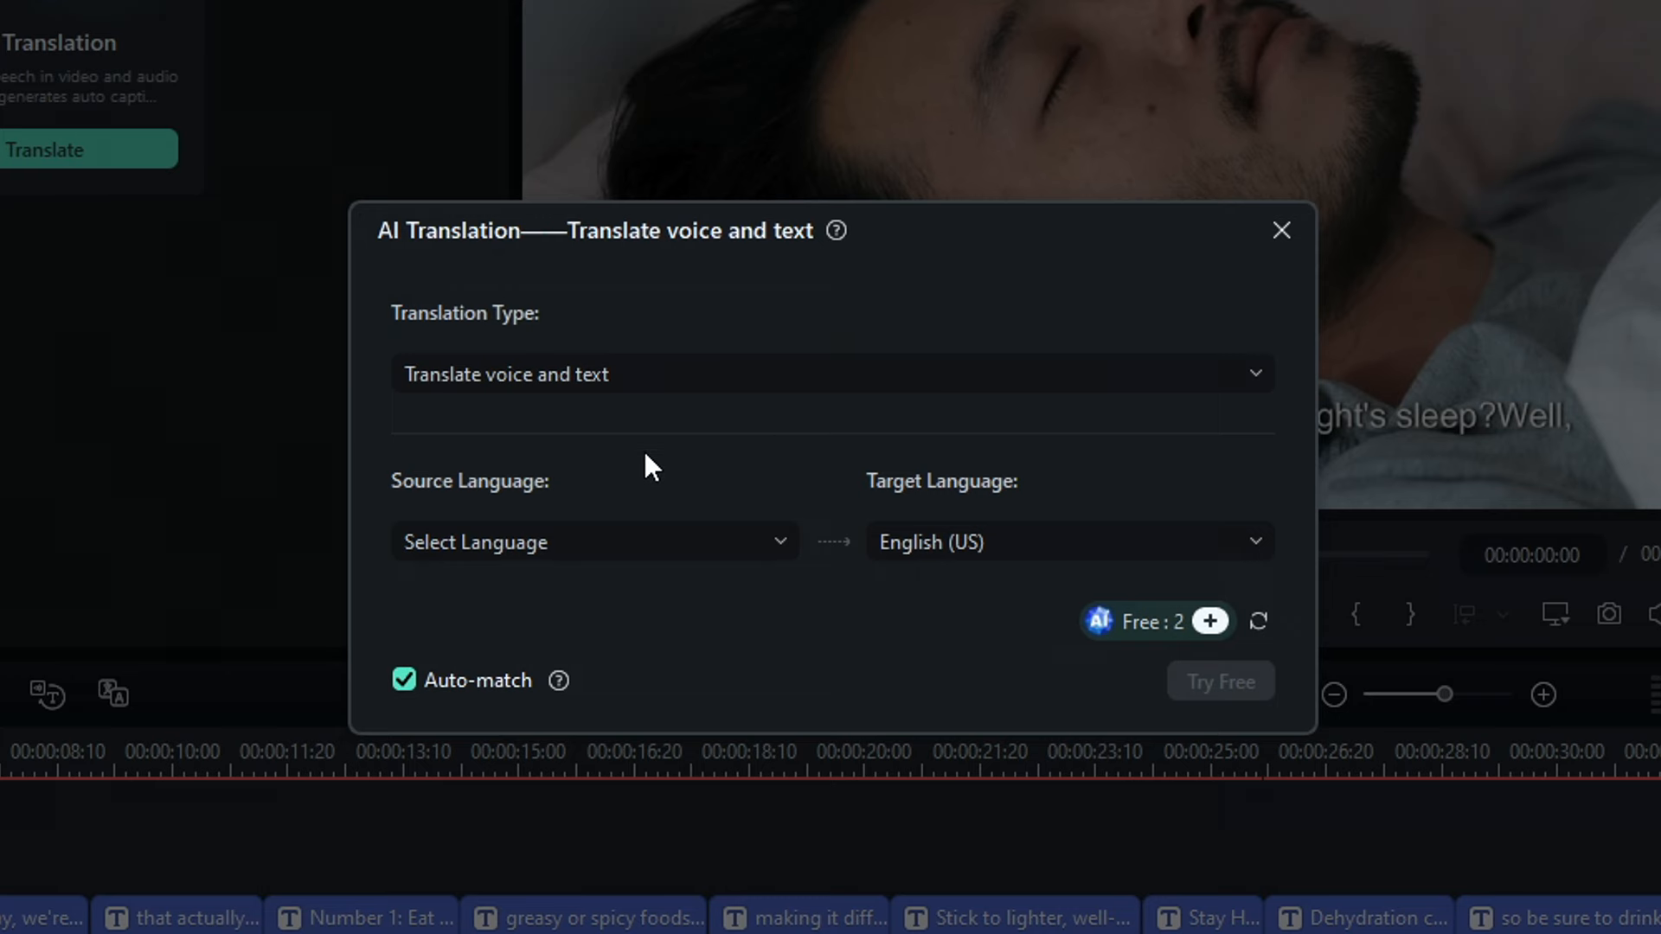
- Set the translation source language to Hindi (India), then close the dialog
{"action": "left_click", "coordinate": [593, 542]}
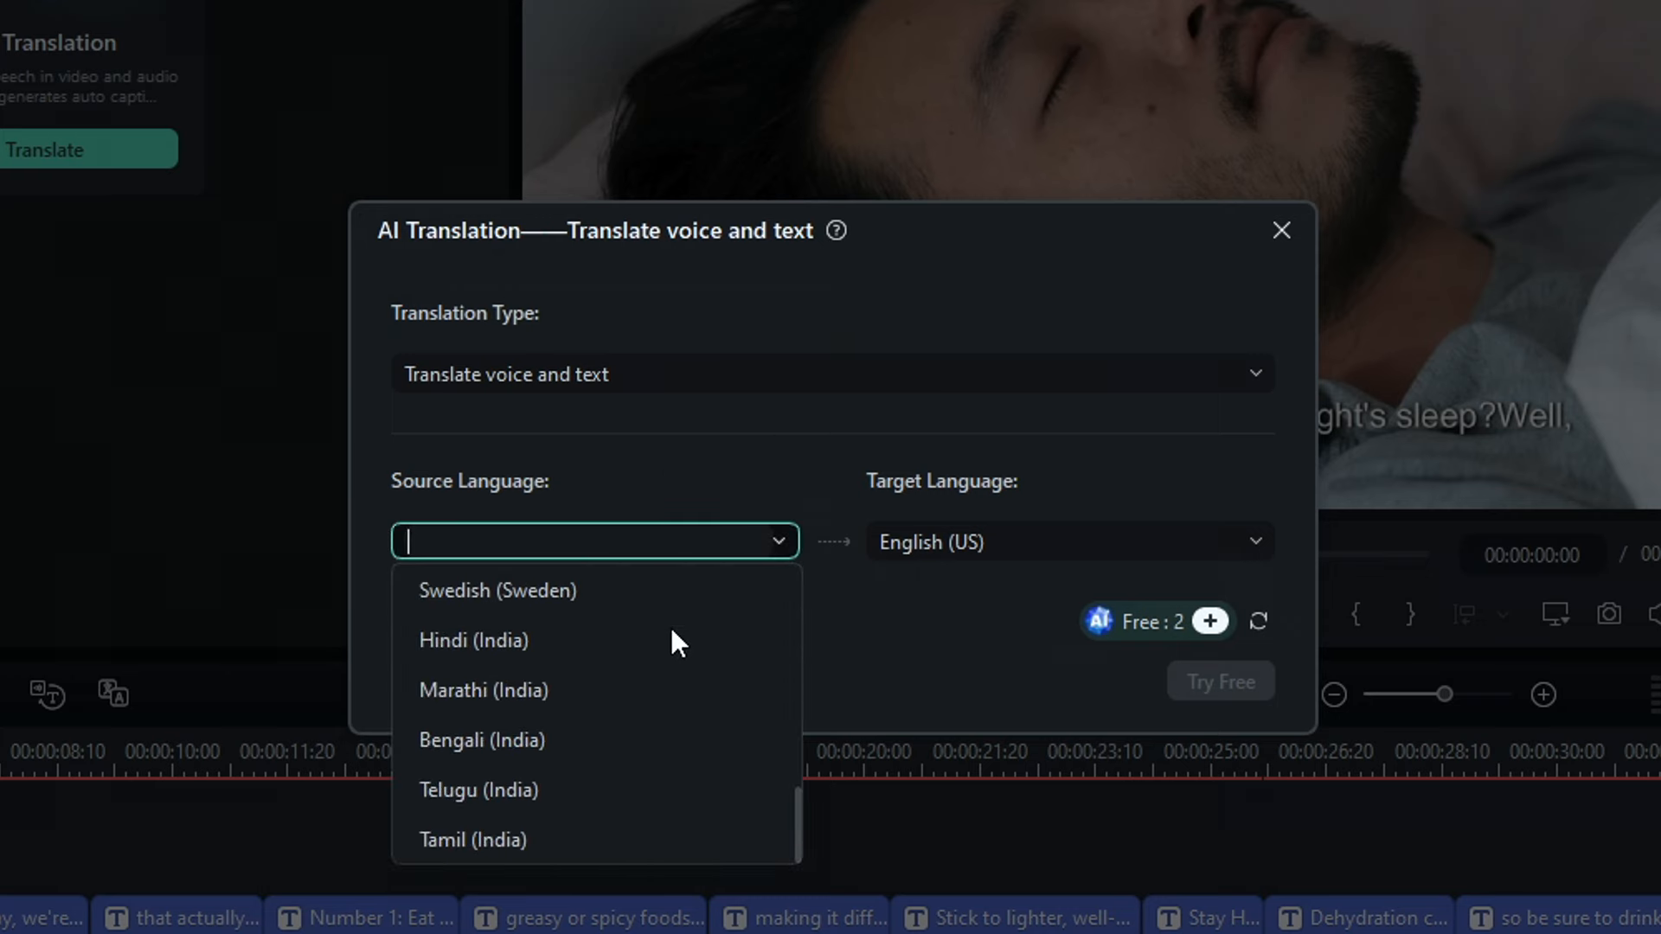
{"action": "mouse_move", "coordinate": [456, 656]}
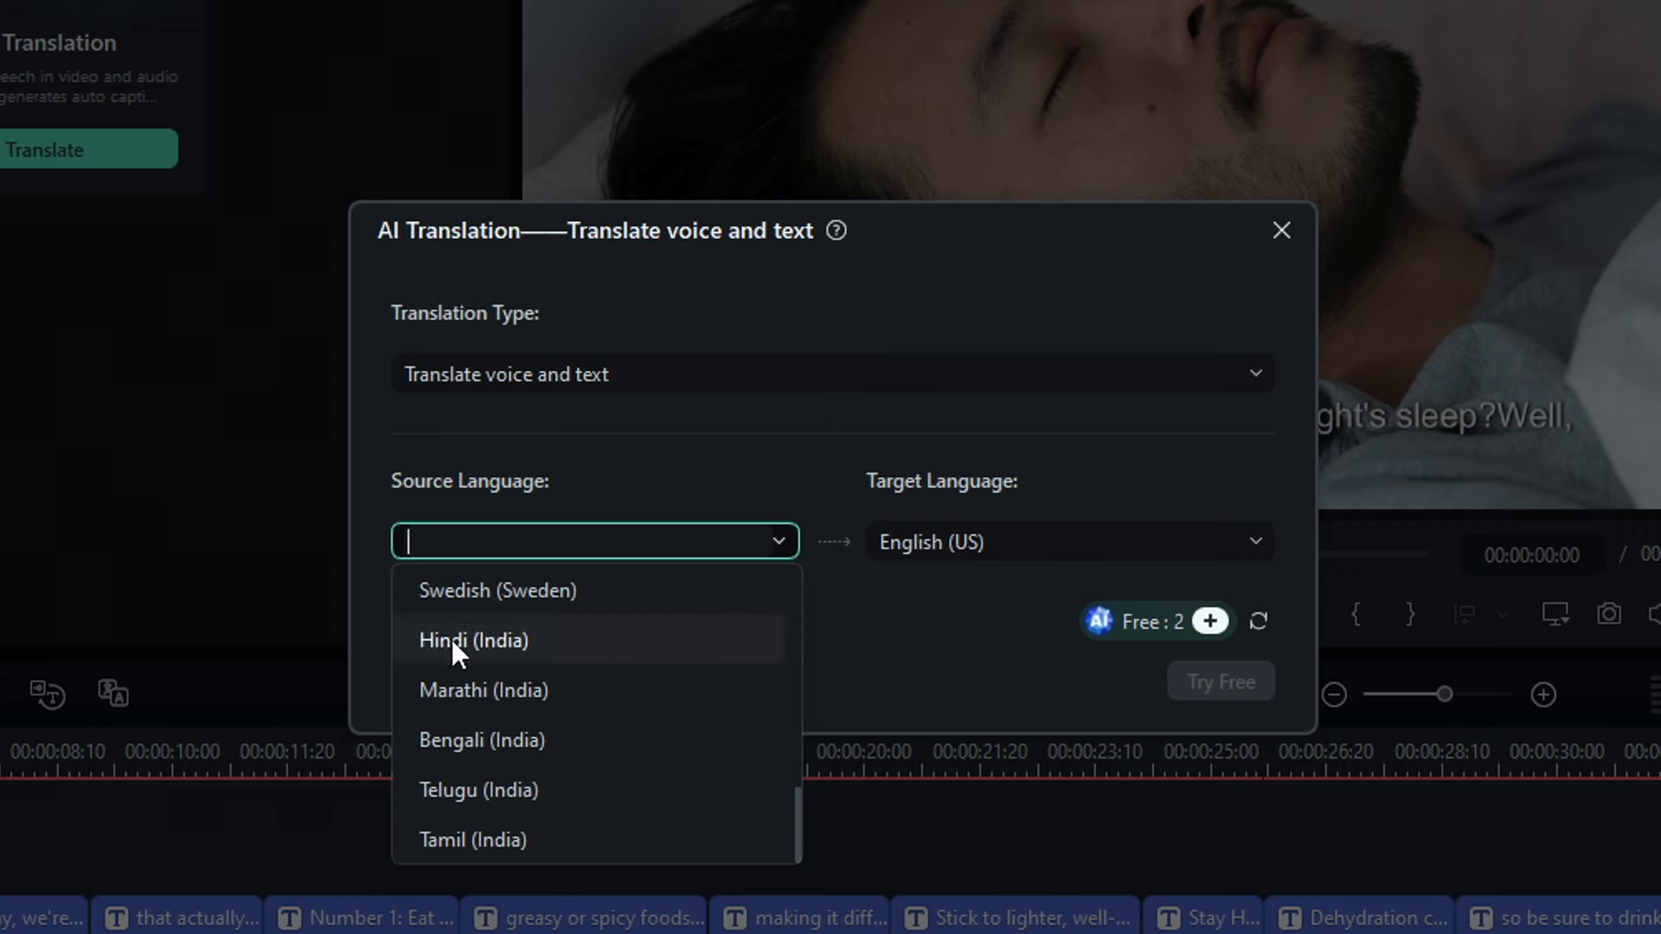
{"action": "left_click", "coordinate": [474, 642]}
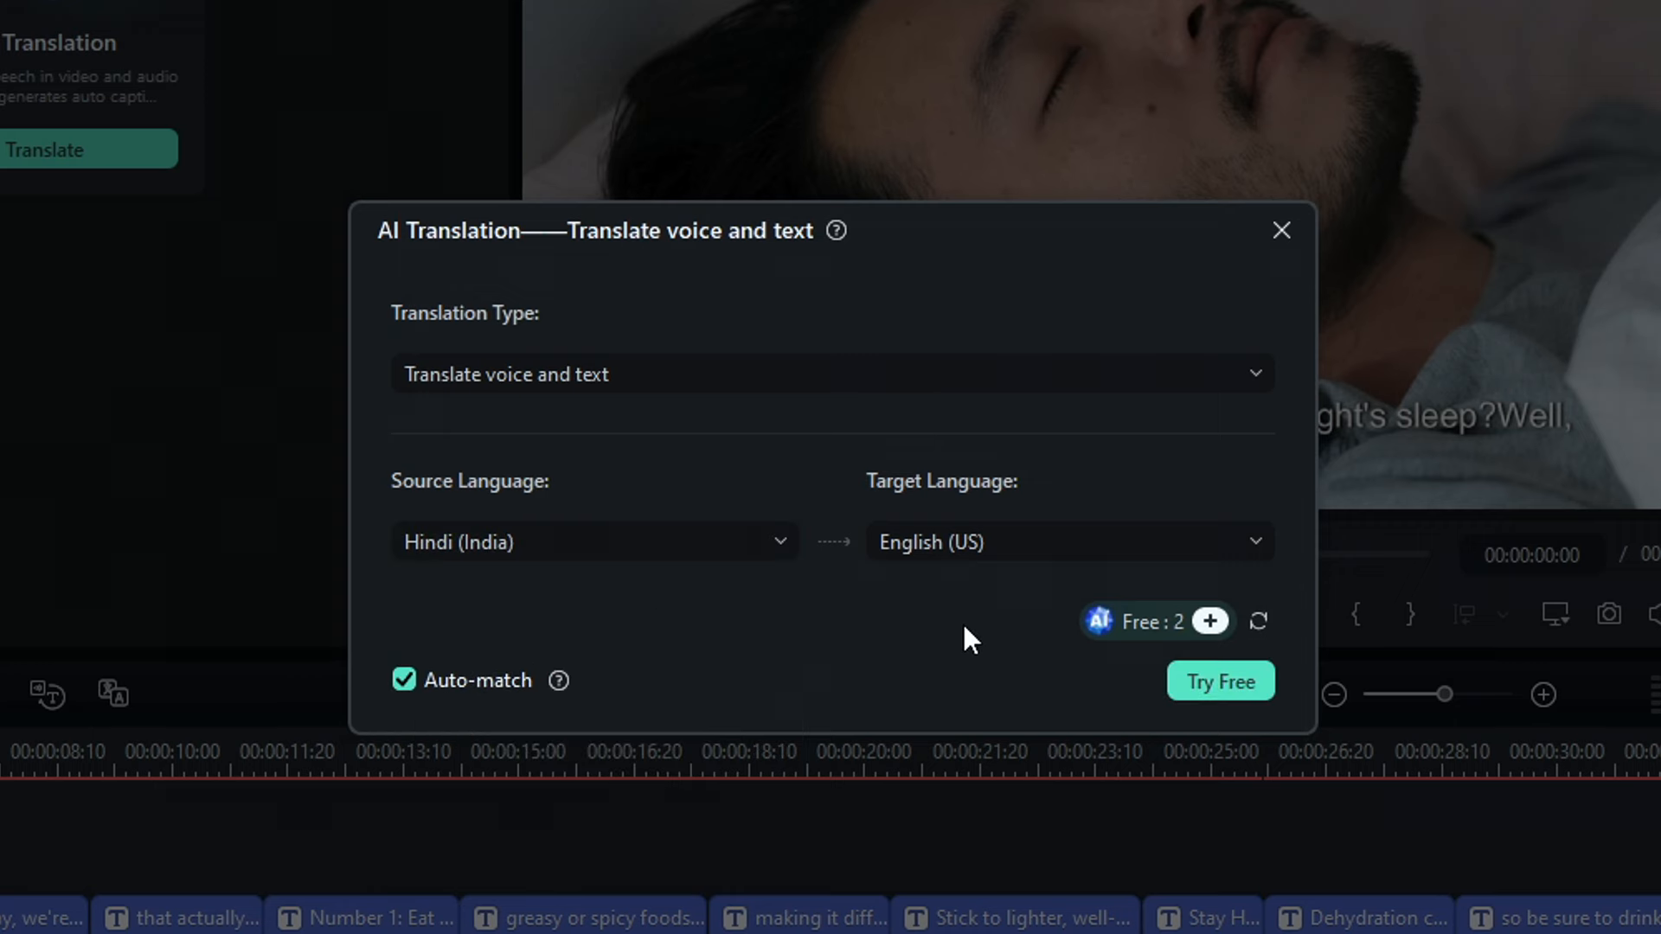
{"action": "mouse_move", "coordinate": [1512, 362]}
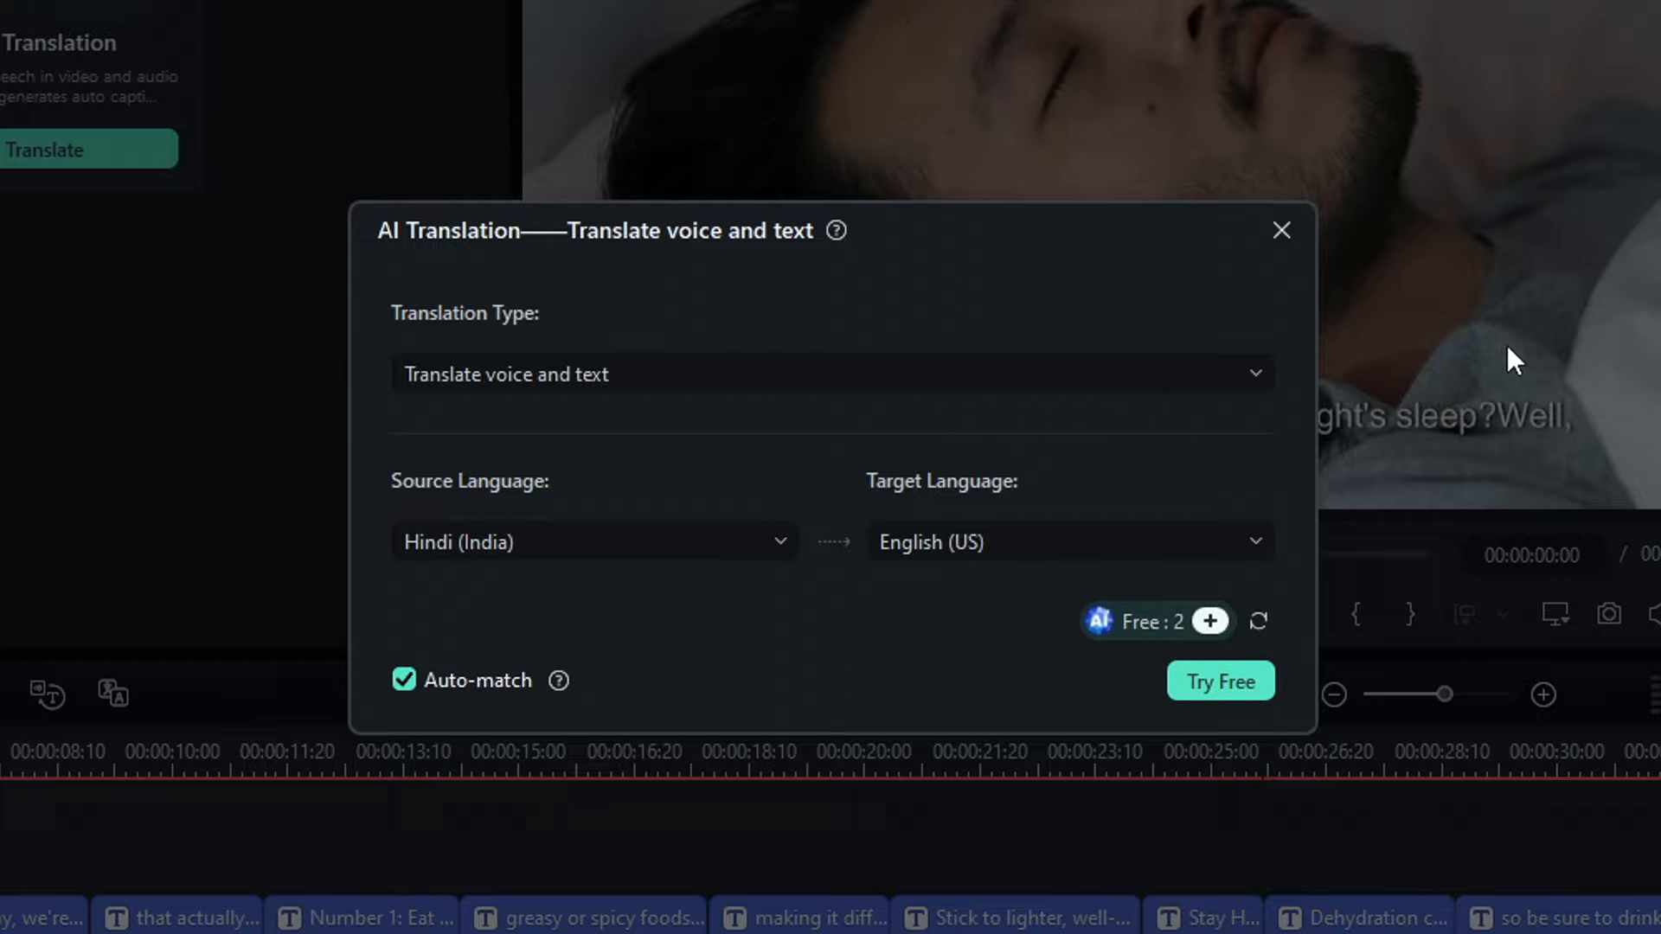
{"action": "left_click", "coordinate": [1280, 231]}
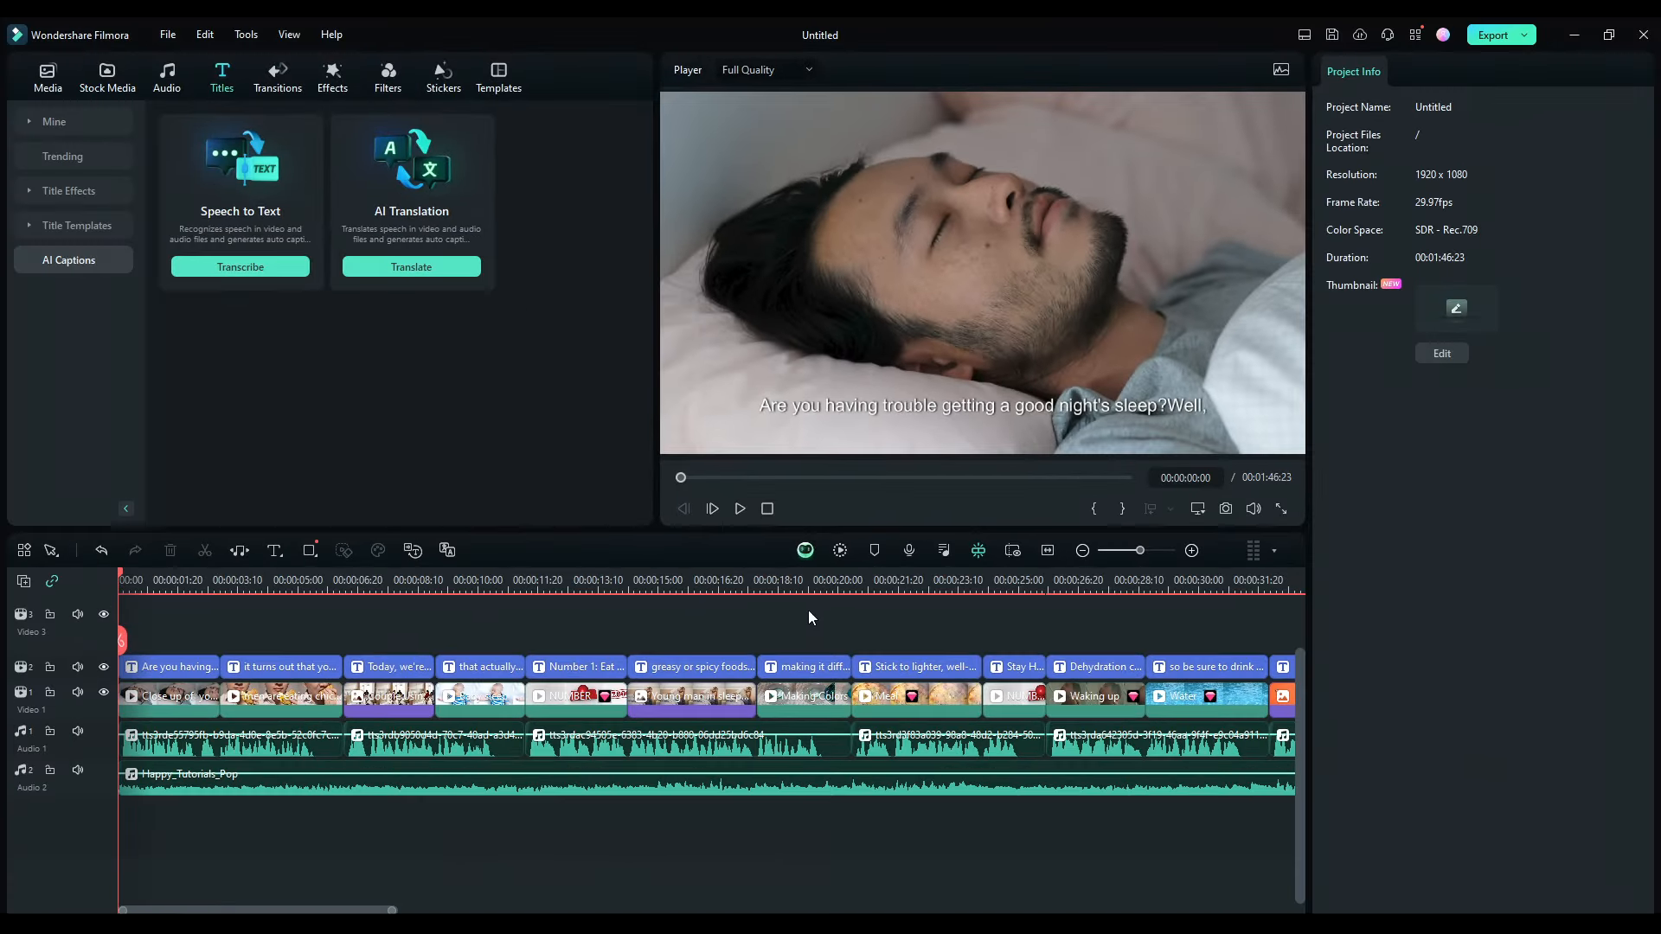
{"action": "mouse_move", "coordinate": [889, 640]}
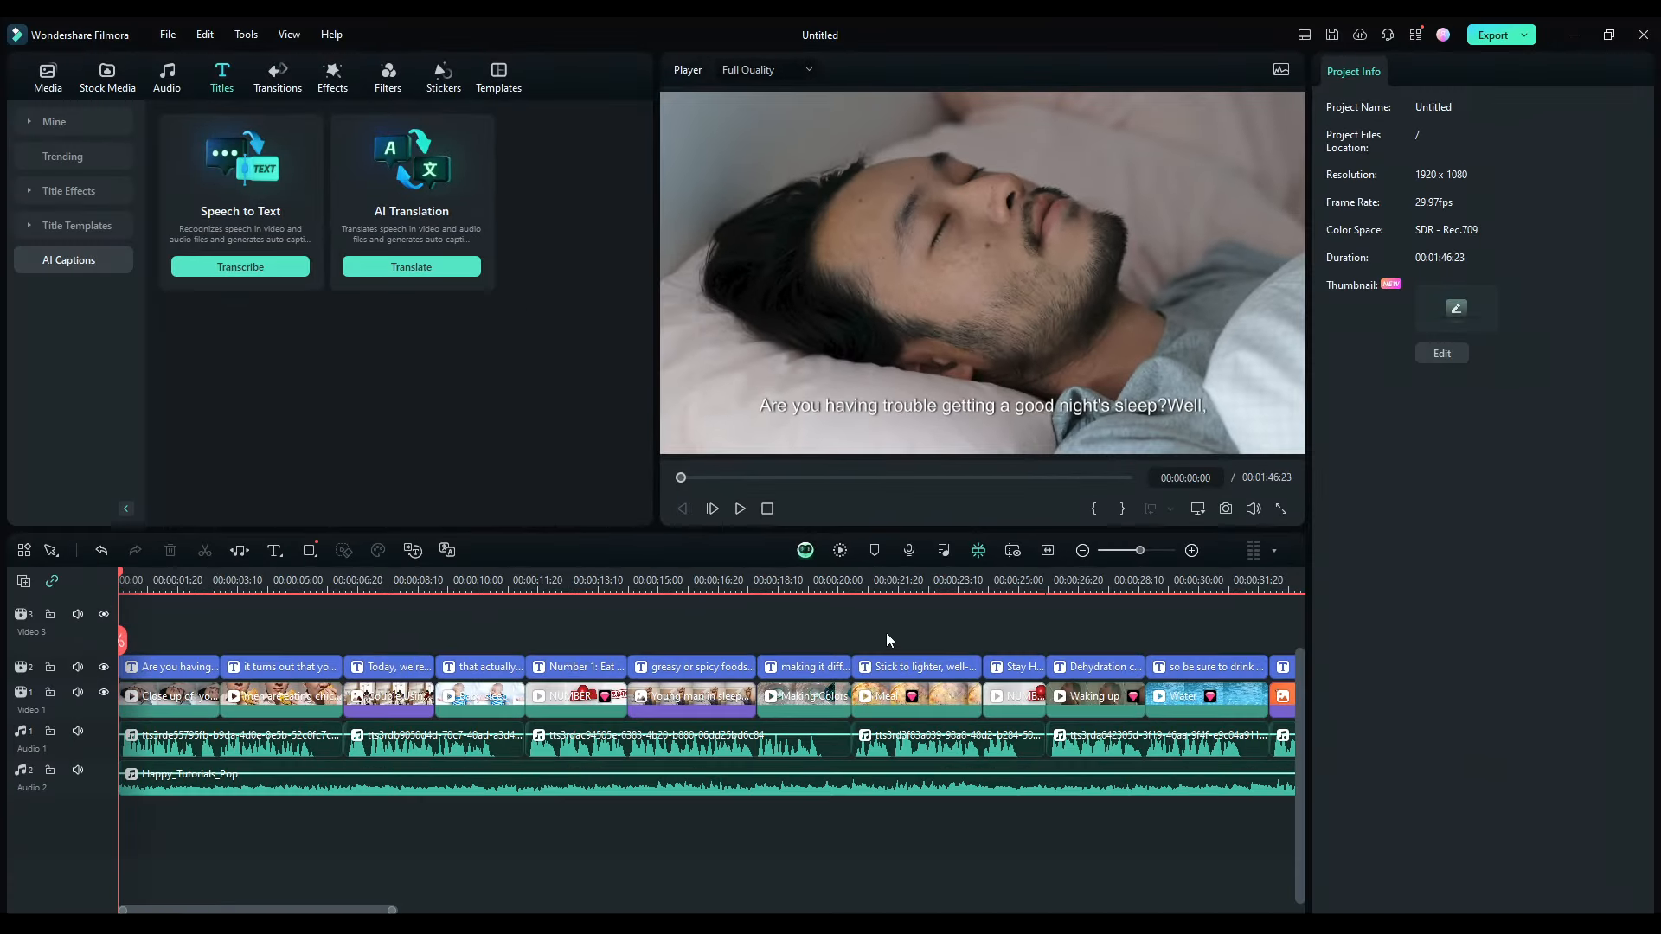
- Select the opening subtitle clip and show its Animation presets
{"action": "left_click", "coordinate": [177, 666]}
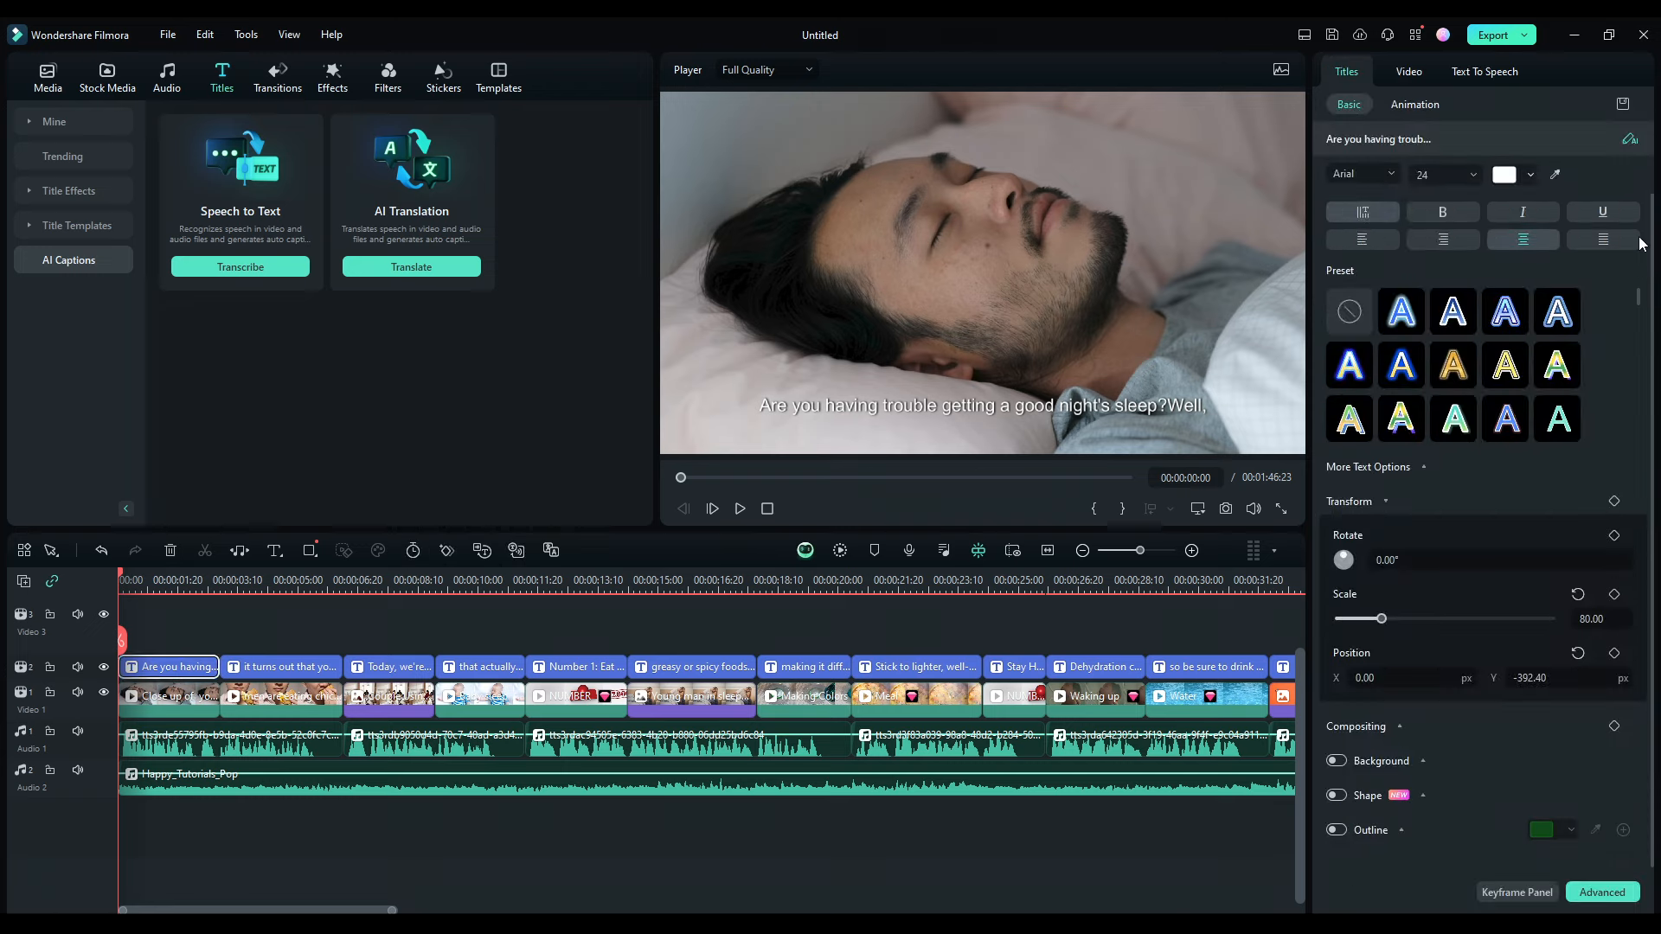
{"action": "mouse_move", "coordinate": [1518, 755]}
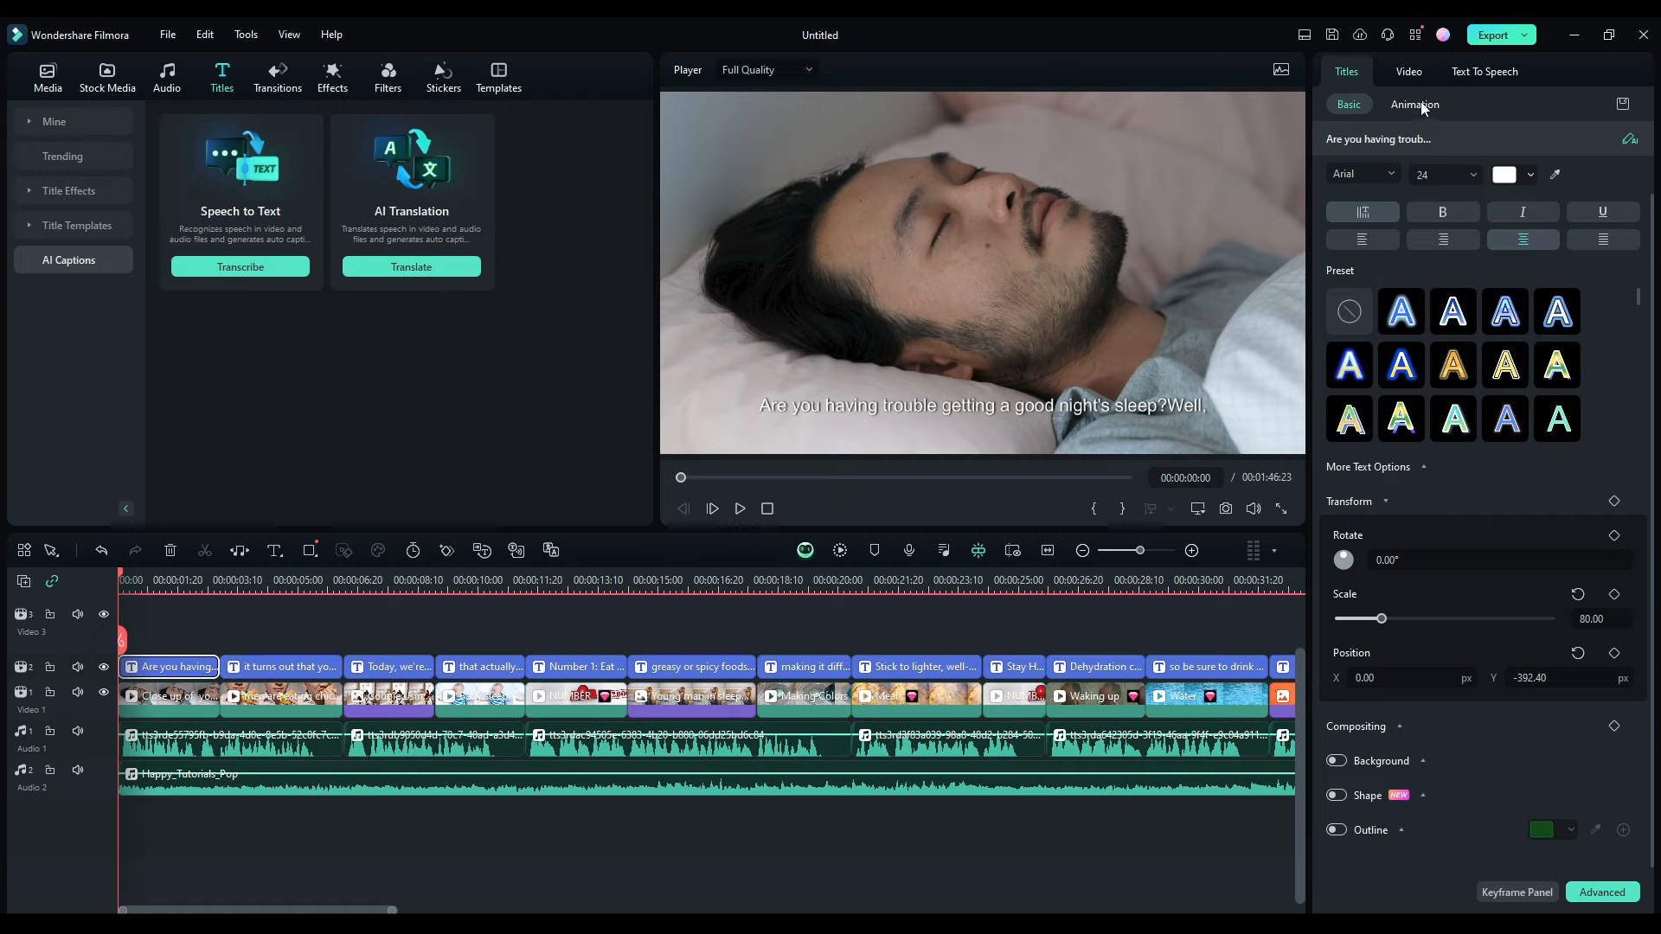
{"action": "left_click", "coordinate": [1414, 104]}
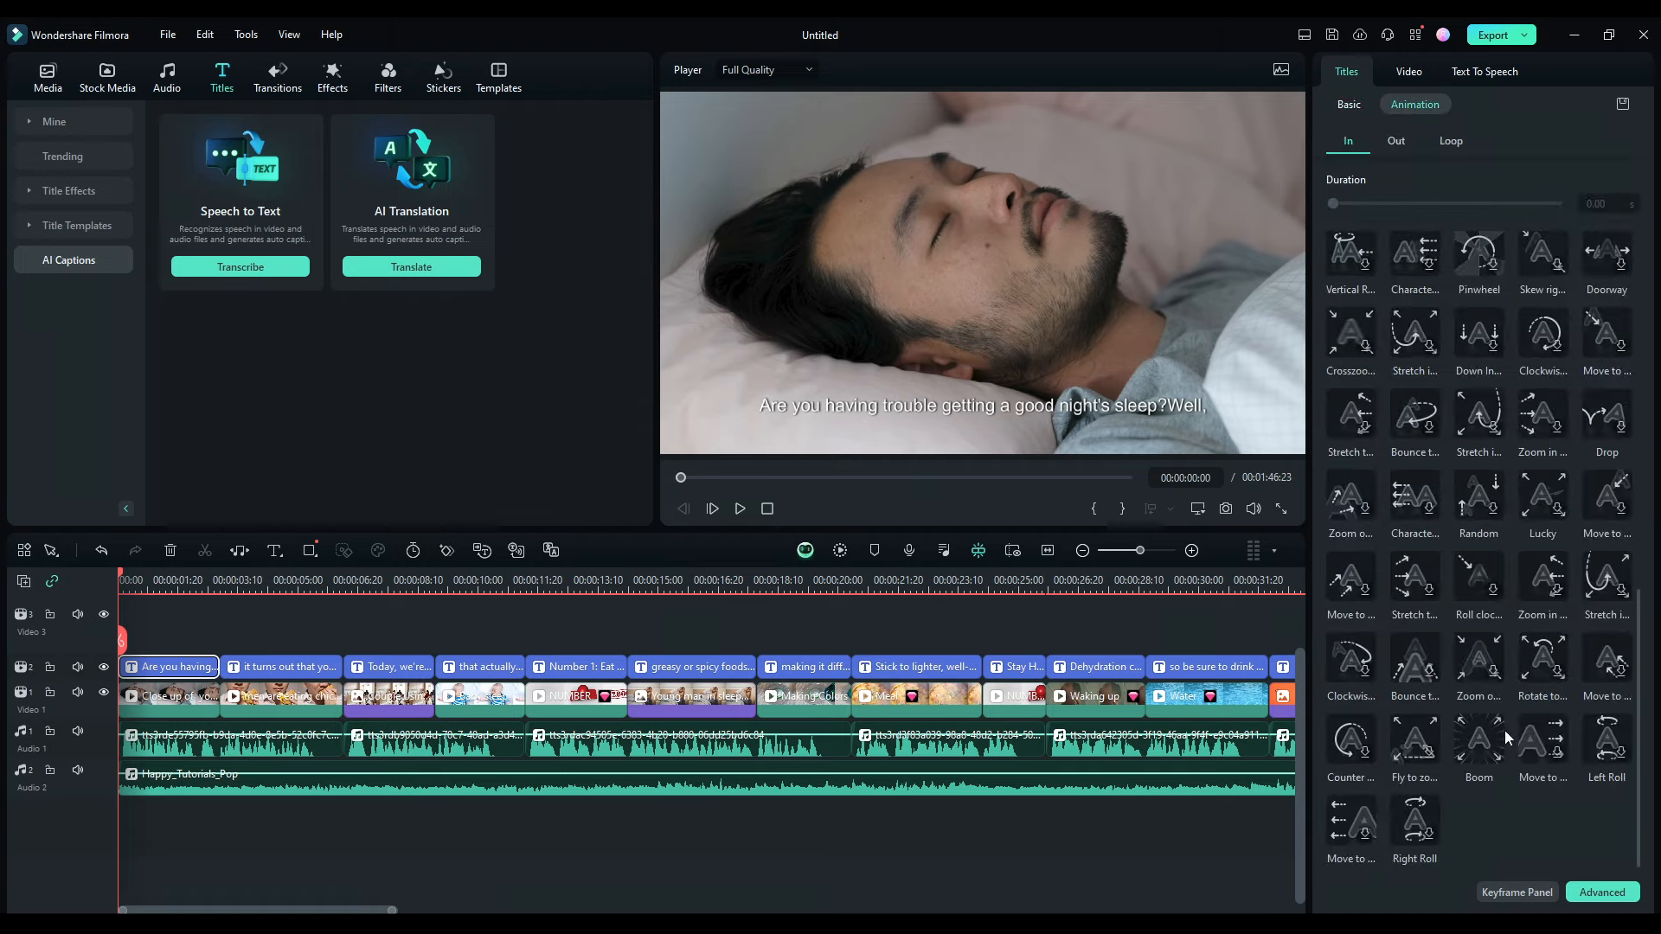
{"action": "mouse_move", "coordinate": [1571, 465]}
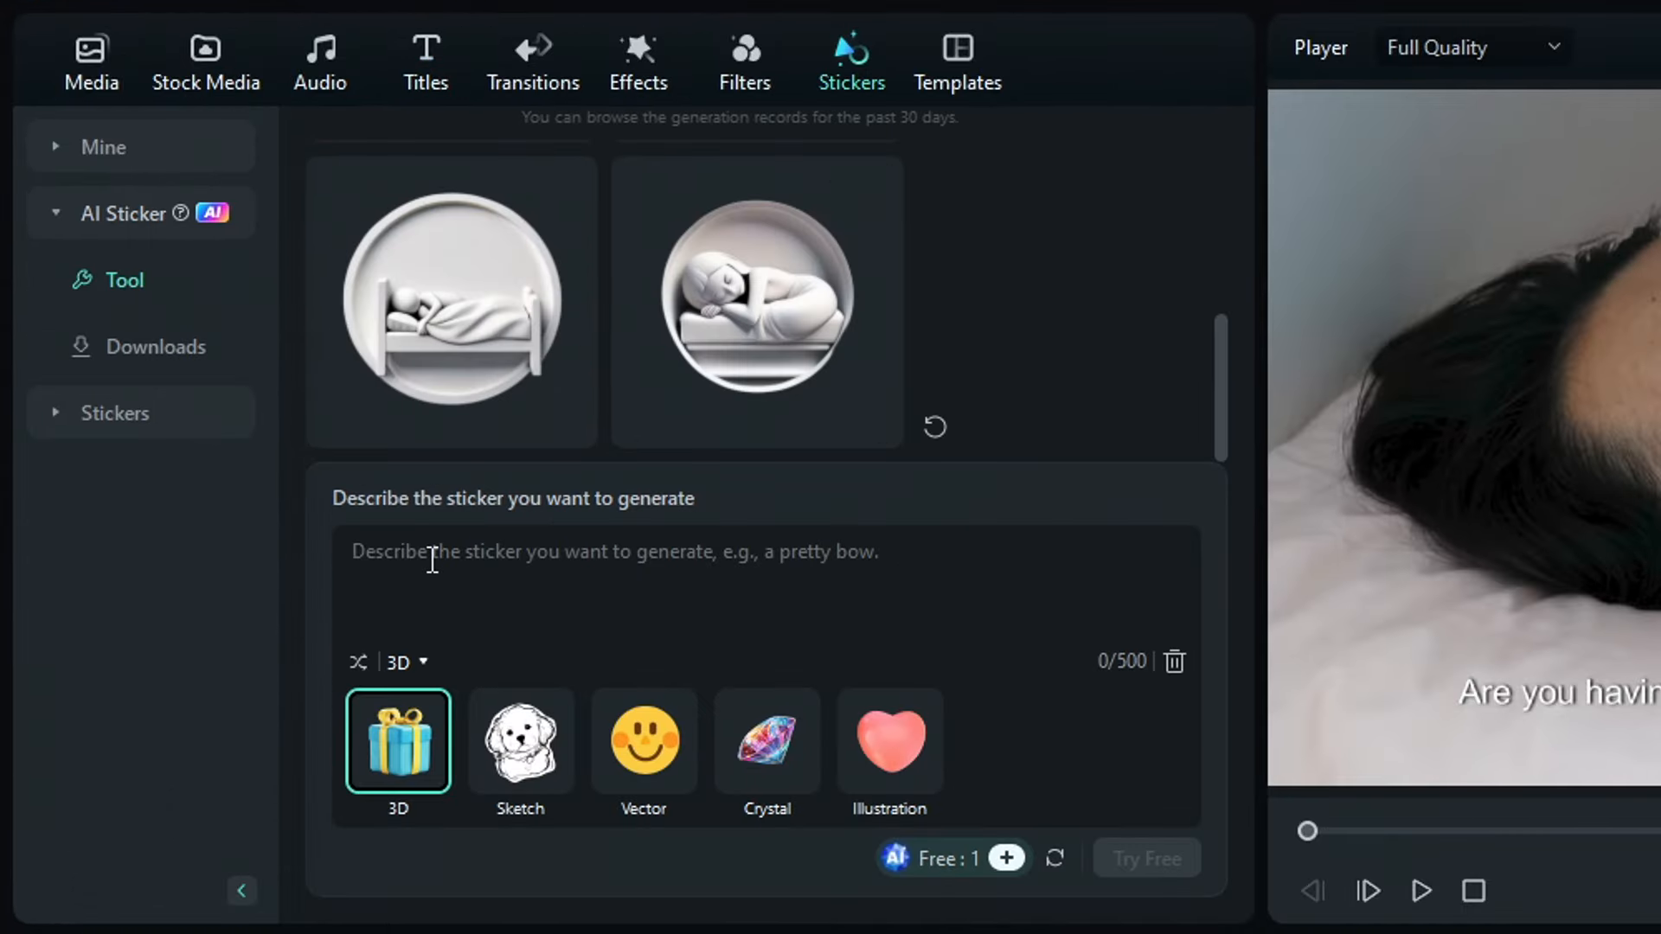
- Generate 'sleeping baby' AI stickers and pick the first one
{"action": "type", "text": "sleeping baby"}
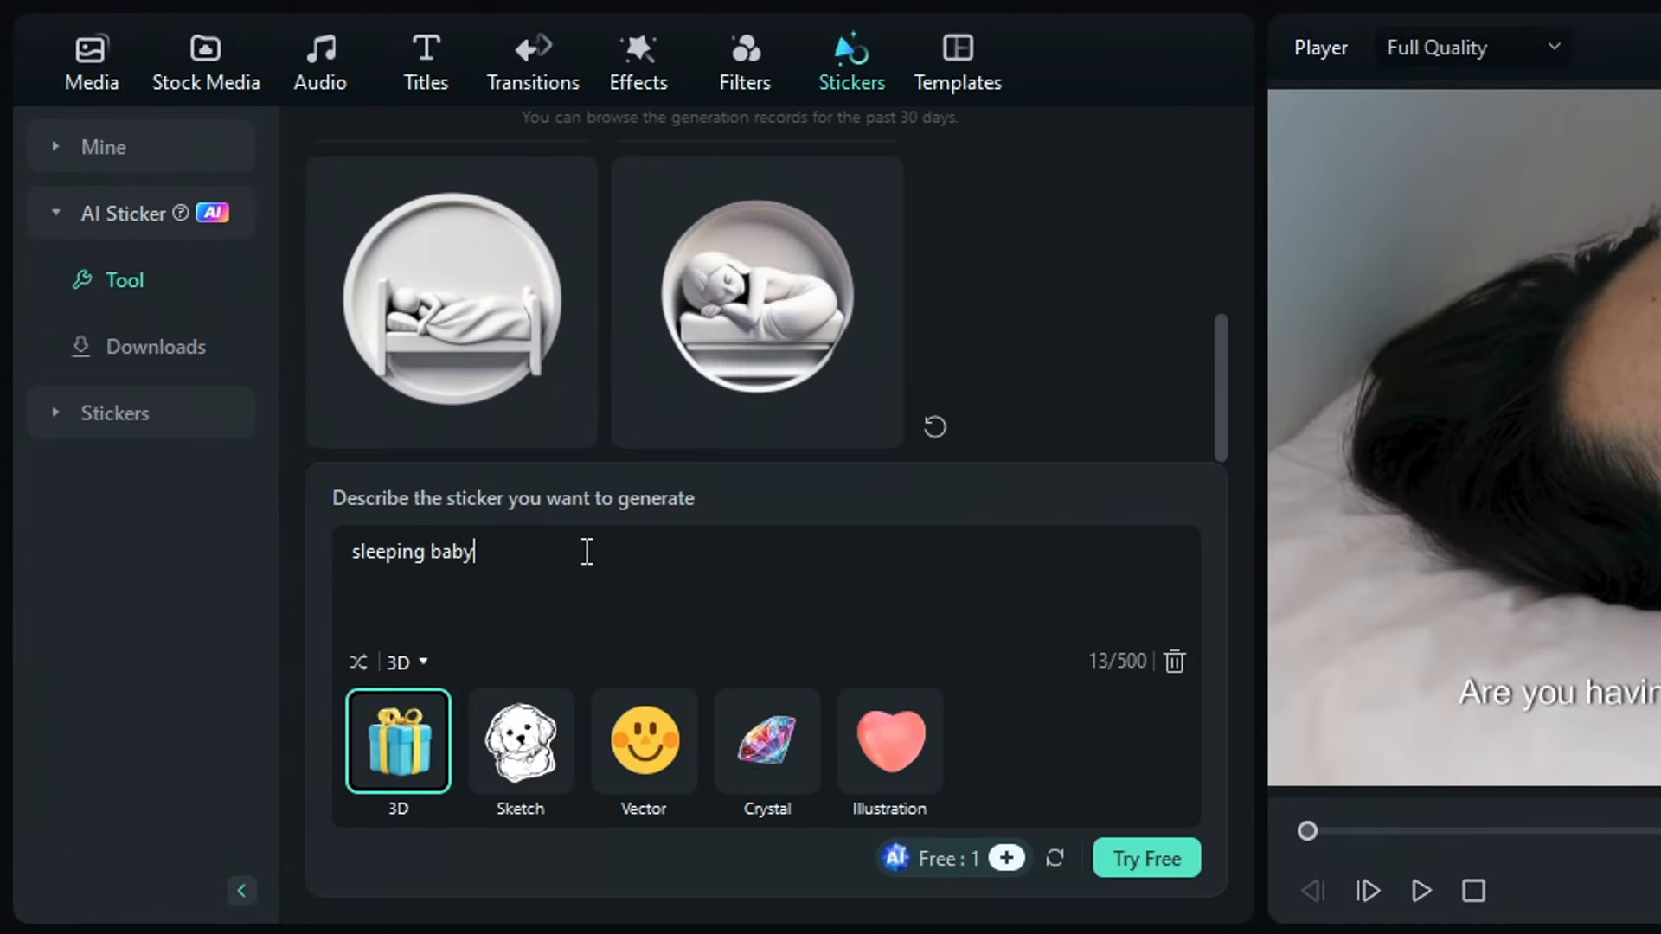
{"action": "left_click", "coordinate": [1145, 859]}
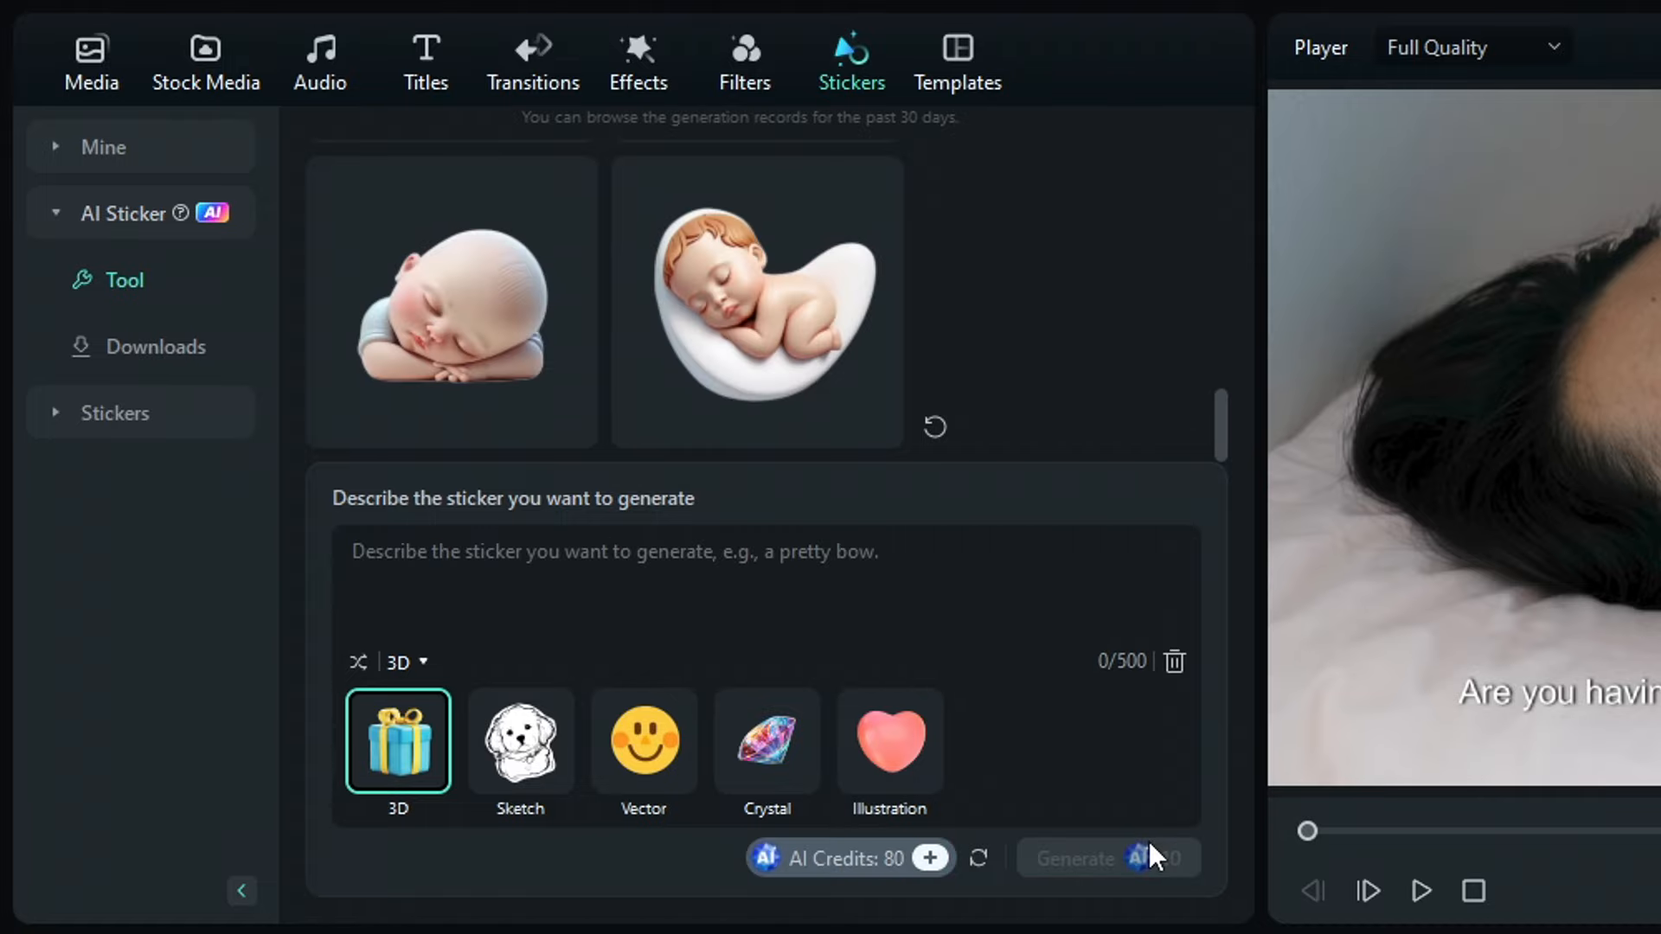
{"action": "mouse_move", "coordinate": [407, 411]}
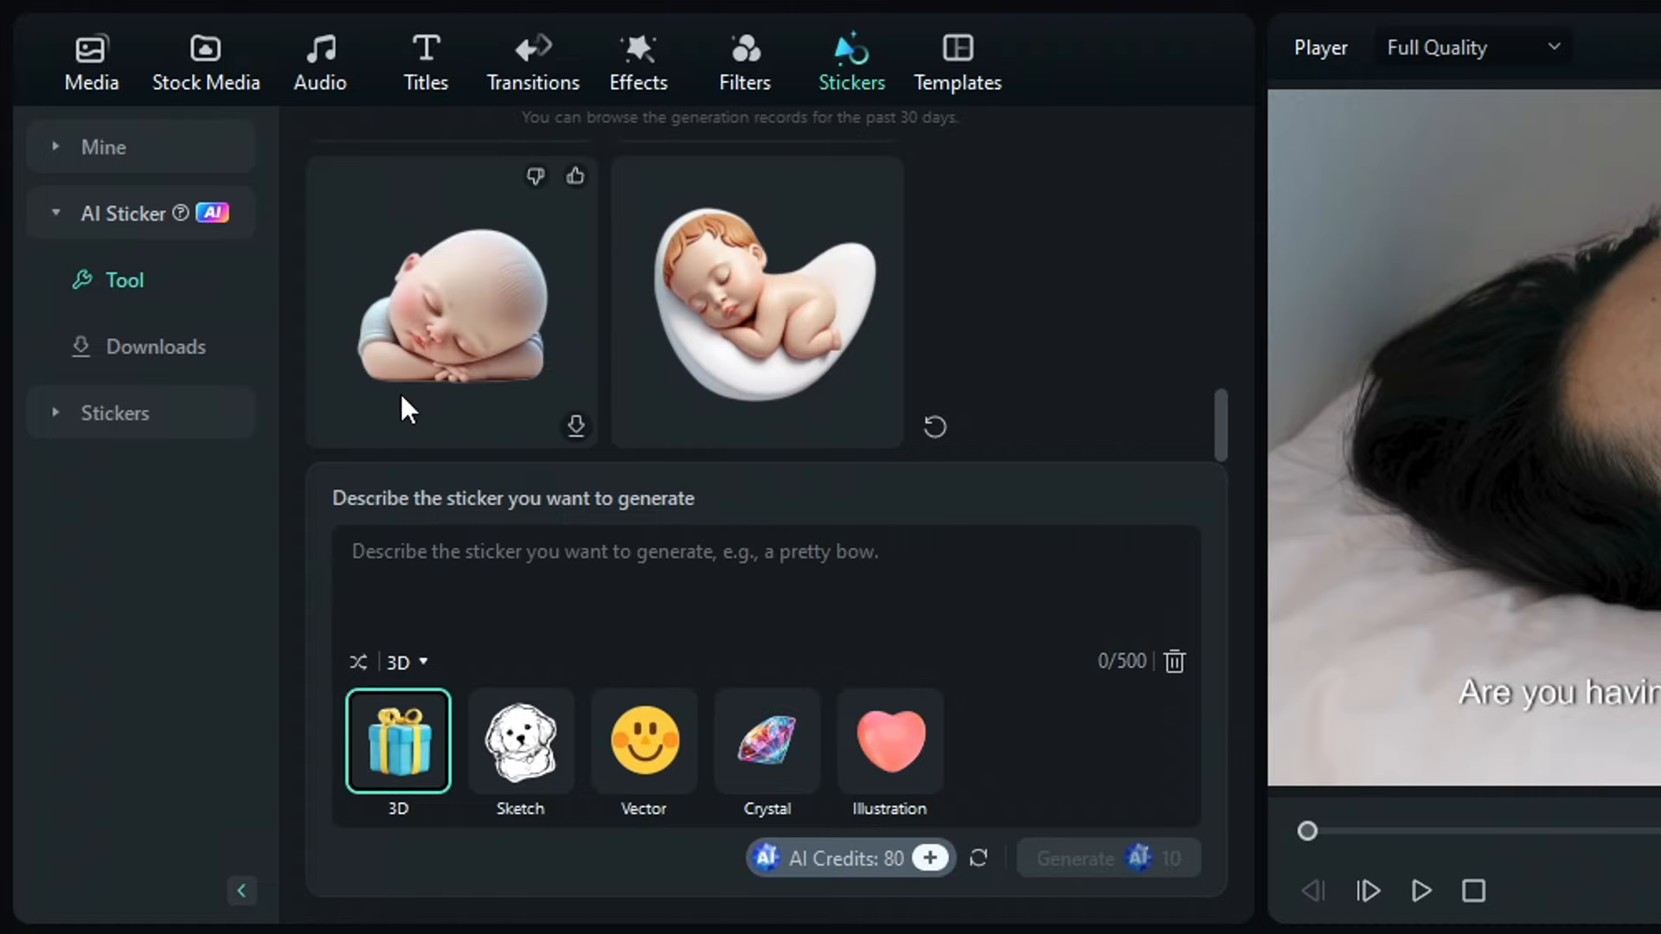
{"action": "left_click", "coordinate": [90, 58]}
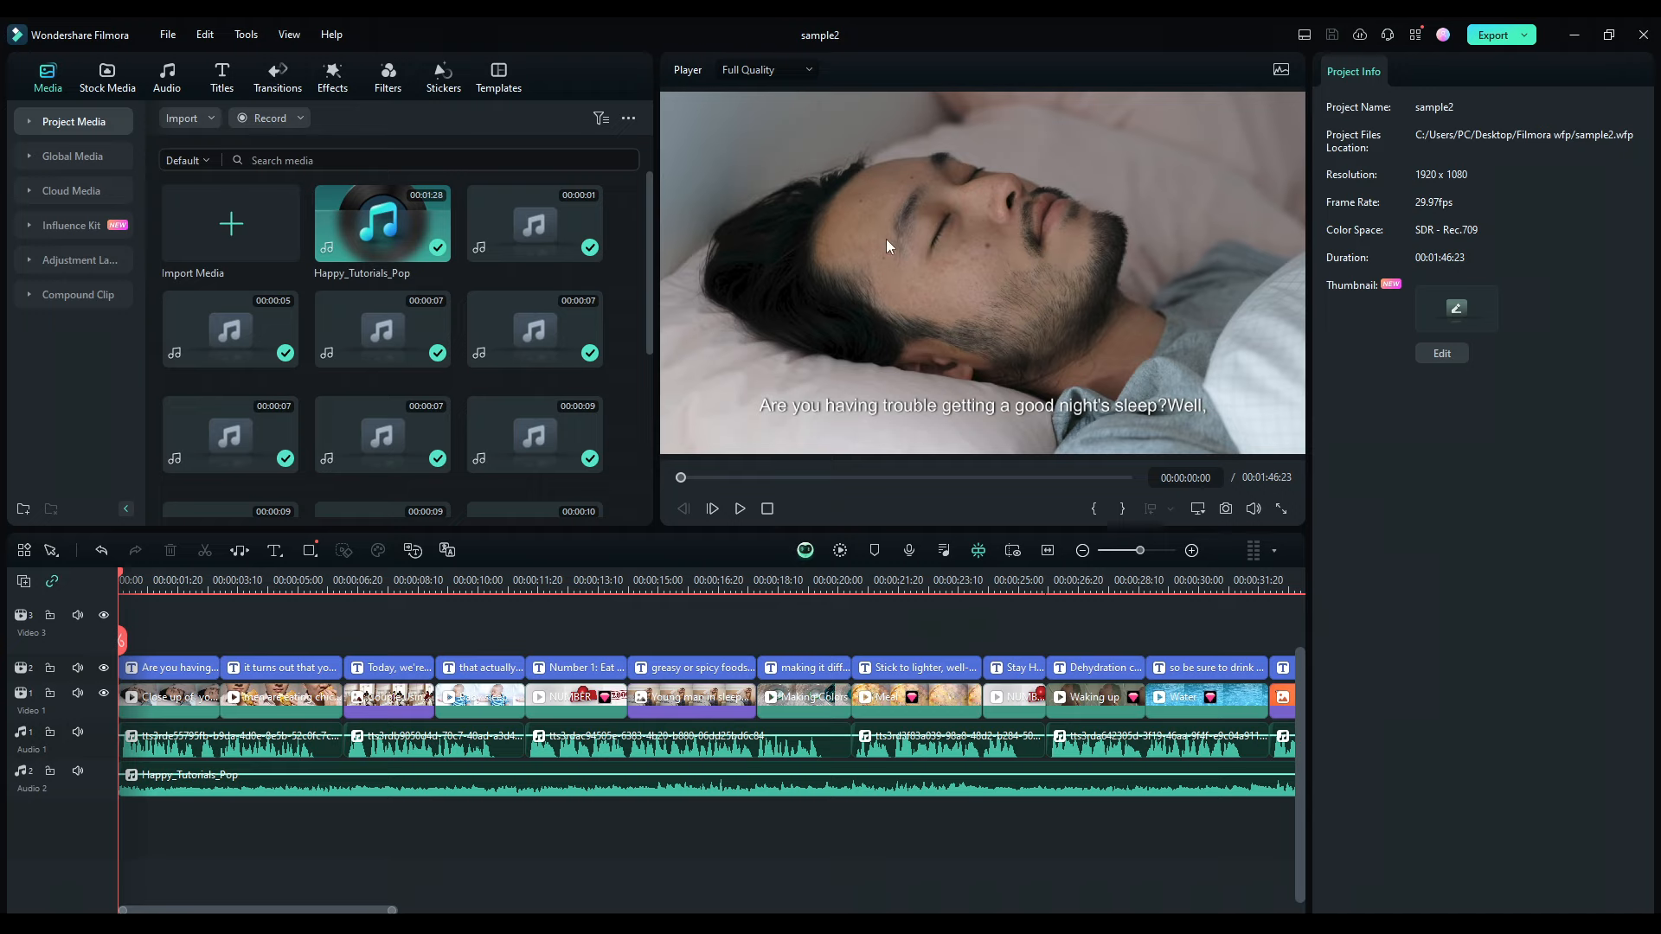
{"action": "mouse_move", "coordinate": [402, 648]}
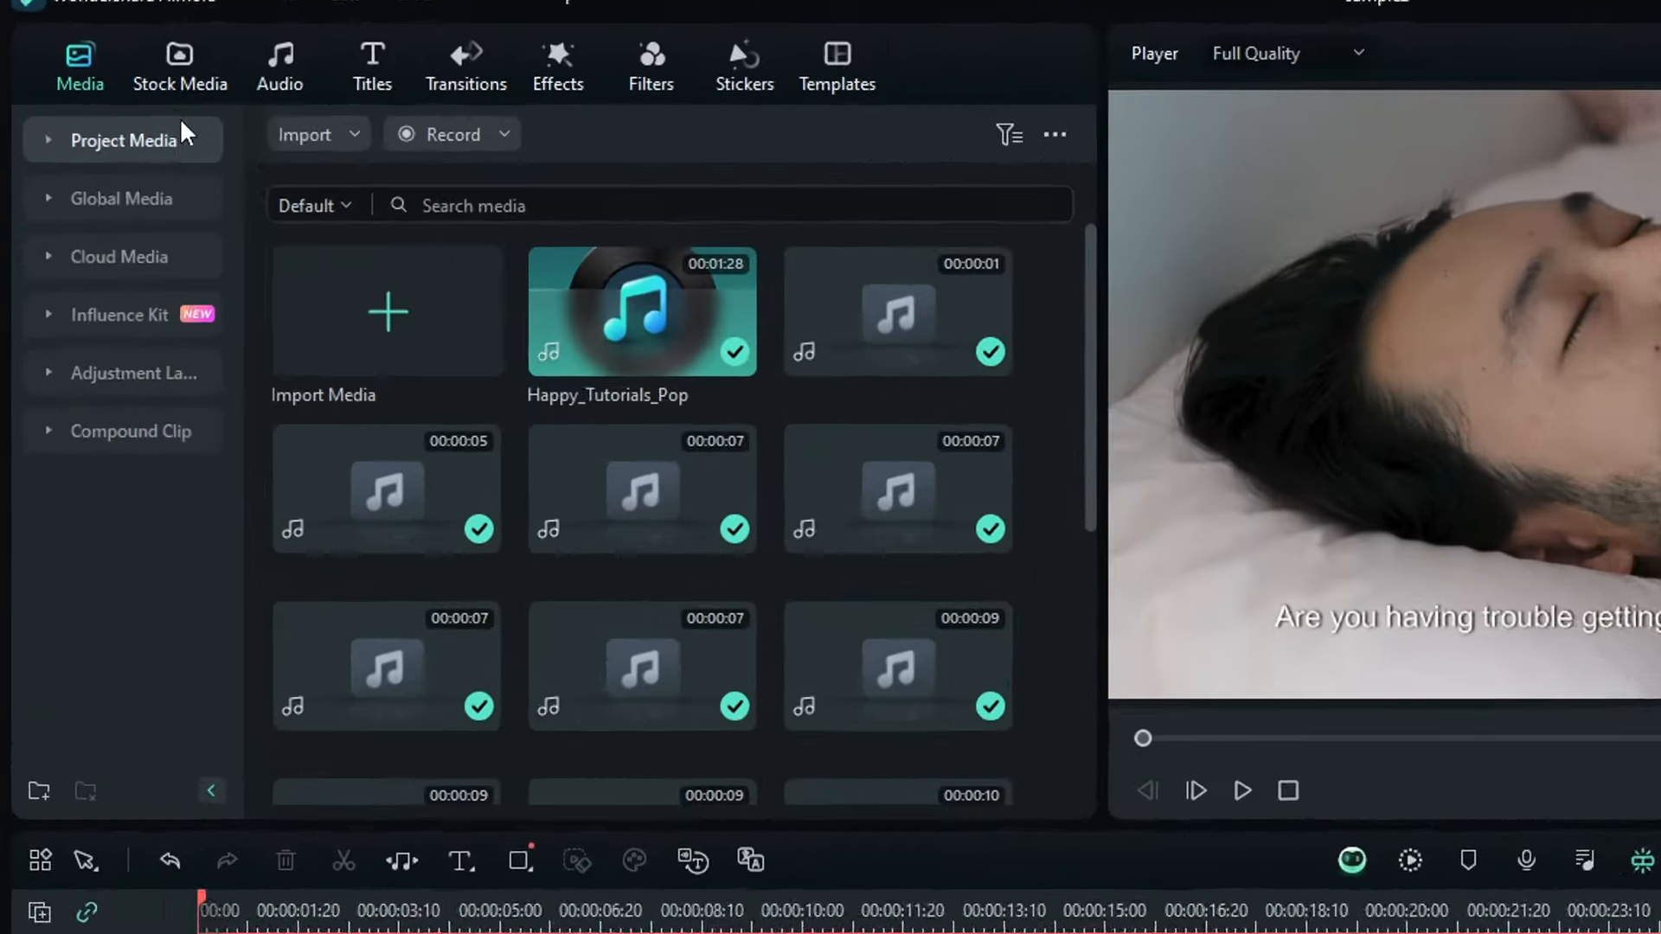
- Generate Van Gogh-style AI images from the prompt 'healthy boy'
{"action": "left_click", "coordinate": [179, 61]}
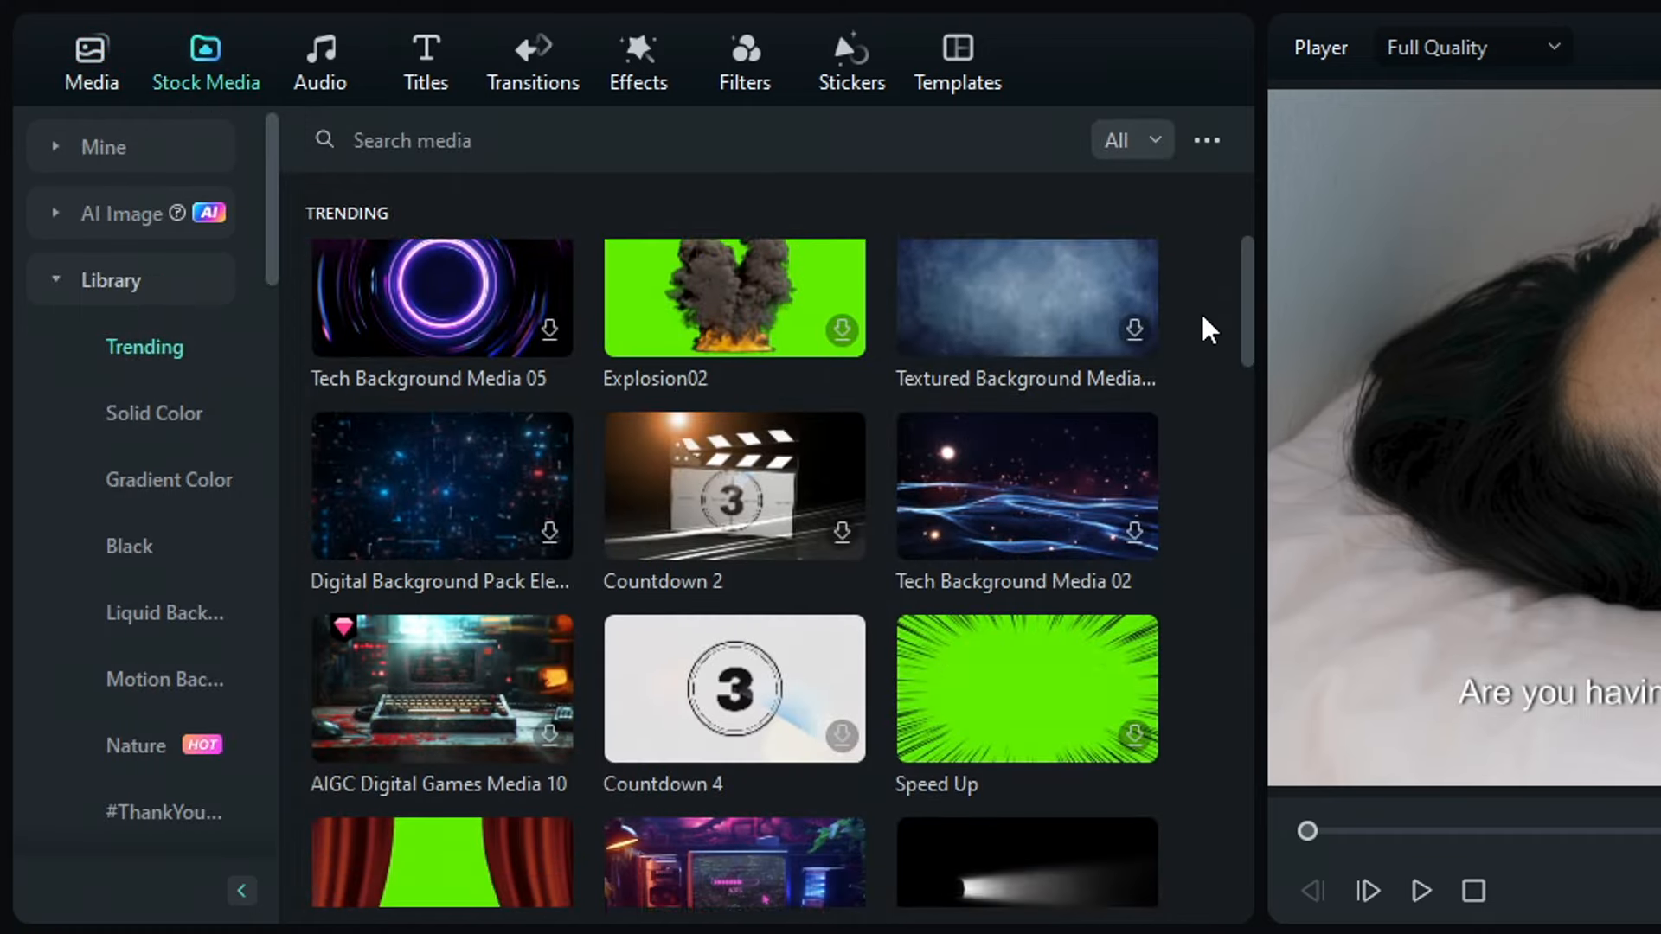
{"action": "scroll", "scroll_direction": "down", "scroll_amount": 3}
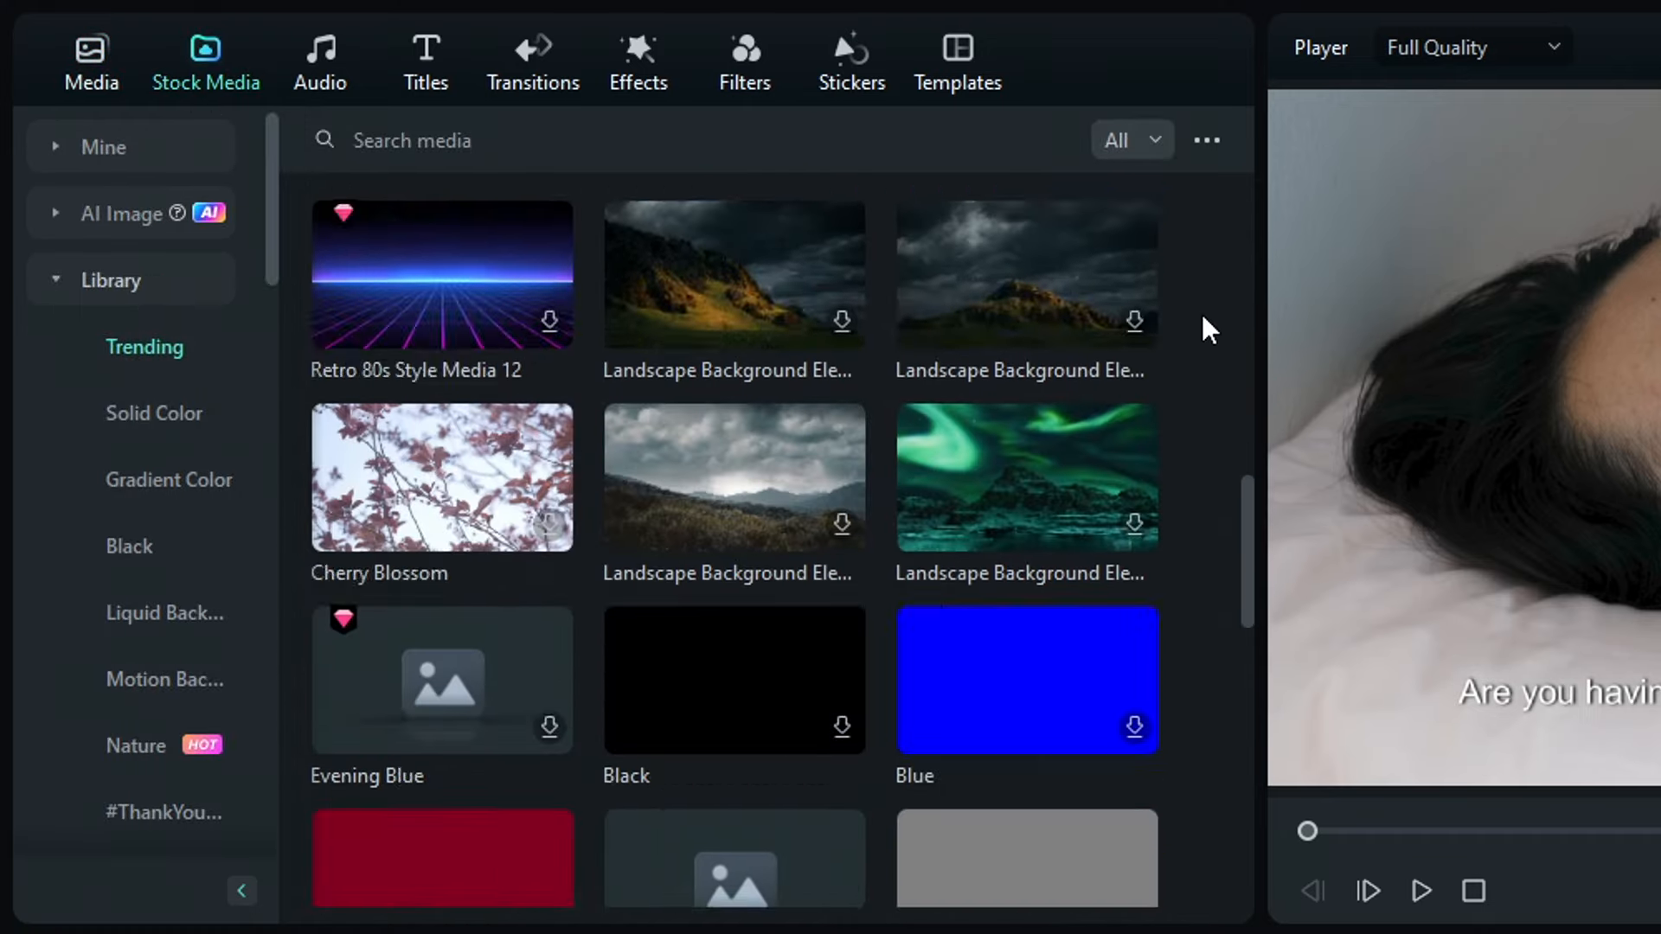
{"action": "scroll", "scroll_direction": "down", "scroll_amount": 3}
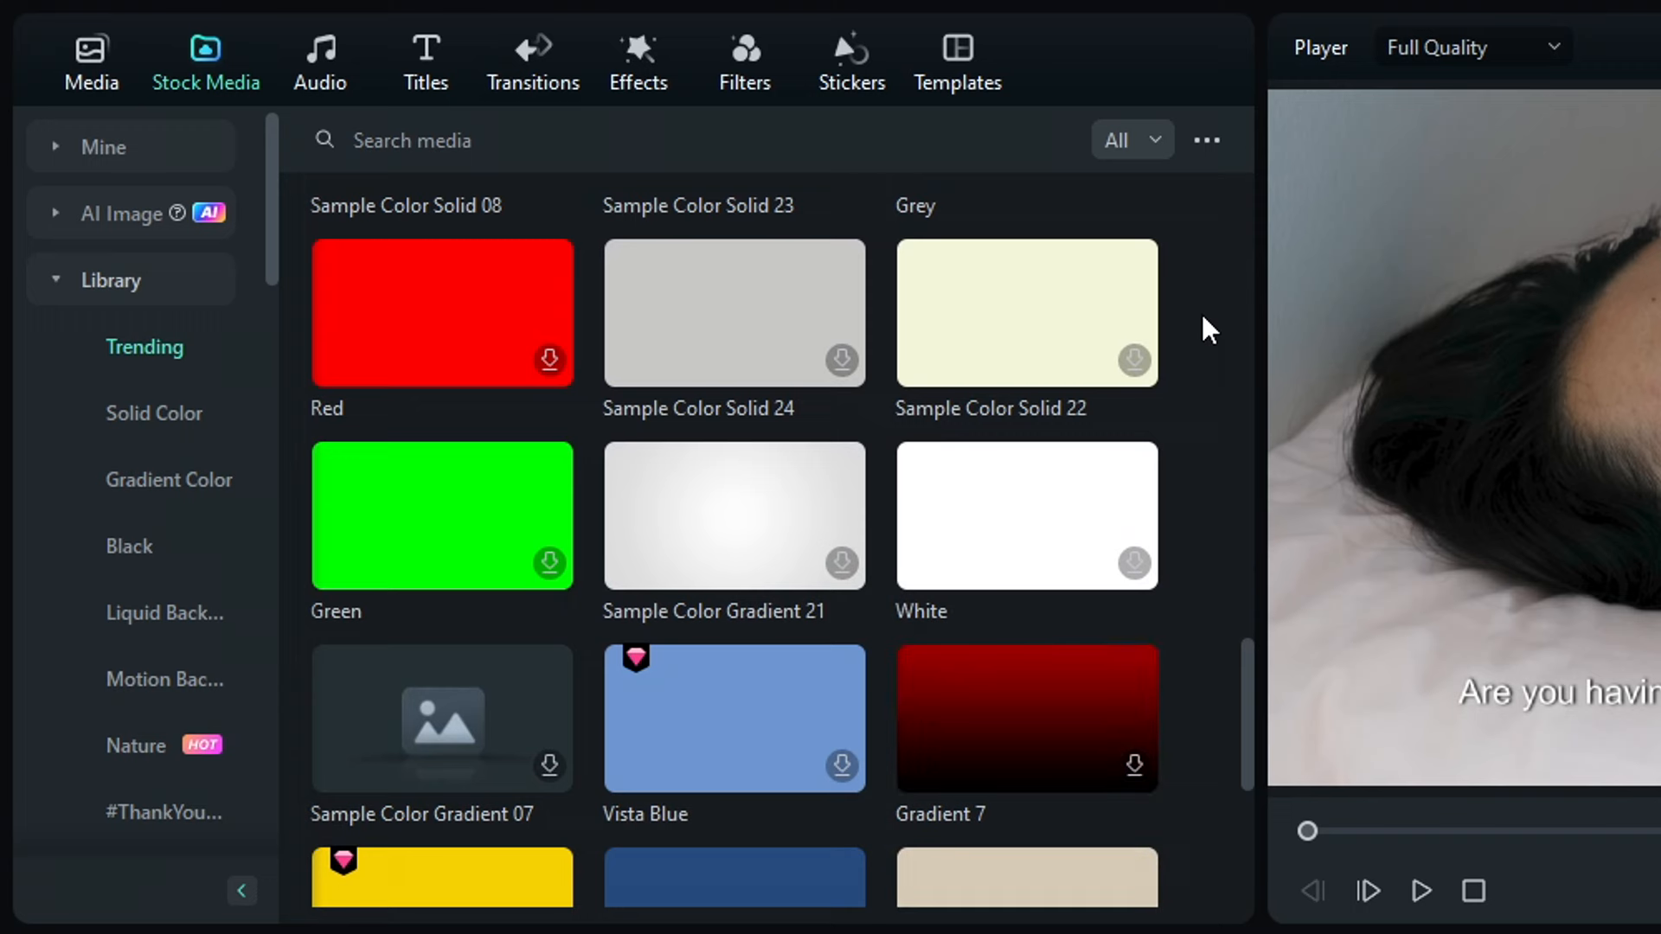
{"action": "mouse_move", "coordinate": [126, 184]}
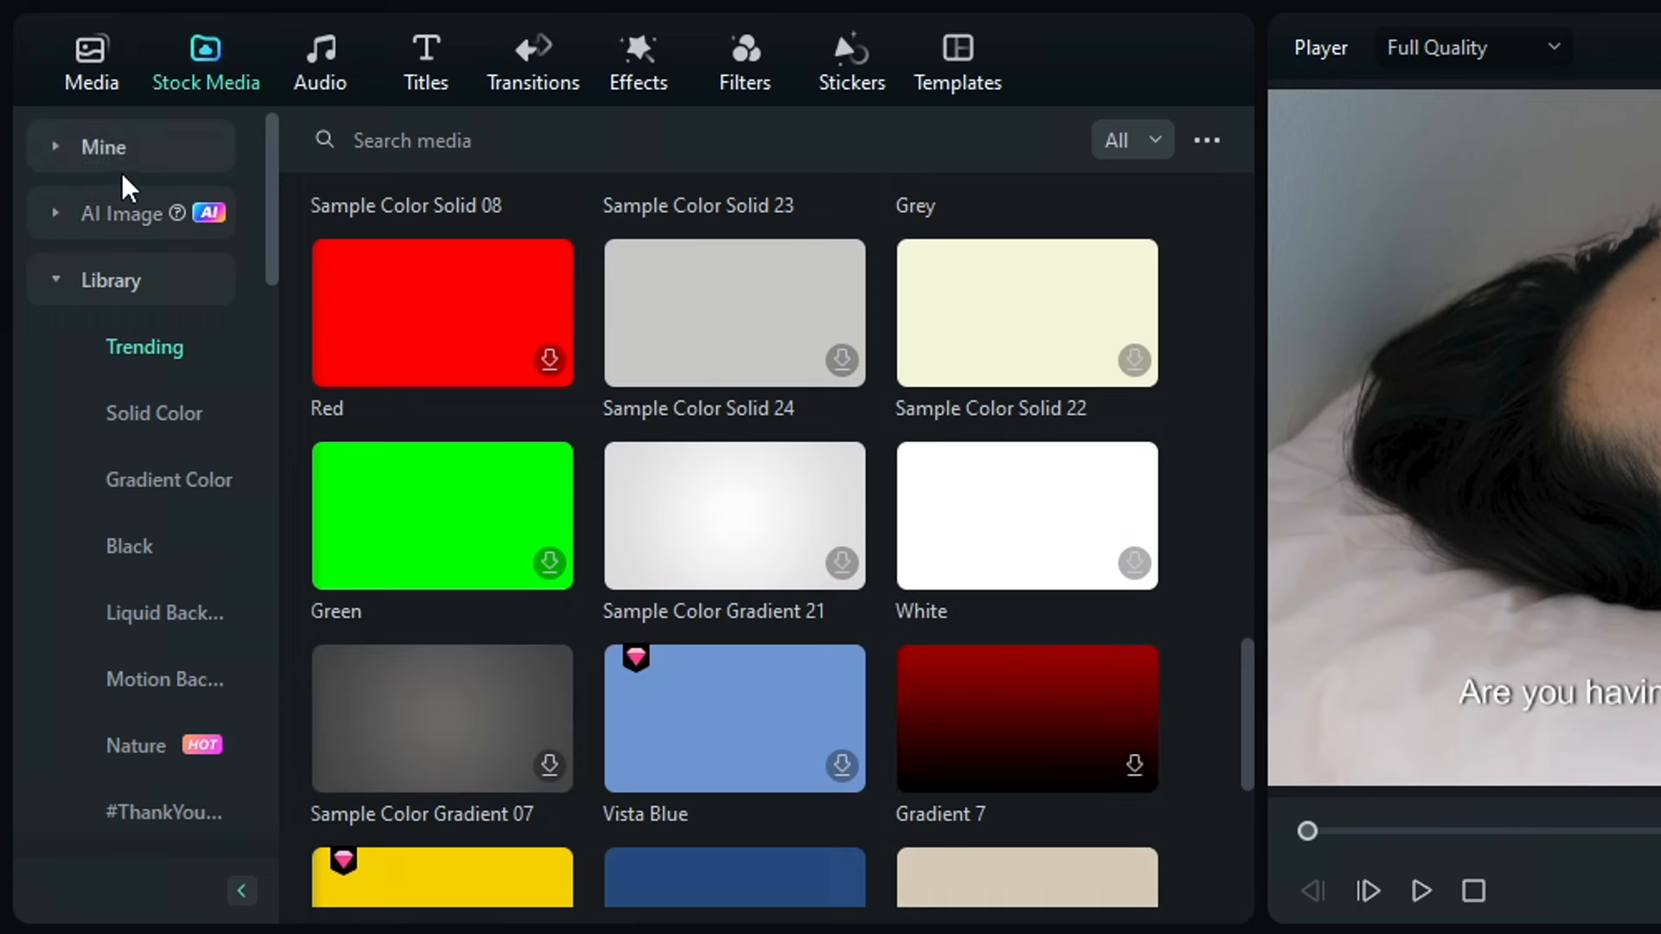
{"action": "mouse_move", "coordinate": [198, 236]}
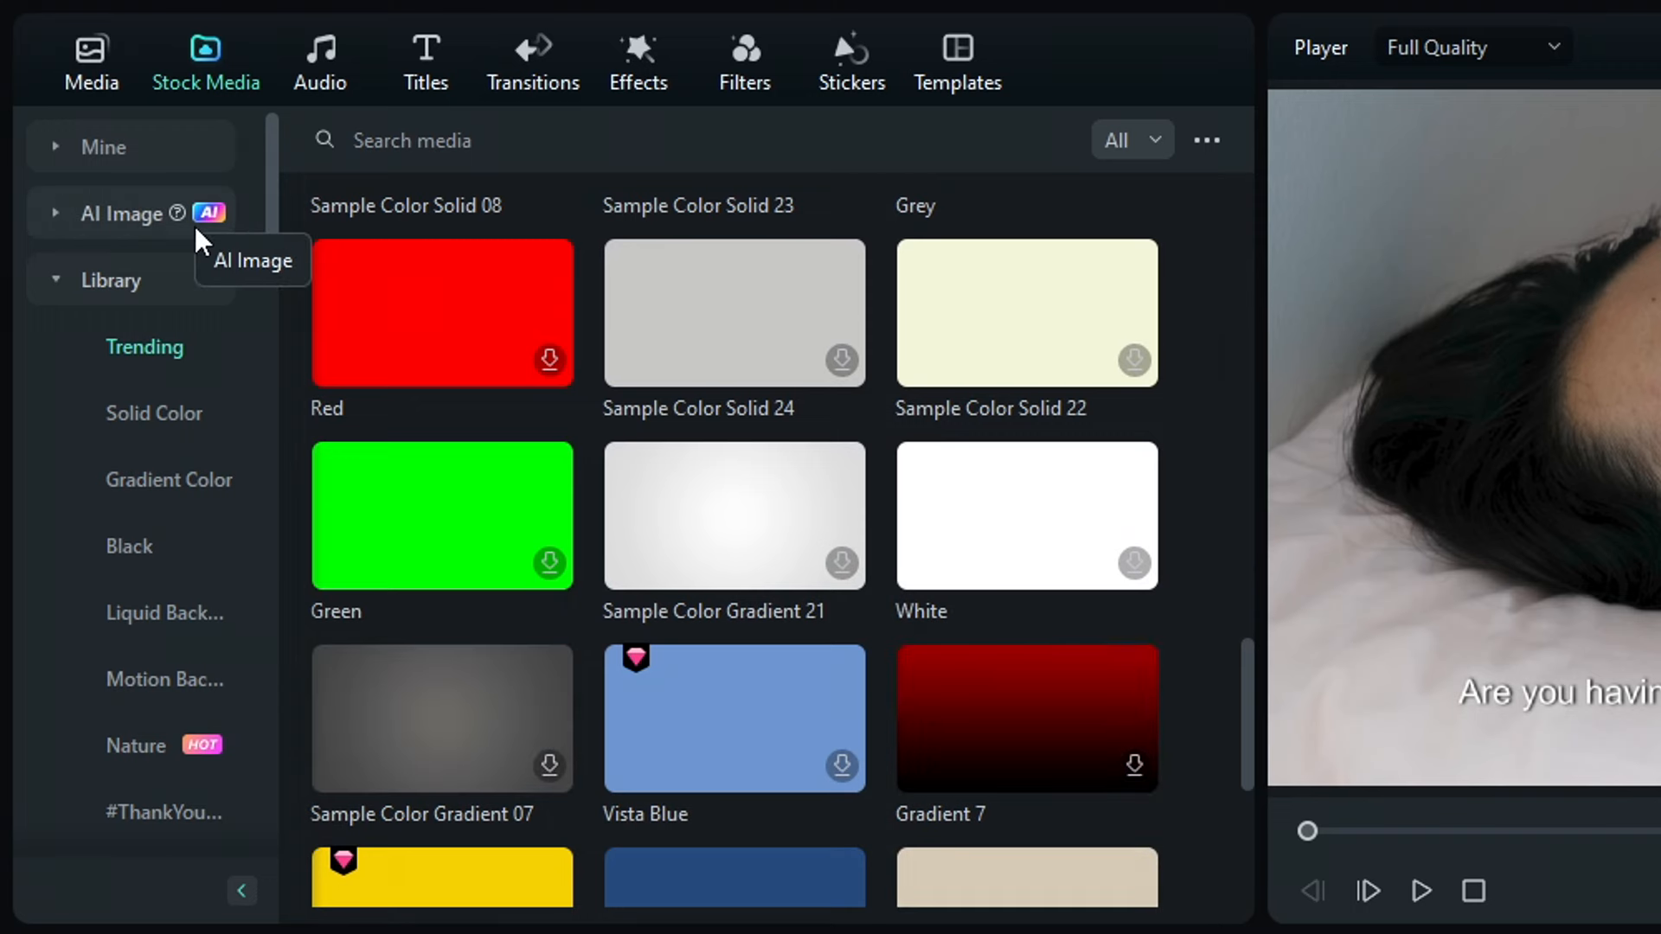
{"action": "left_click", "coordinate": [126, 214]}
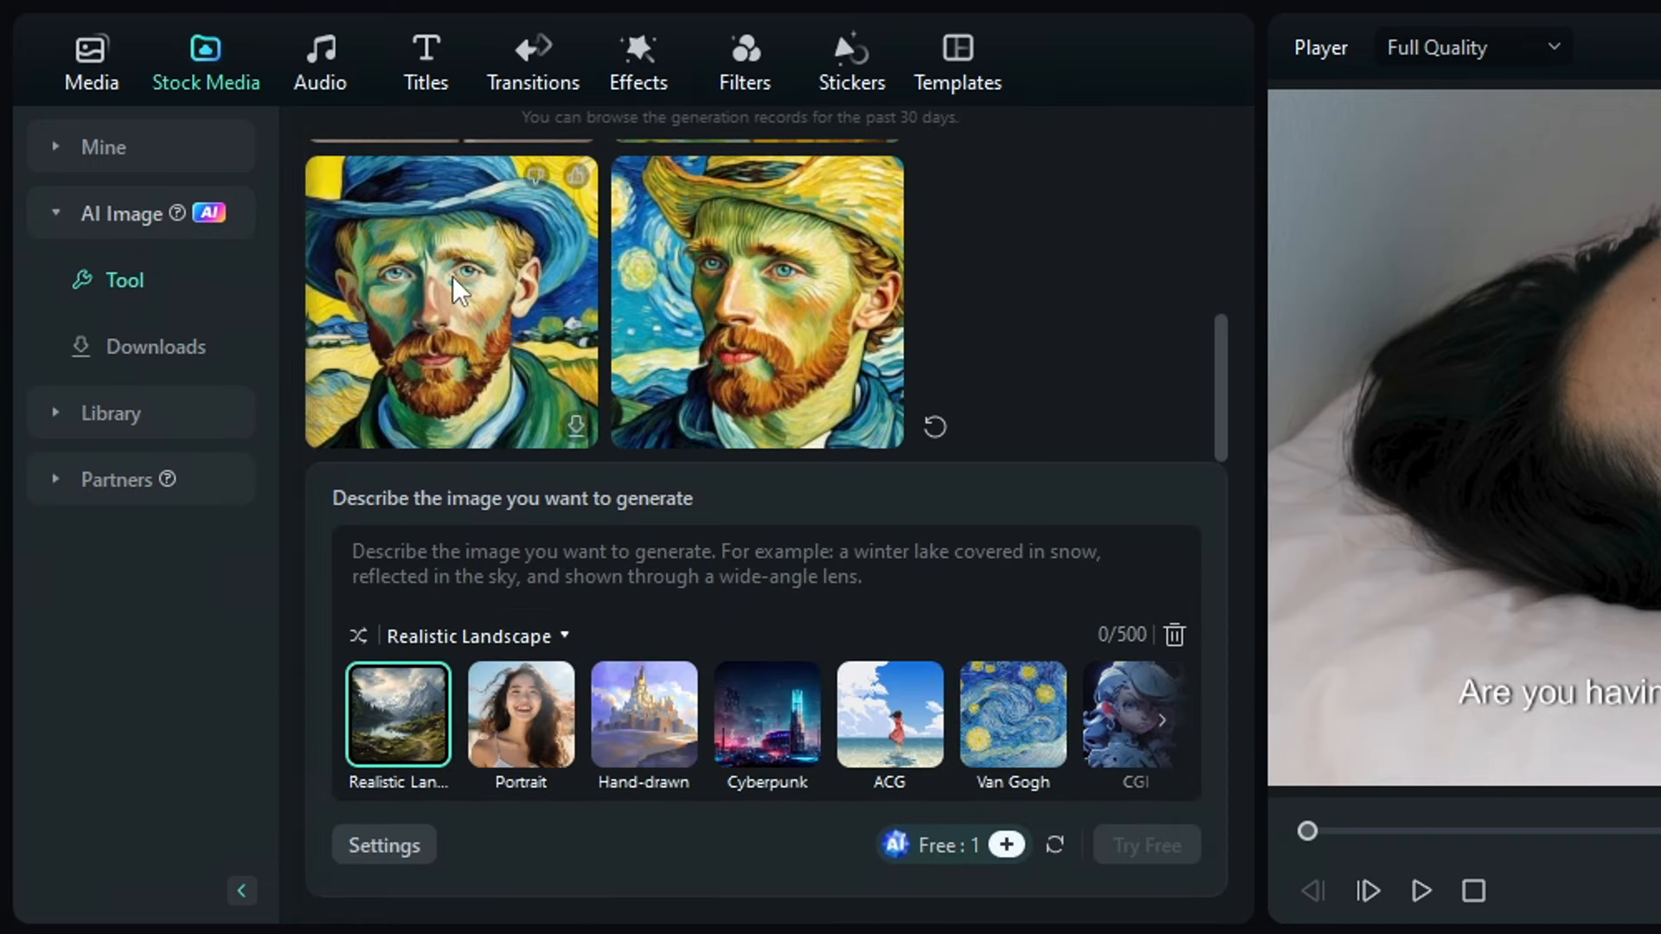
{"action": "type", "text": "healthy boy"}
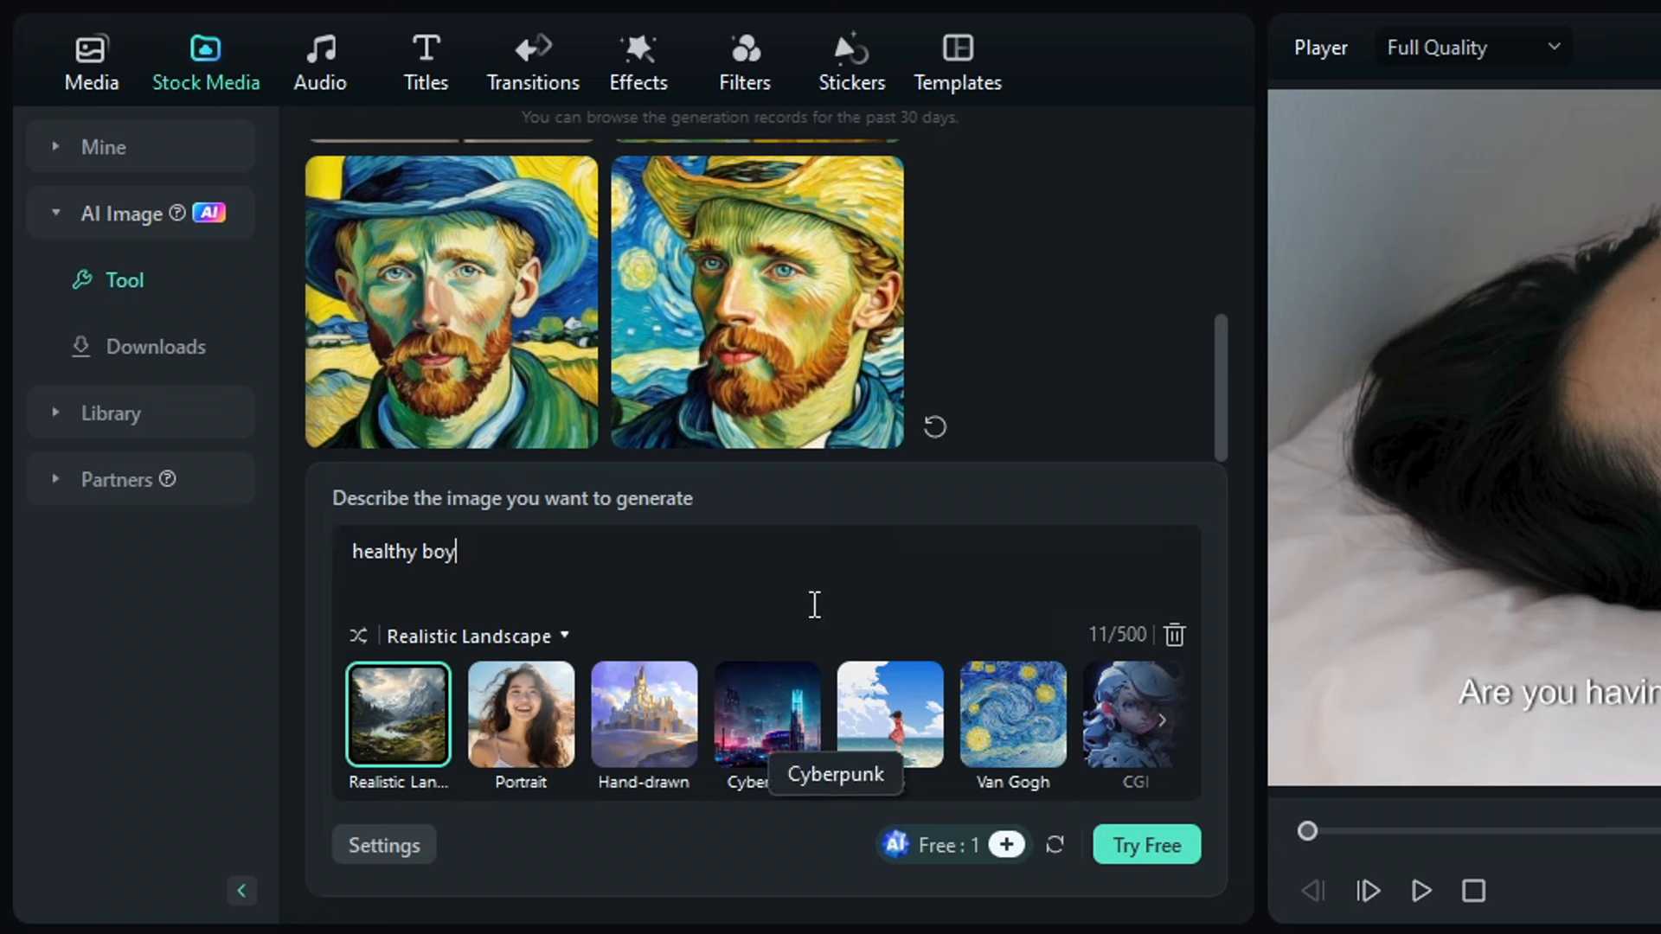
{"action": "left_click", "coordinate": [1164, 718]}
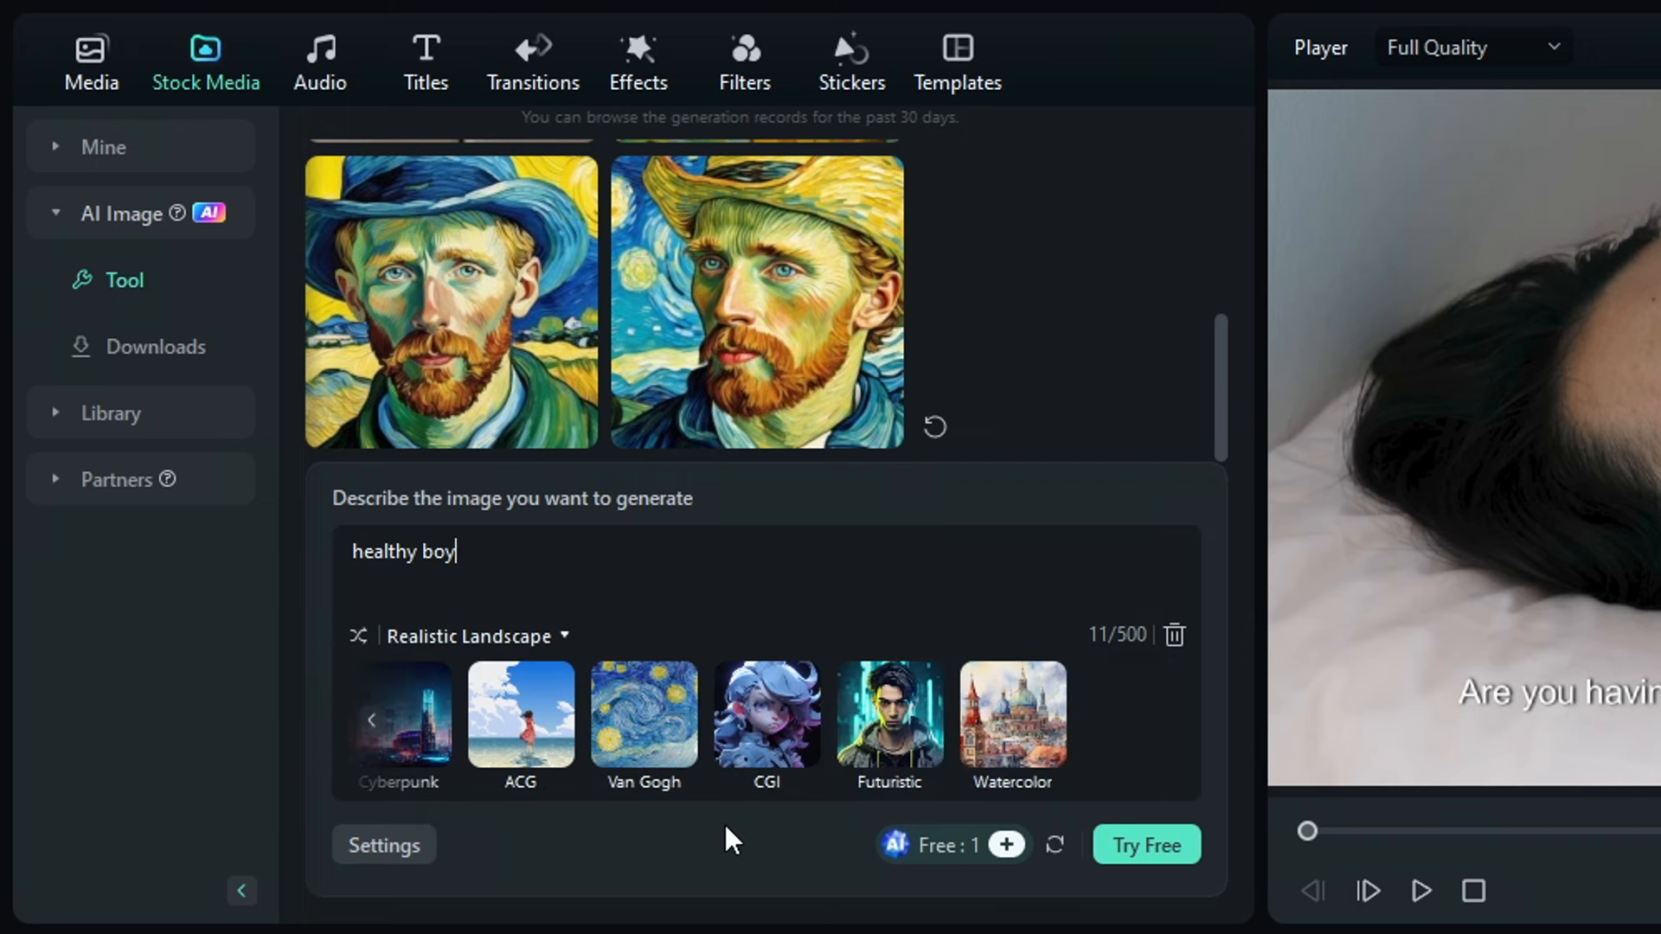
{"action": "left_click", "coordinate": [644, 724]}
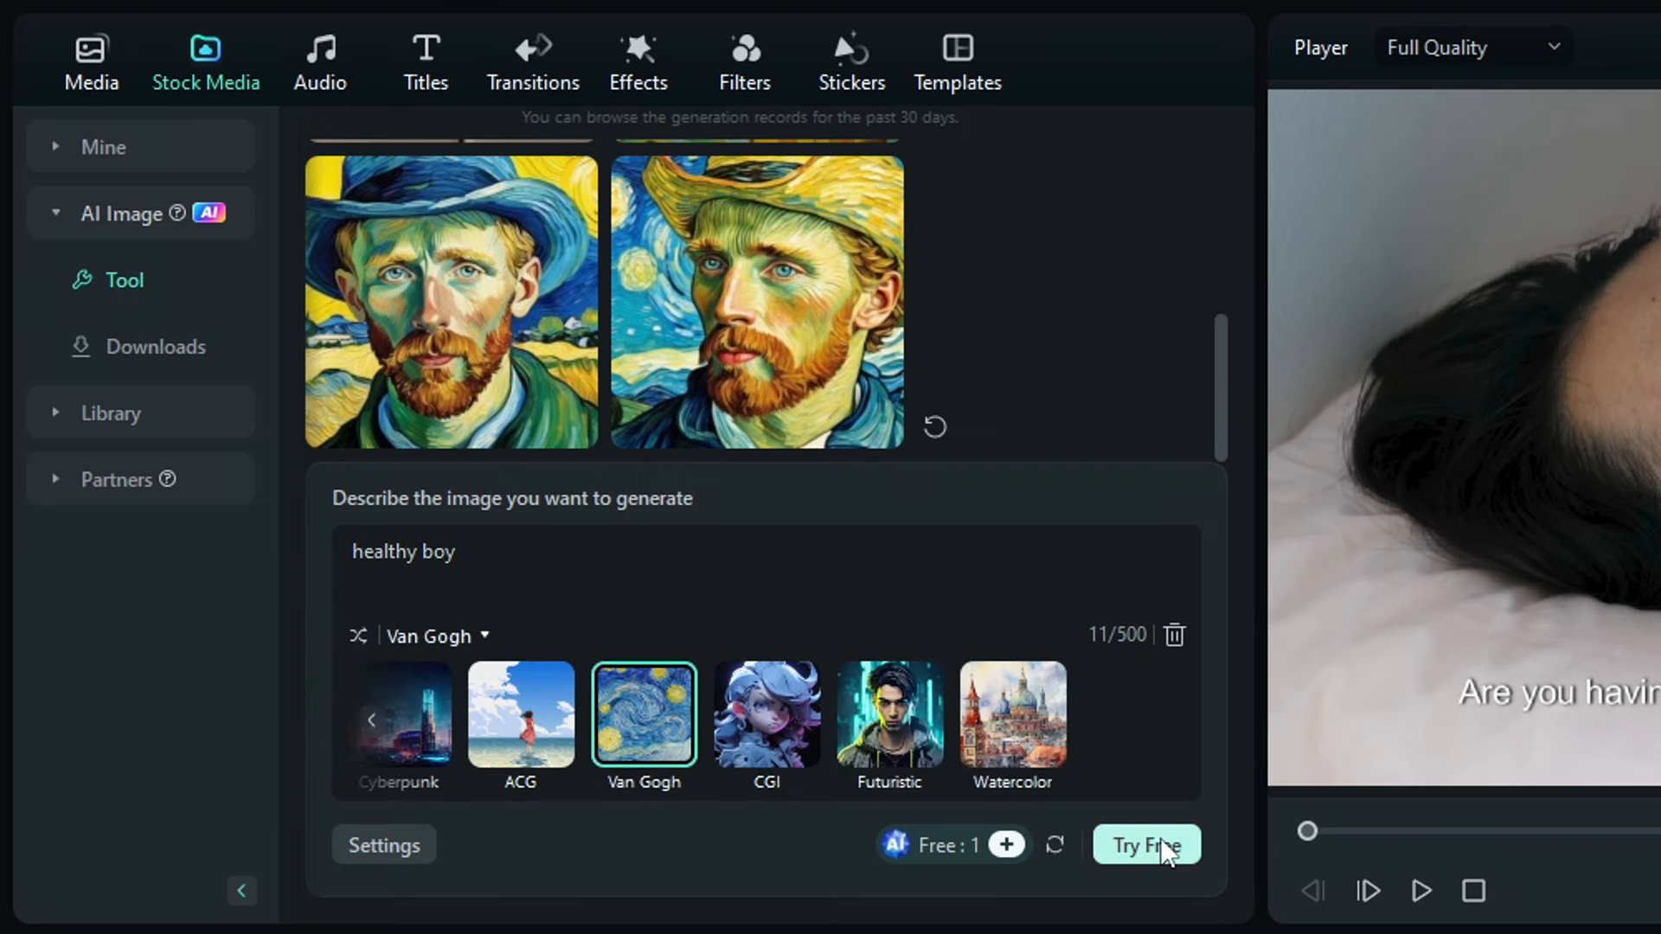
{"action": "left_click", "coordinate": [1147, 844]}
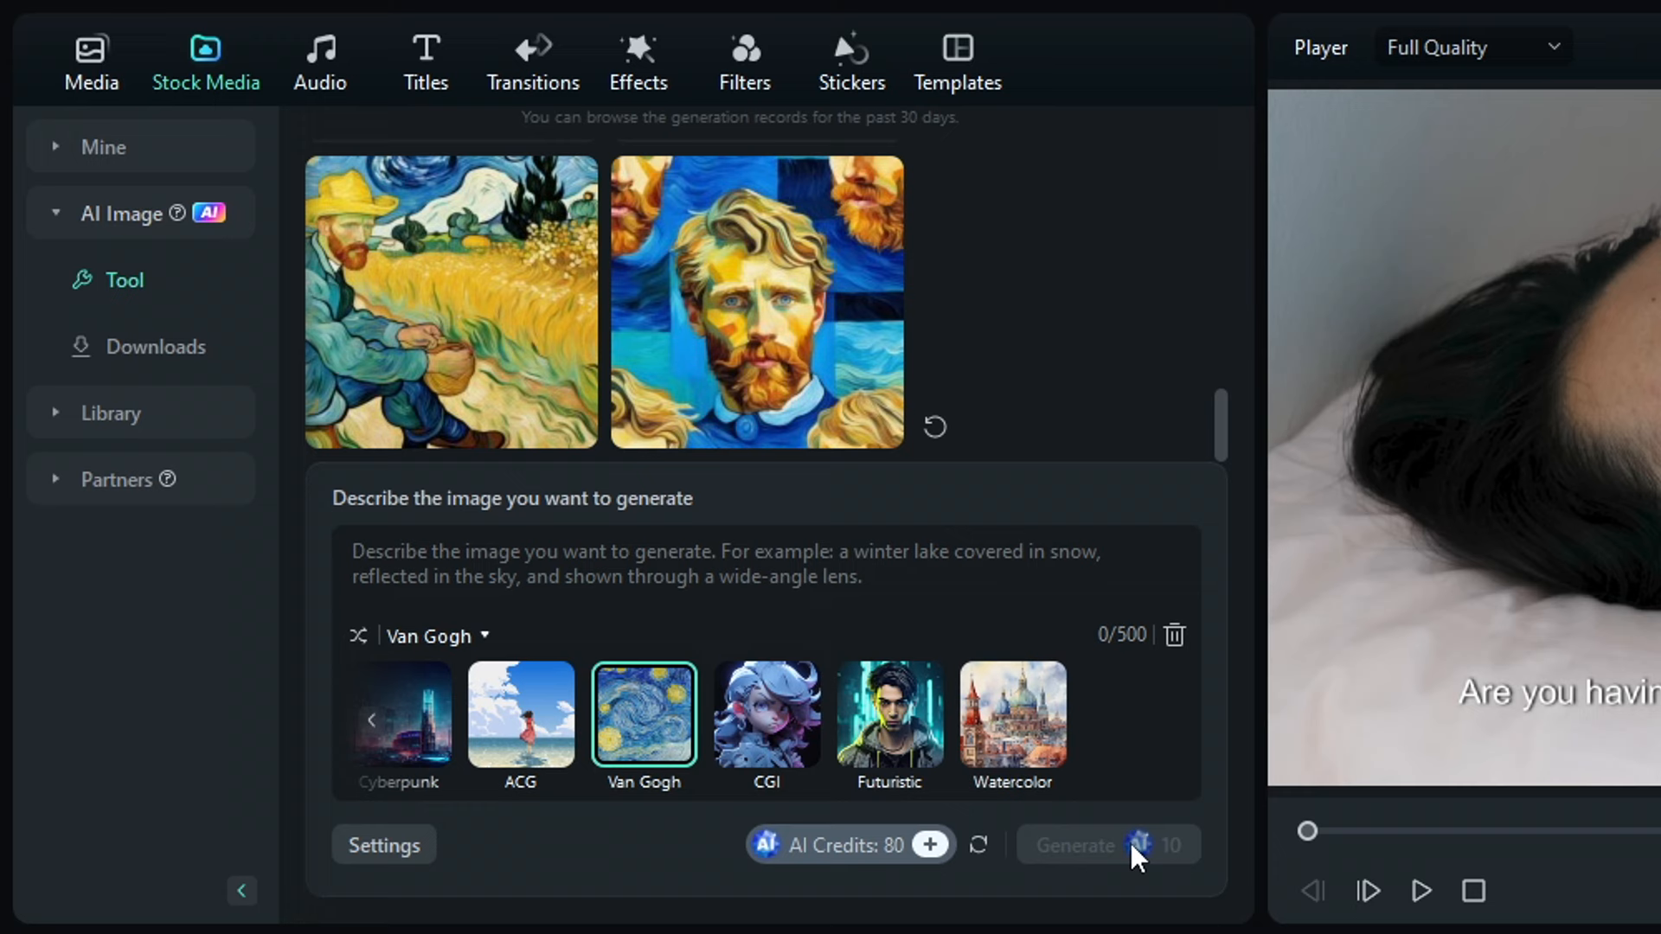
{"action": "mouse_move", "coordinate": [754, 338]}
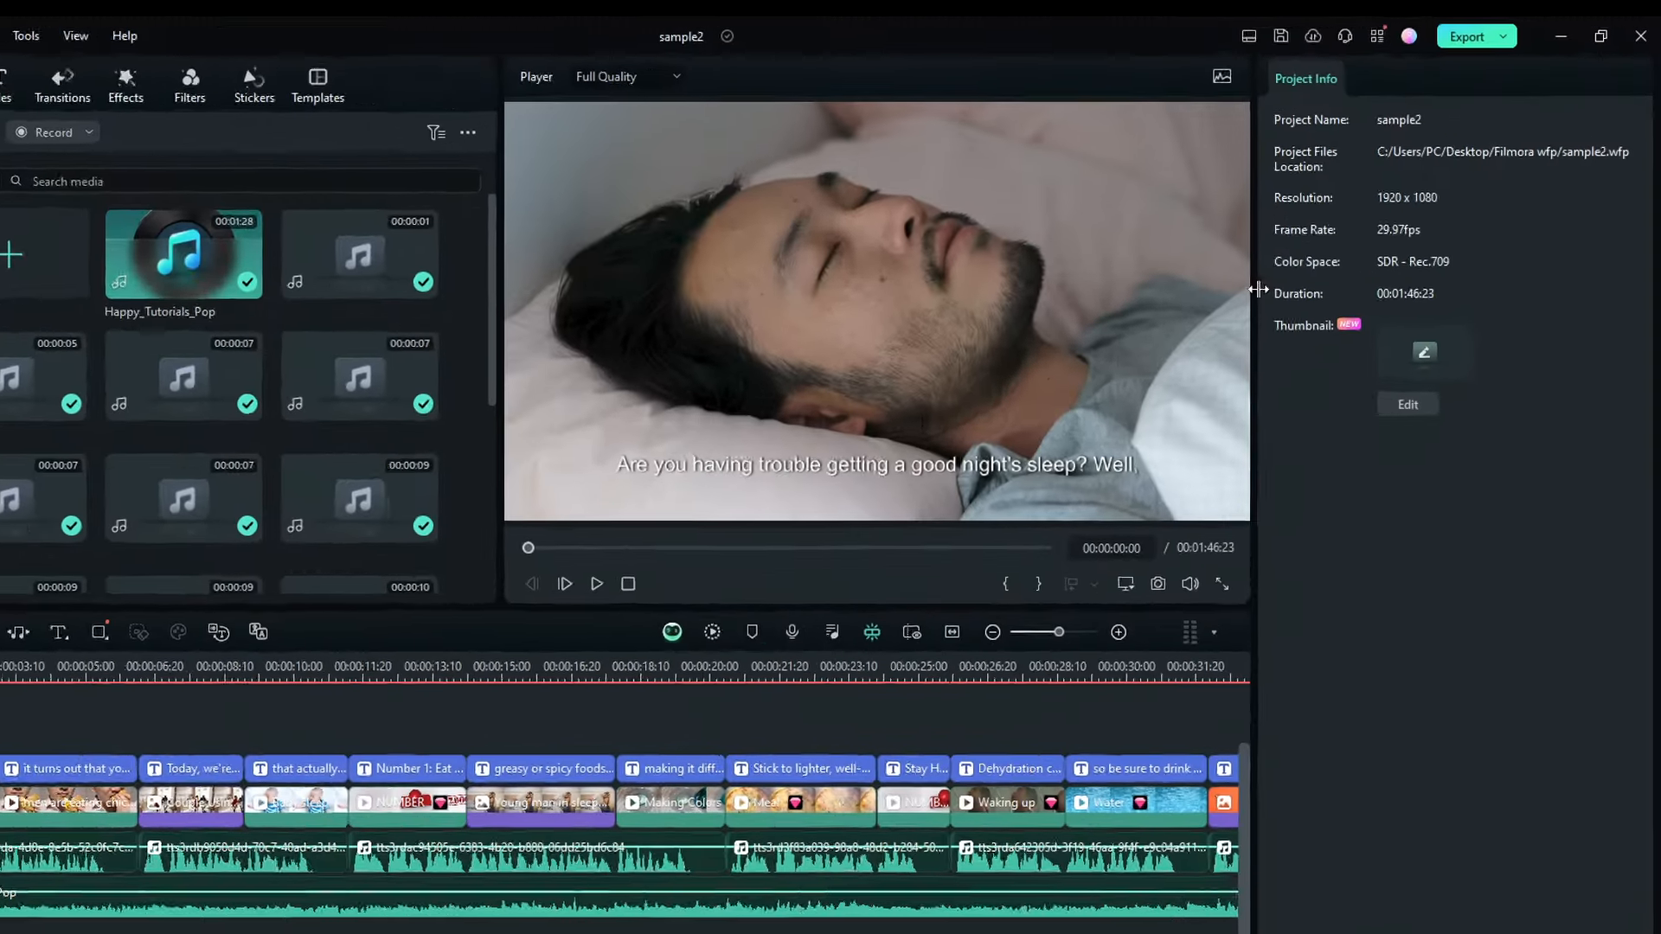
- Export sample2.mp4 with Local MP4 settings, accepting the paid assets notice
{"action": "left_click", "coordinate": [1466, 36]}
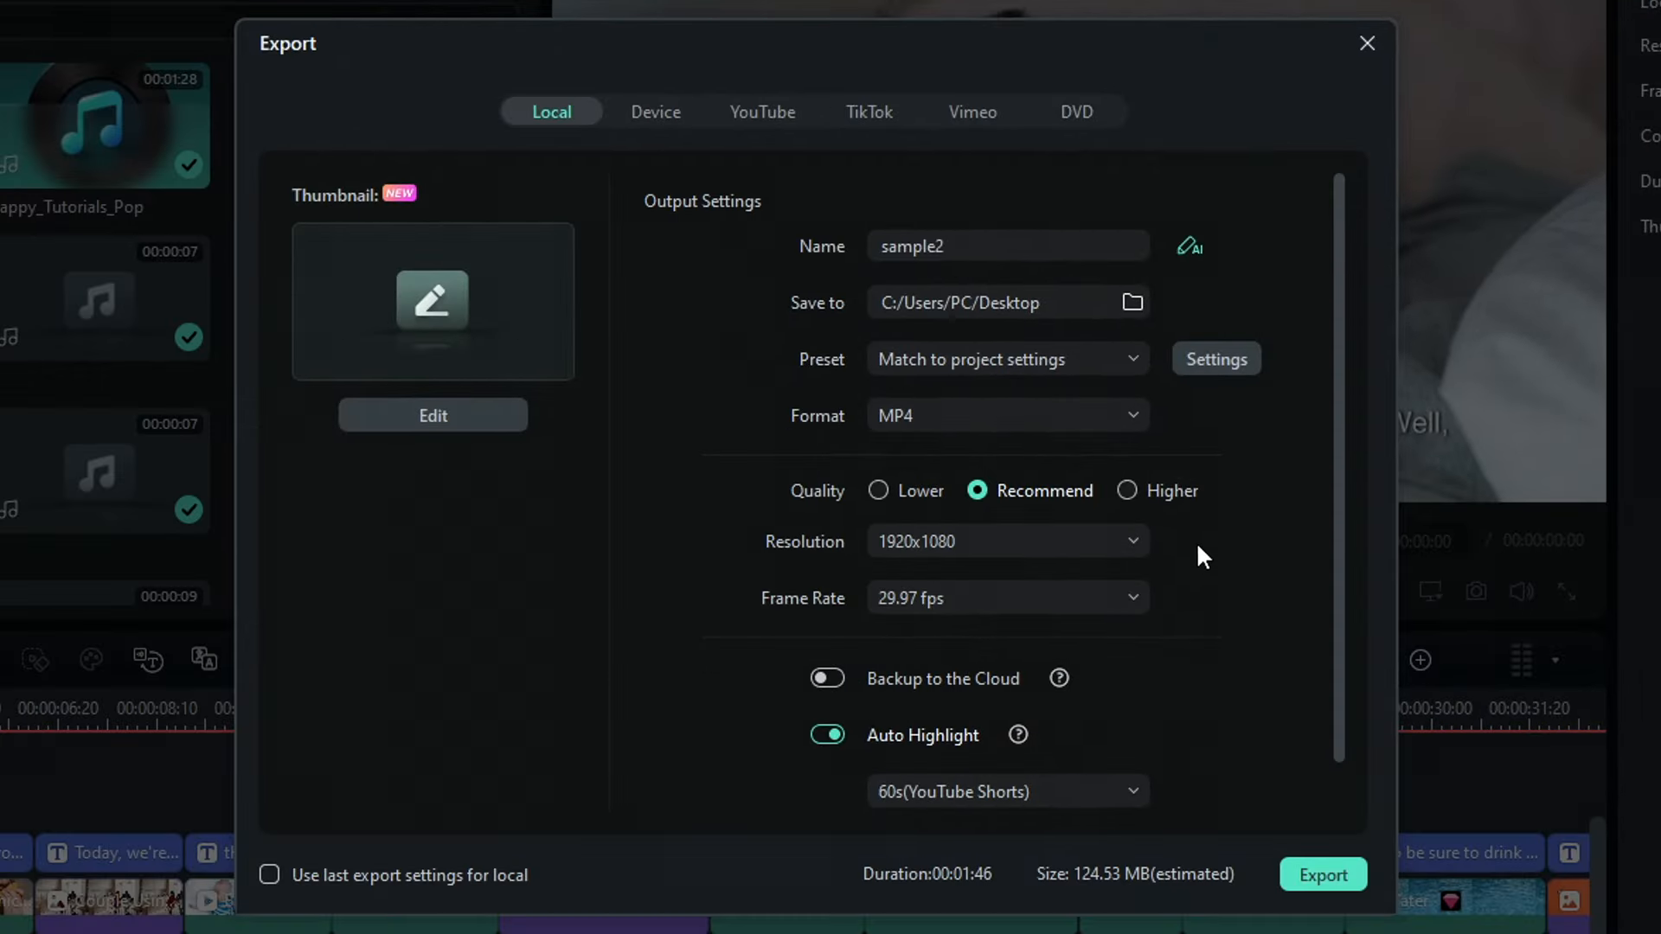
{"action": "mouse_move", "coordinate": [1015, 569]}
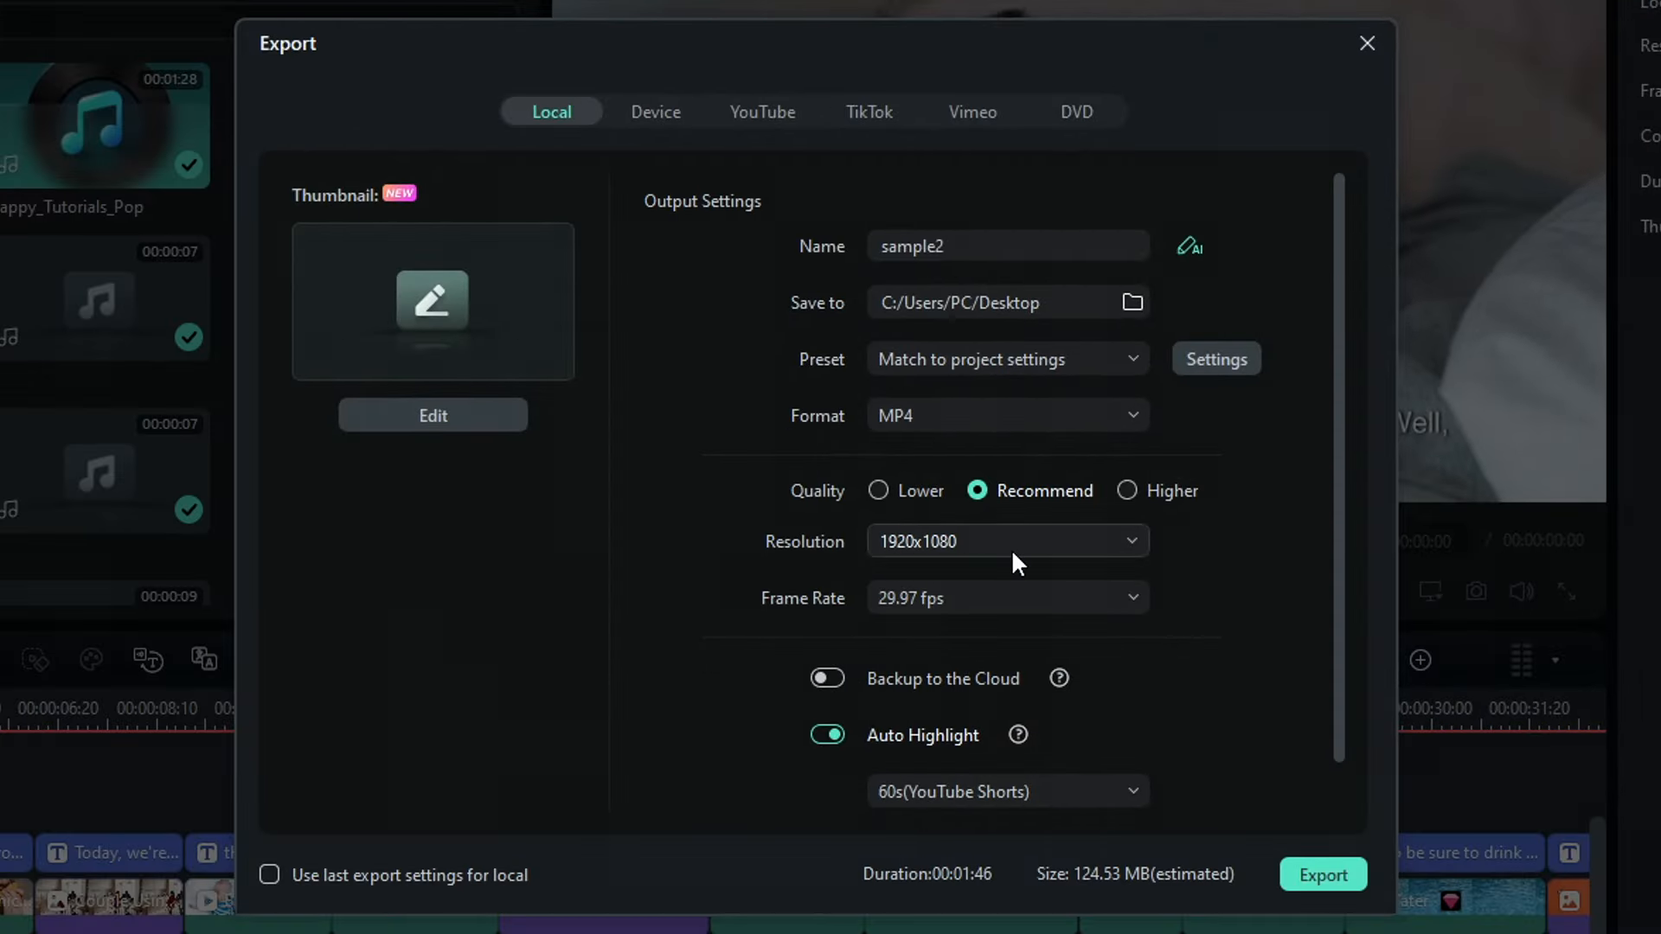
{"action": "left_click", "coordinate": [1367, 43]}
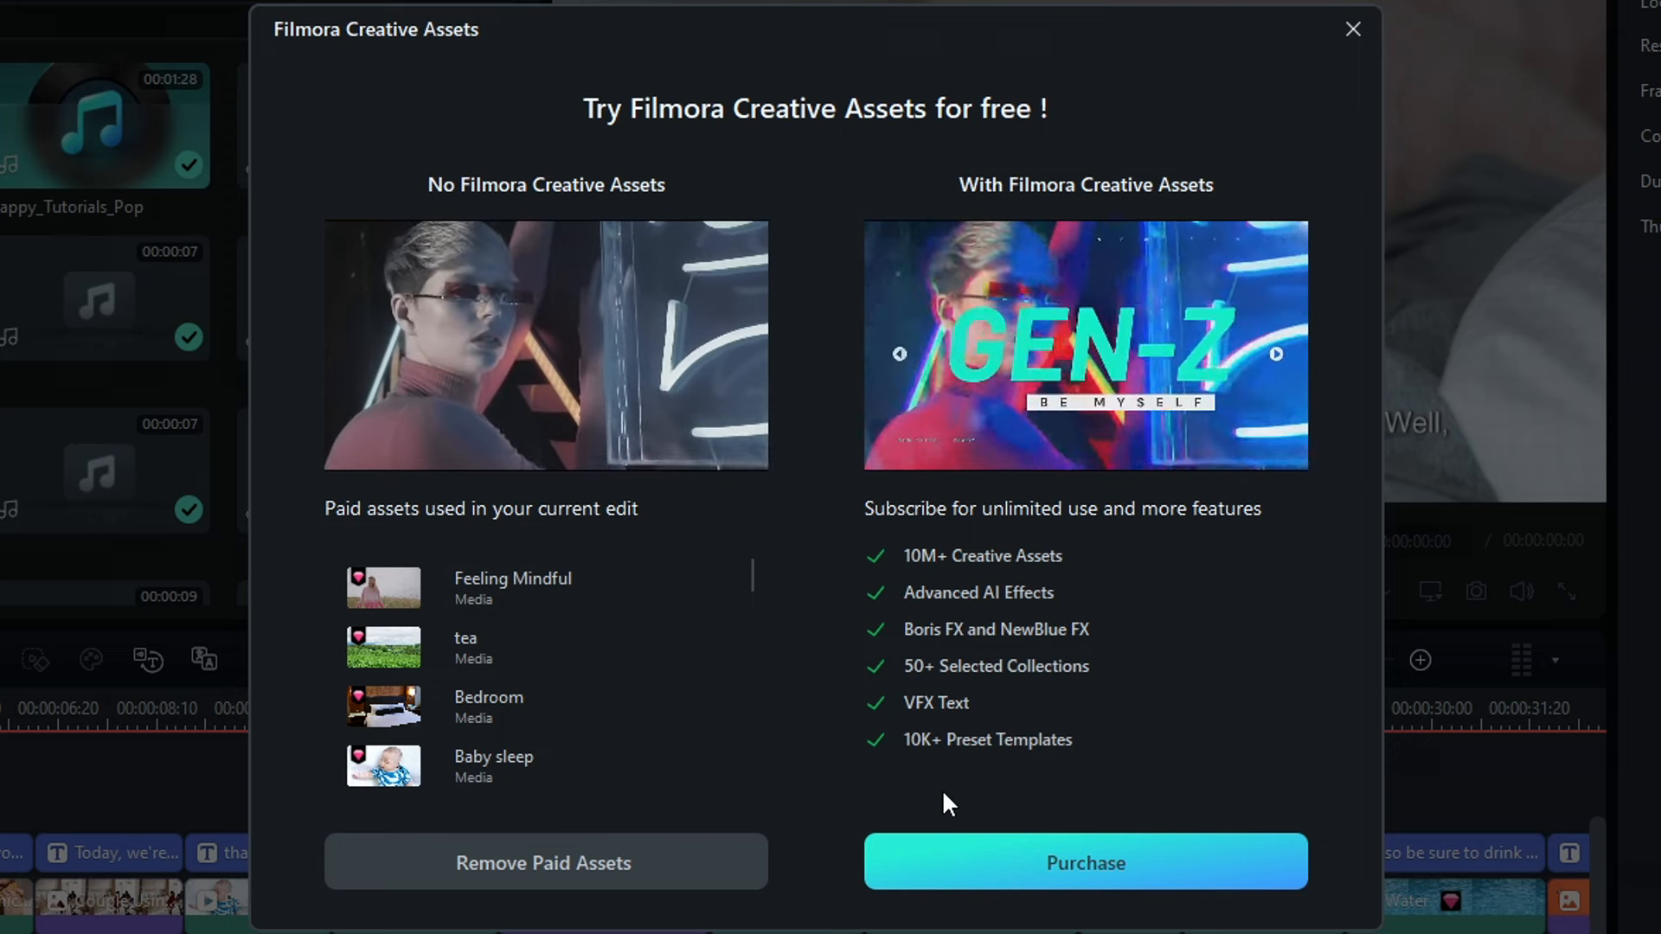
{"action": "left_click", "coordinate": [1086, 863]}
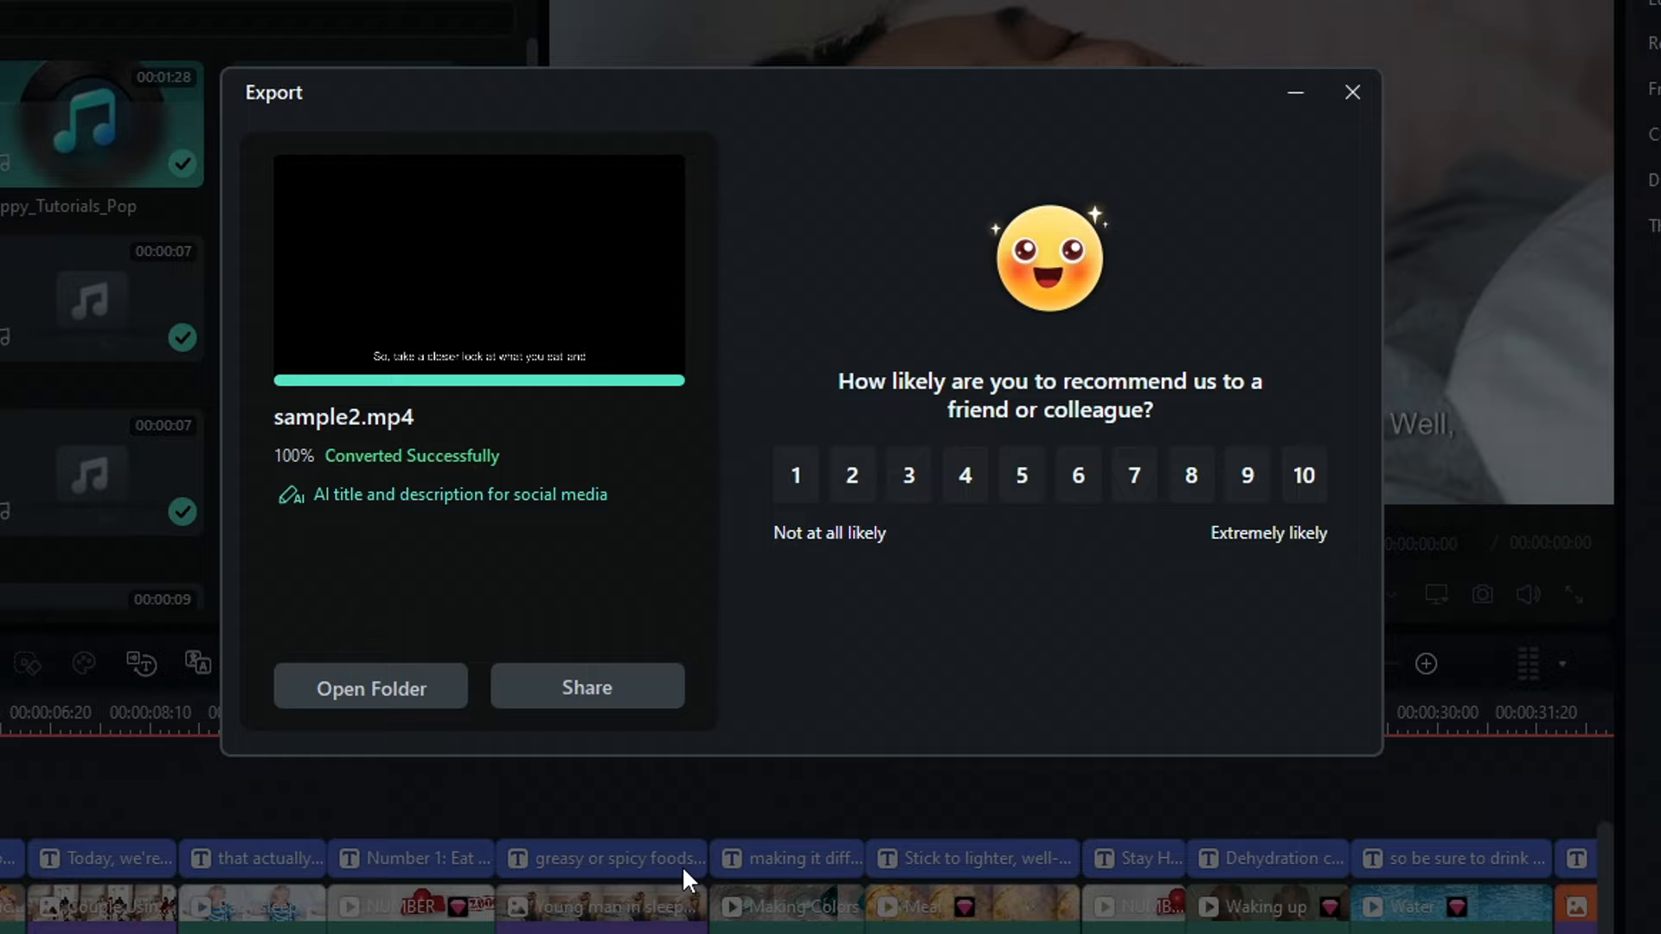
- Close the finished export window
{"action": "left_click", "coordinate": [1353, 91]}
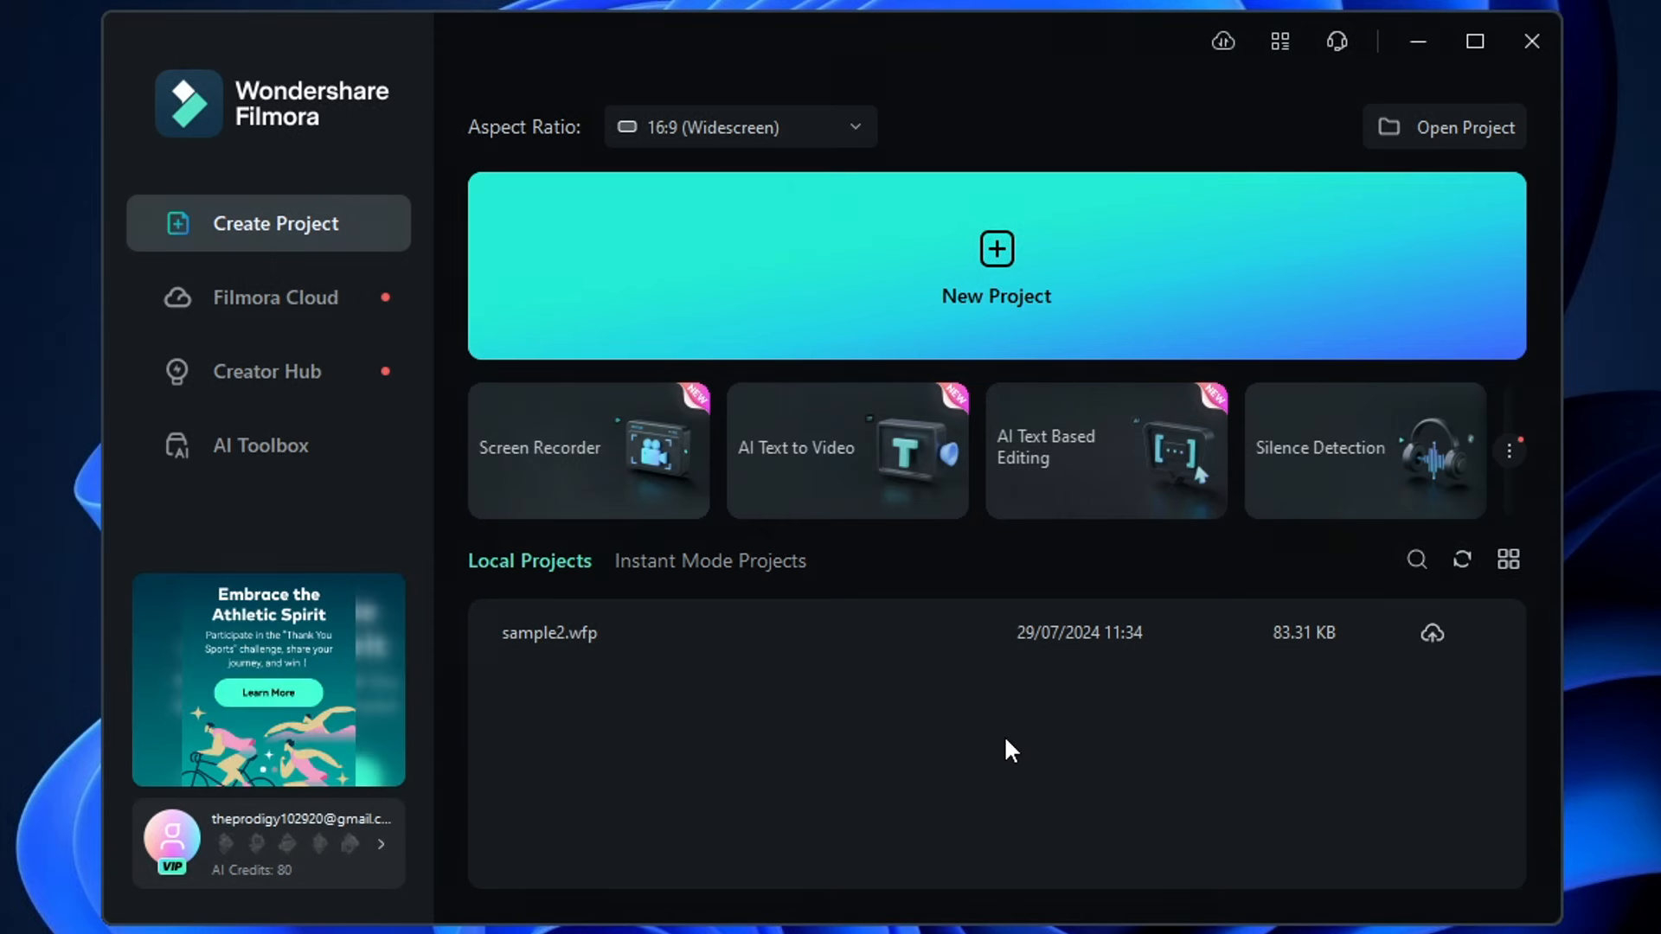
{"action": "mouse_move", "coordinate": [1082, 759]}
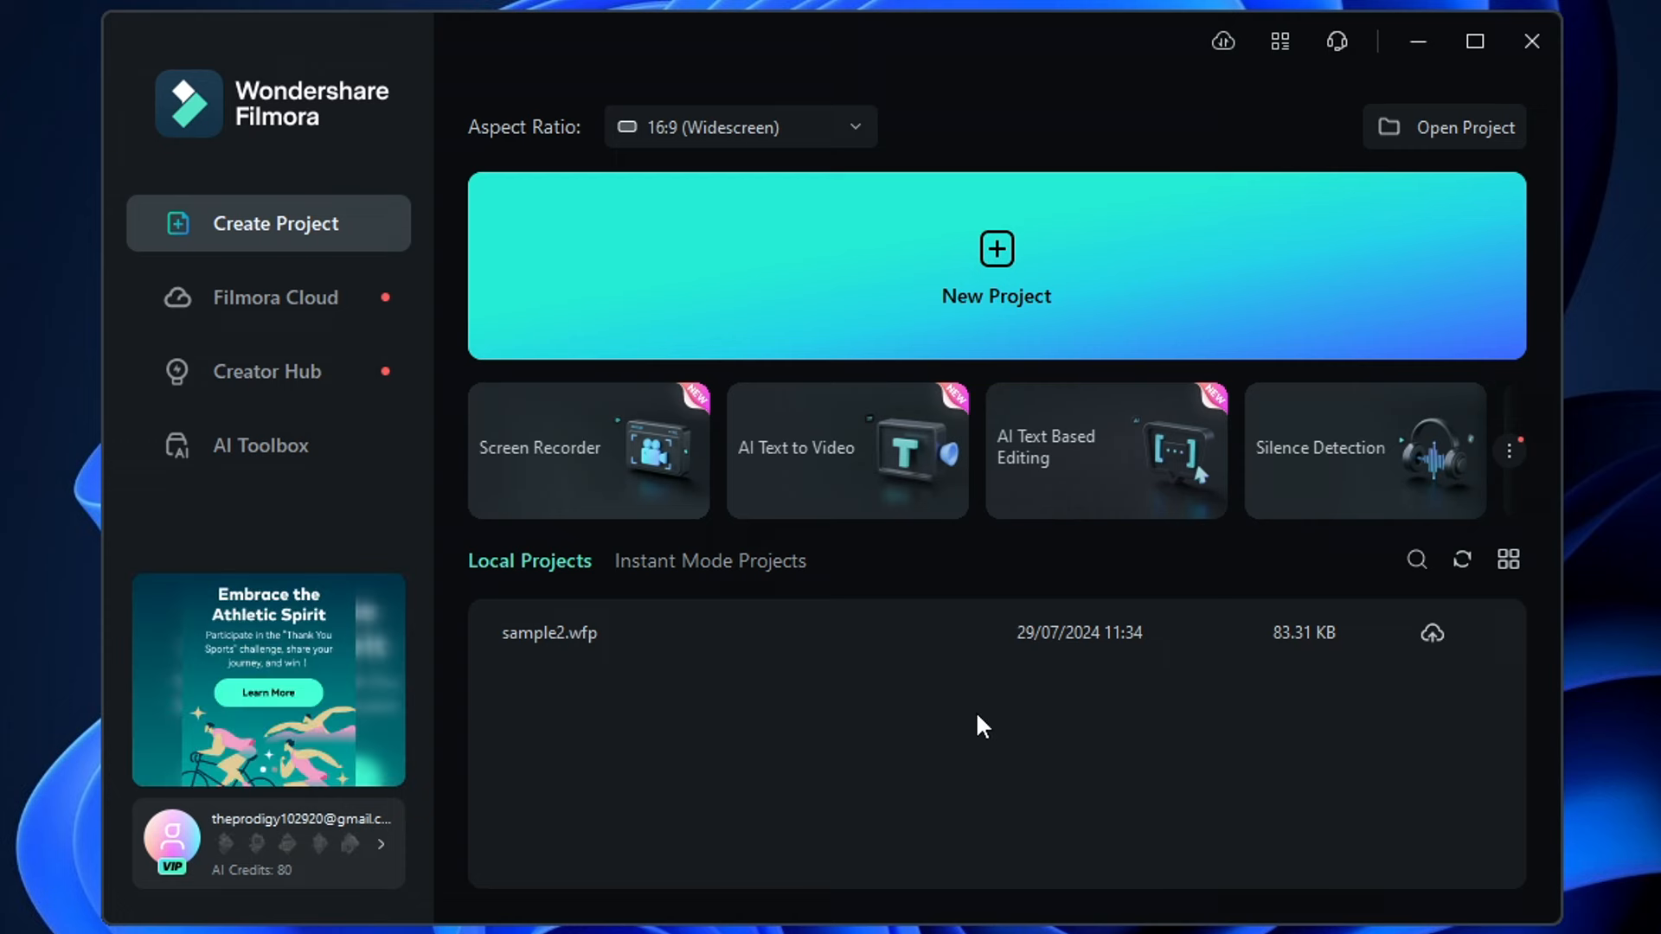
{"action": "mouse_move", "coordinate": [866, 725]}
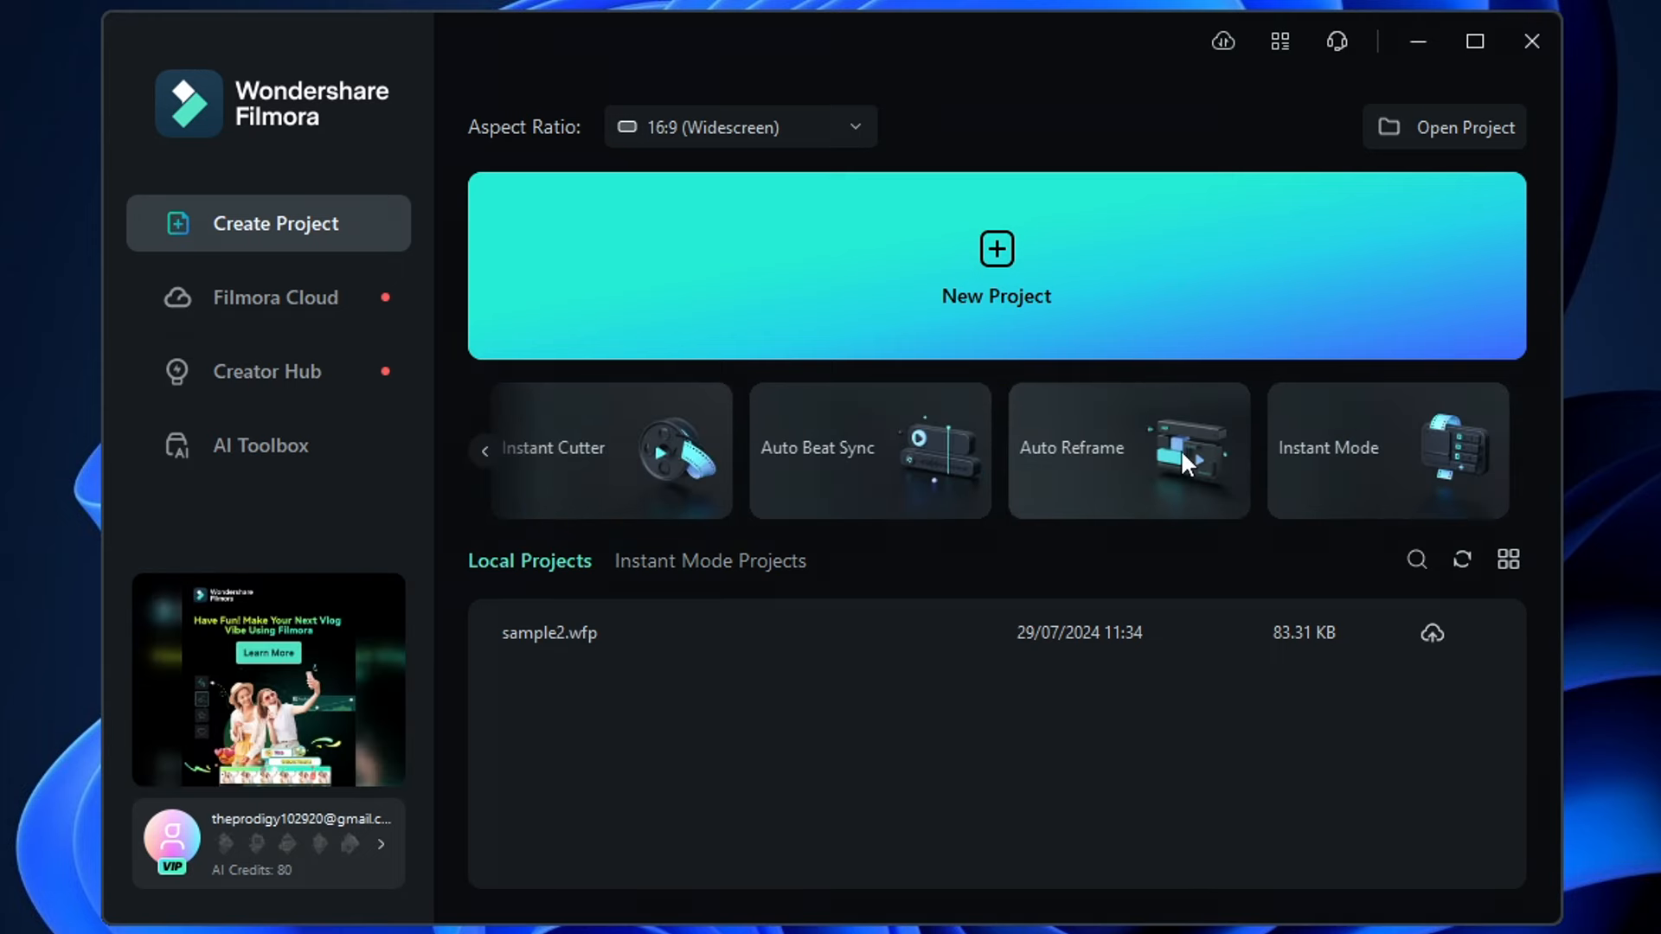
- Auto-reframe sample2.mp4 to 9:16 and save the result to Downloads
{"action": "left_click", "coordinate": [1130, 452]}
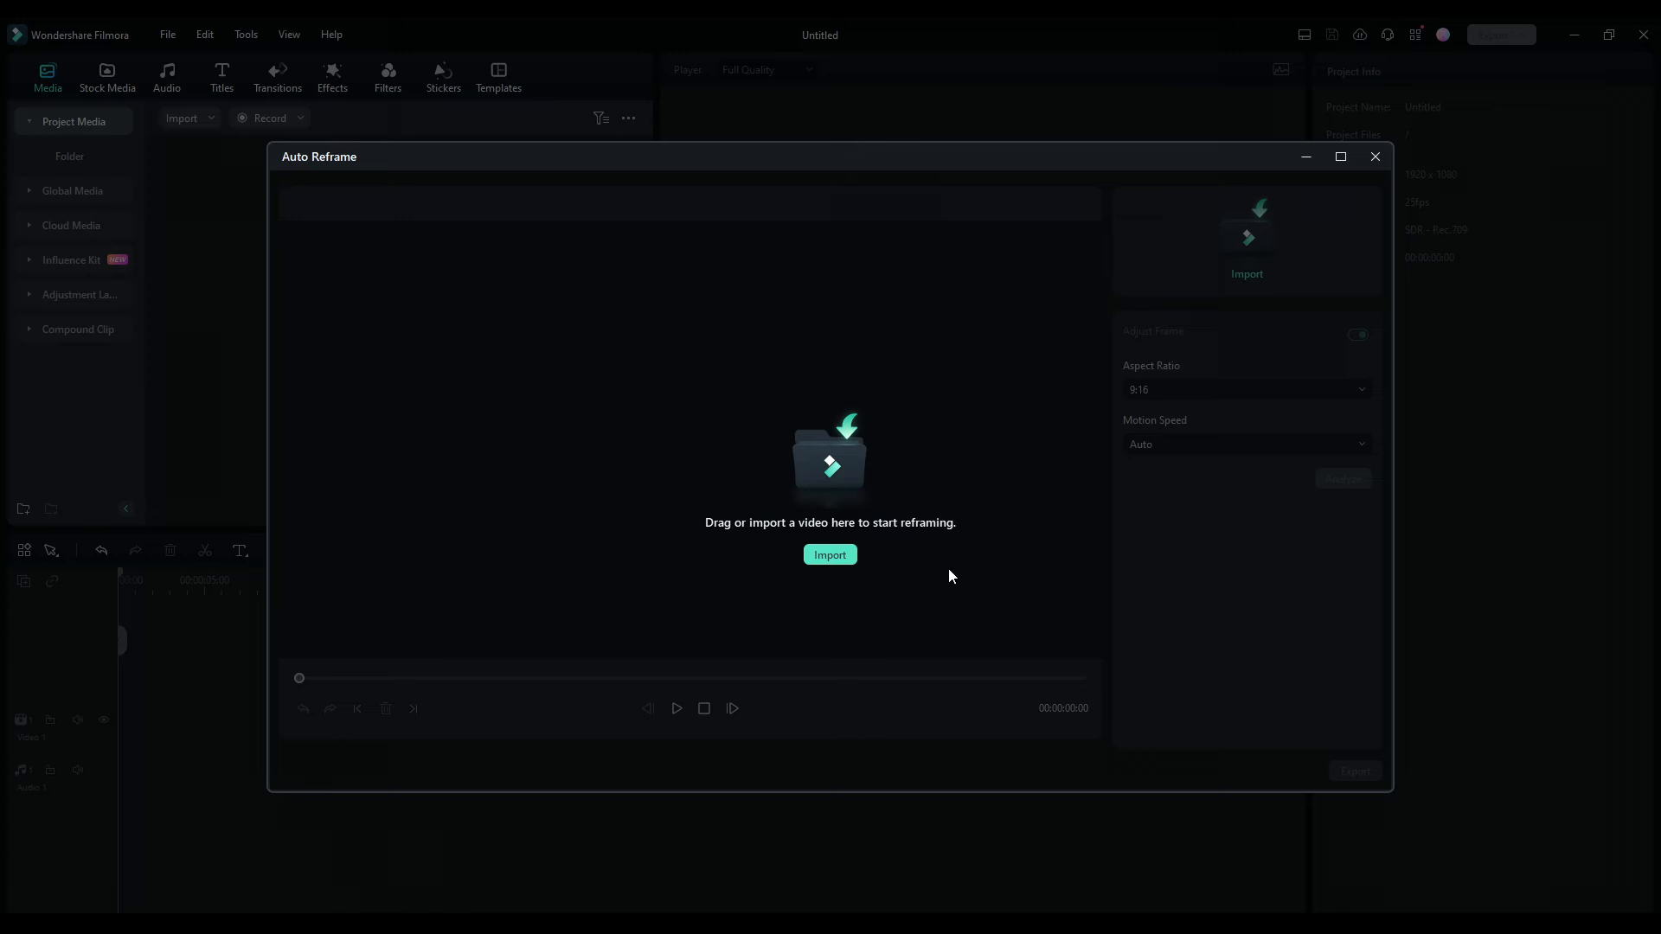
{"action": "left_click", "coordinate": [831, 555]}
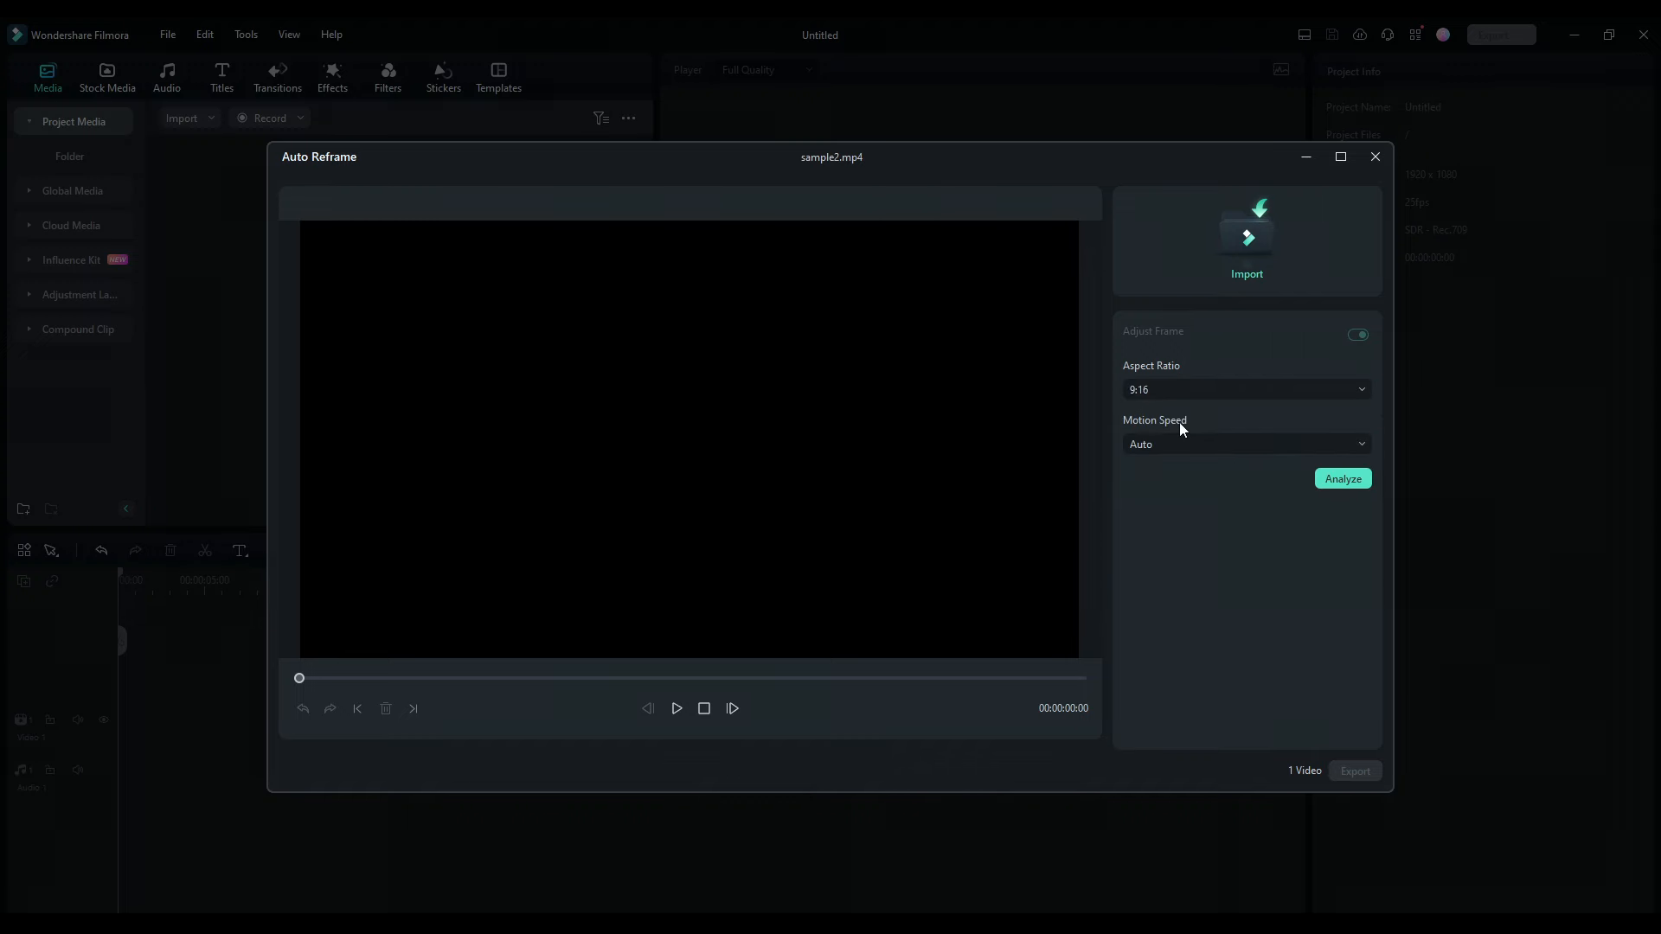
{"action": "left_click", "coordinate": [1342, 478]}
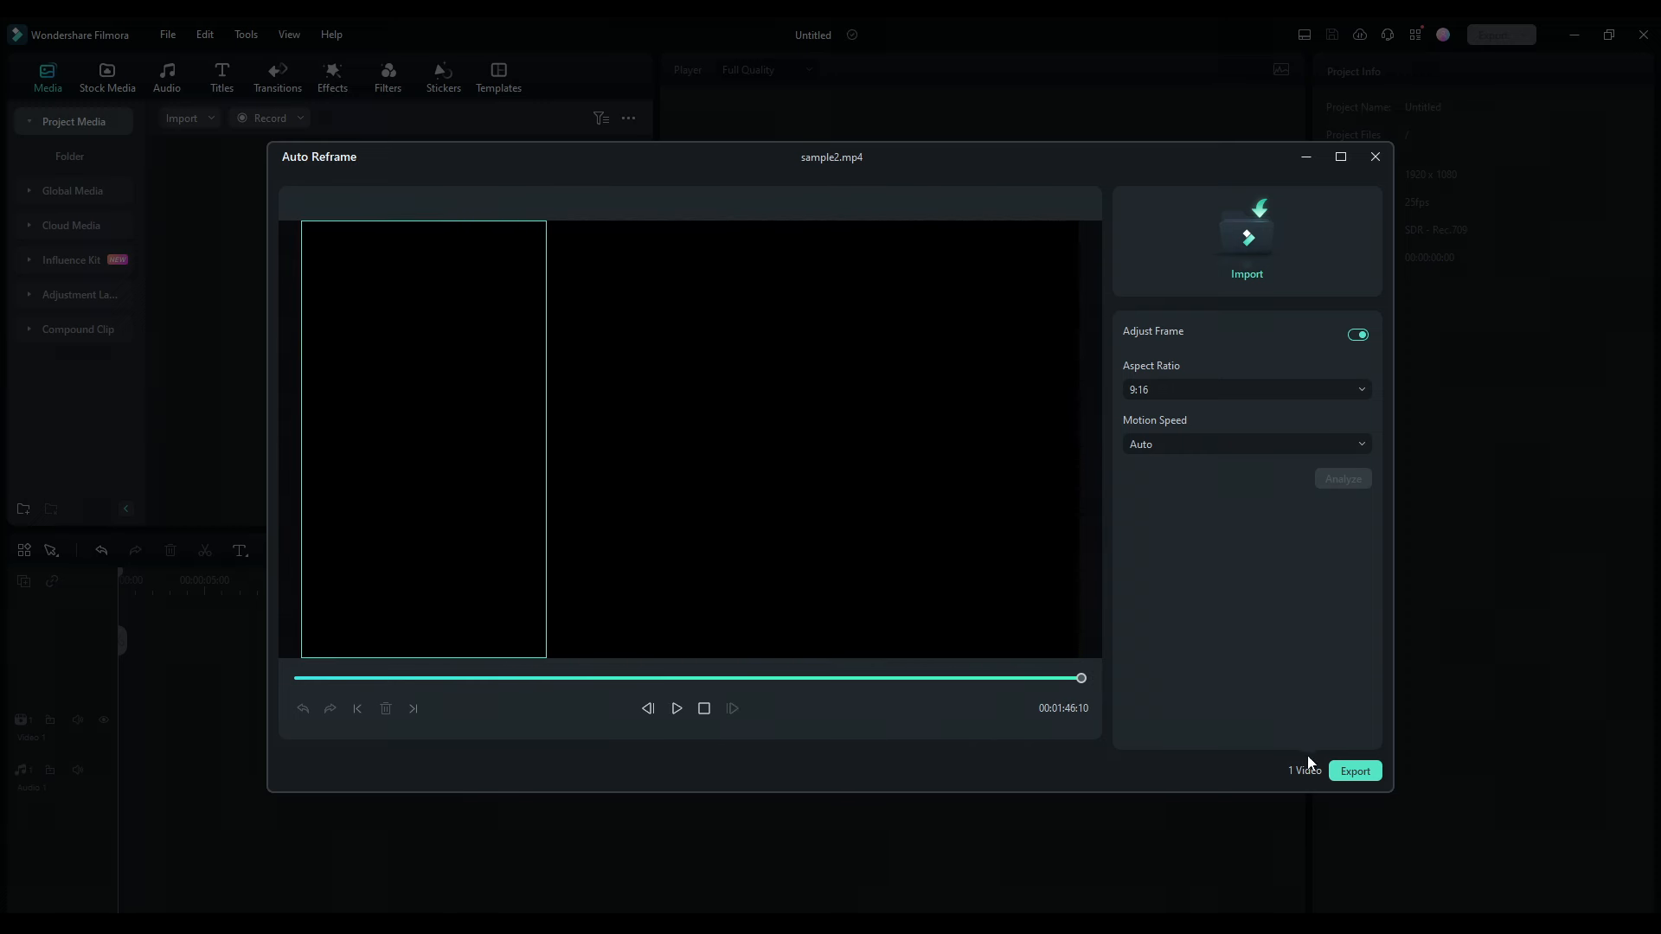
{"action": "left_click", "coordinate": [1355, 771]}
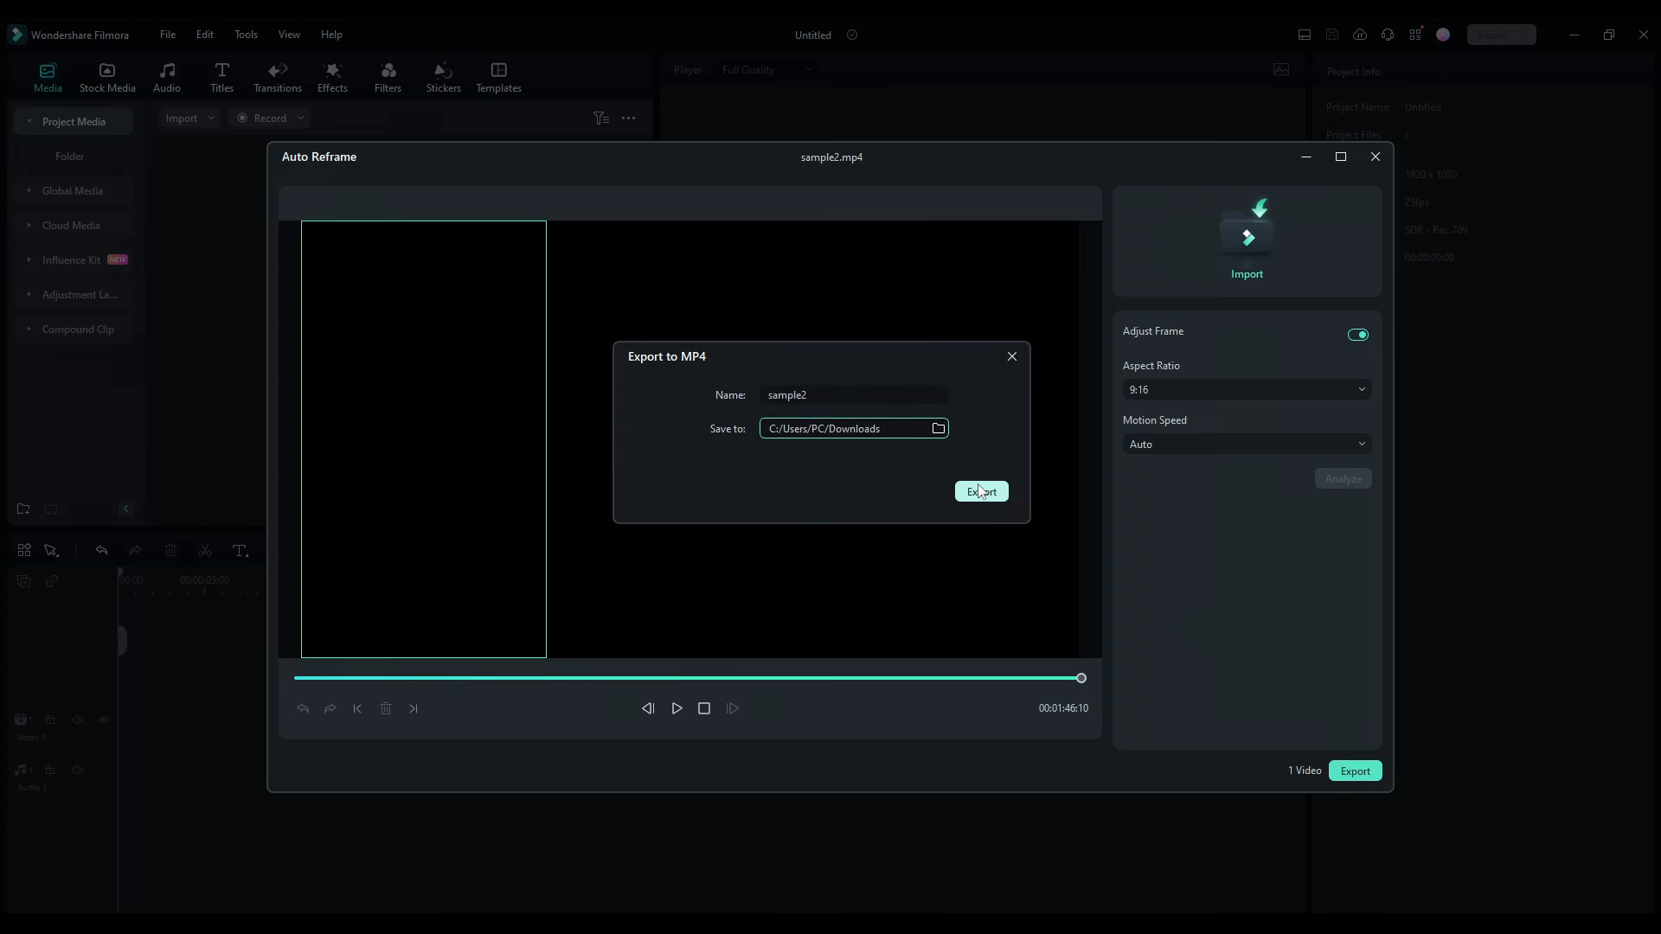
{"action": "left_click", "coordinate": [981, 492]}
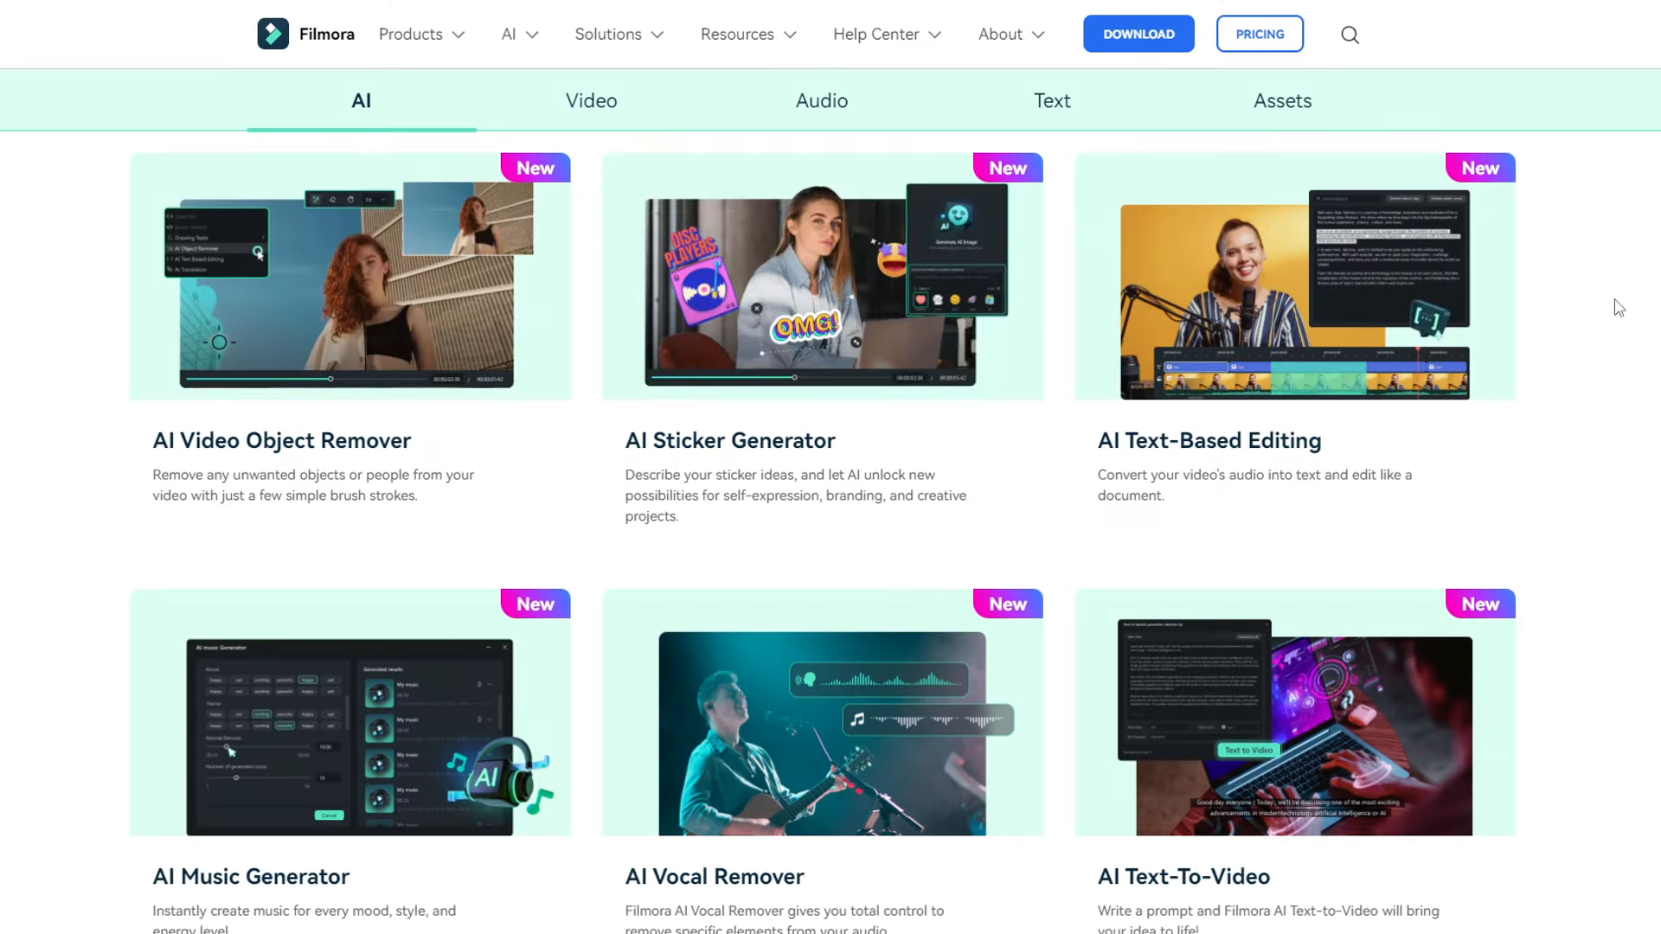
- On the Filmora website, switch from the AI tools to Video features like Color Correction and Color Match
{"action": "scroll", "scroll_direction": "down", "scroll_amount": 3}
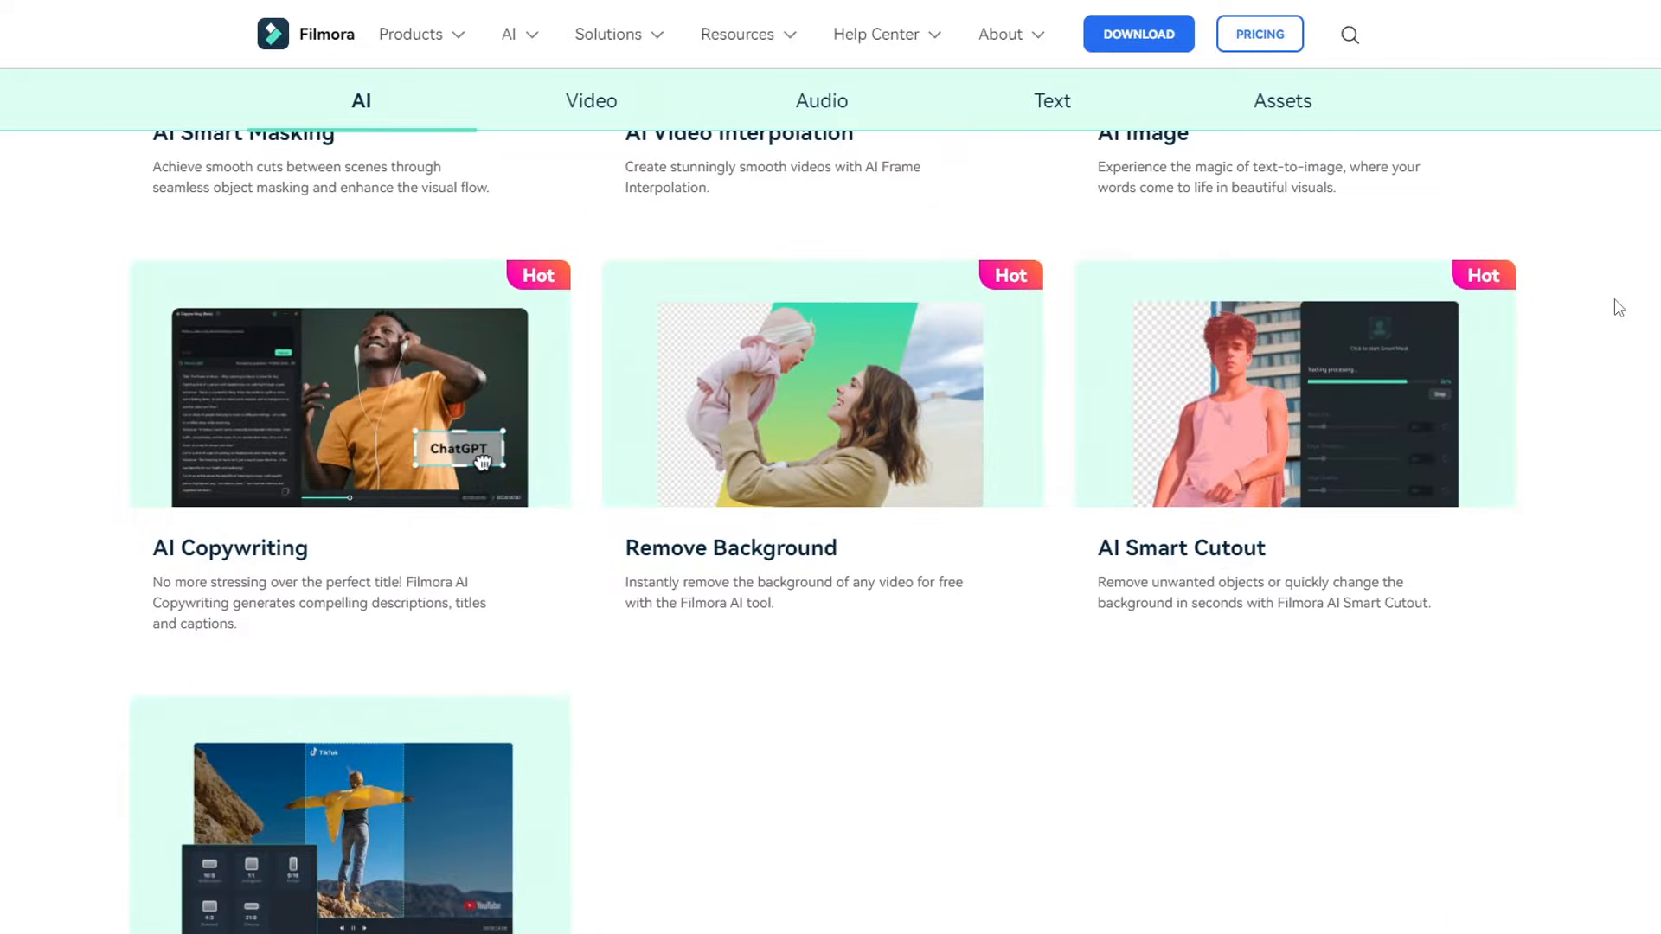
{"action": "left_click", "coordinate": [591, 100]}
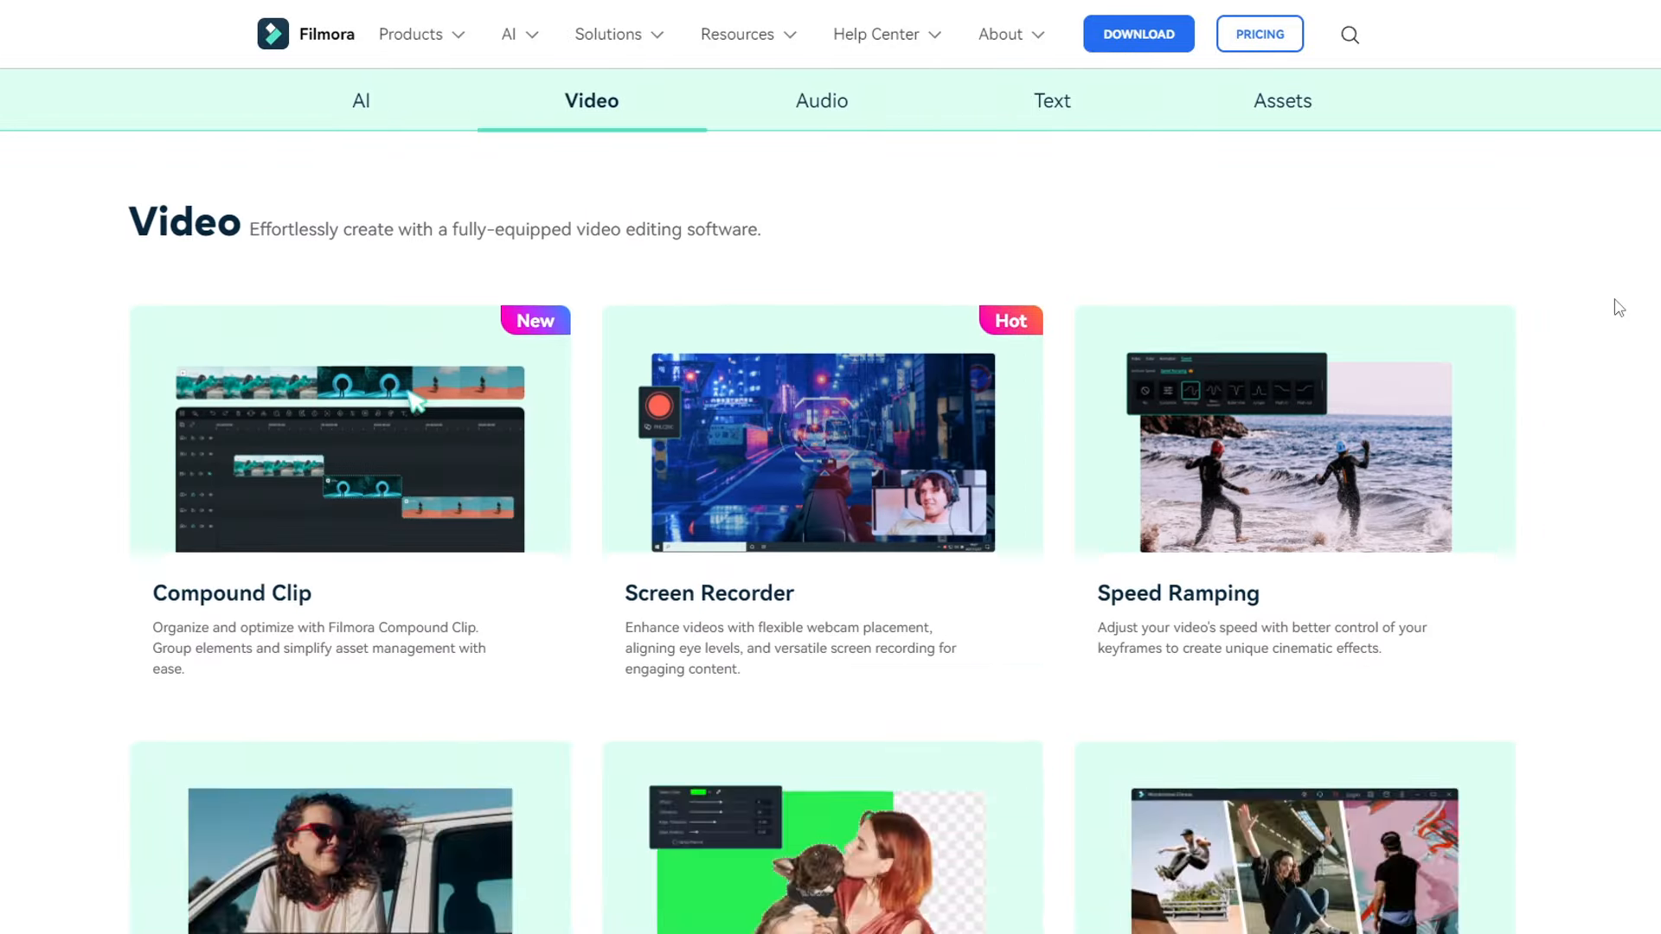
{"action": "scroll", "scroll_direction": "down", "scroll_amount": 3}
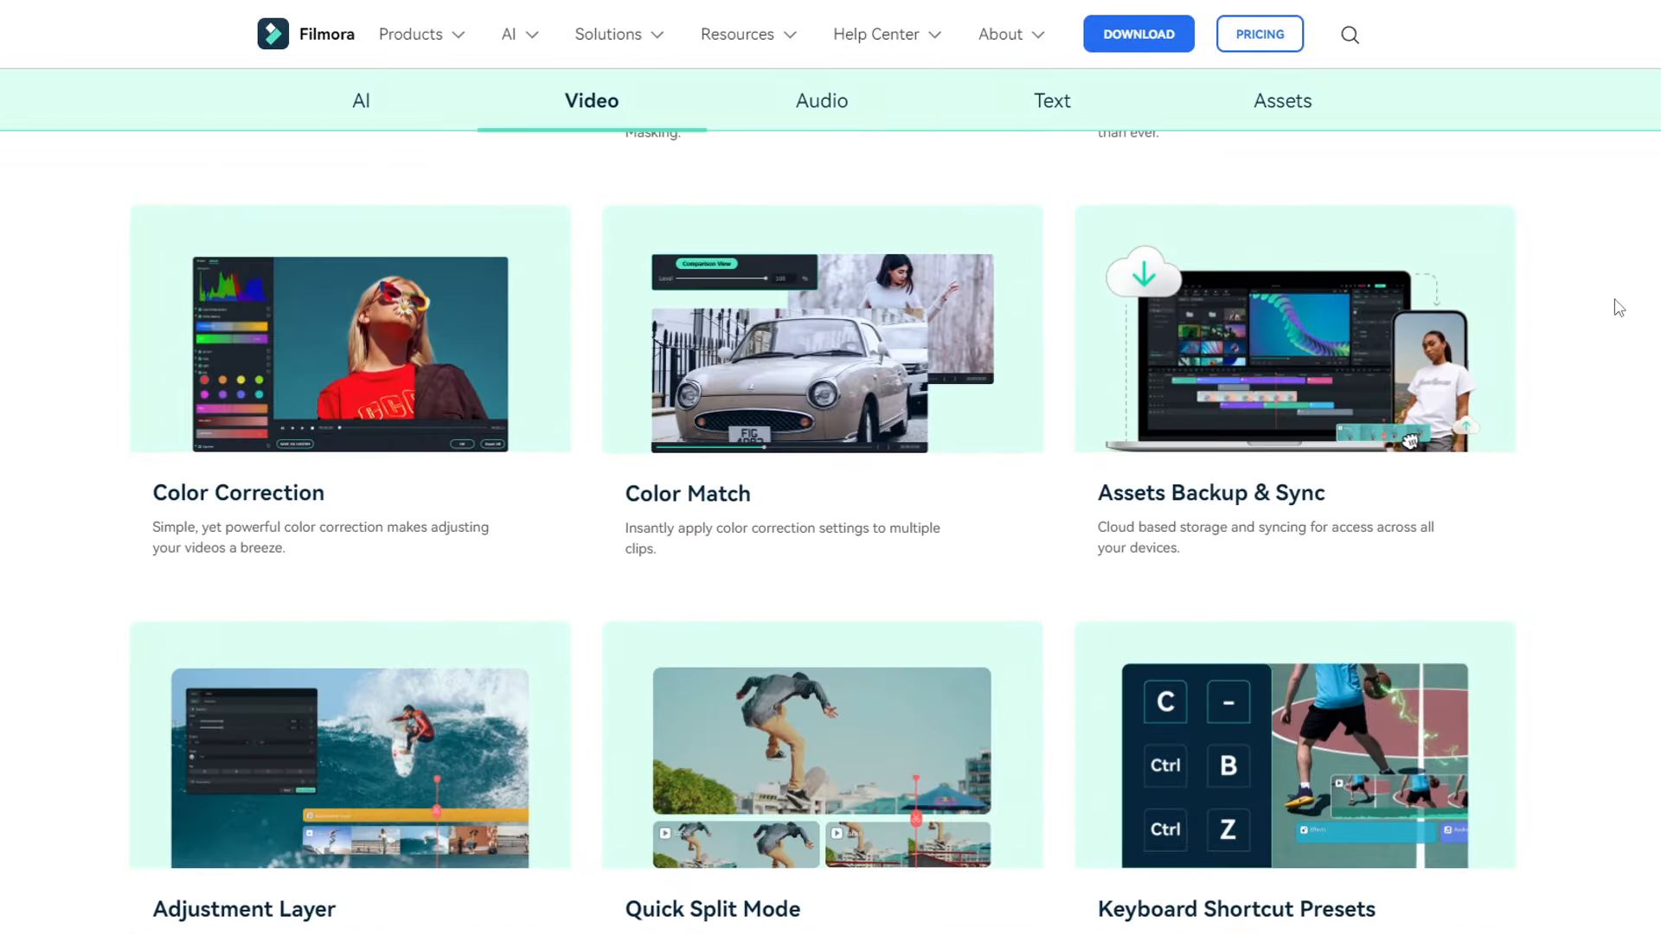